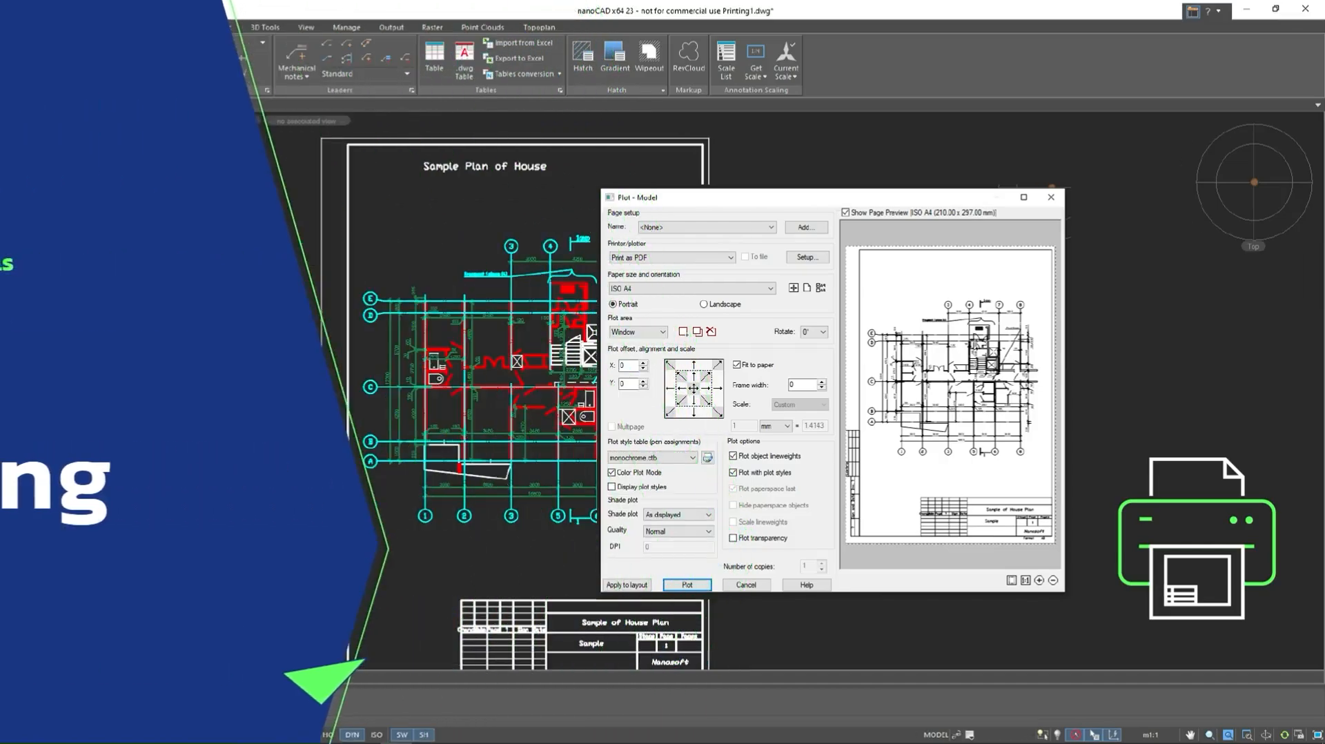
# Step: Open the plot settings from the Quick Access toolbar and close them without plotting
pyautogui.click(687, 584)
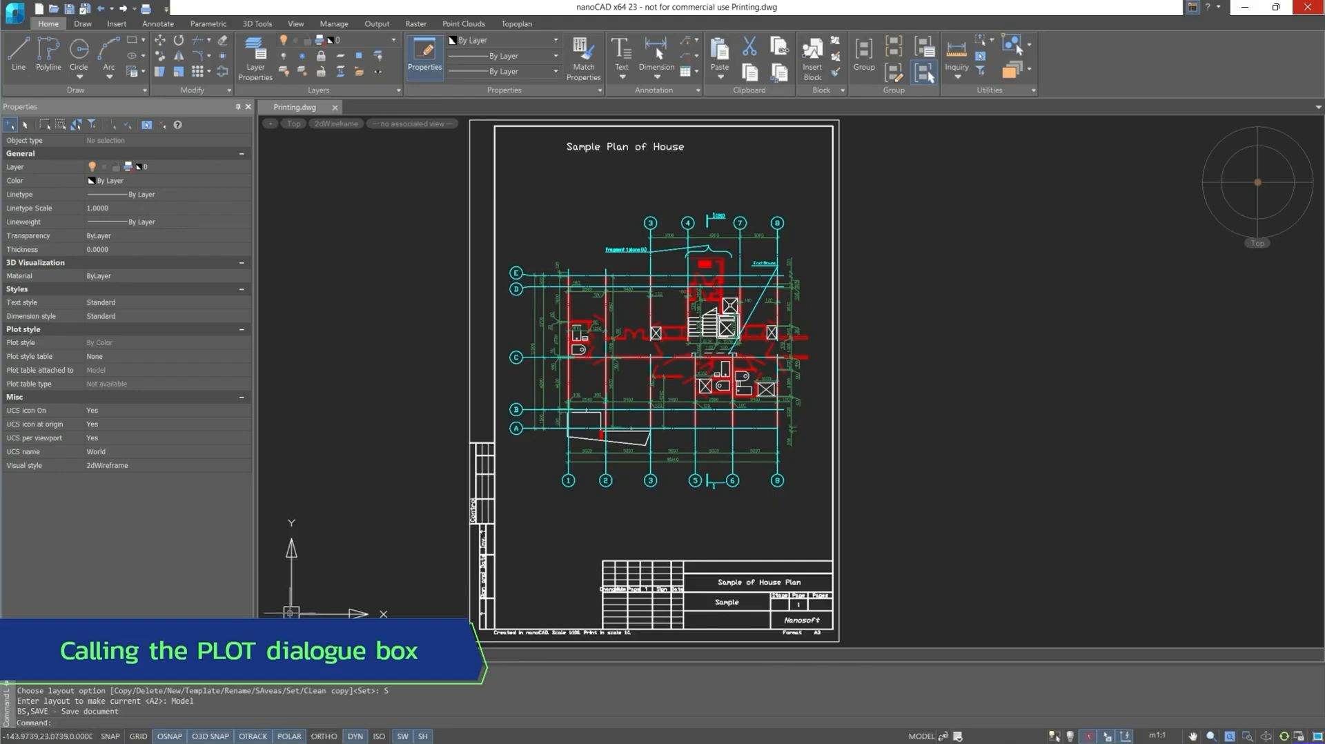
pyautogui.moveTo(145, 9)
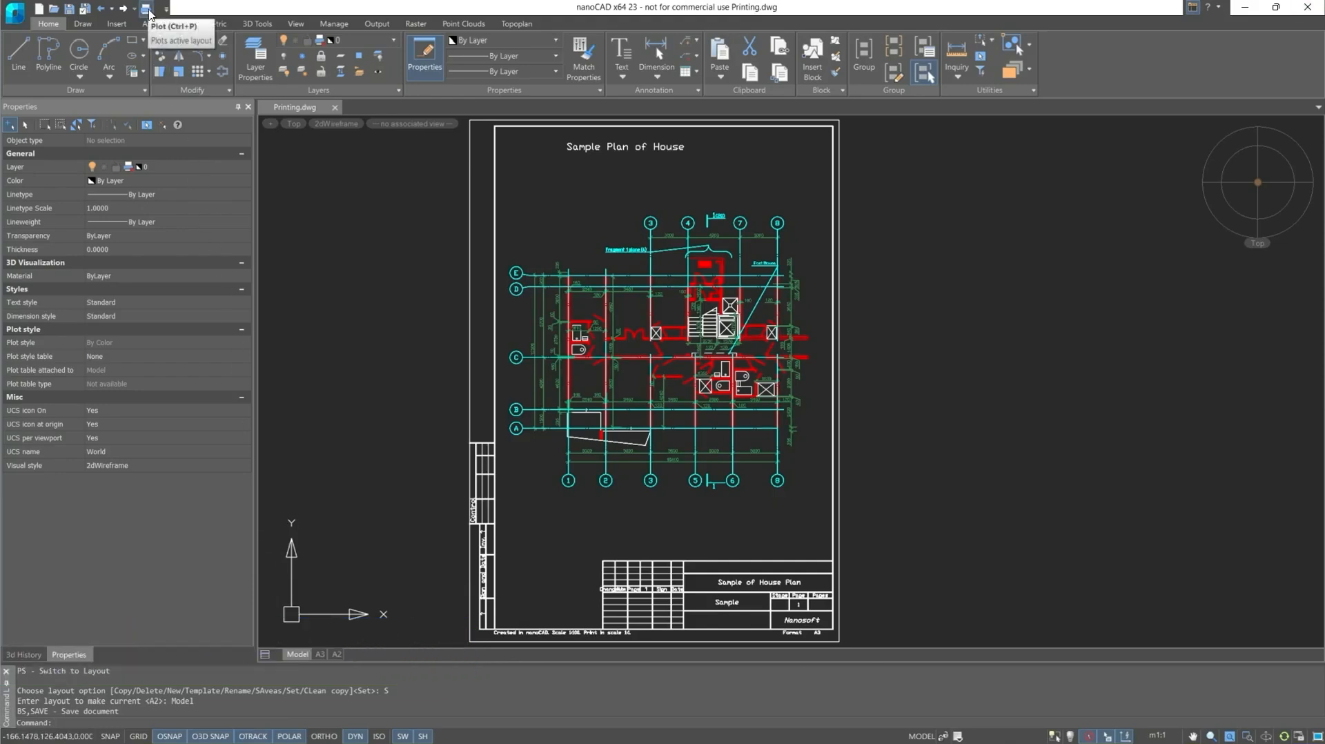
pyautogui.click(147, 15)
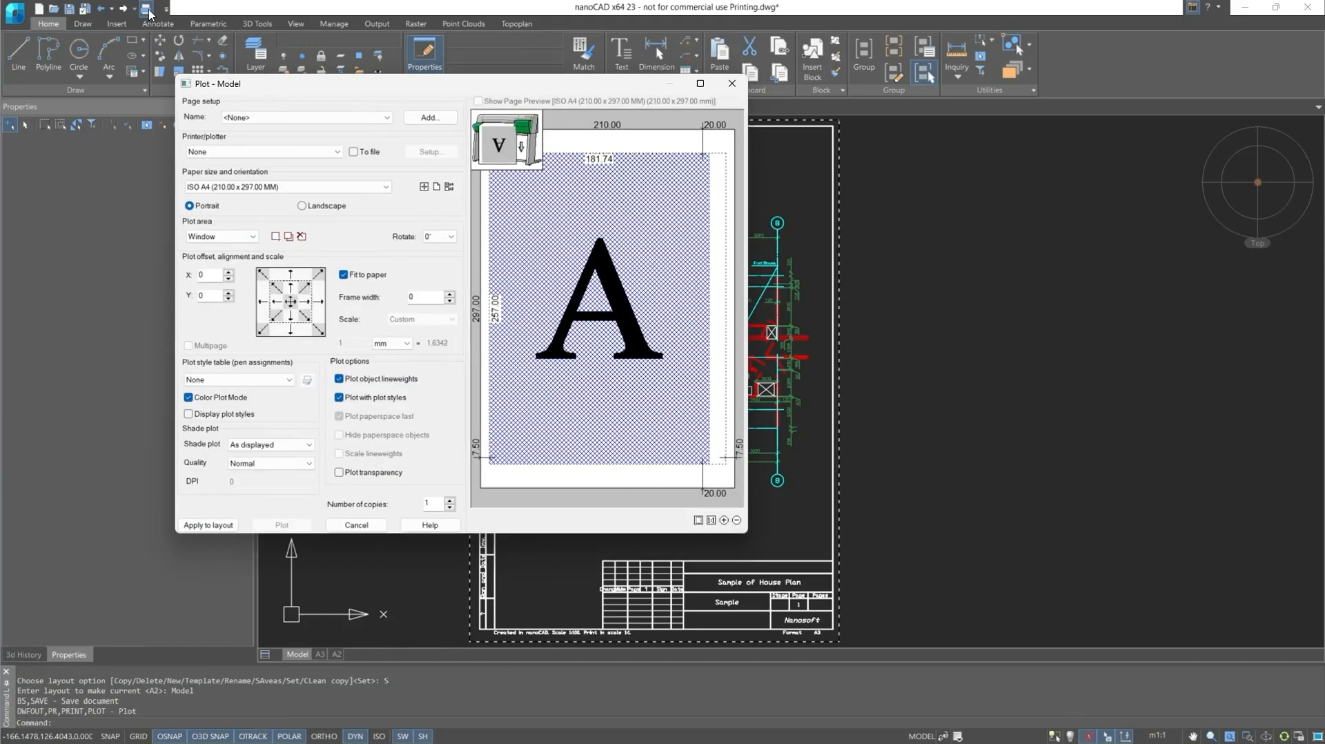
pyautogui.click(356, 525)
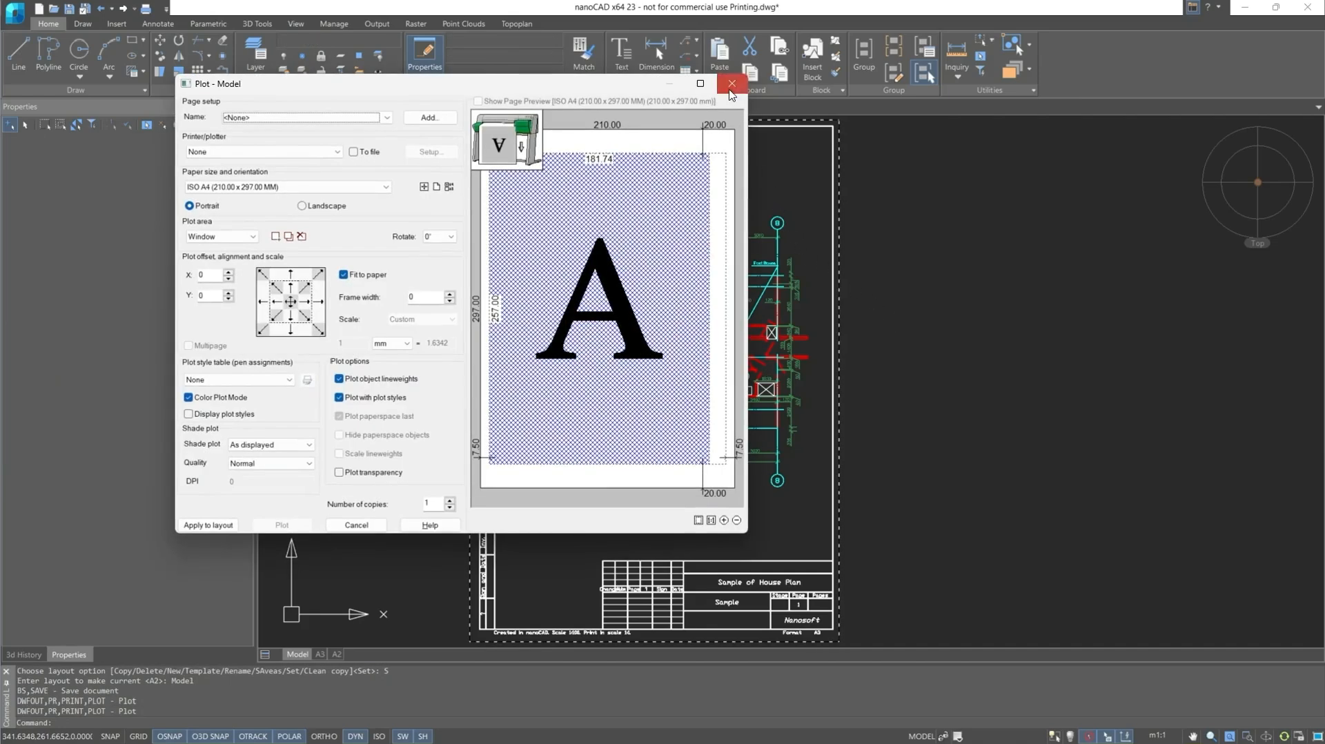
pyautogui.click(730, 84)
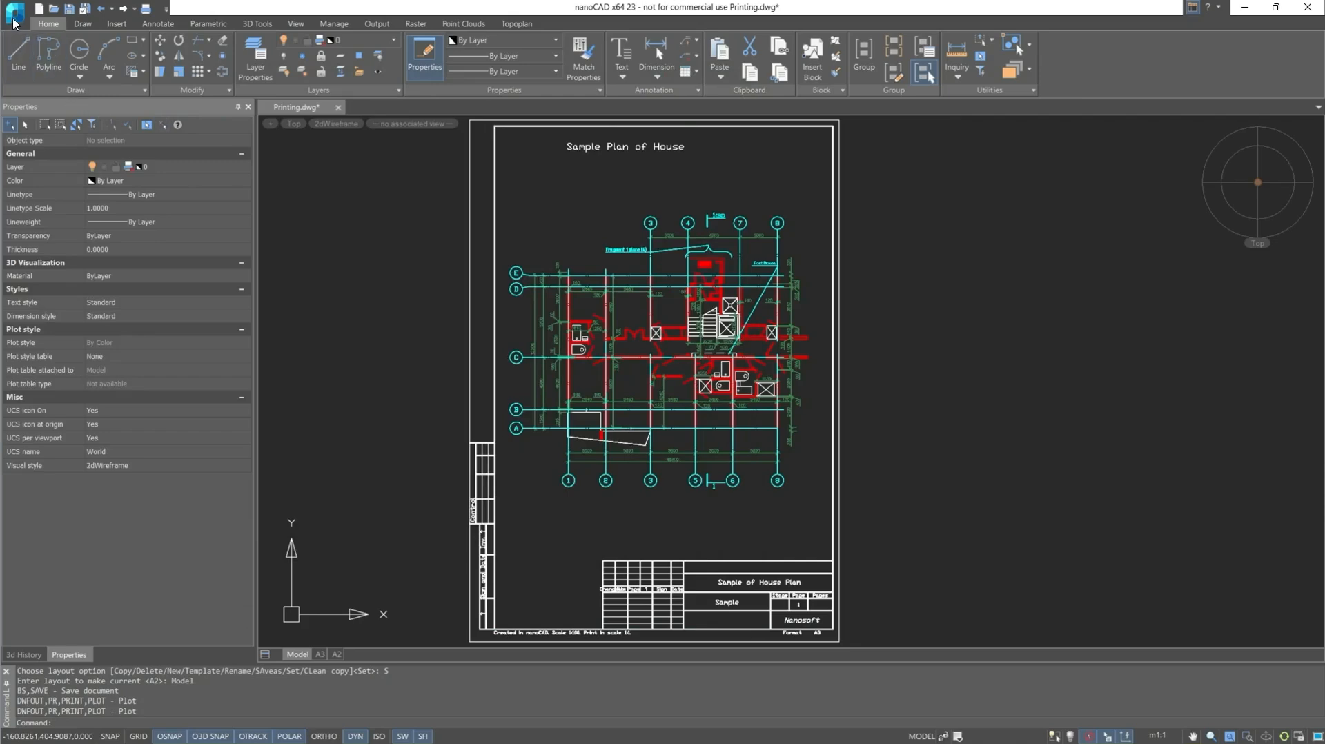
# Step: Reopen the plot settings from the application menu, dismiss them, and type Plot
pyautogui.click(13, 15)
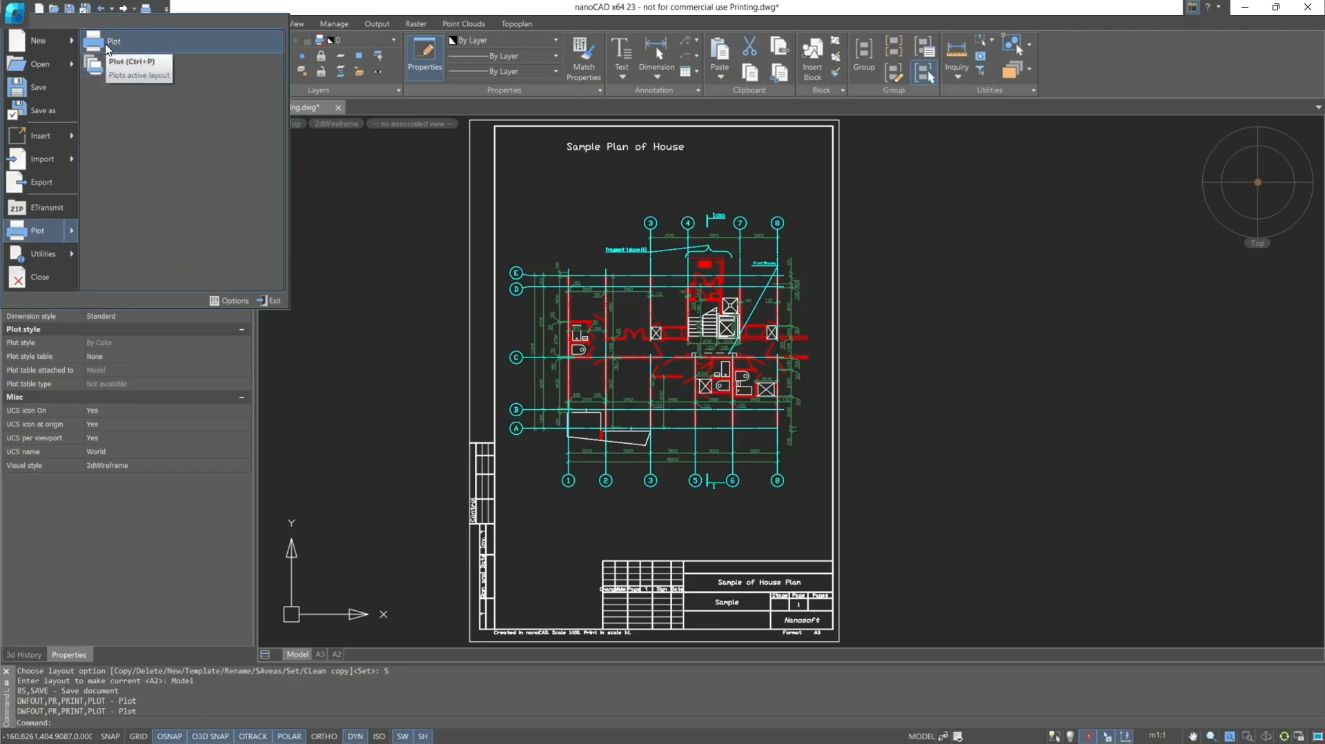
pyautogui.click(114, 41)
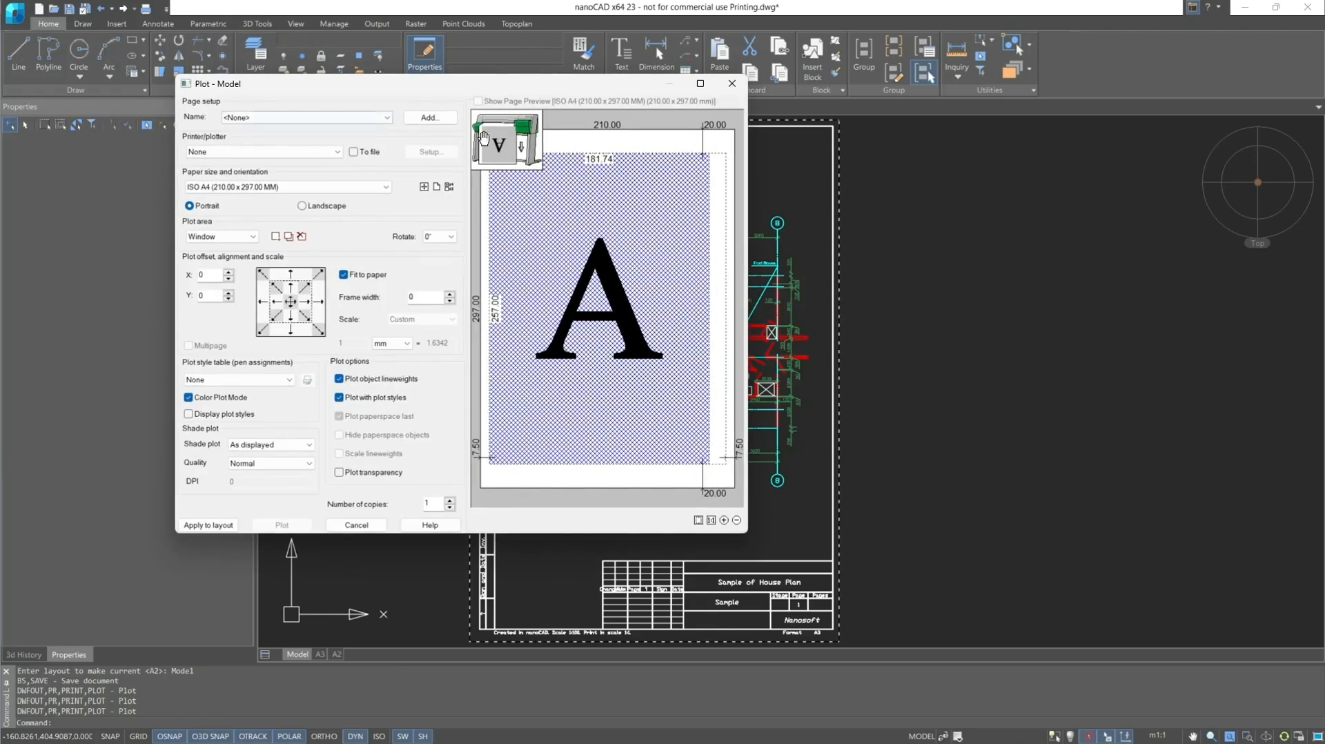
pyautogui.click(356, 526)
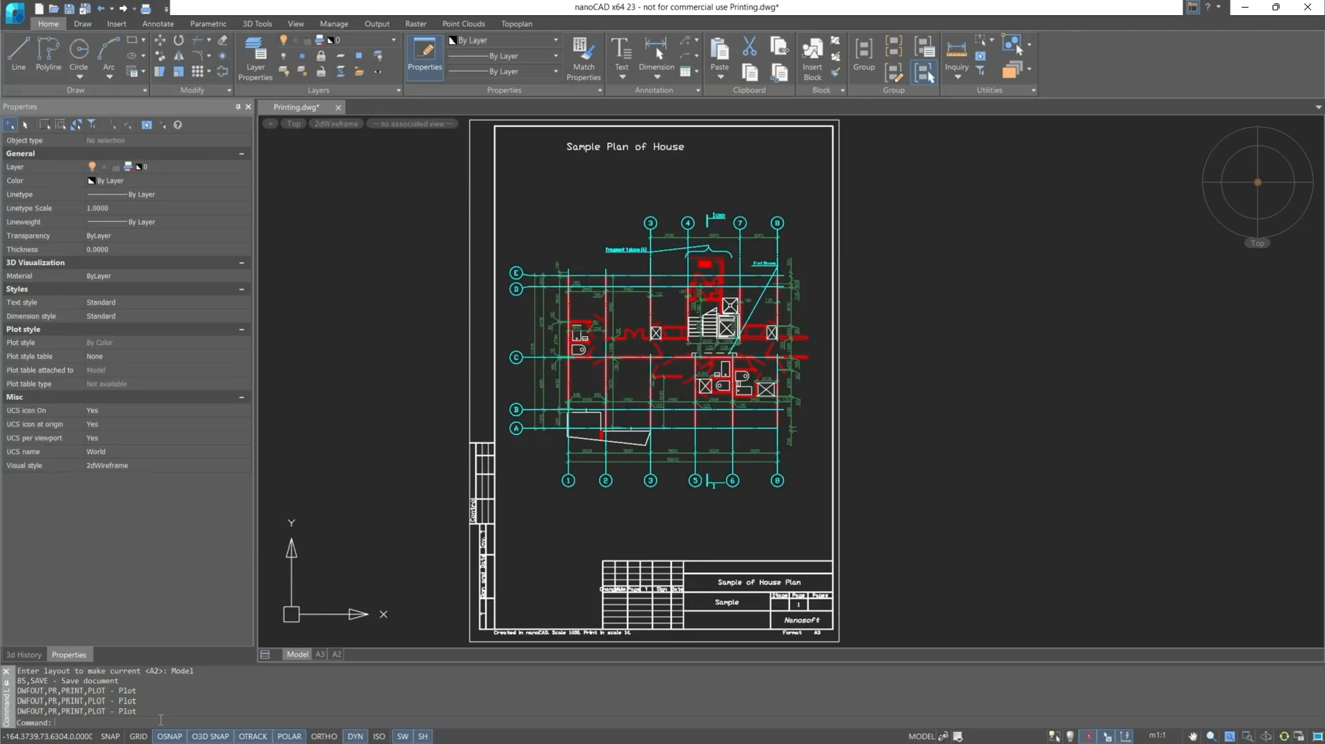
pyautogui.write('Plot')
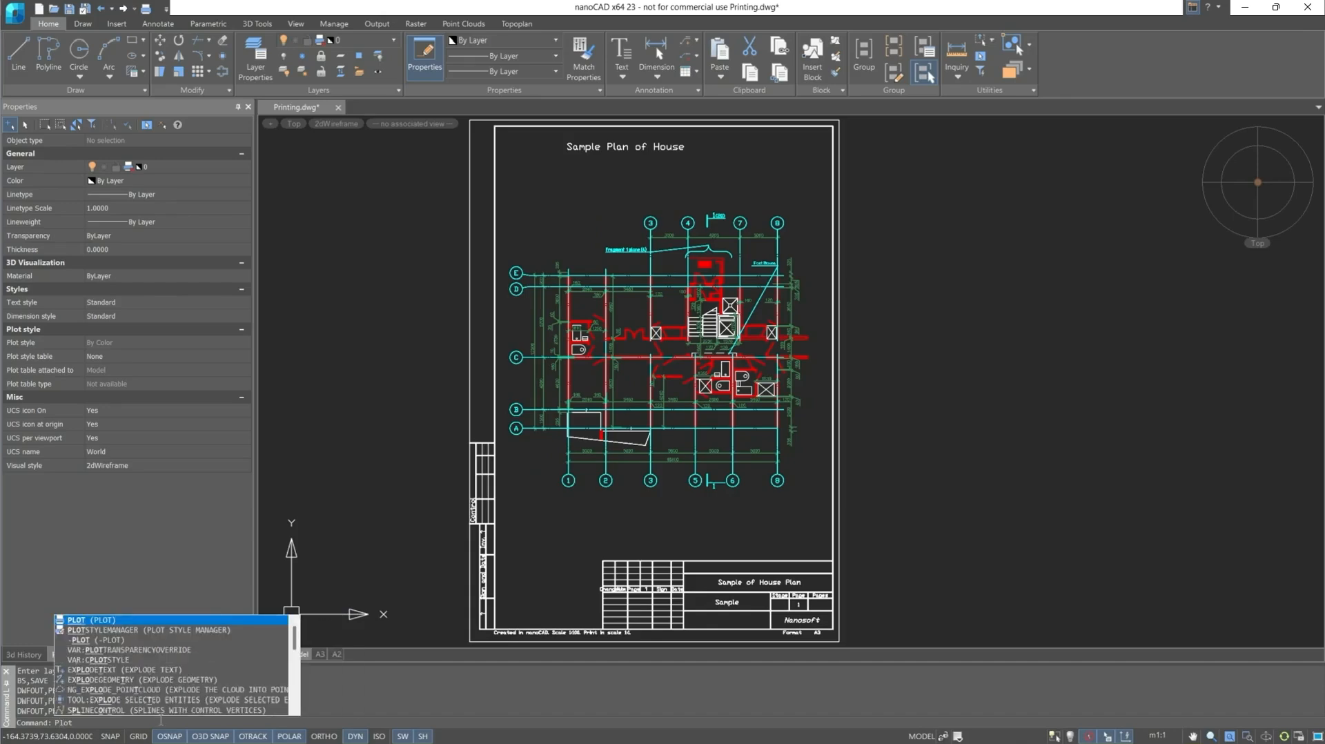
# Step: Run the typed Plot command to open the Plot - Model dialog with A4 portrait settings
pyautogui.click(75, 619)
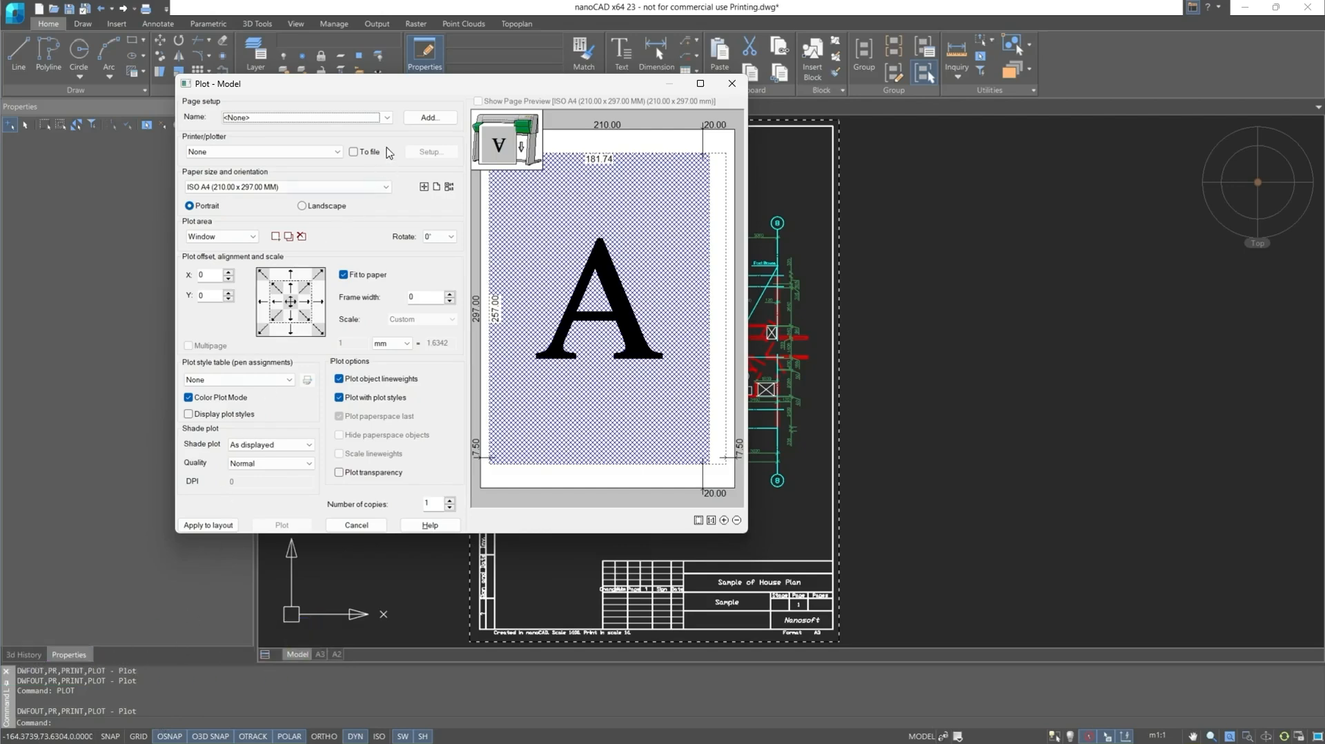
pyautogui.click(387, 117)
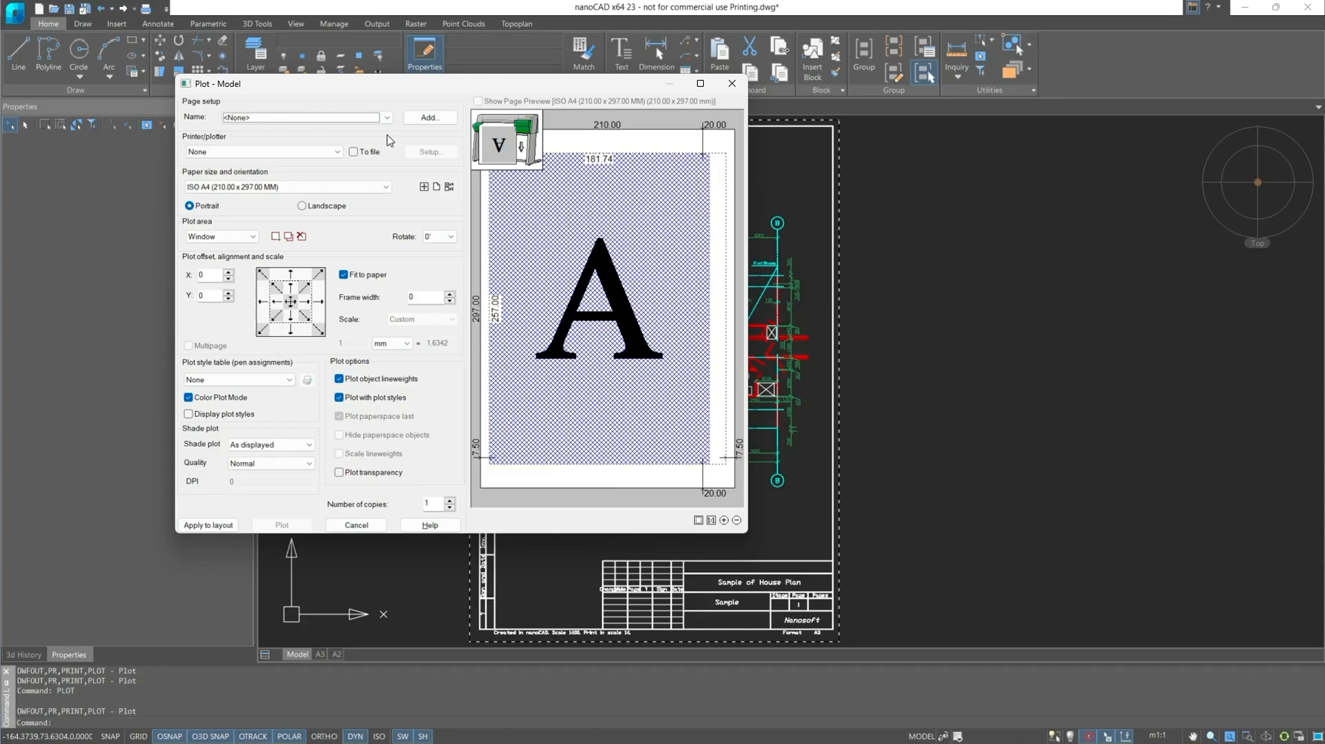
# Step: Choose Internal PDF Plotter as the printer/plotter, keeping ISO A4 paper
pyautogui.click(337, 152)
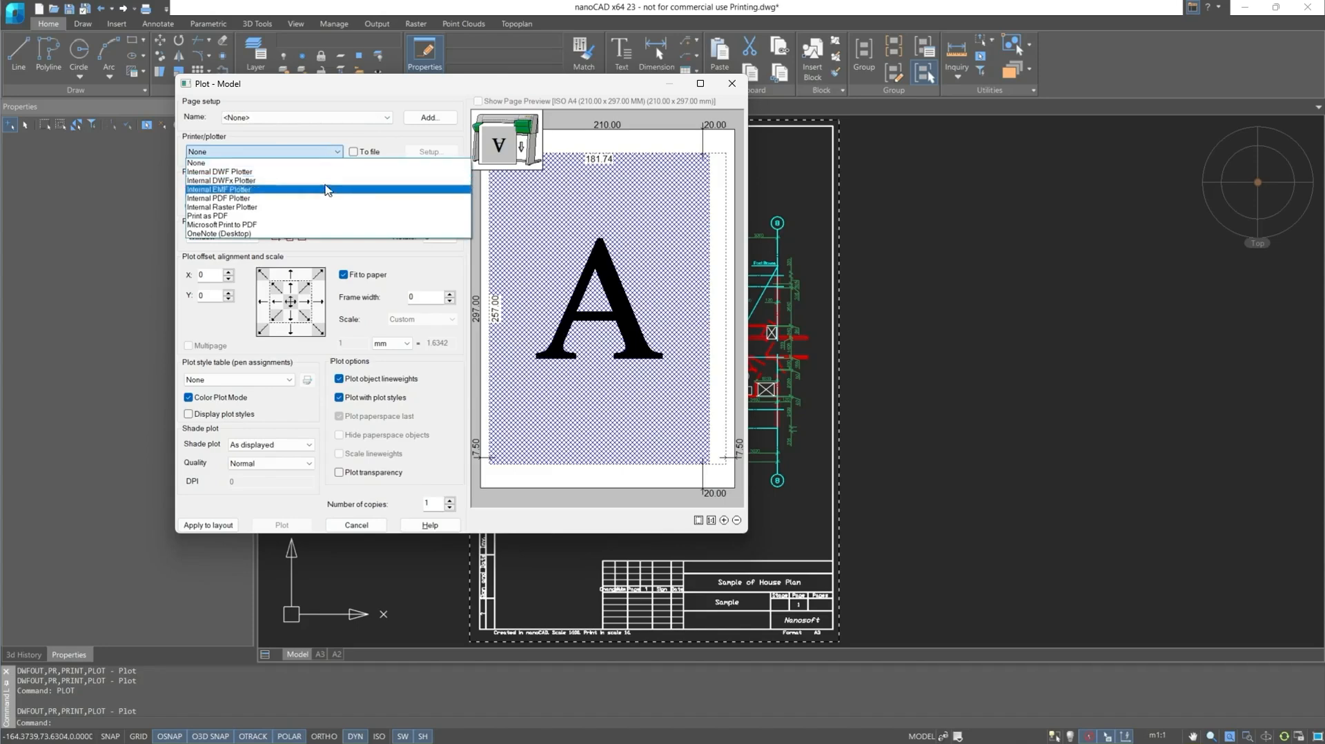
pyautogui.click(220, 198)
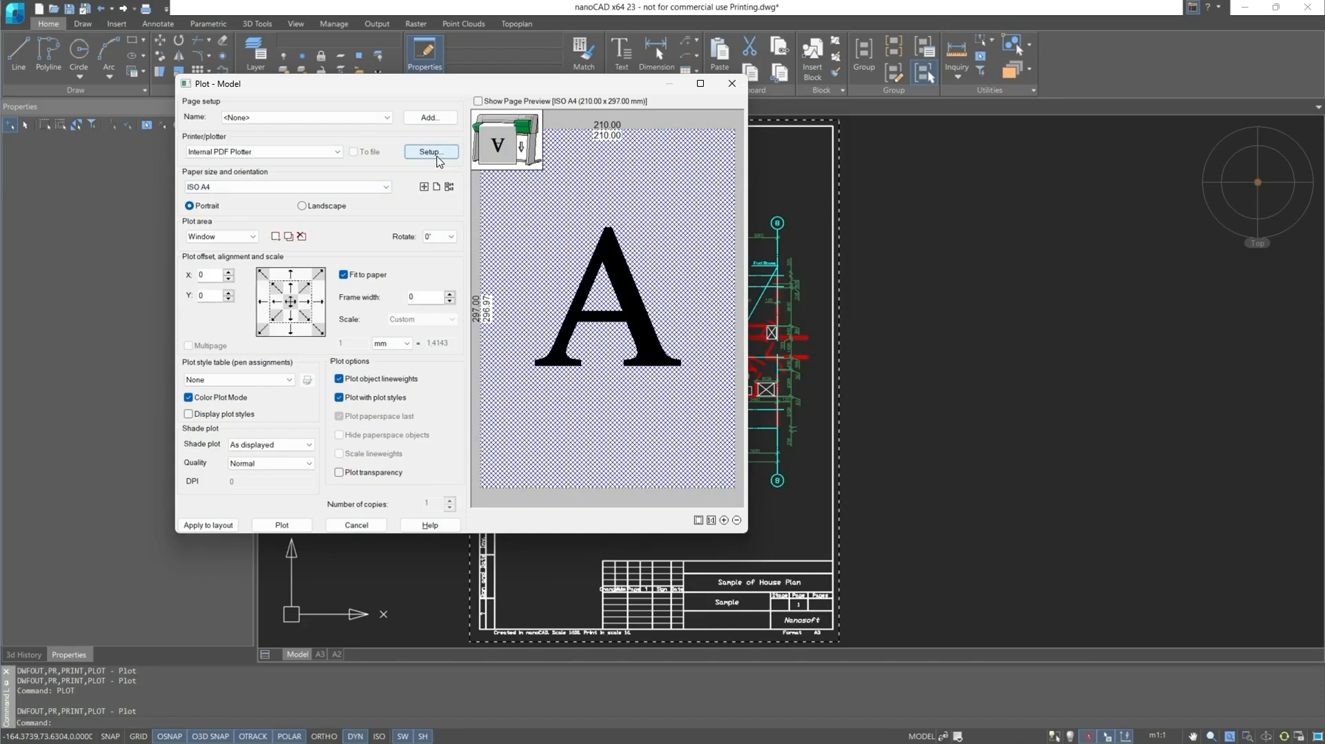
# Step: Review the PDF plotter's ISO A4 paper format (210×297 mm) and accept it unchanged
pyautogui.click(430, 151)
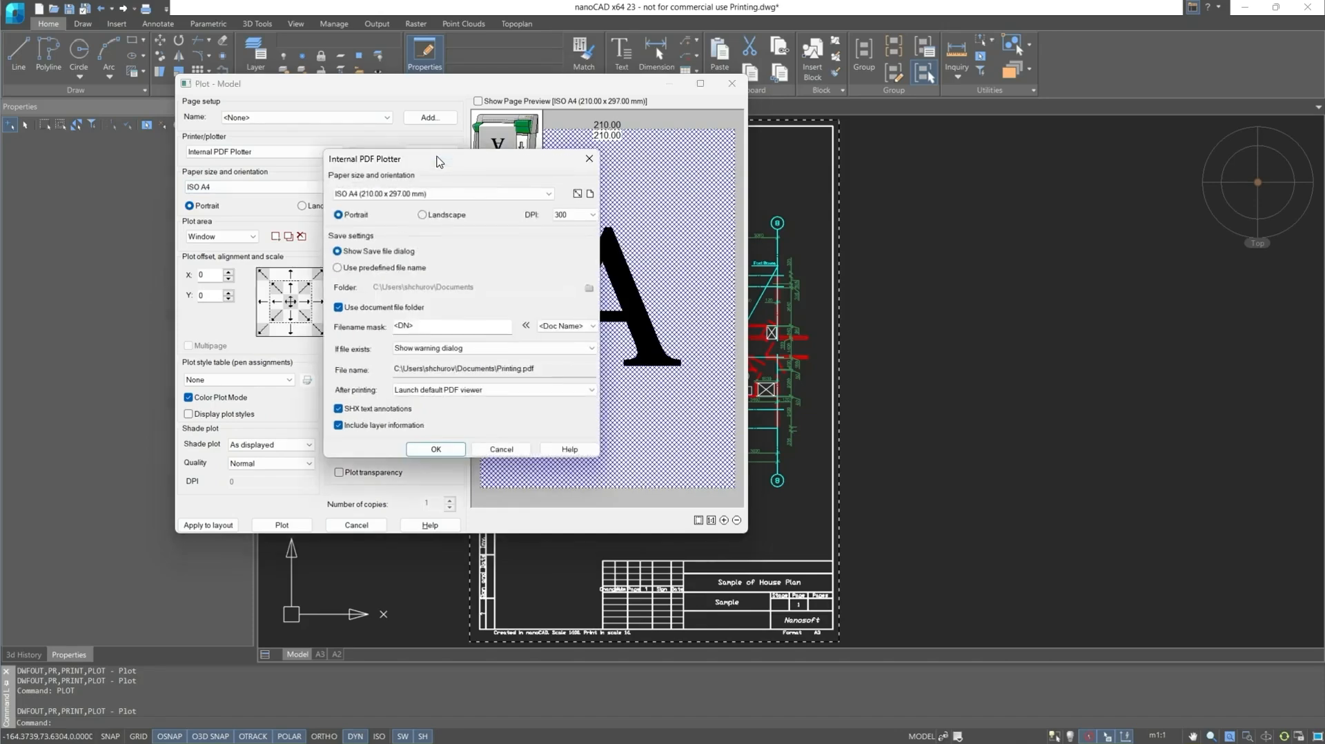
pyautogui.moveTo(471, 183)
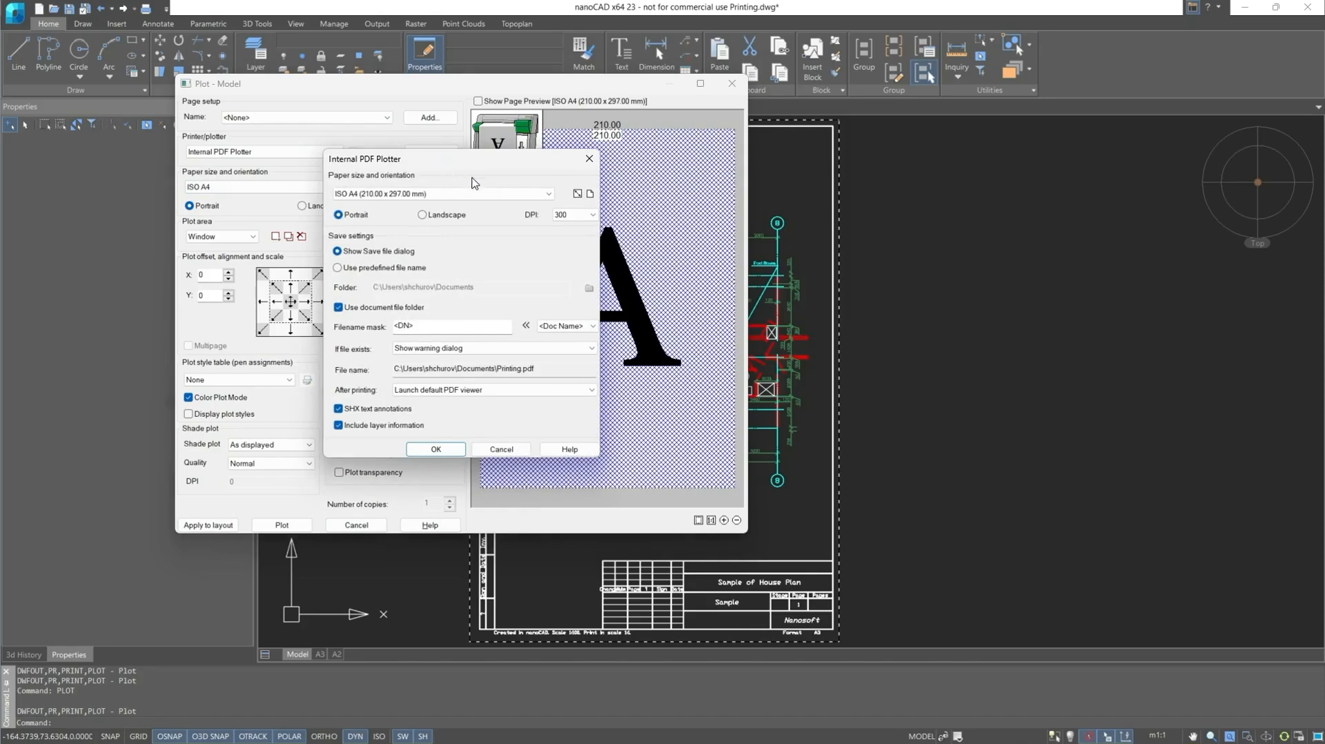
pyautogui.click(547, 194)
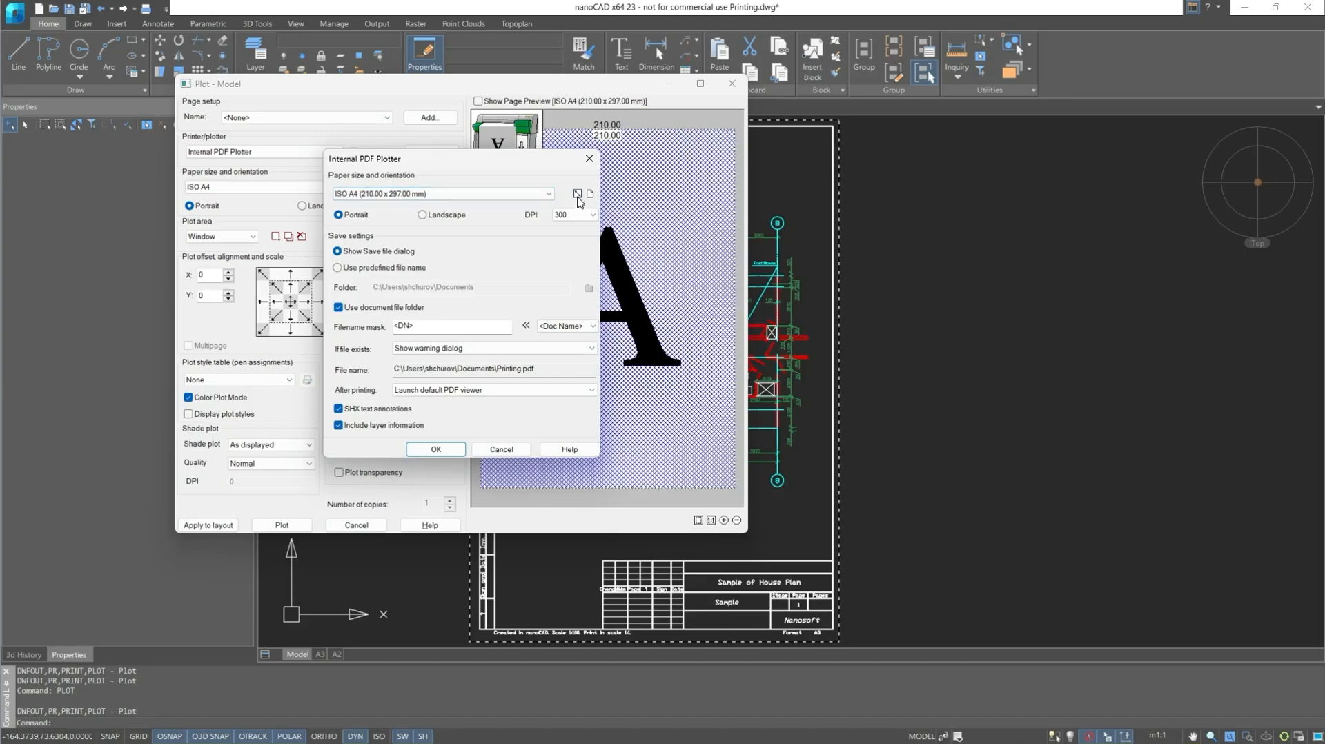
pyautogui.click(578, 194)
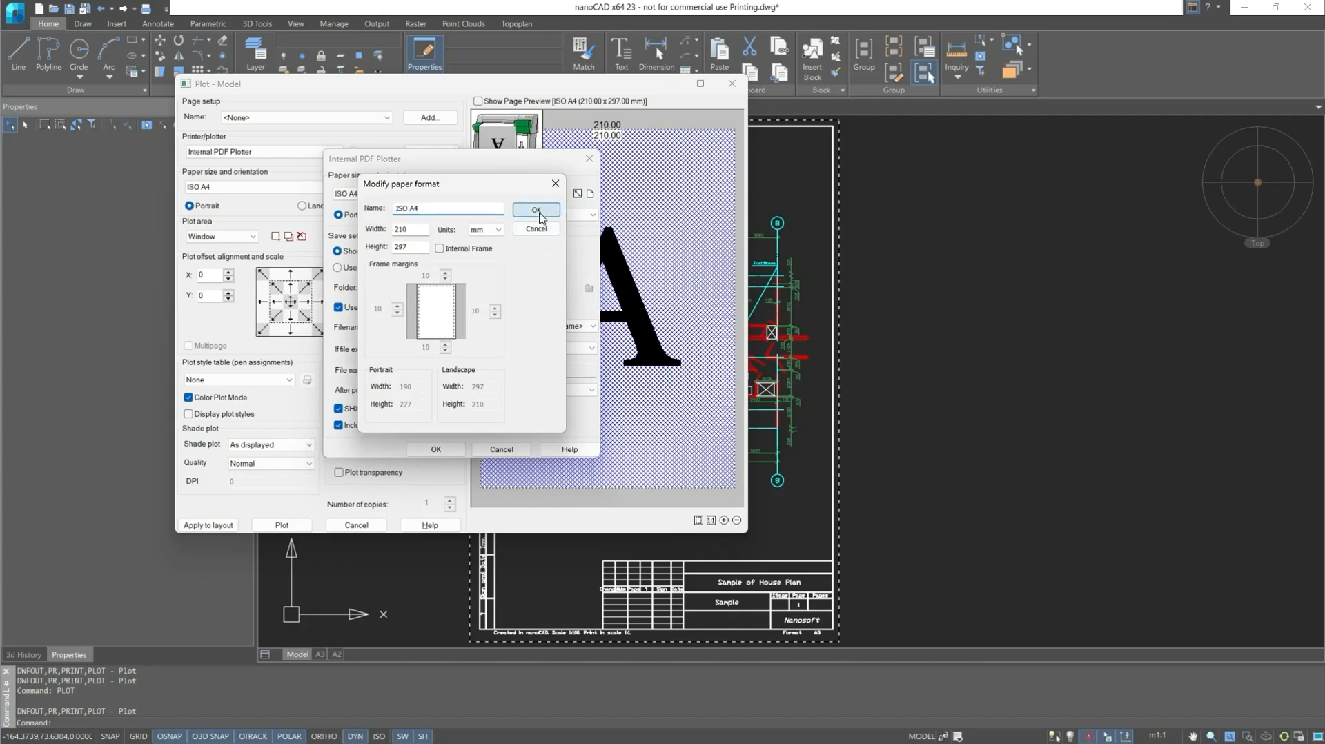
pyautogui.click(536, 210)
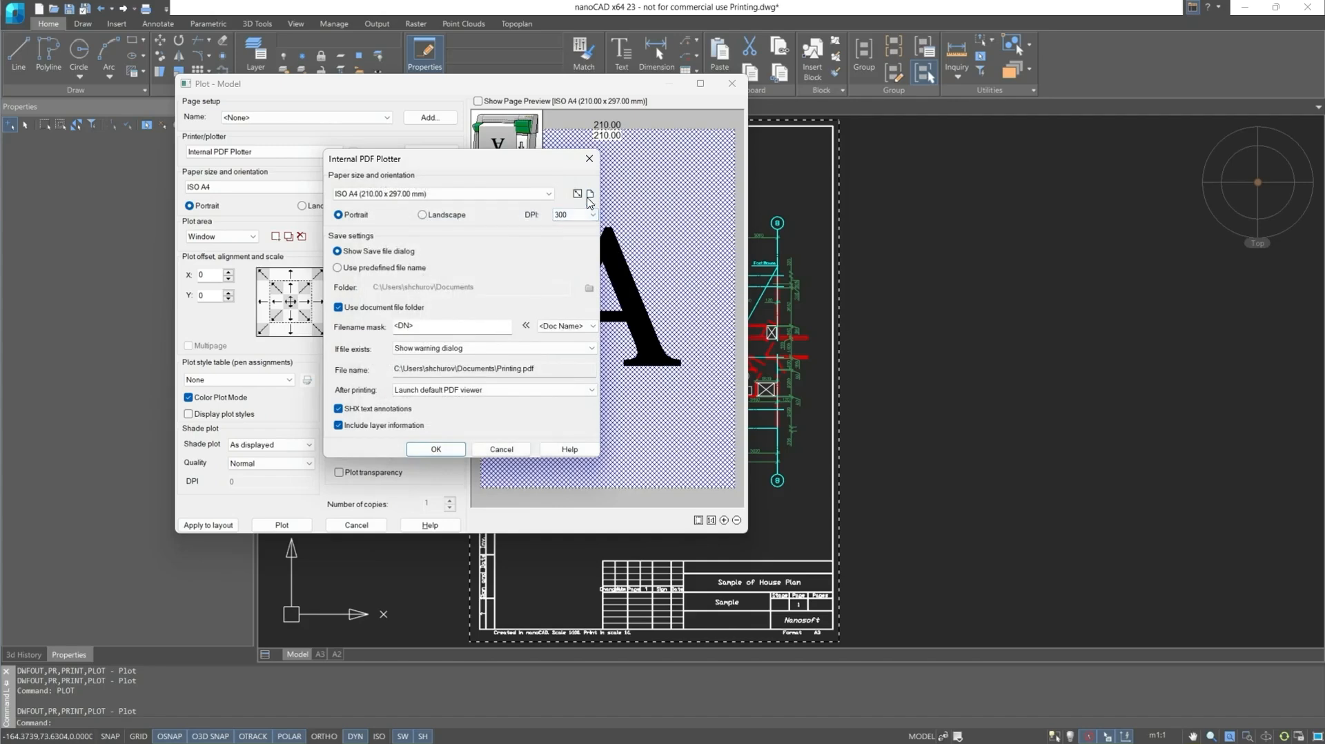
pyautogui.click(576, 194)
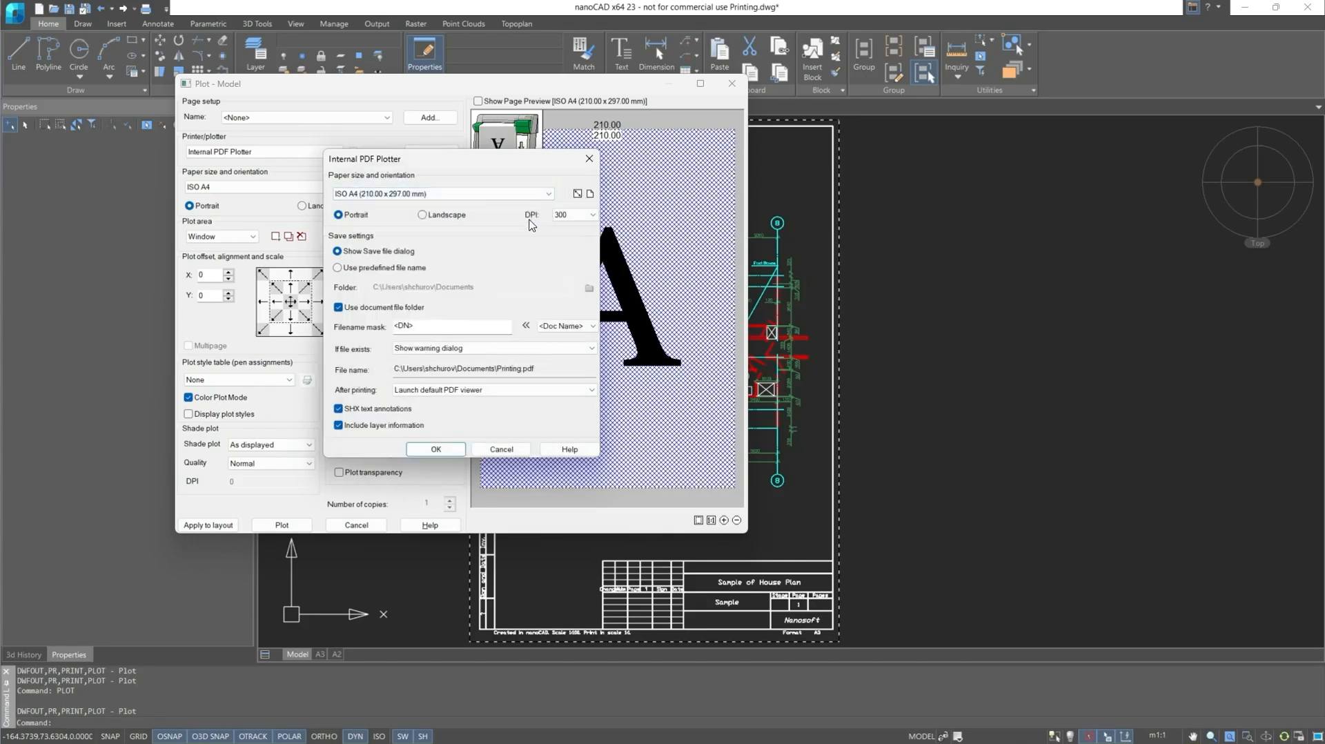
pyautogui.moveTo(398, 265)
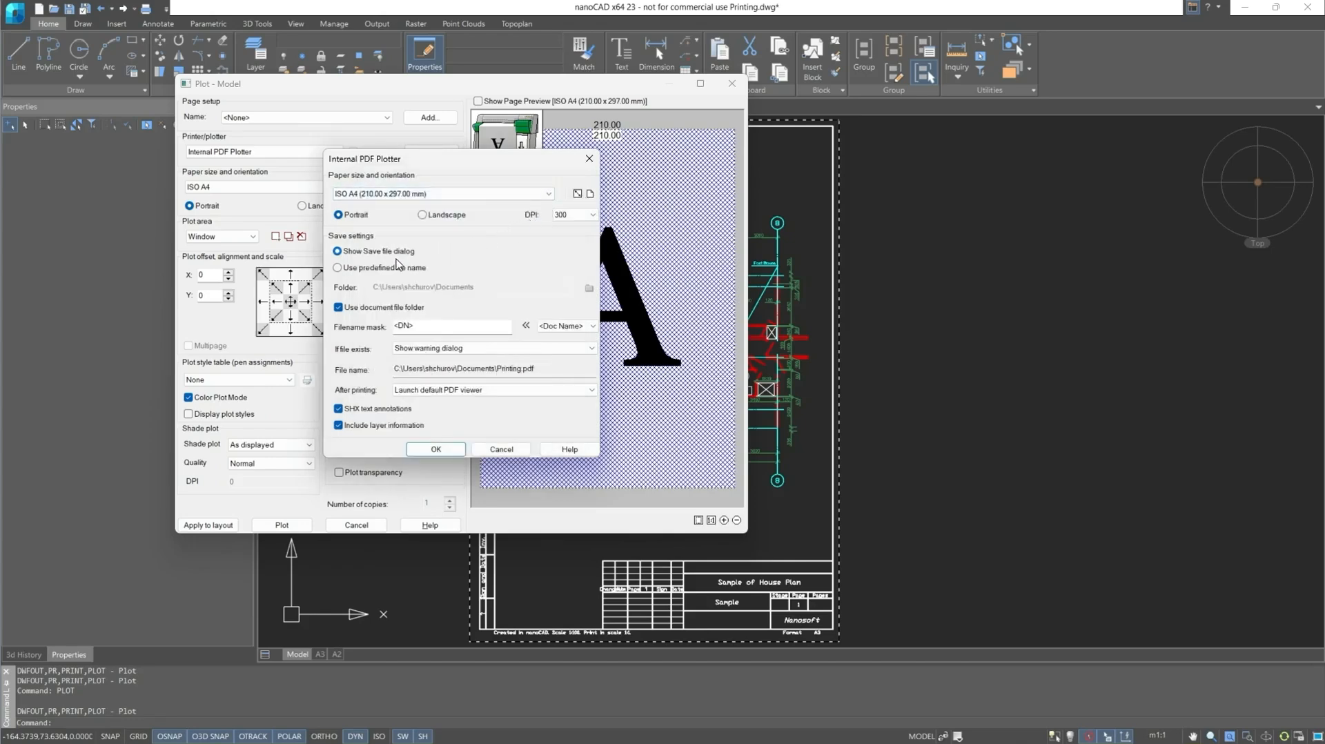
pyautogui.moveTo(484, 299)
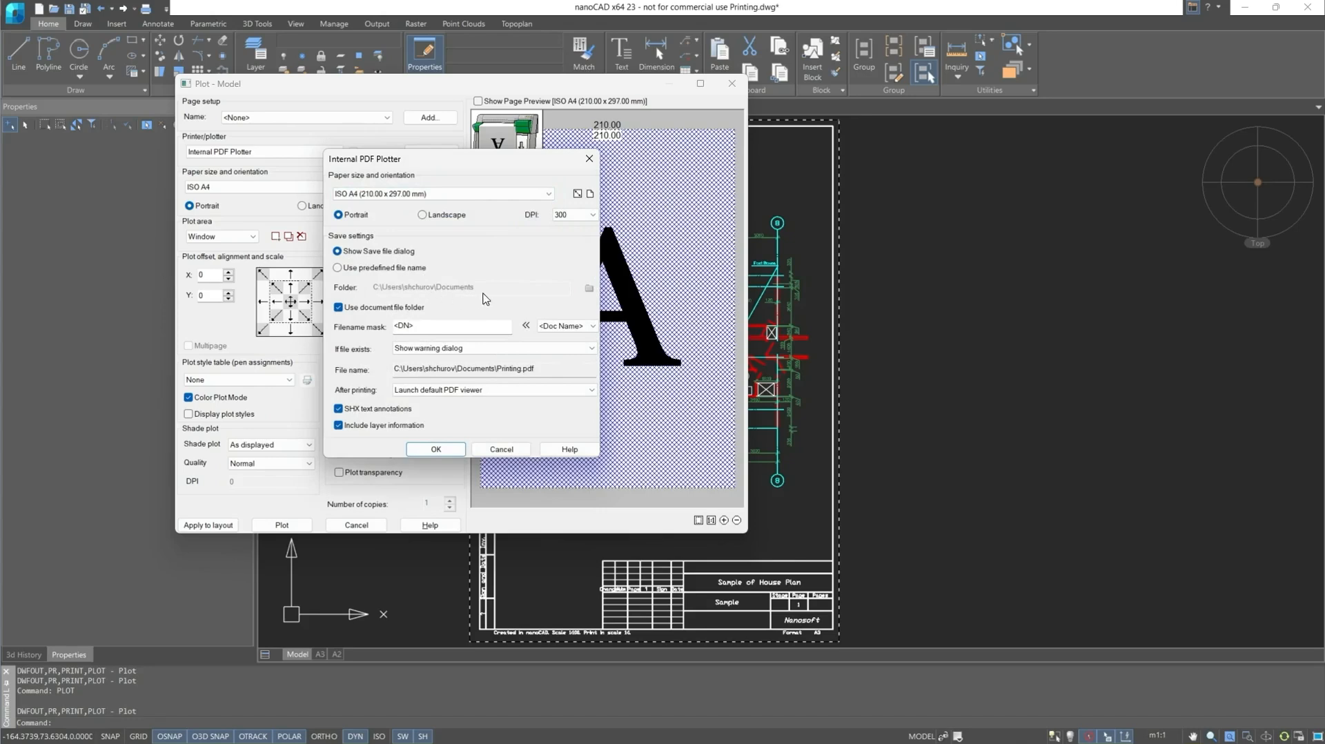
pyautogui.moveTo(487, 308)
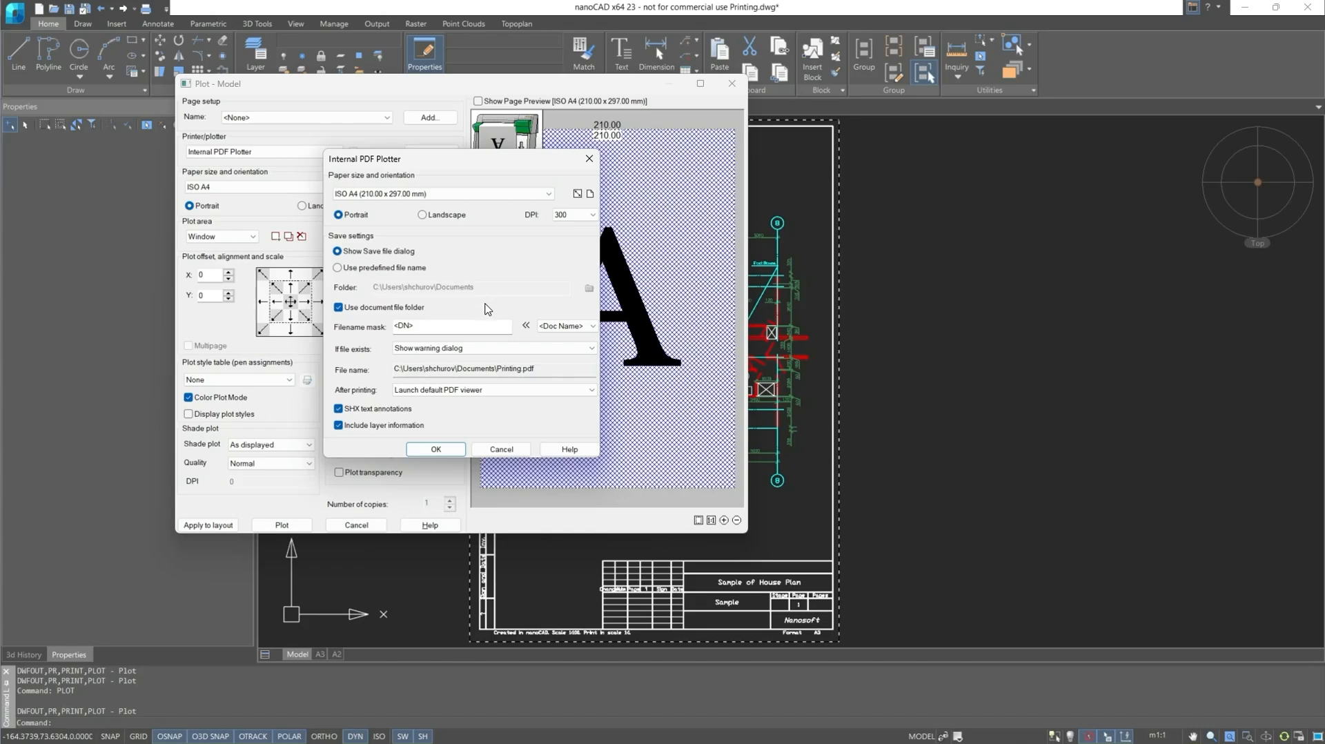
pyautogui.moveTo(557, 338)
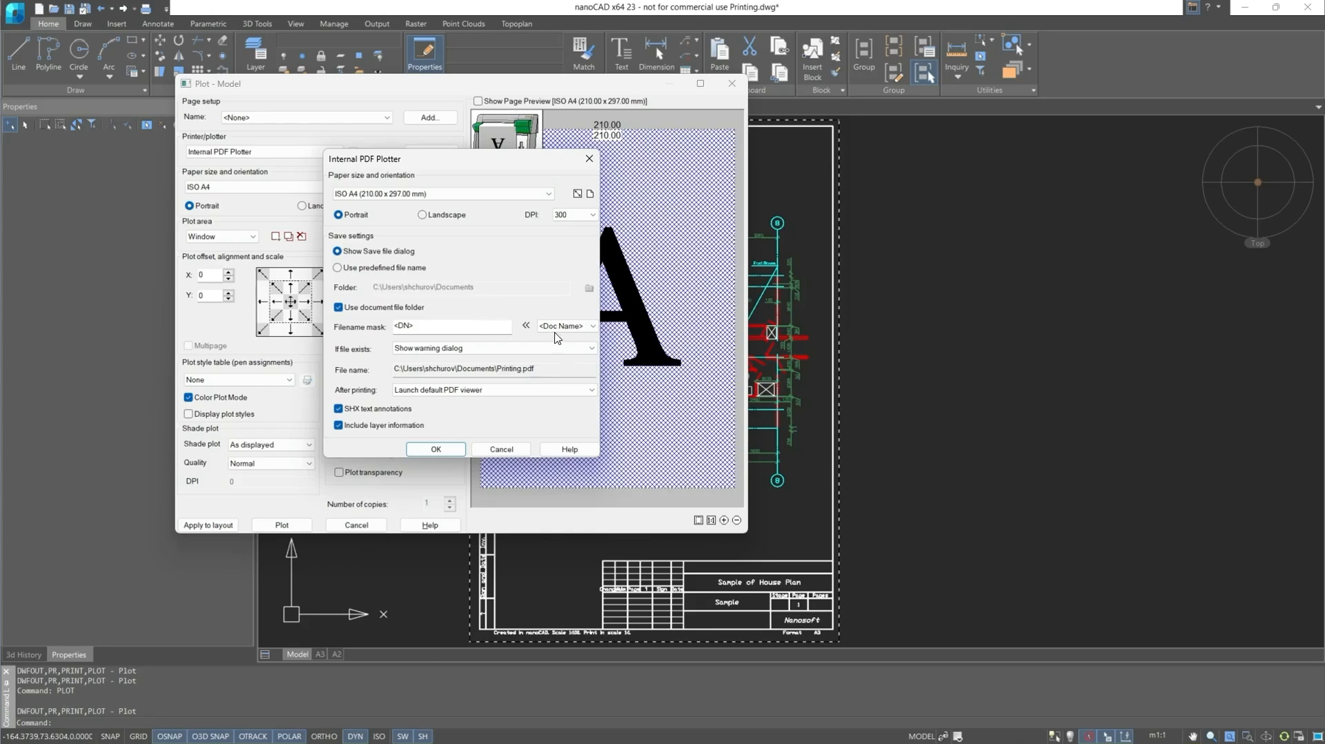
# Step: Set the PDF file name mask to <DN>_<C2> and turn off SHX text annotations
pyautogui.click(595, 326)
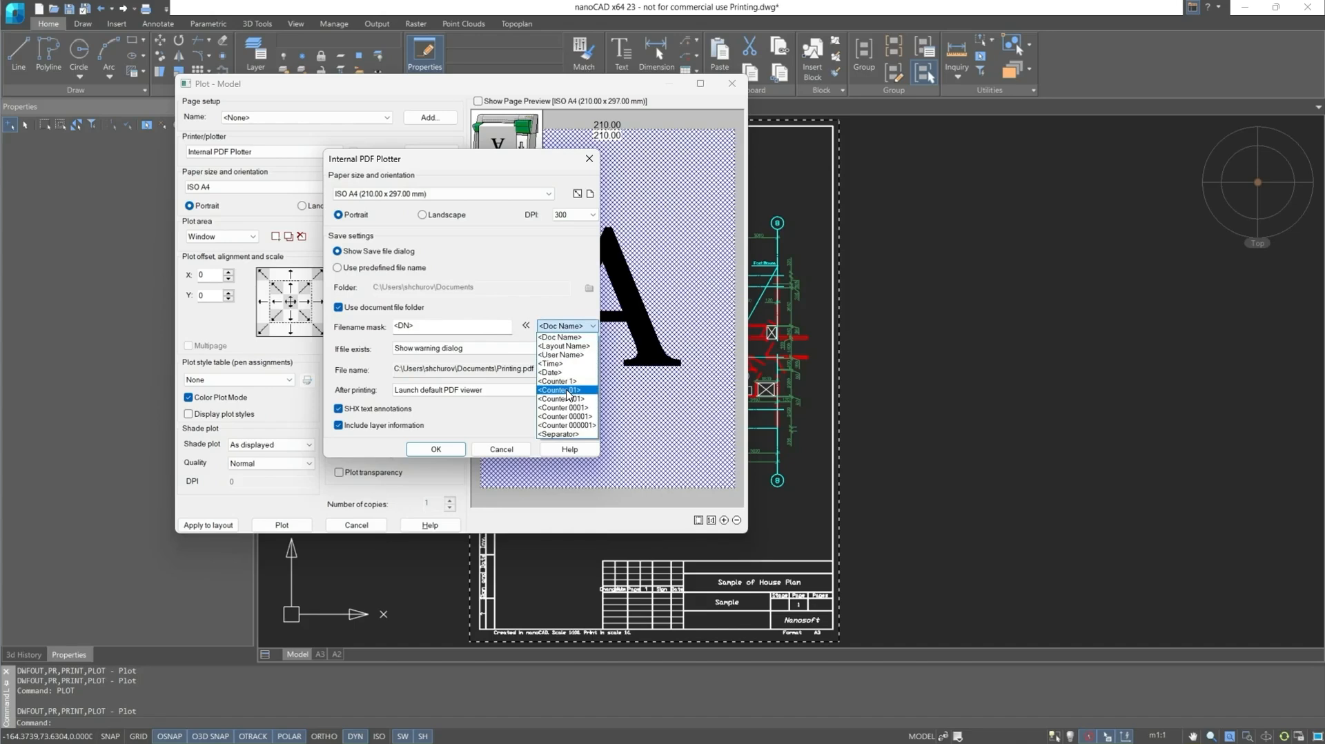
pyautogui.click(559, 390)
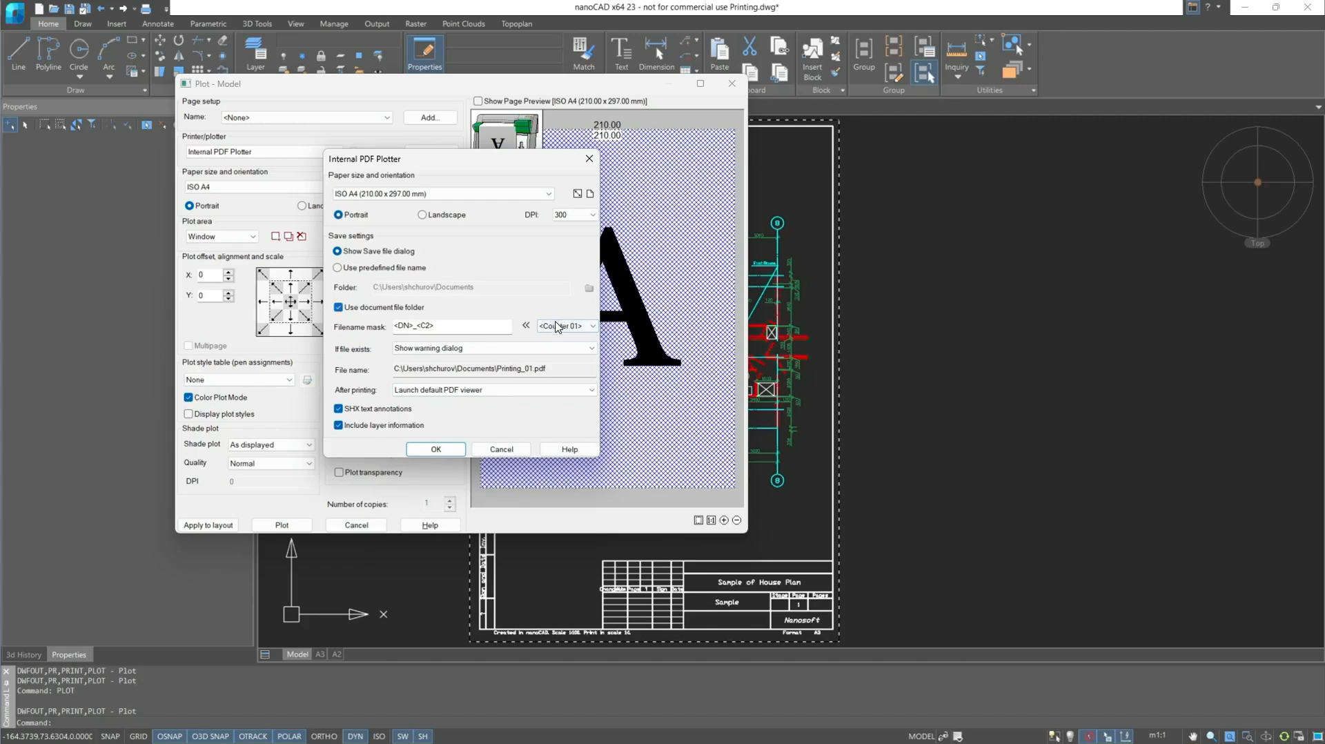
pyautogui.click(564, 327)
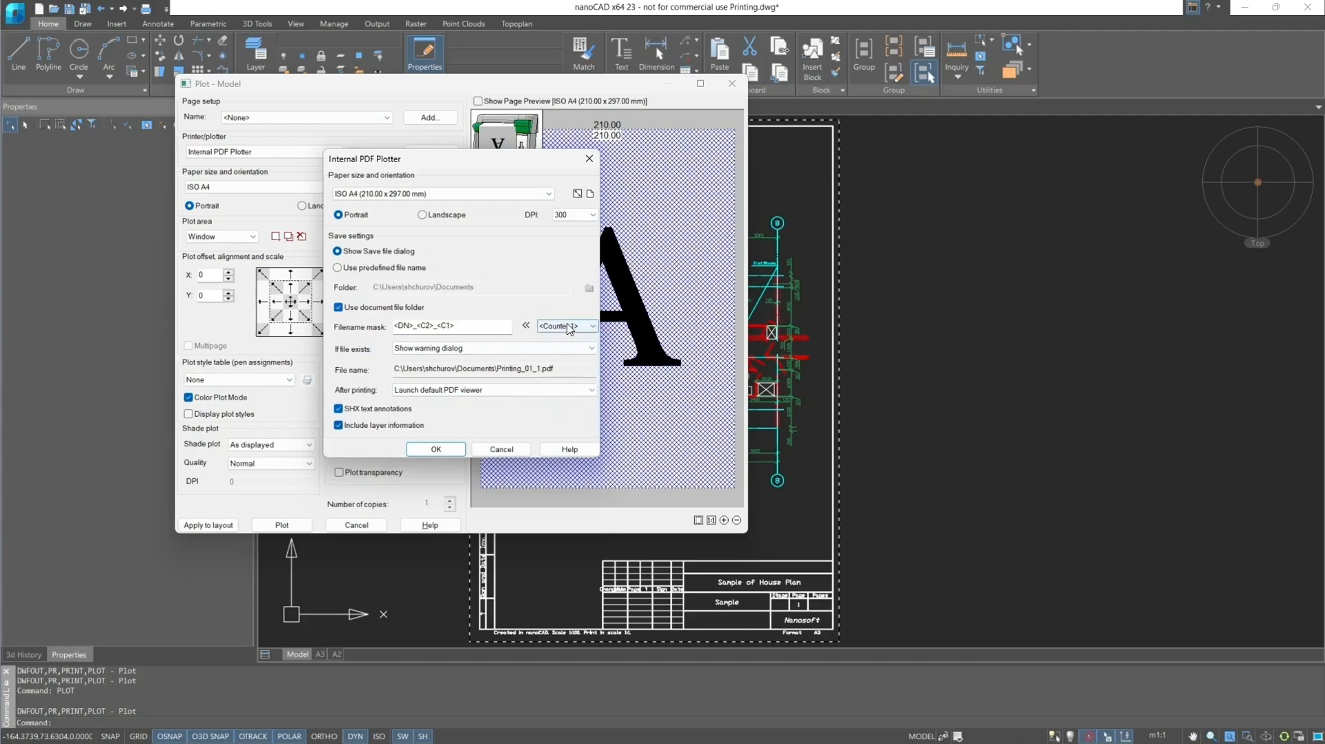
pyautogui.click(526, 326)
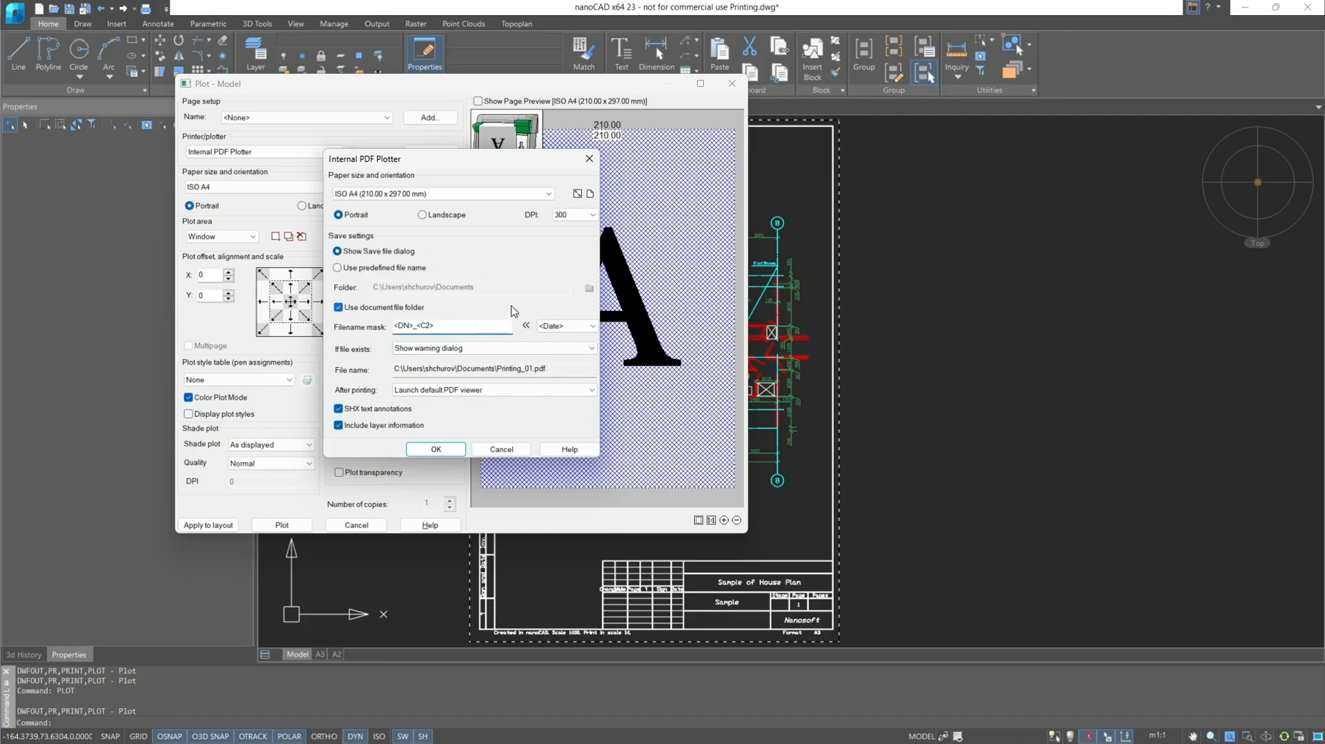
pyautogui.moveTo(532, 355)
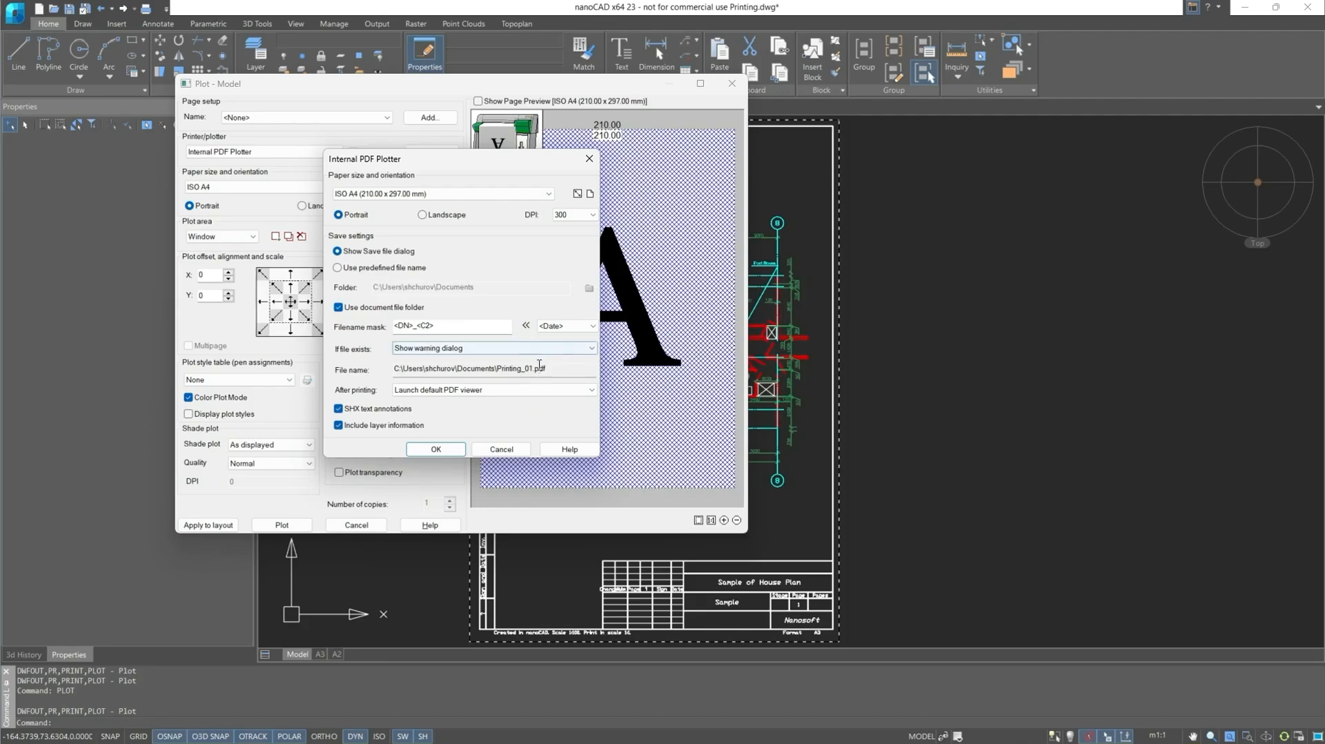
pyautogui.doubleClick(527, 369)
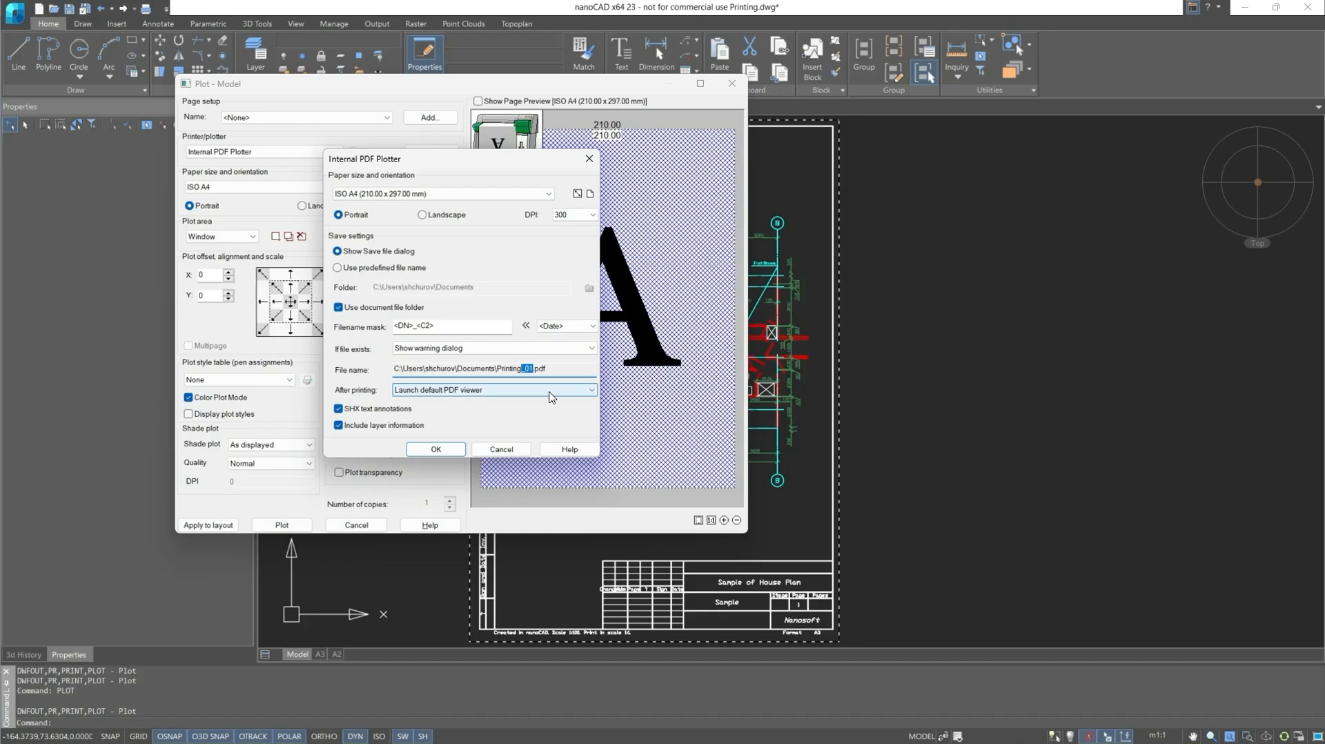
pyautogui.click(591, 389)
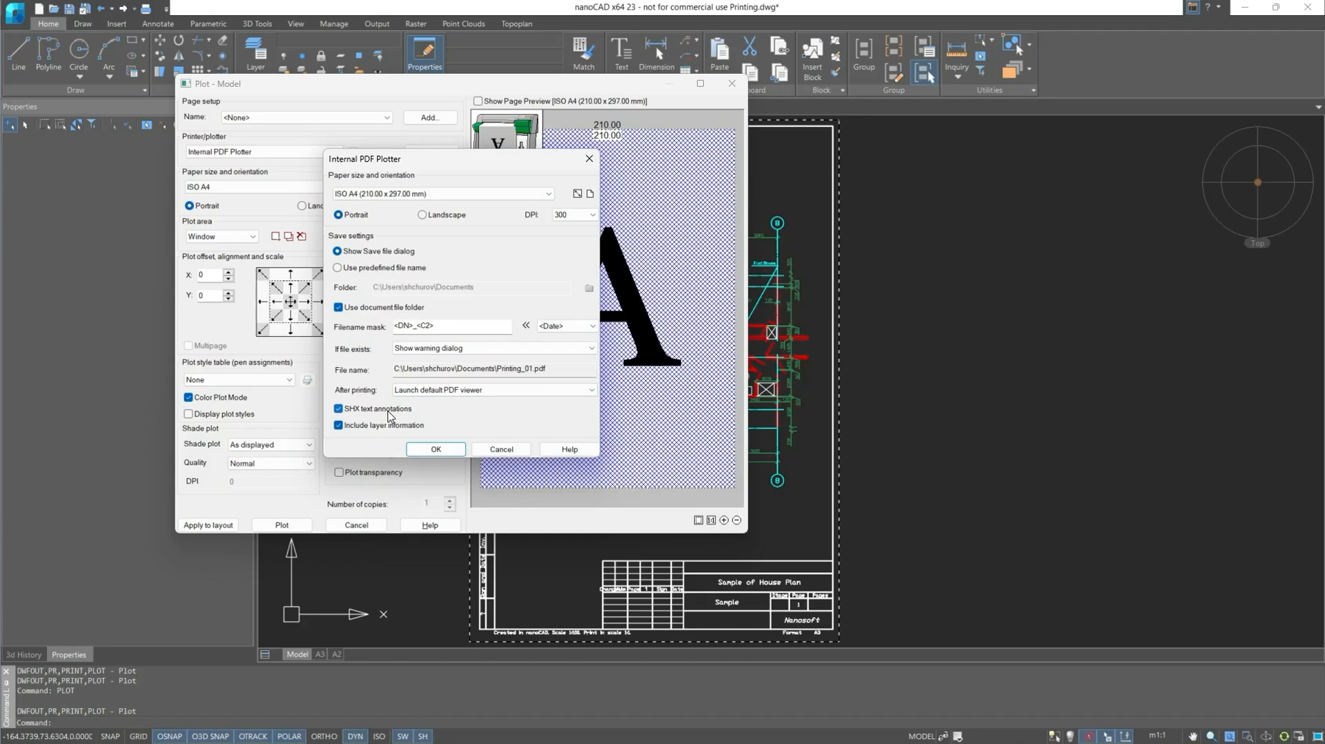
pyautogui.click(339, 409)
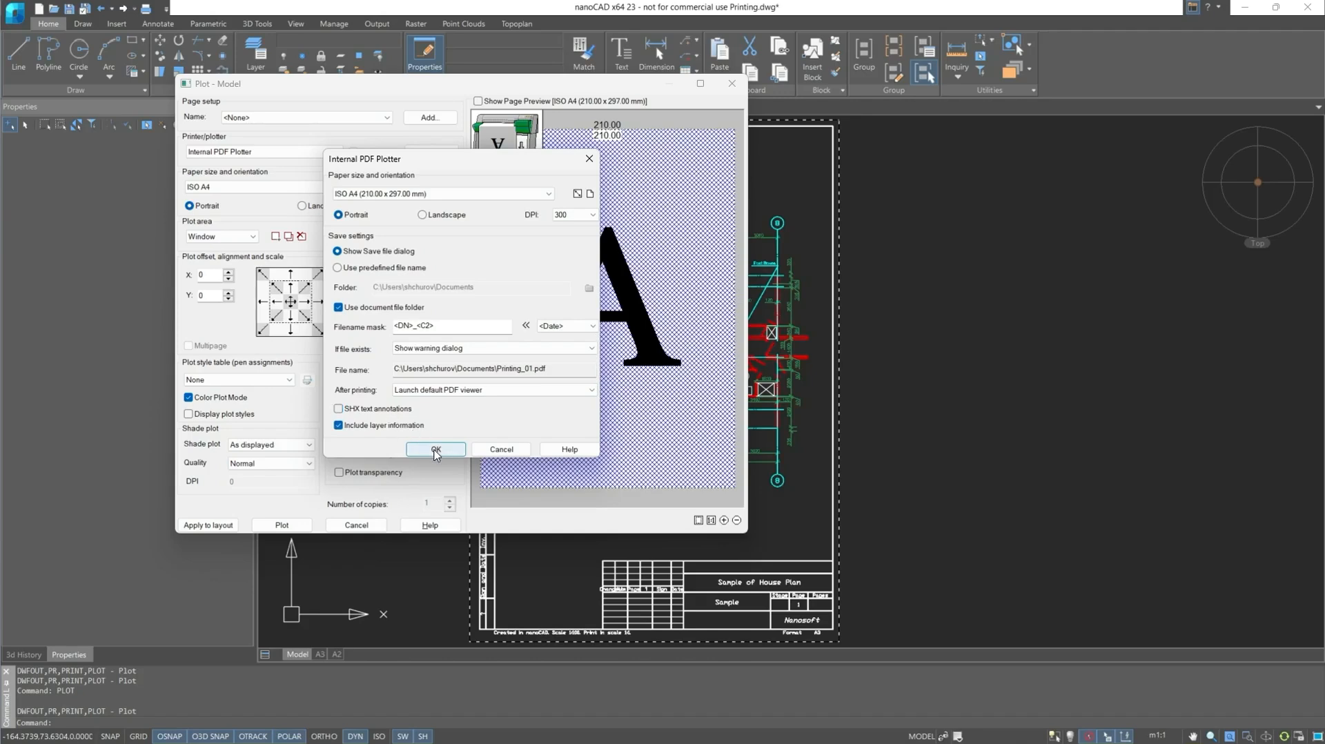
# Step: Accept the PDF plotter settings and review the Plot area choices in the Plot dialog
pyautogui.click(436, 449)
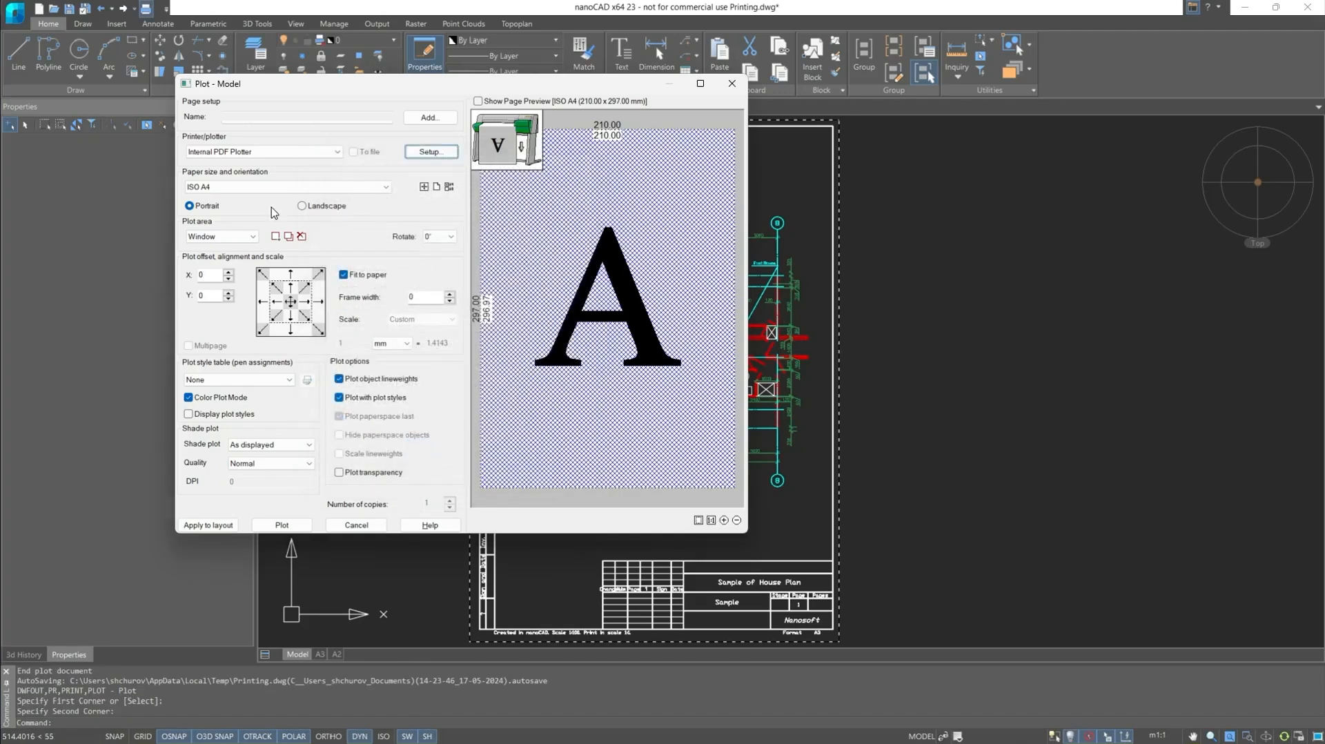
pyautogui.moveTo(304, 211)
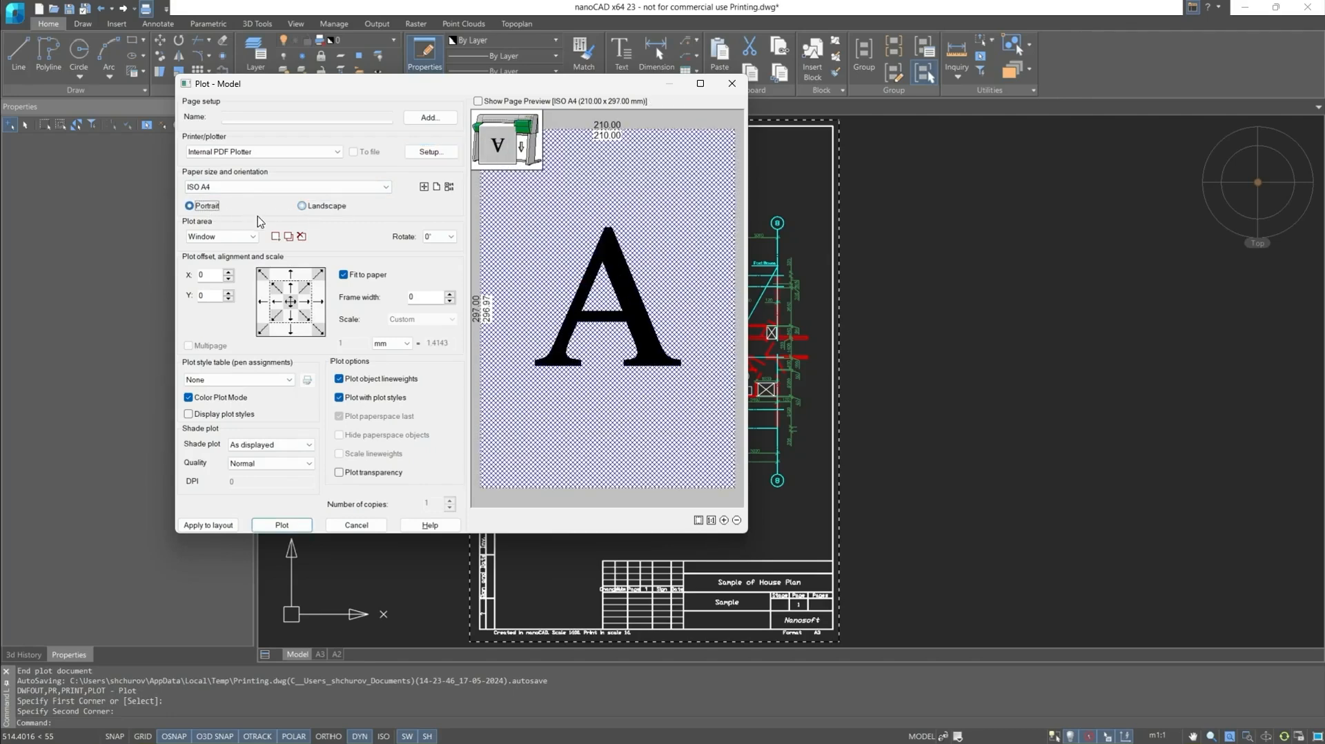
pyautogui.moveTo(262, 245)
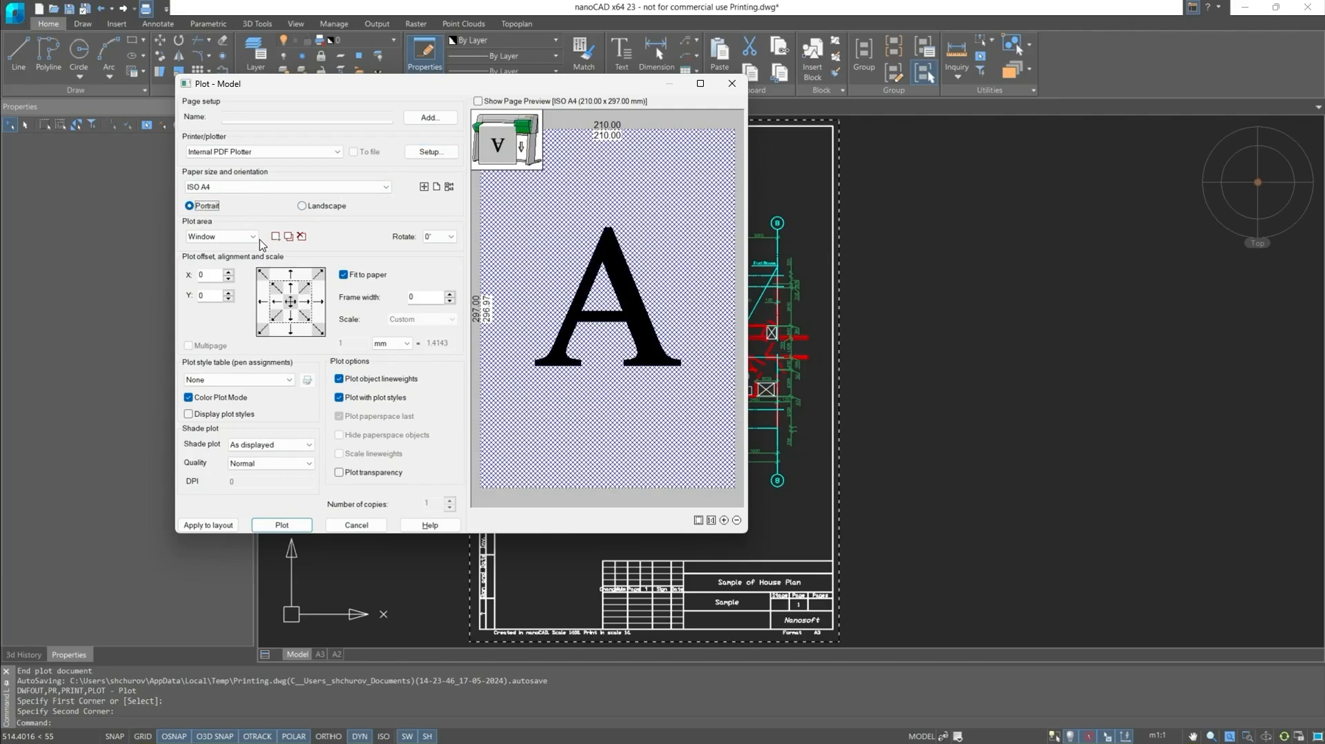
pyautogui.click(221, 236)
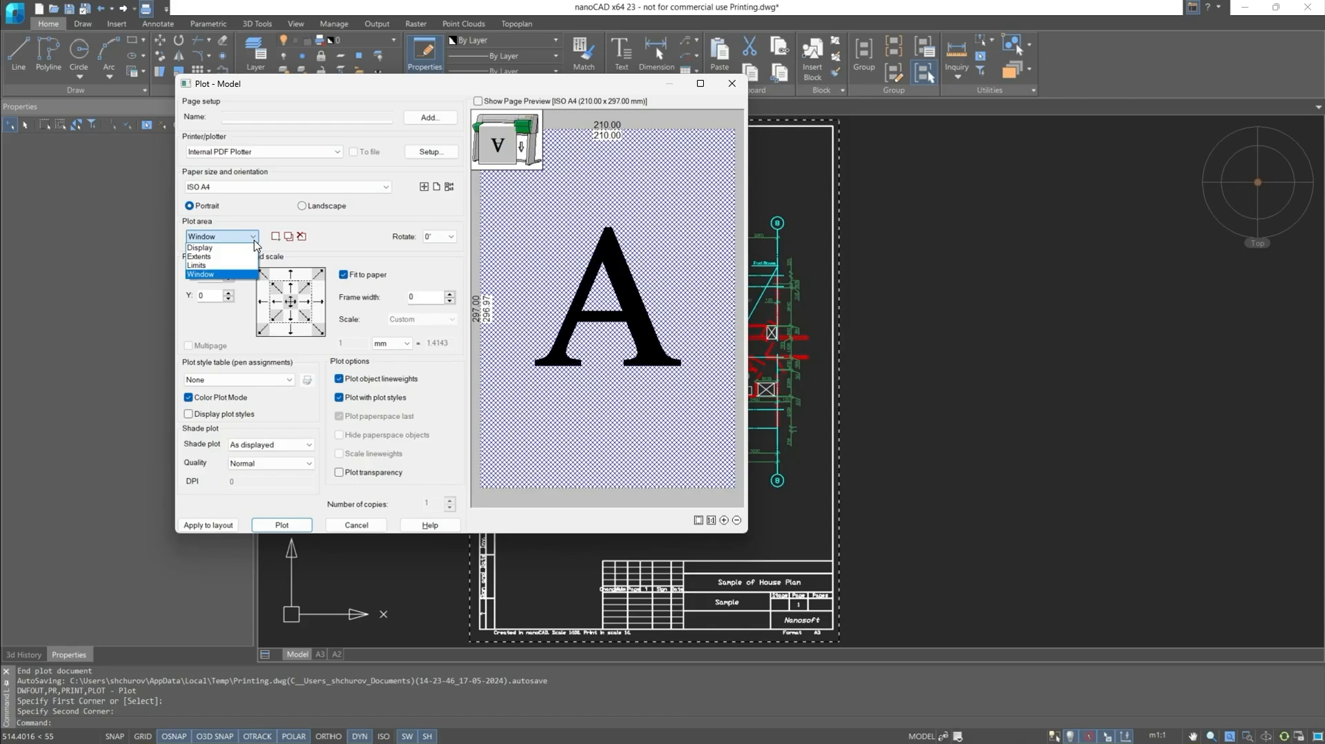
# Step: Set the plot area to Limits, enable page preview, and align the plot to the top
pyautogui.click(201, 247)
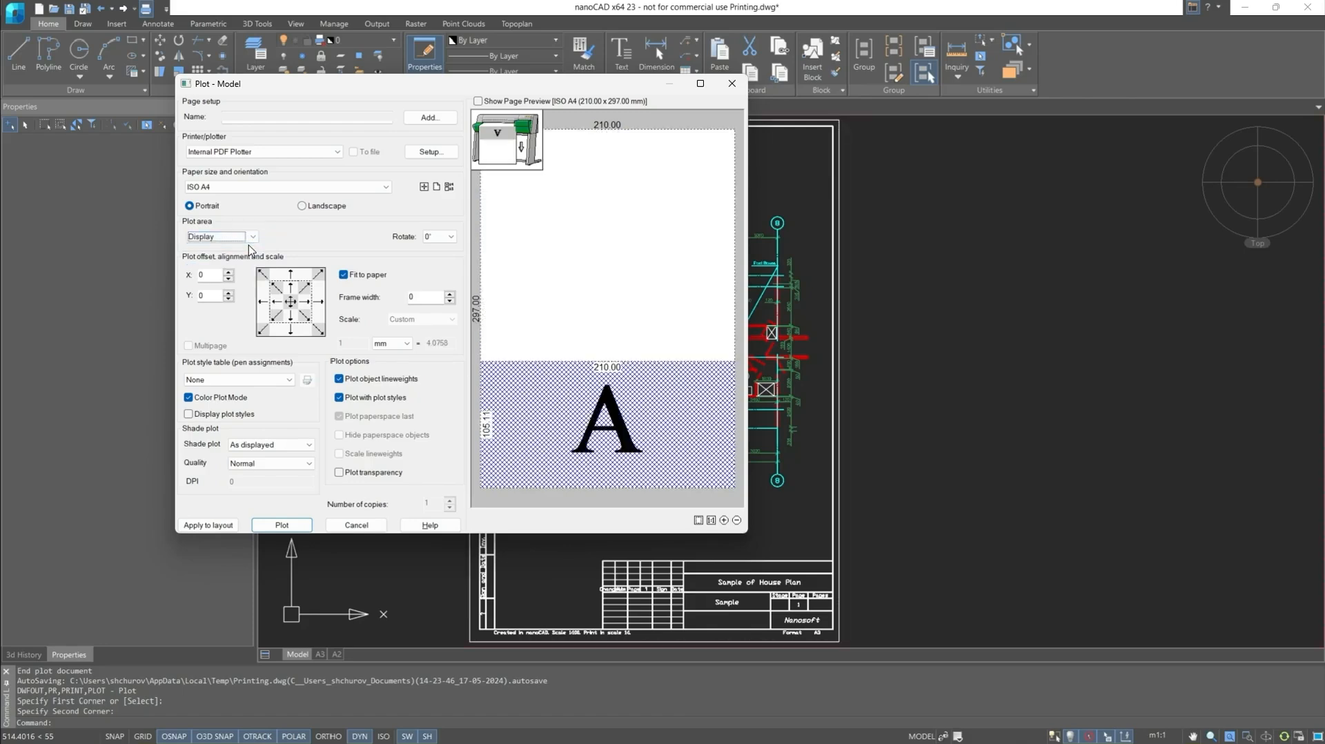
pyautogui.click(251, 236)
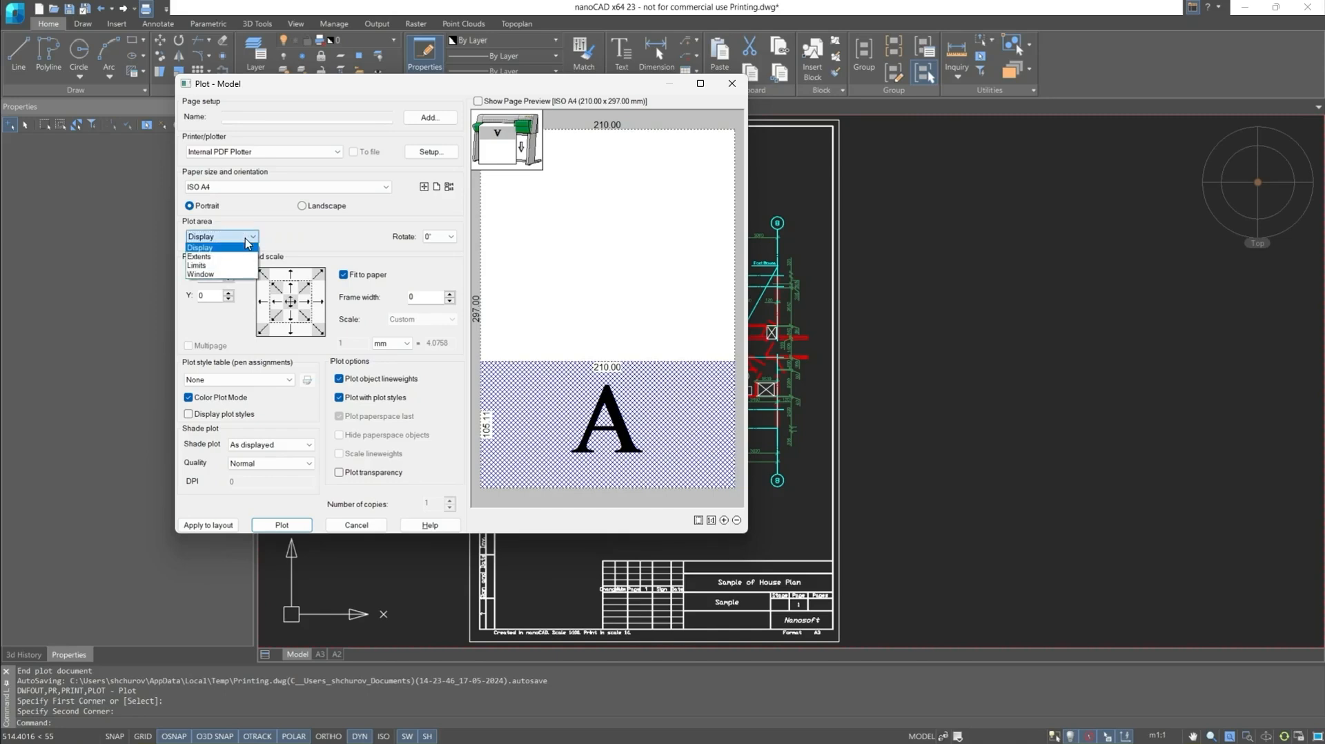
pyautogui.click(196, 264)
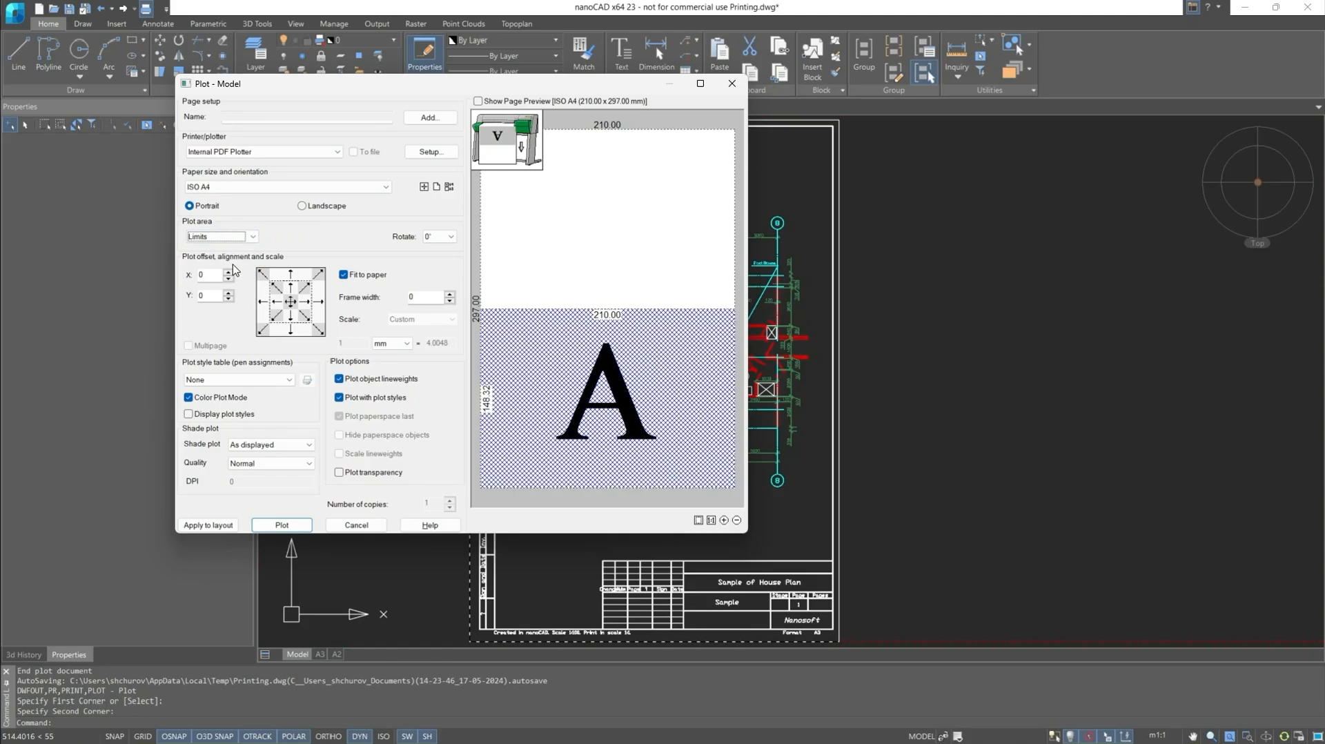
pyautogui.click(478, 101)
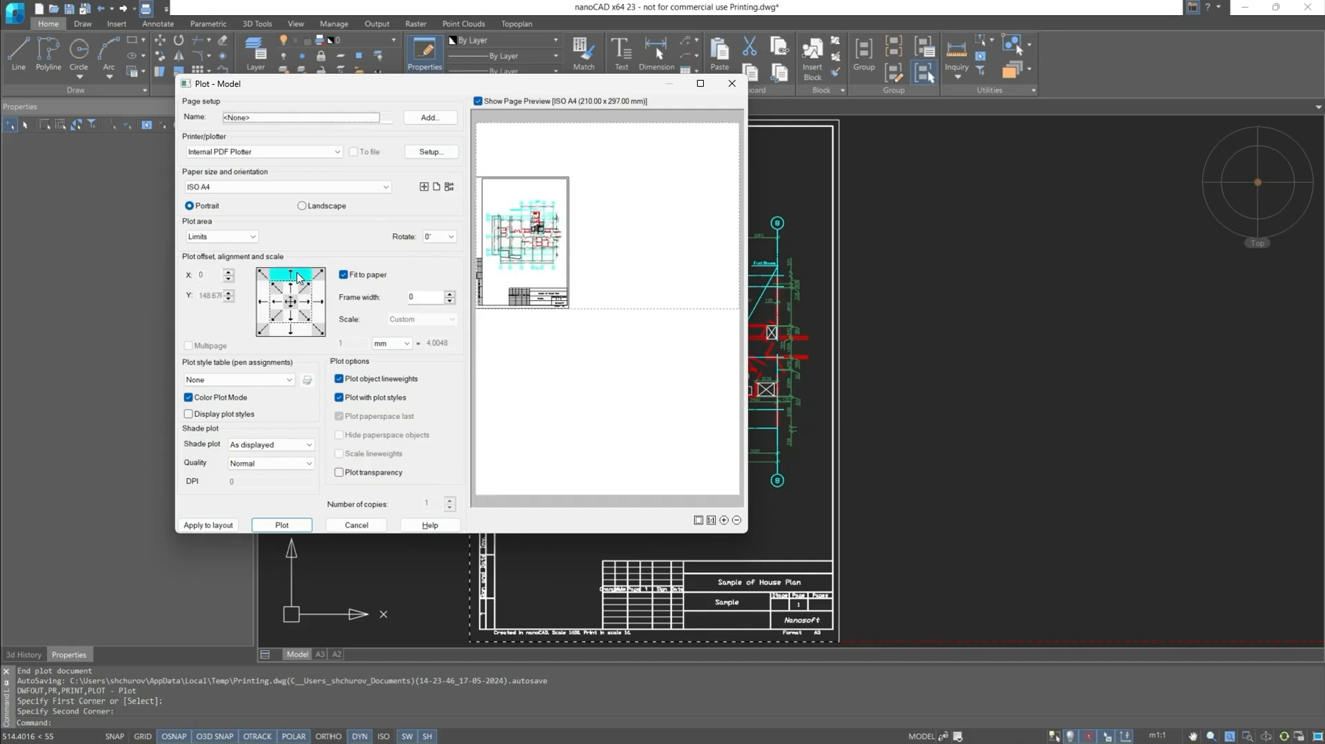
pyautogui.click(320, 273)
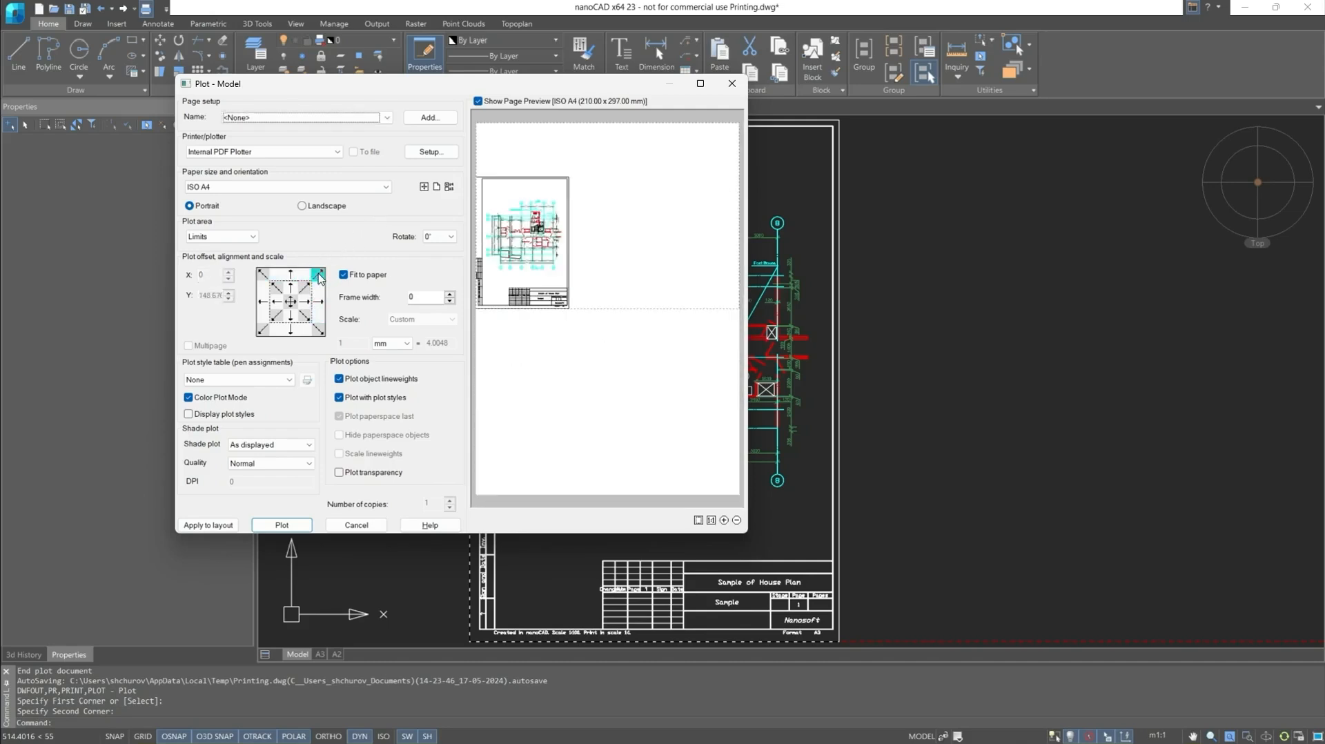
# Step: Align the plot to the page bottom and apply the monochrome.ctb plot style
pyautogui.click(290, 317)
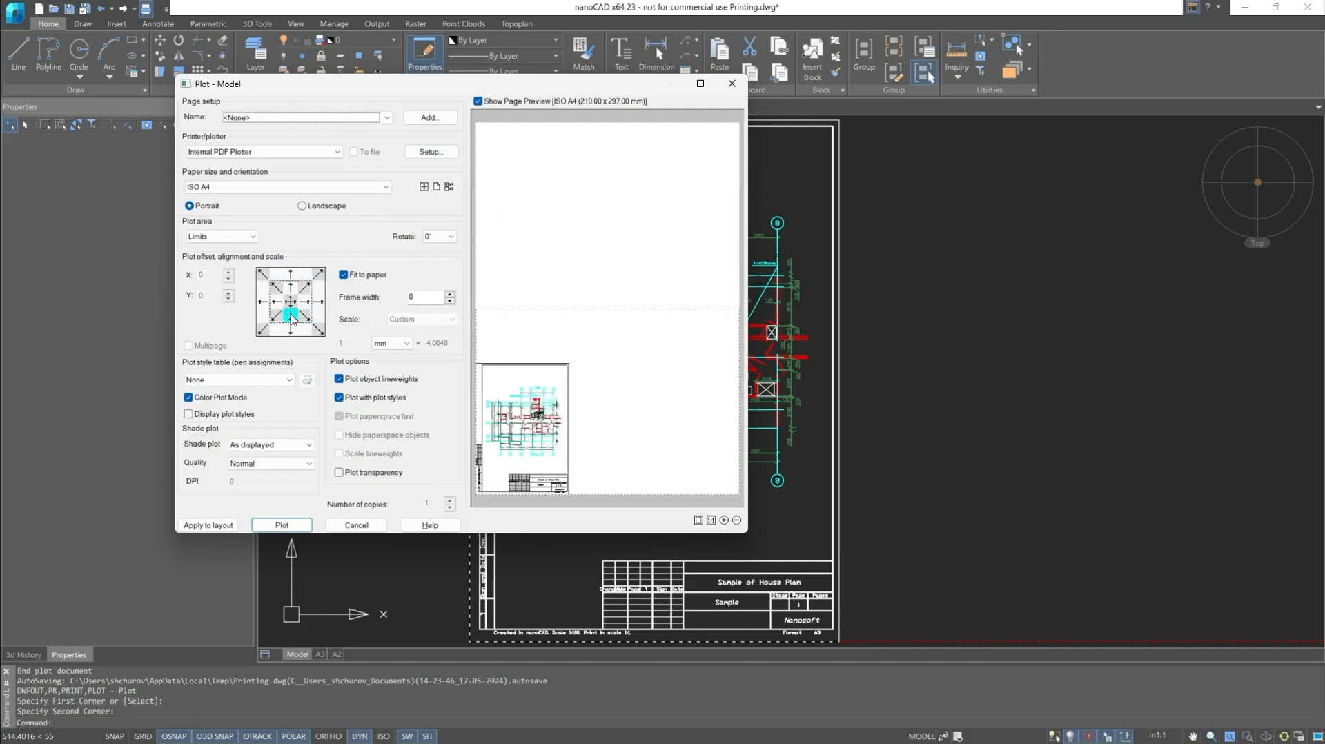
pyautogui.click(287, 379)
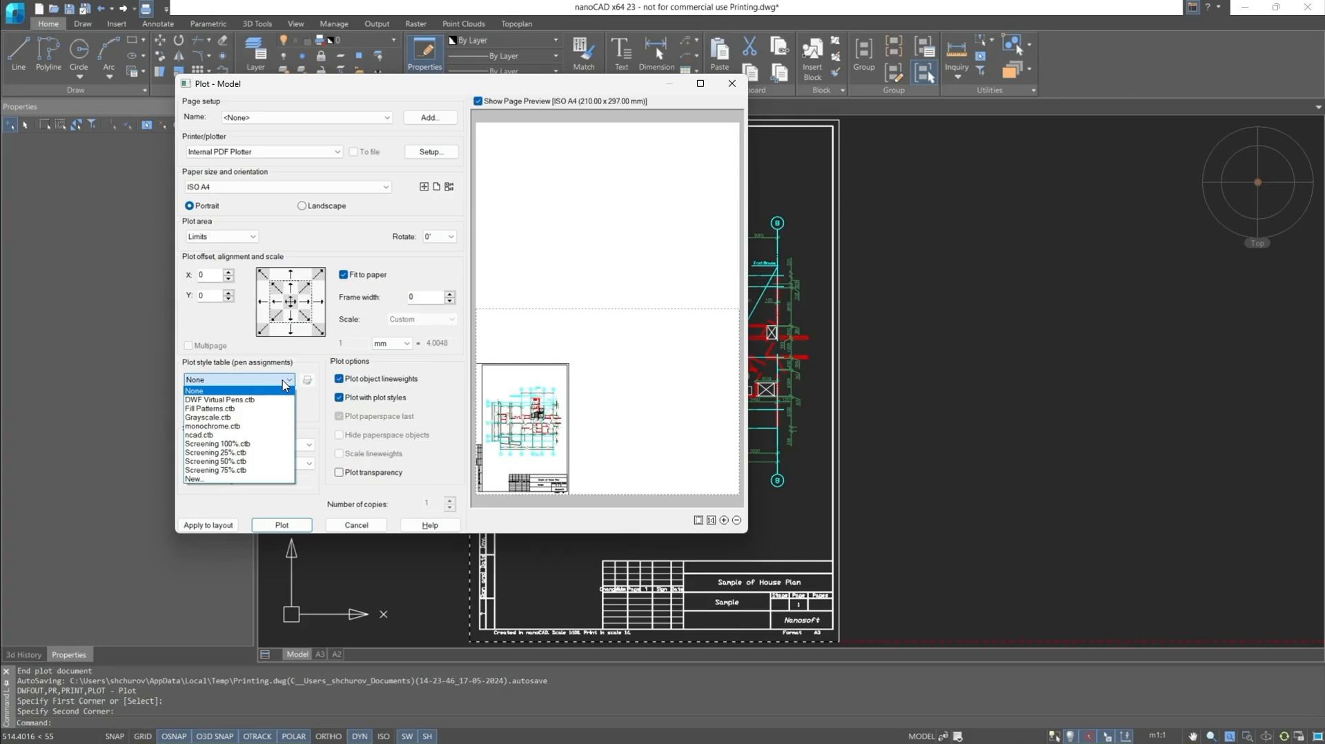
pyautogui.moveTo(278, 425)
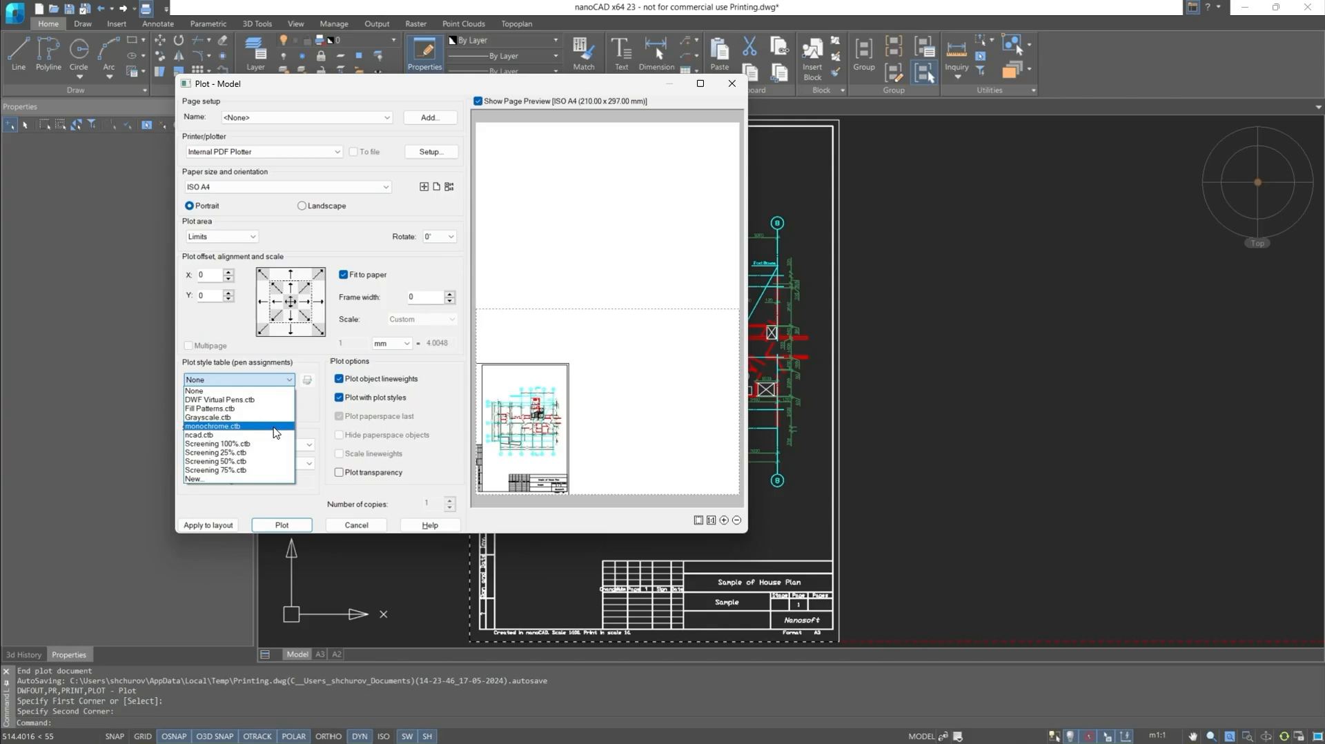
pyautogui.click(212, 426)
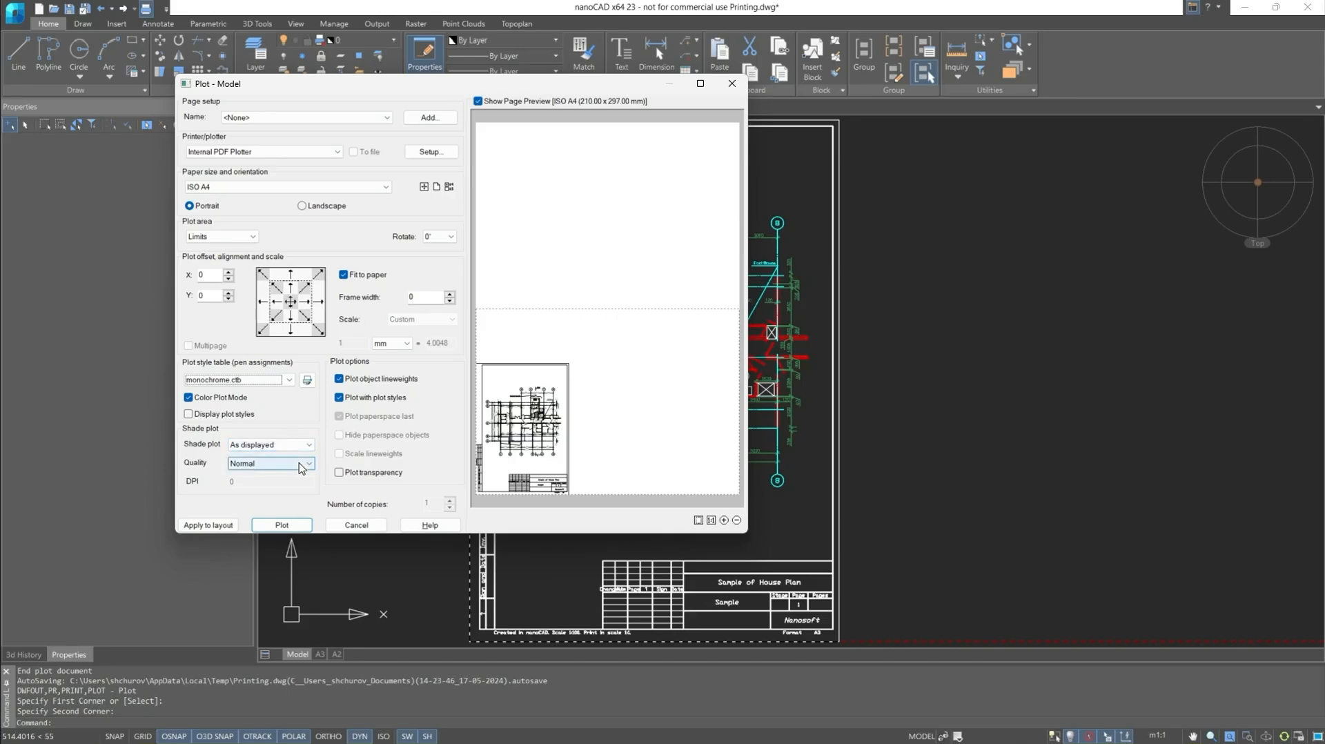
pyautogui.moveTo(370, 390)
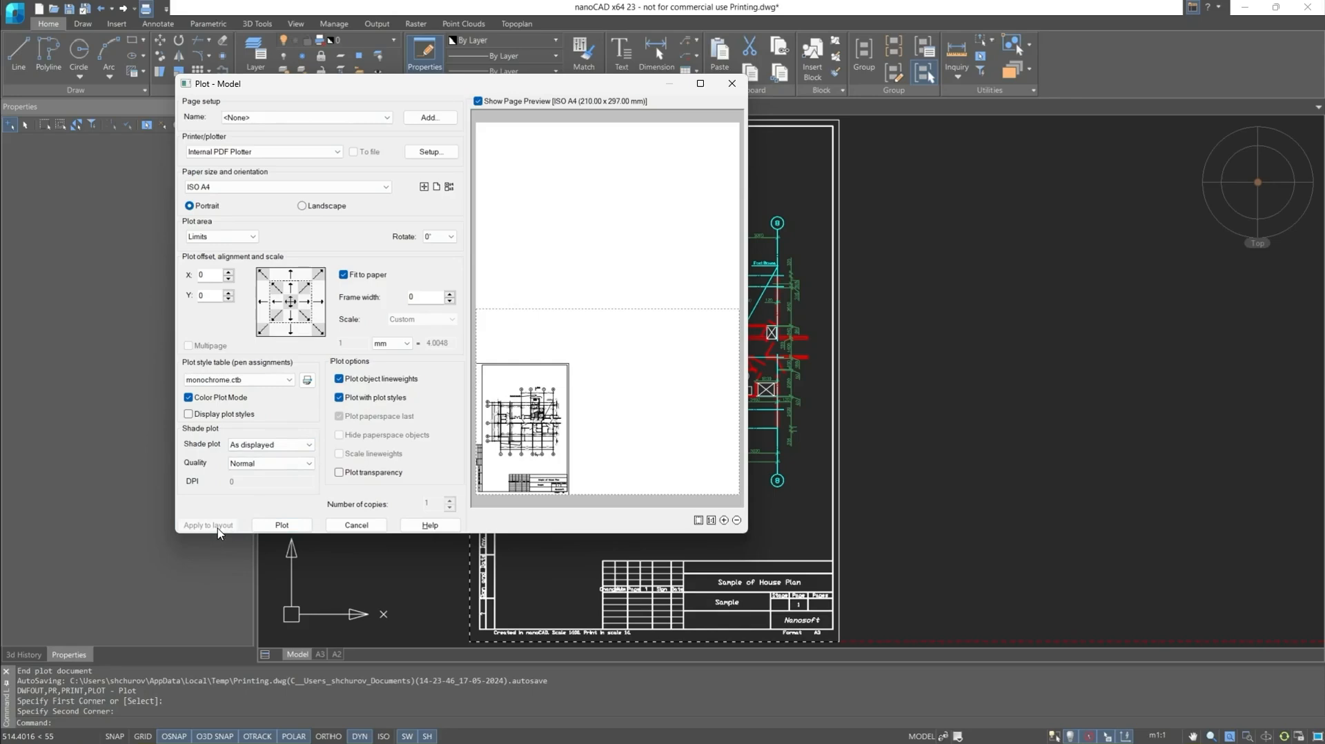
# Step: Set the plot area to a window around the plan and save it as Printing_01.pdf
pyautogui.click(219, 236)
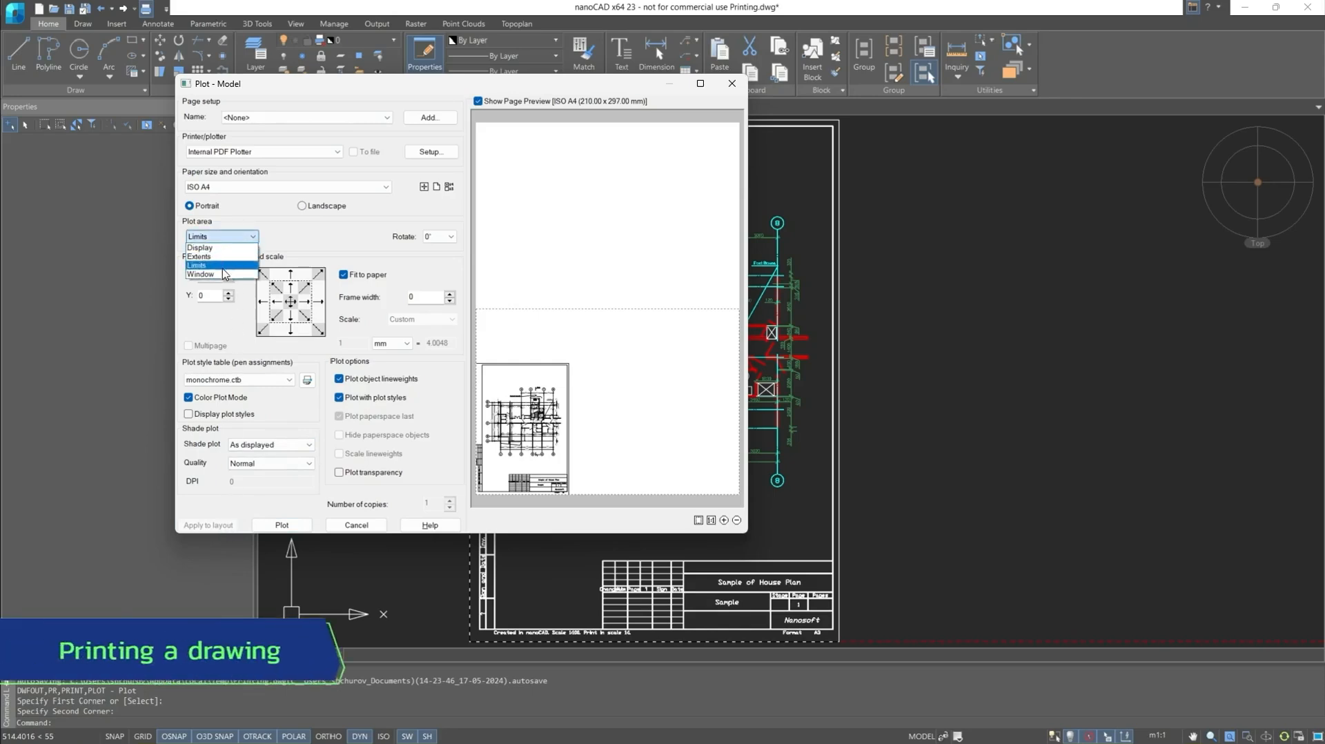
pyautogui.click(200, 274)
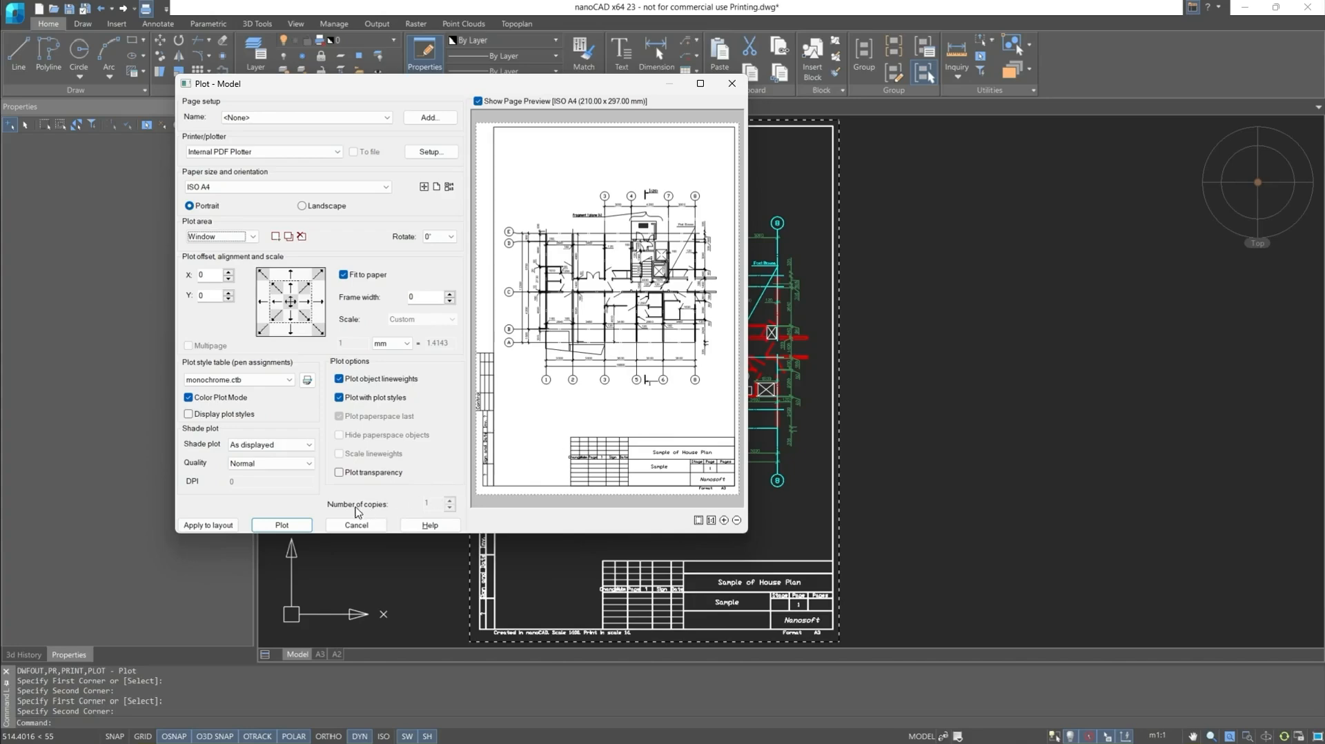
pyautogui.click(282, 525)
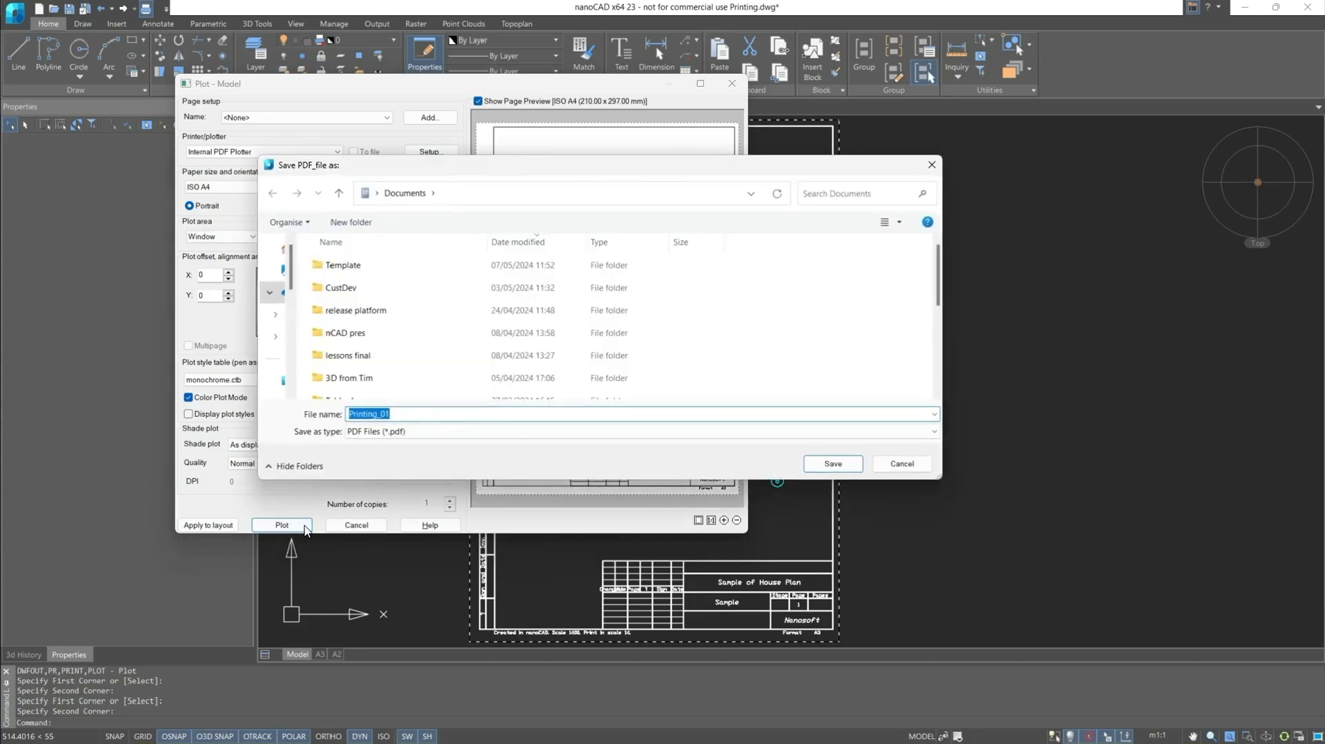
pyautogui.click(831, 463)
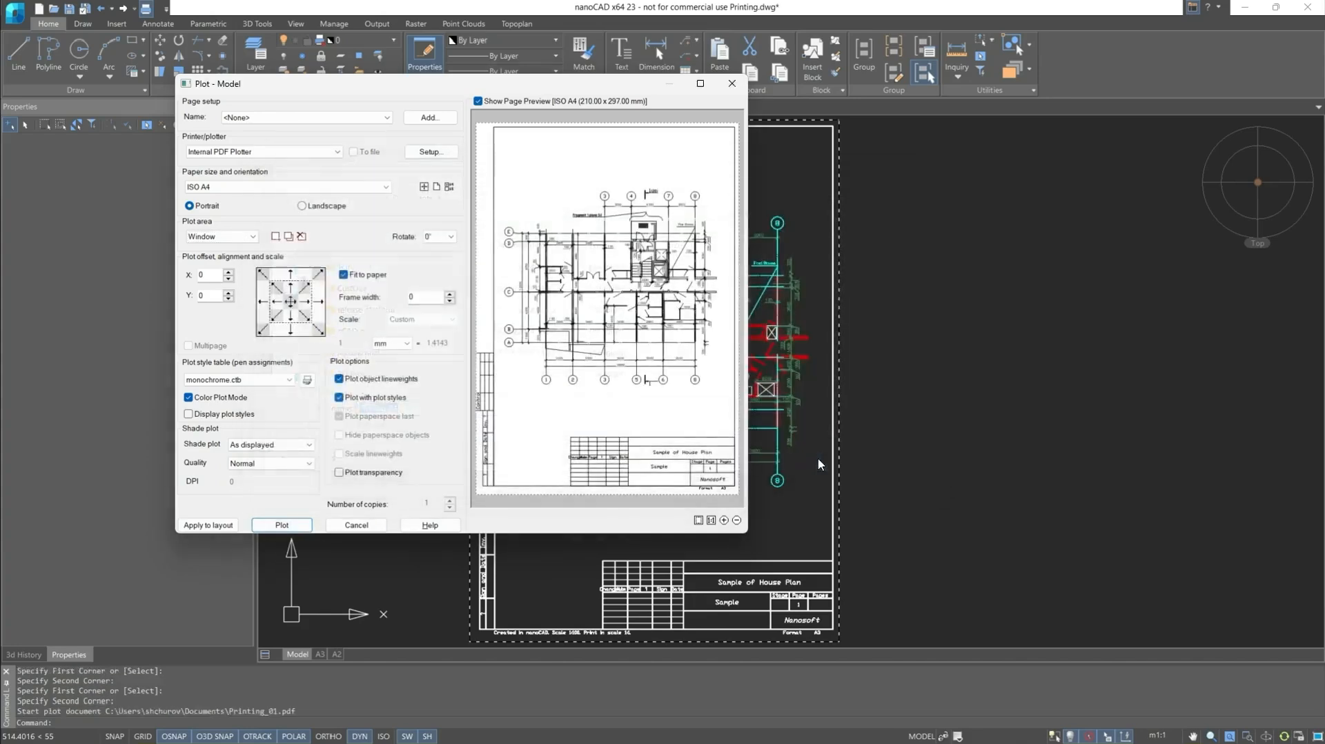
# Step: Scroll through Printing_01.pdf in Edge to check the black house plan
pyautogui.click(281, 524)
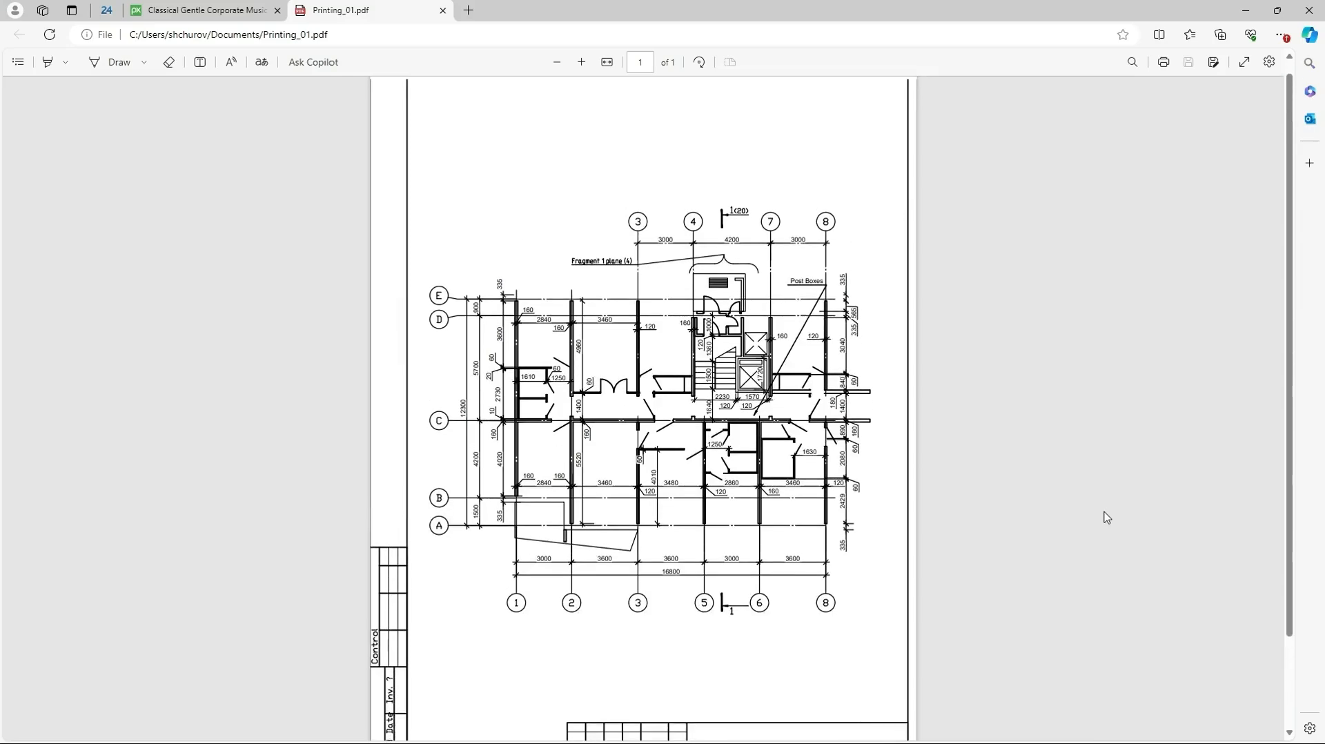
pyautogui.scroll(-3)
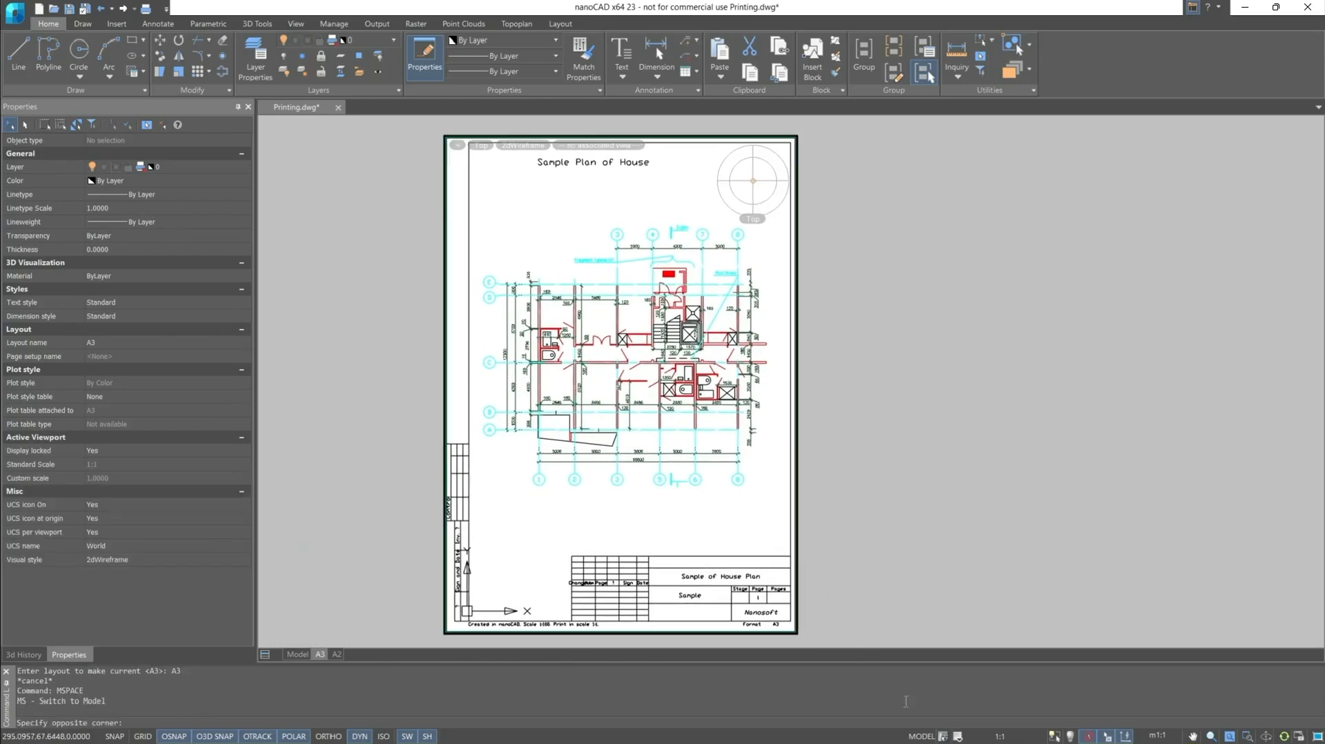
pyautogui.moveTo(948, 736)
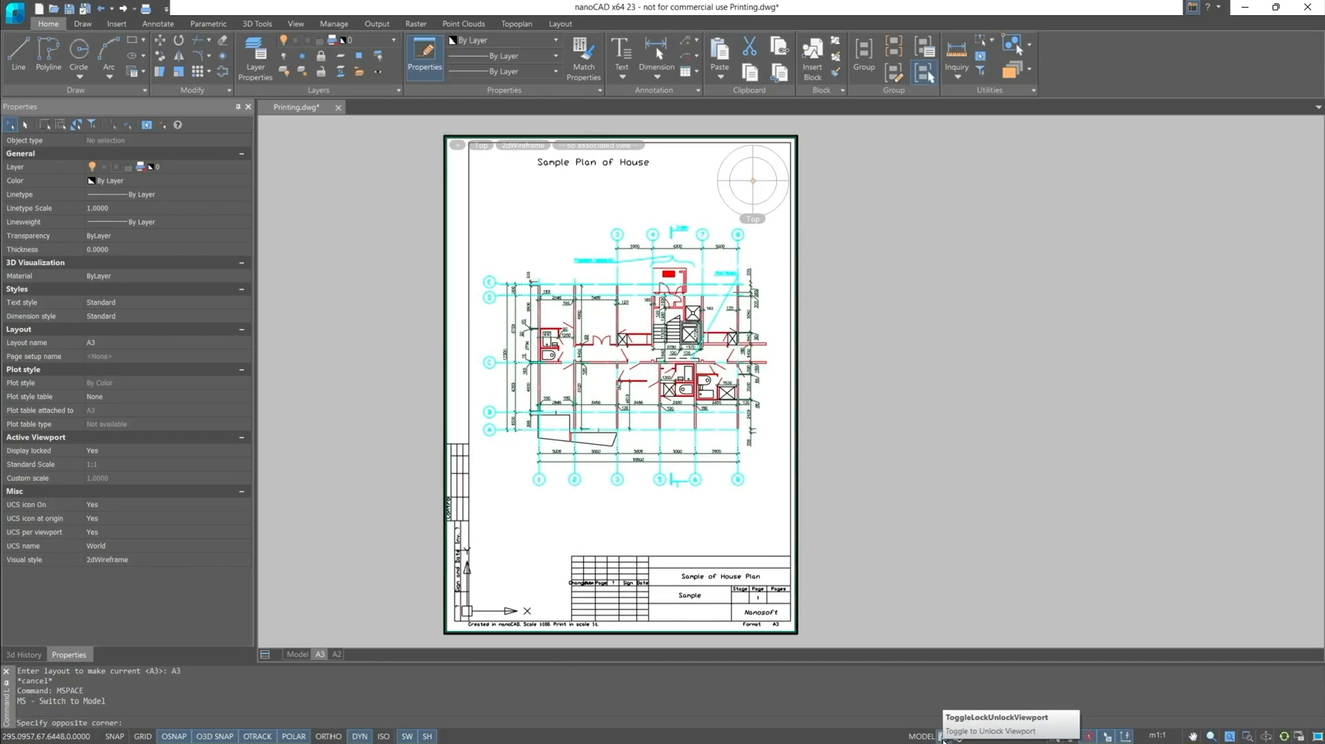
# Step: Unlock the A3 layout's house plan viewport and start plotting the A3 sheet
pyautogui.click(944, 736)
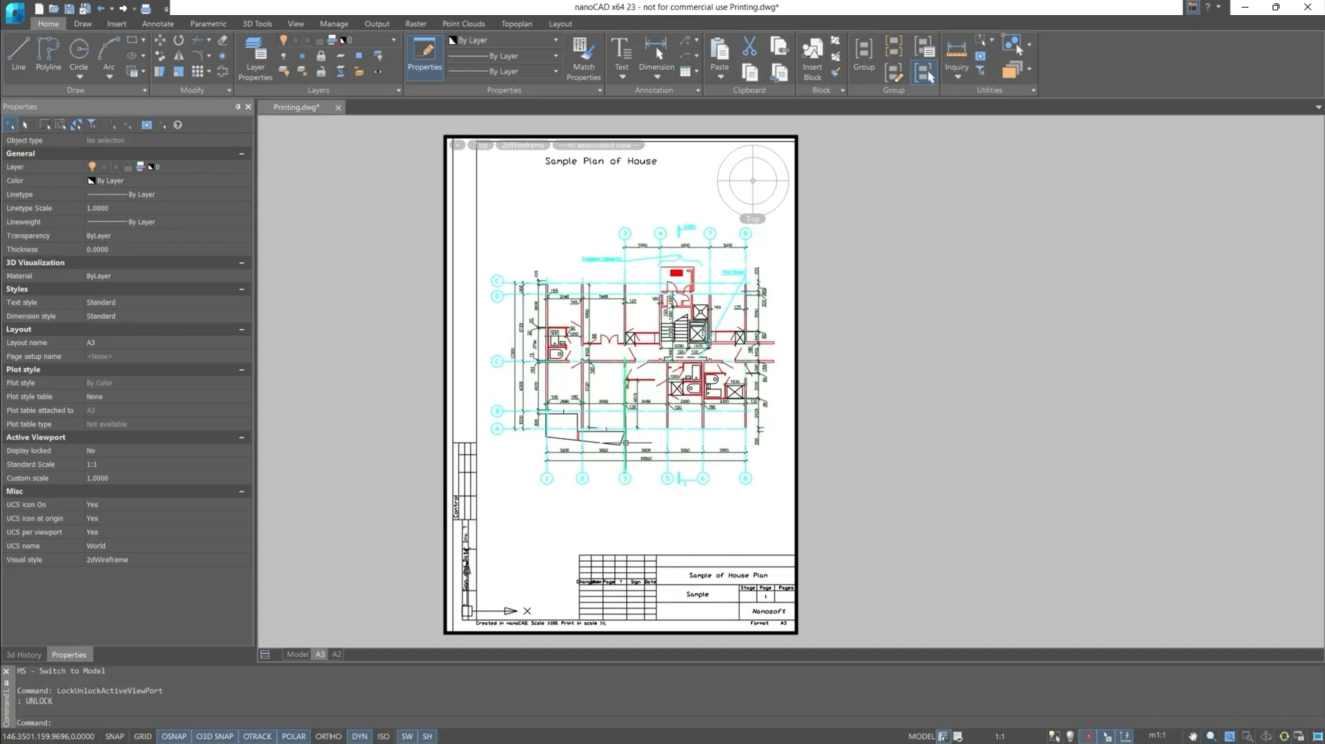
pyautogui.moveTo(858, 461)
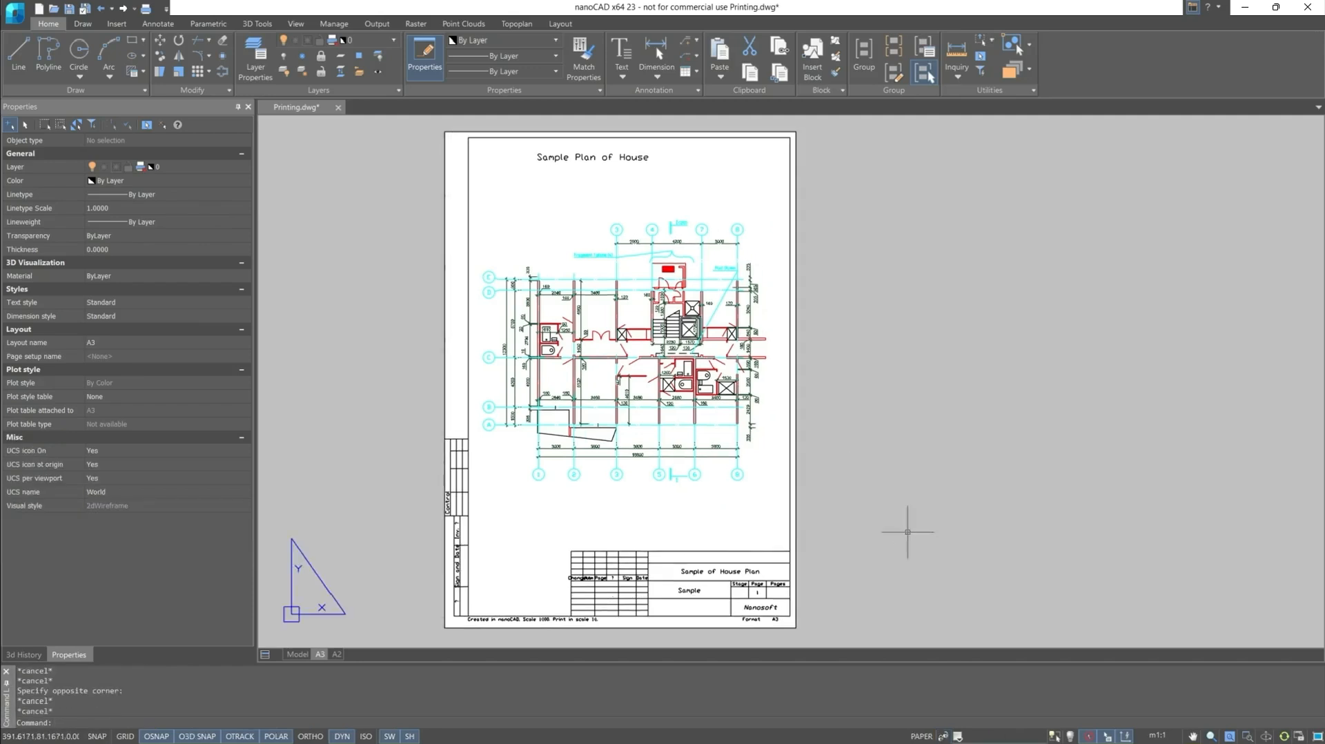
pyautogui.click(1001, 735)
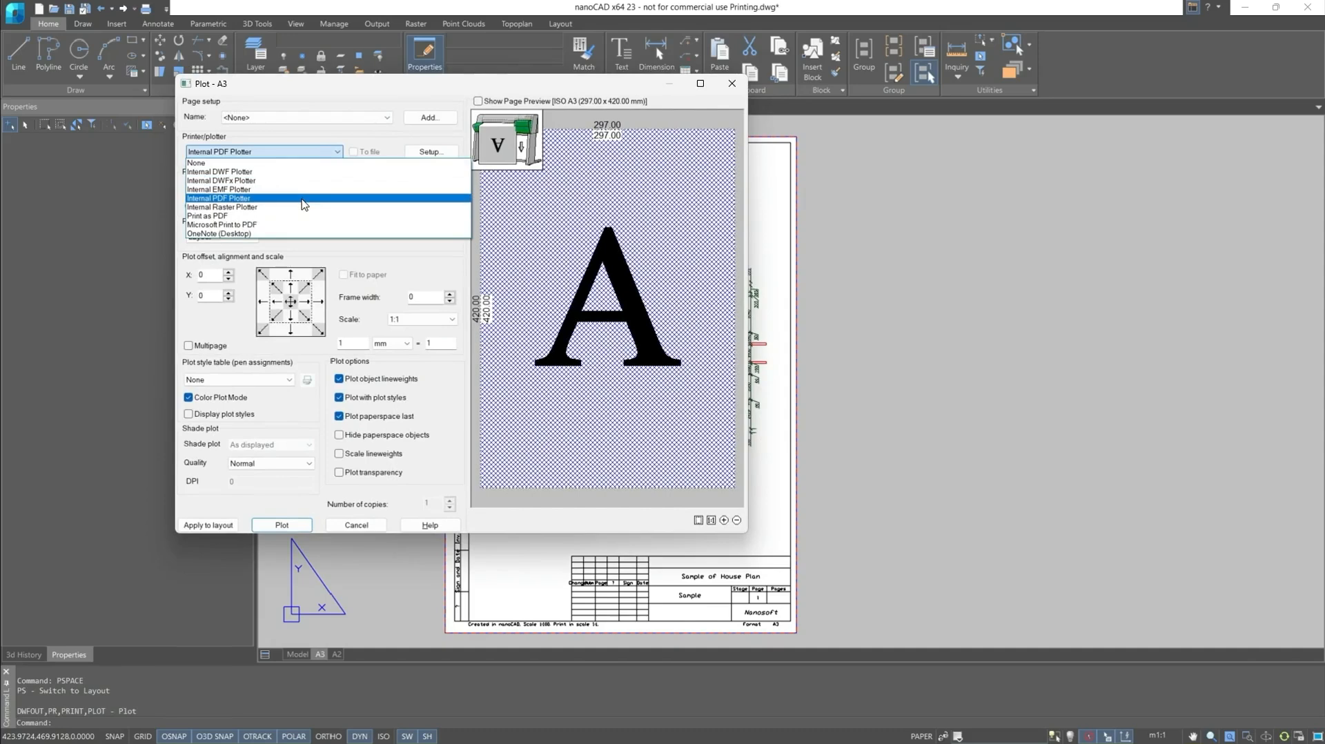
# Step: Preview the A3 sheet through the Internal PDF Plotter, then cancel without plotting
pyautogui.click(219, 198)
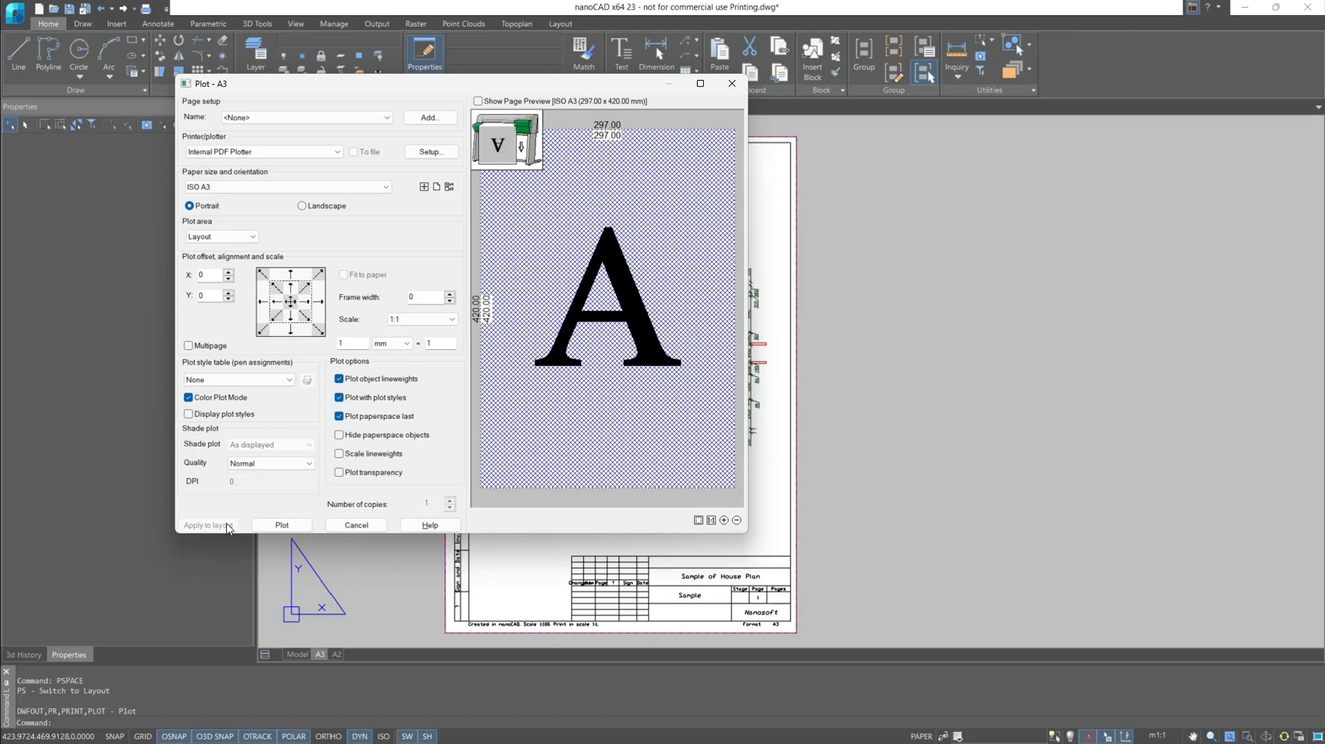
pyautogui.click(478, 101)
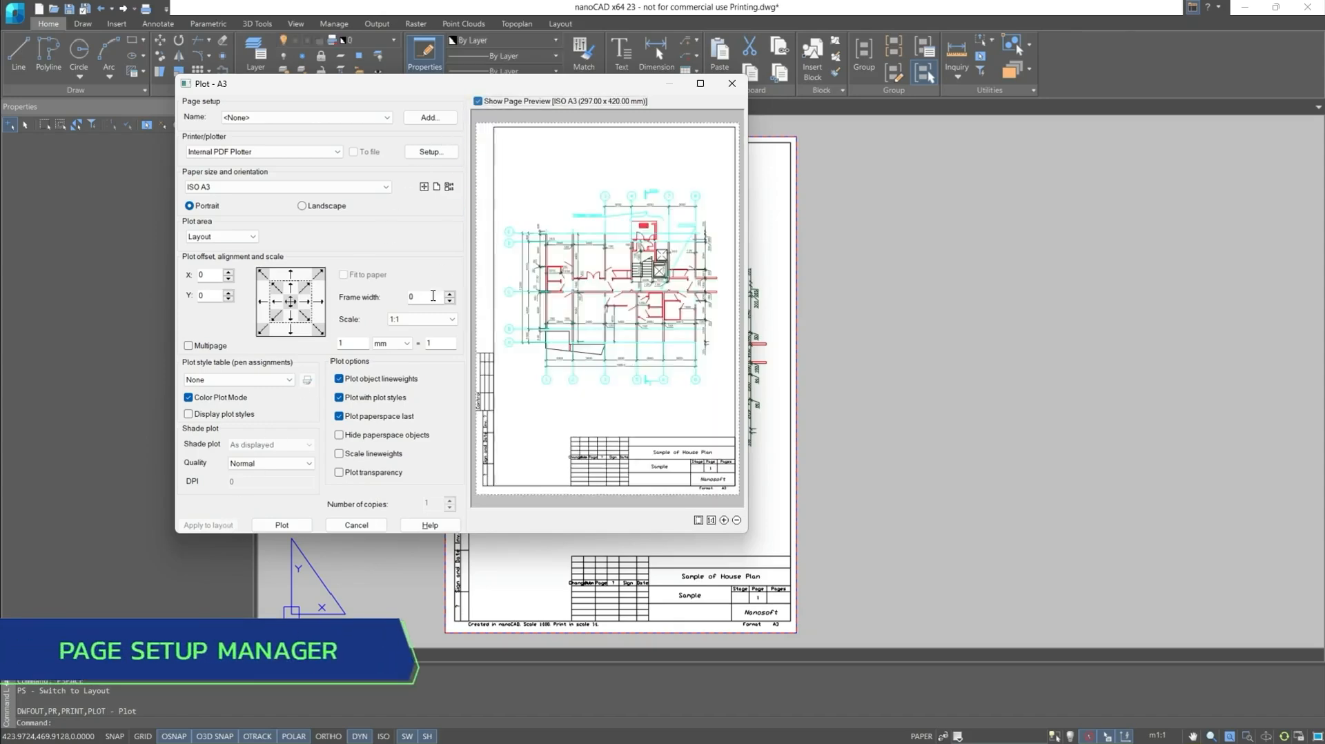
pyautogui.moveTo(356, 525)
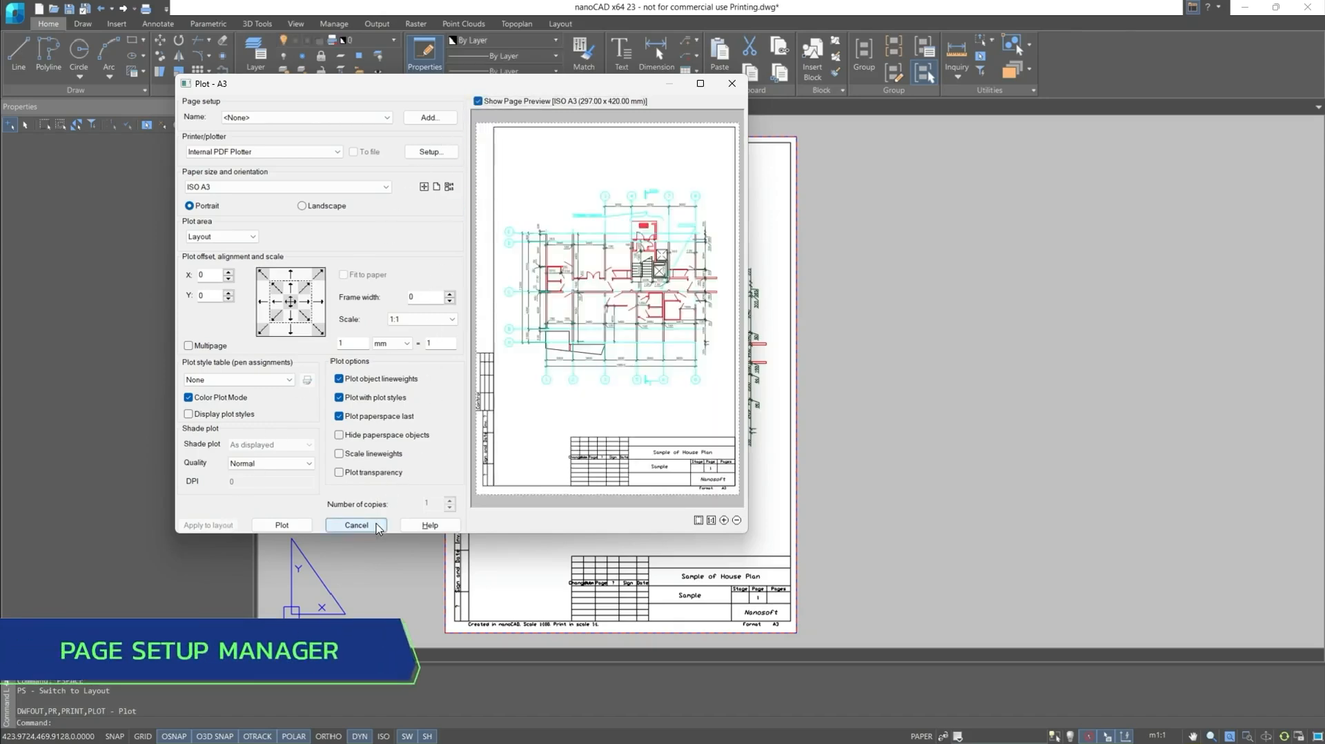
pyautogui.click(356, 525)
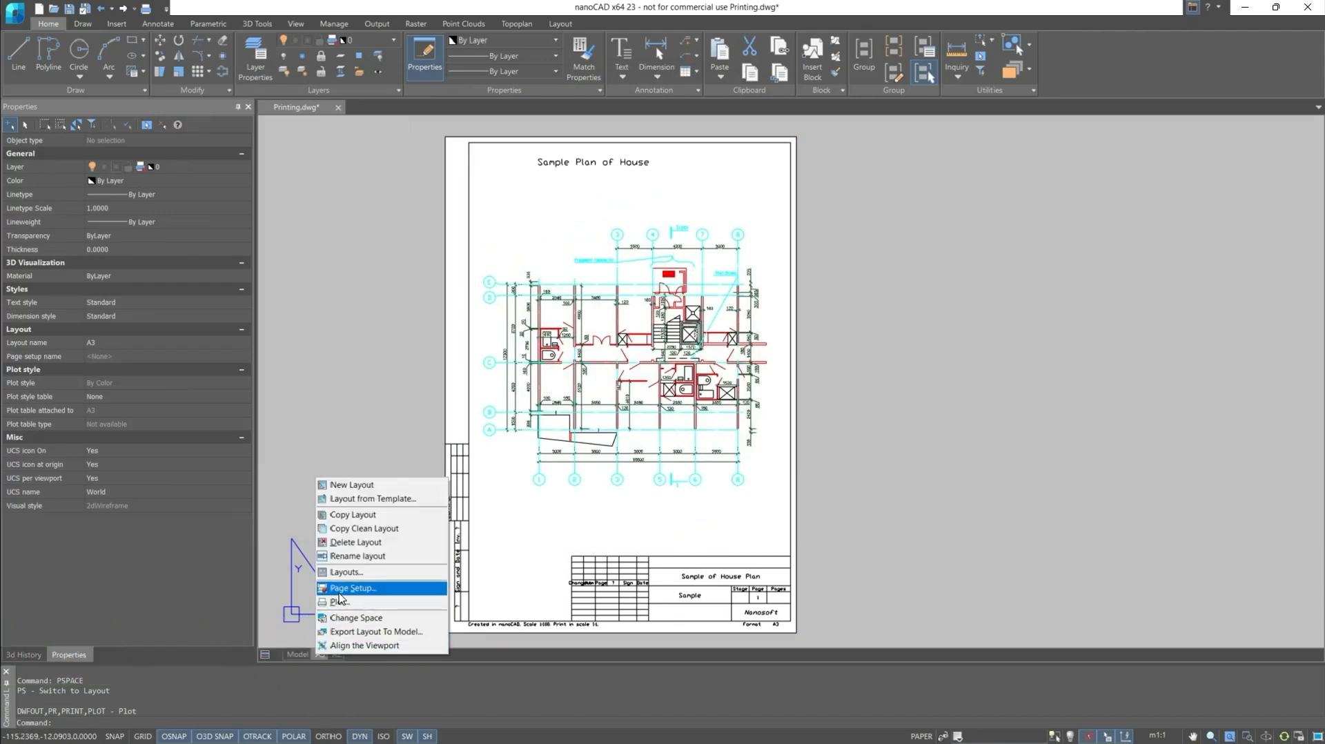
# Step: Edit the A3 page setup and accept it with Layout plot area on ISO A3
pyautogui.click(351, 587)
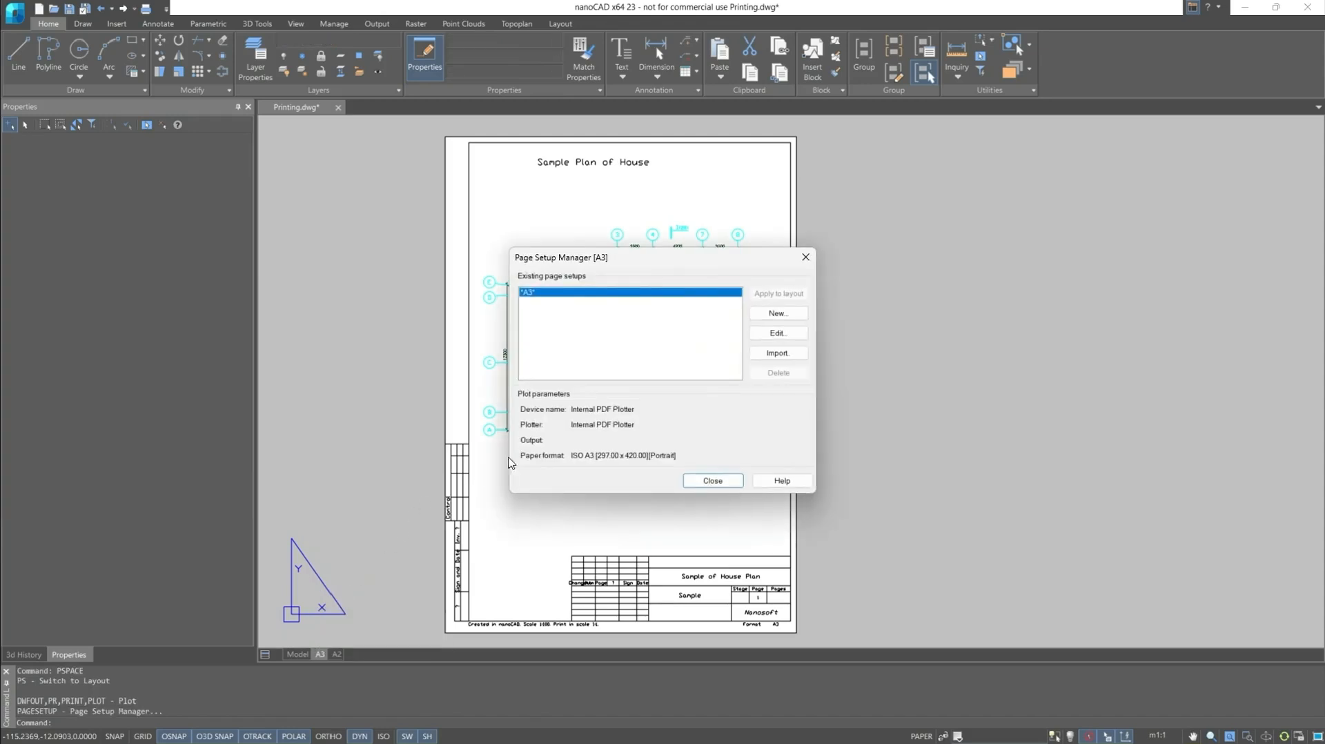
pyautogui.moveTo(734, 385)
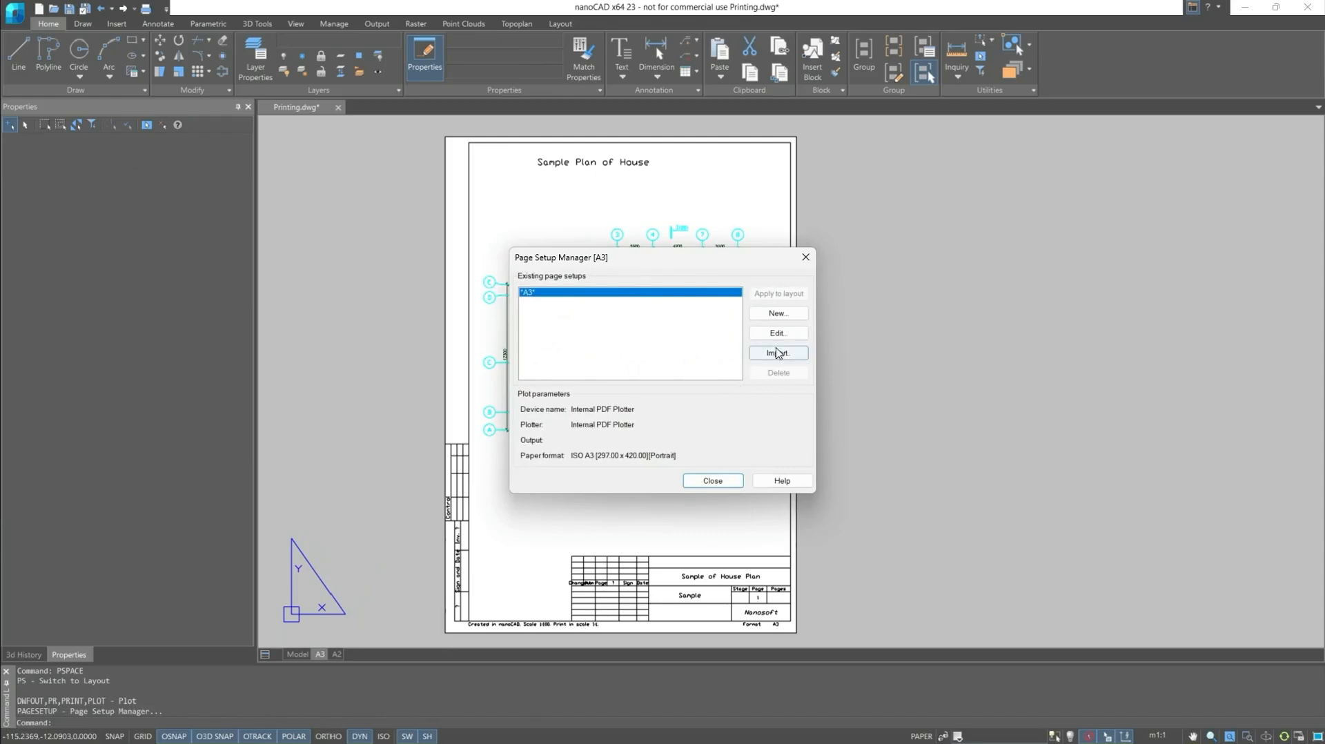
pyautogui.click(711, 481)
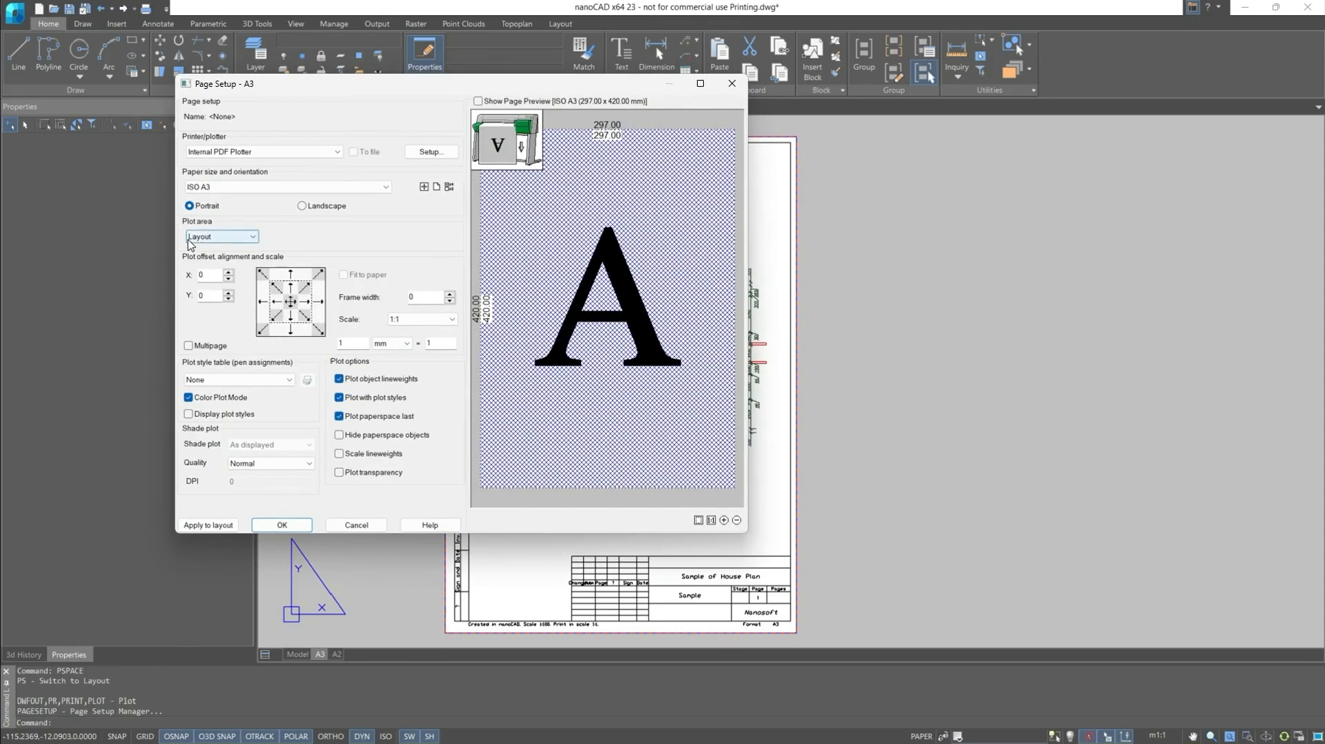
pyautogui.moveTo(244, 245)
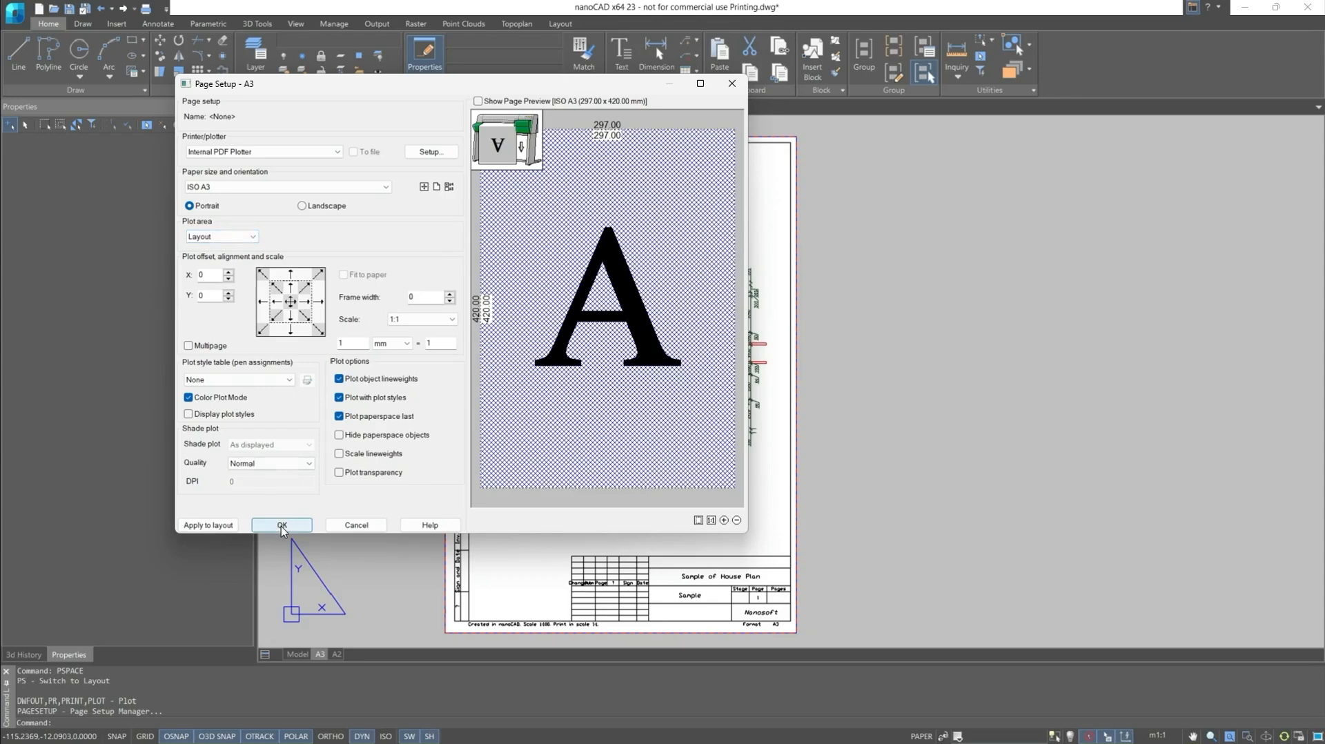
pyautogui.click(282, 525)
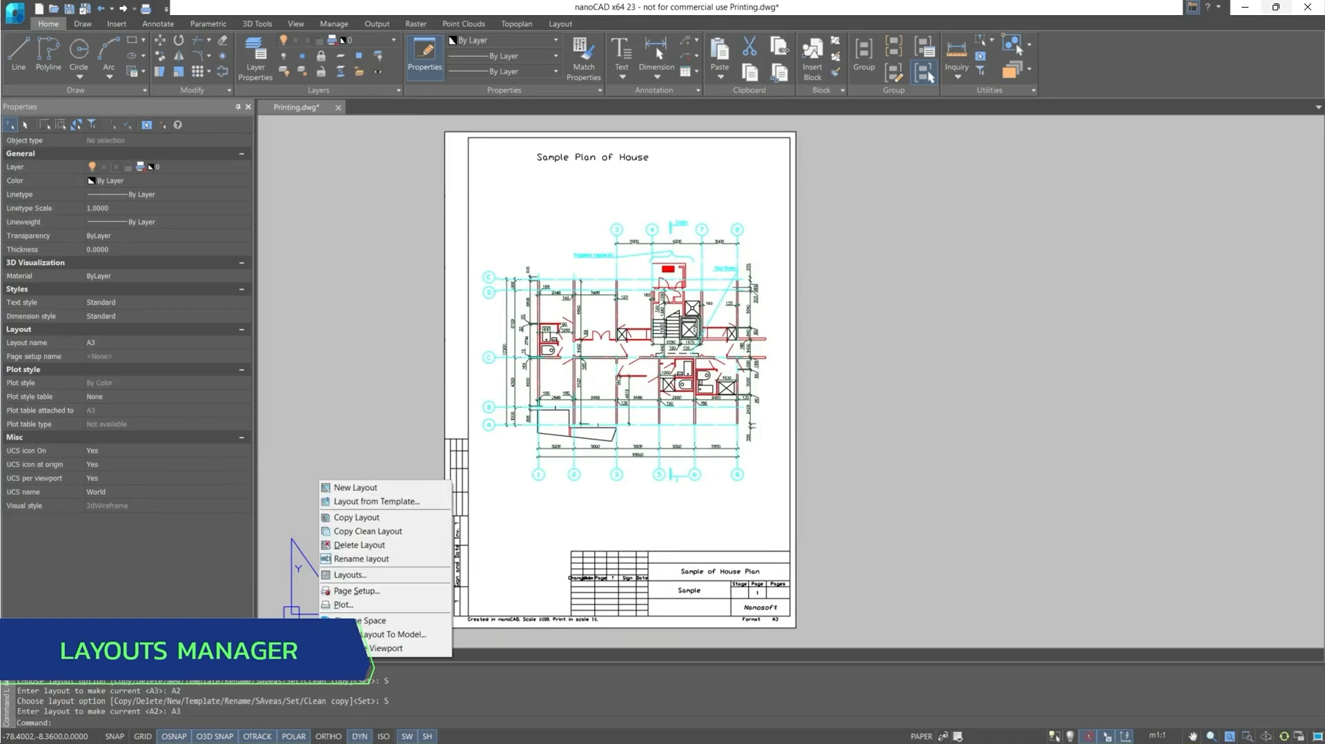
pyautogui.moveTo(349, 575)
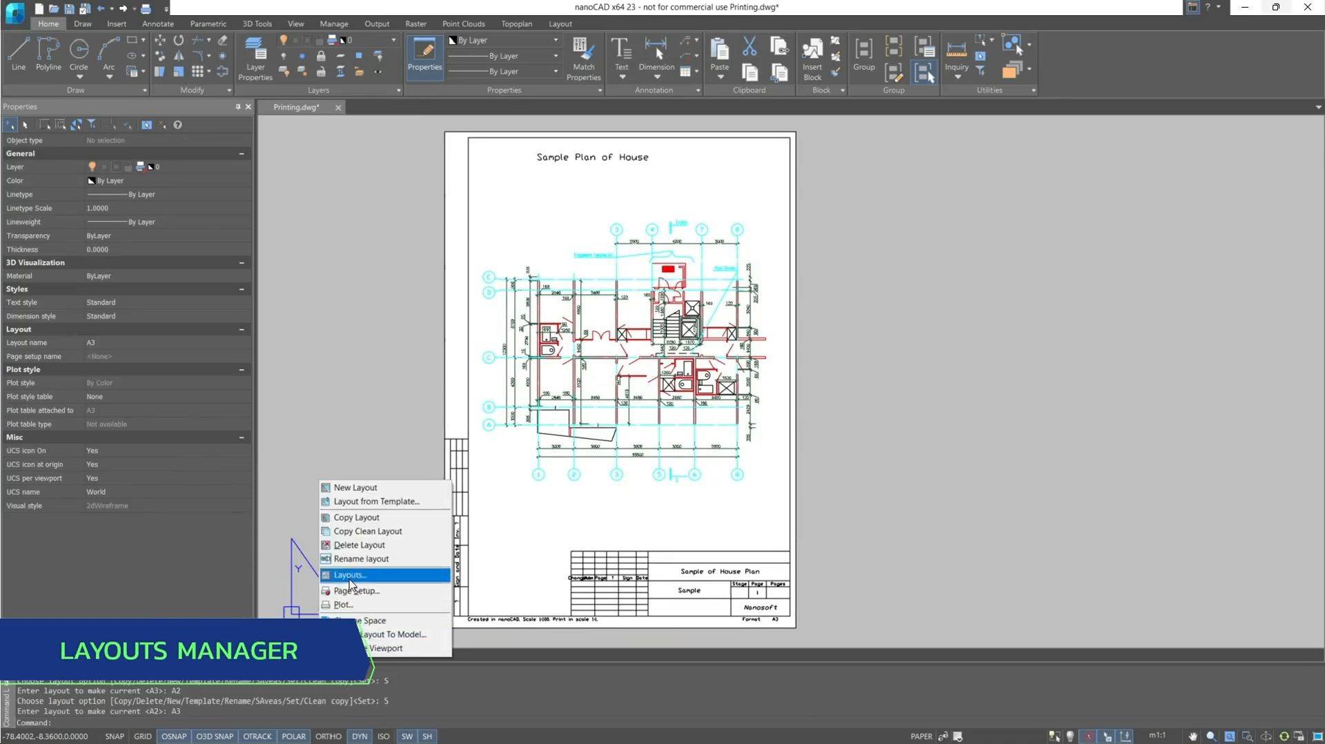
# Step: Make A2 the current layout through Layouts Manager
pyautogui.click(349, 575)
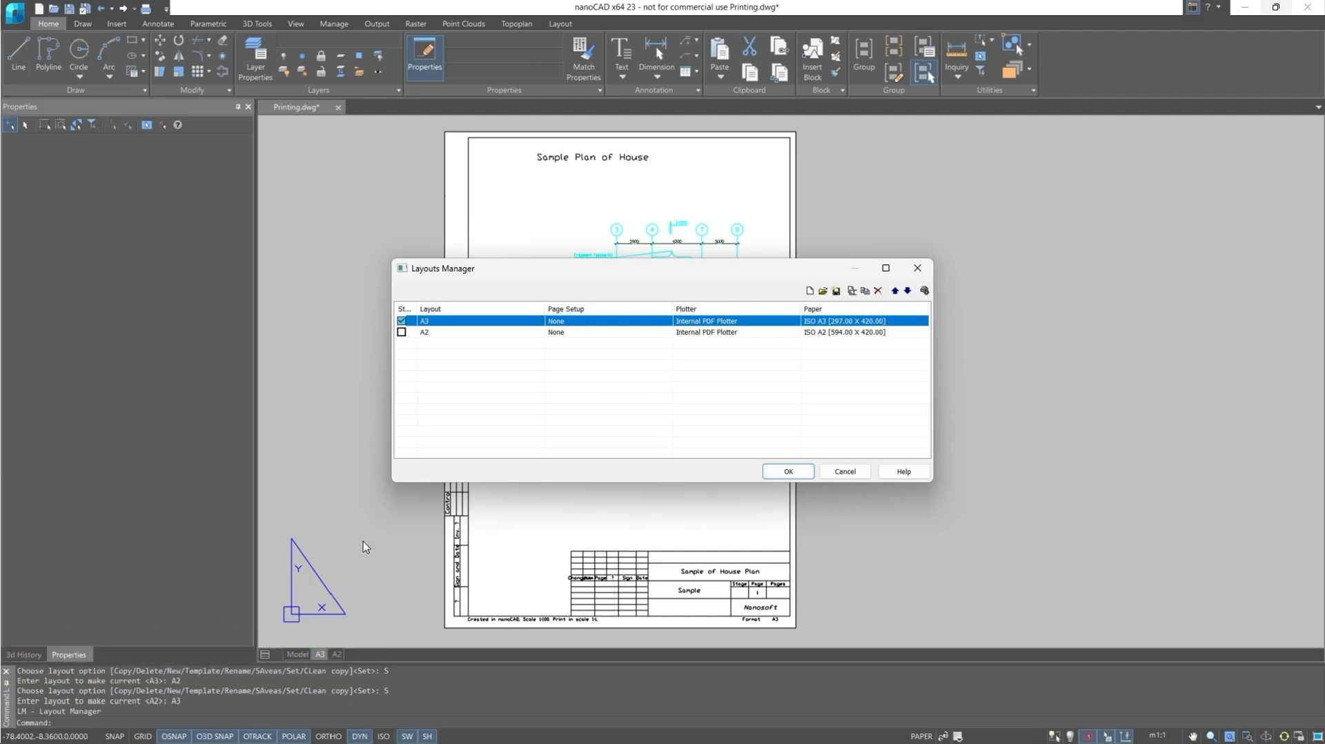
pyautogui.moveTo(425, 354)
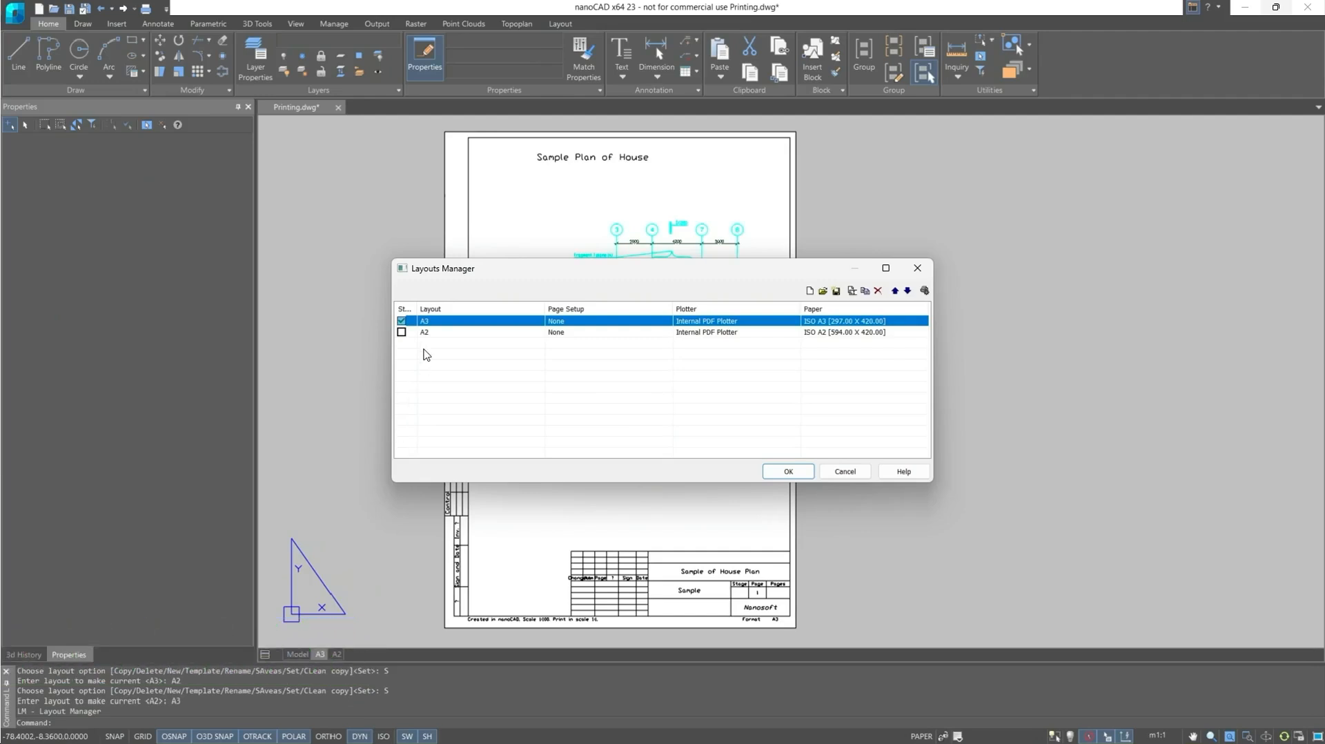
pyautogui.moveTo(426, 337)
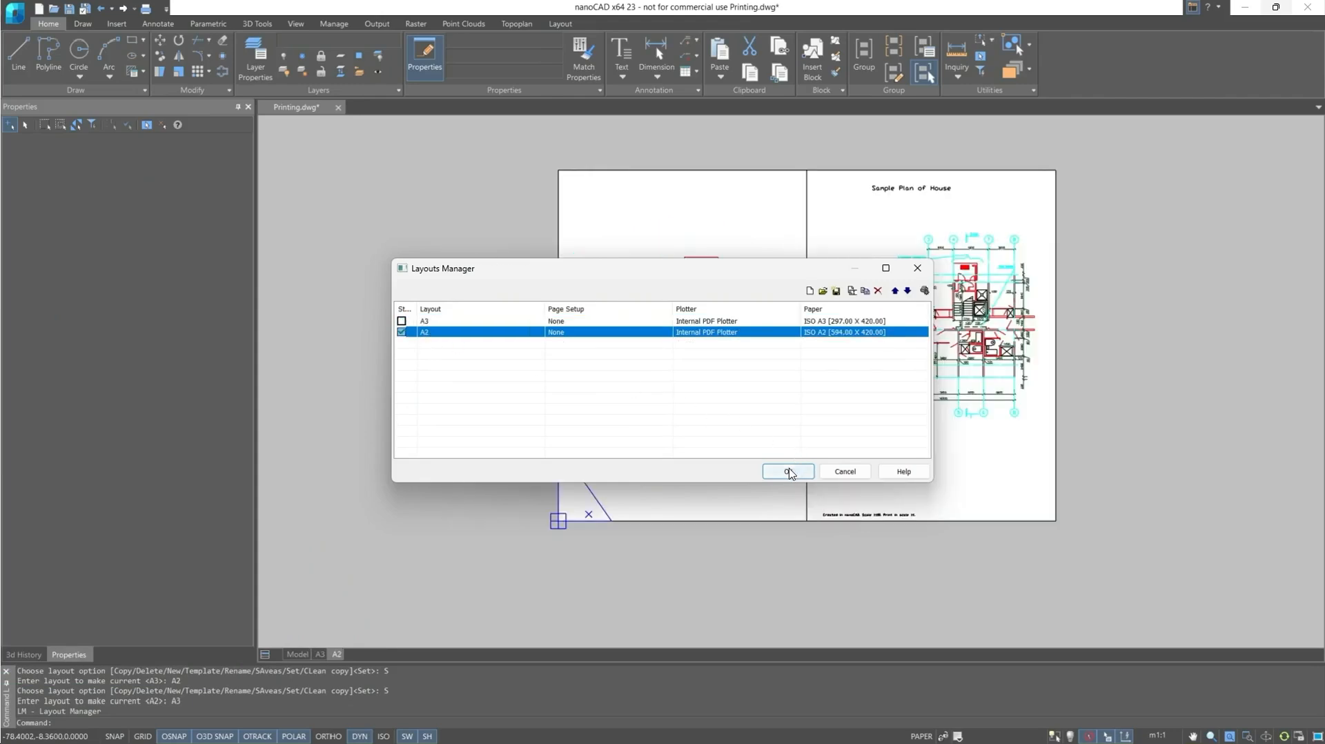
pyautogui.click(787, 470)
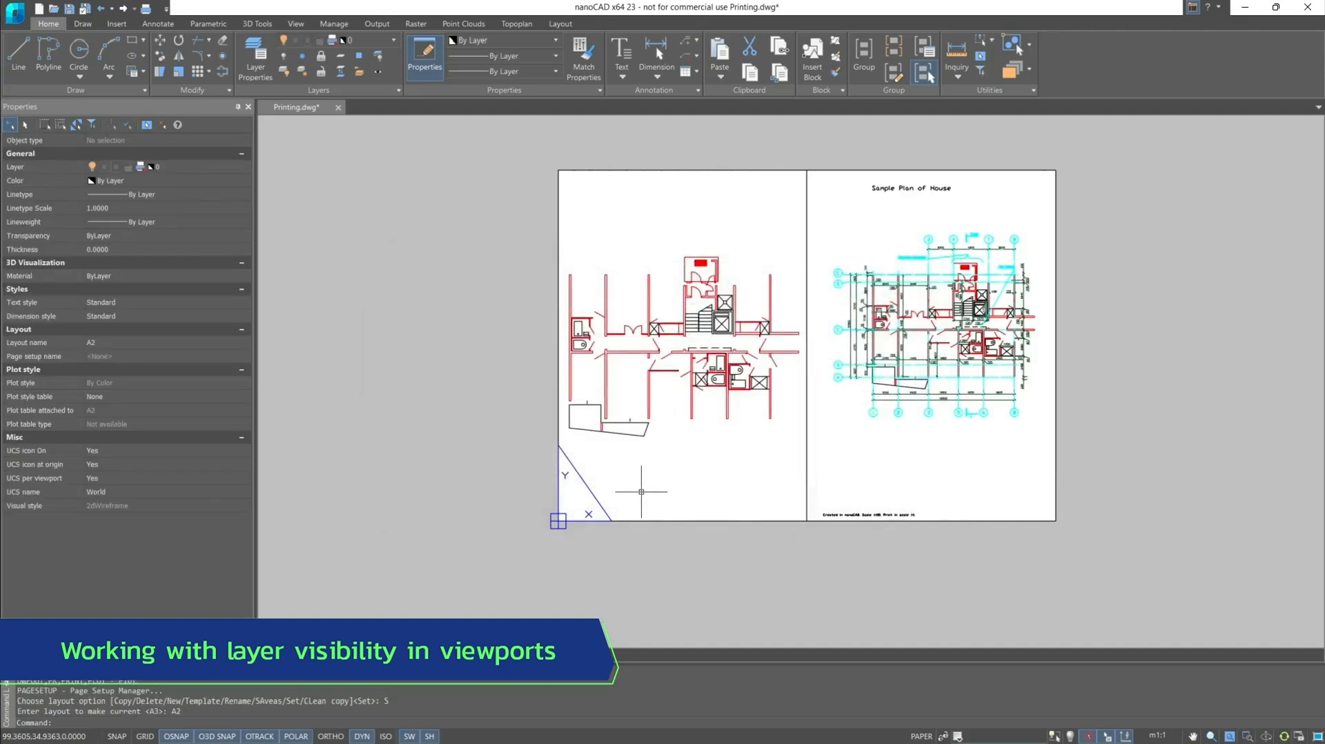
# Step: Freeze the Decor layer in the A2 sheet's left viewport only
pyautogui.doubleClick(682, 347)
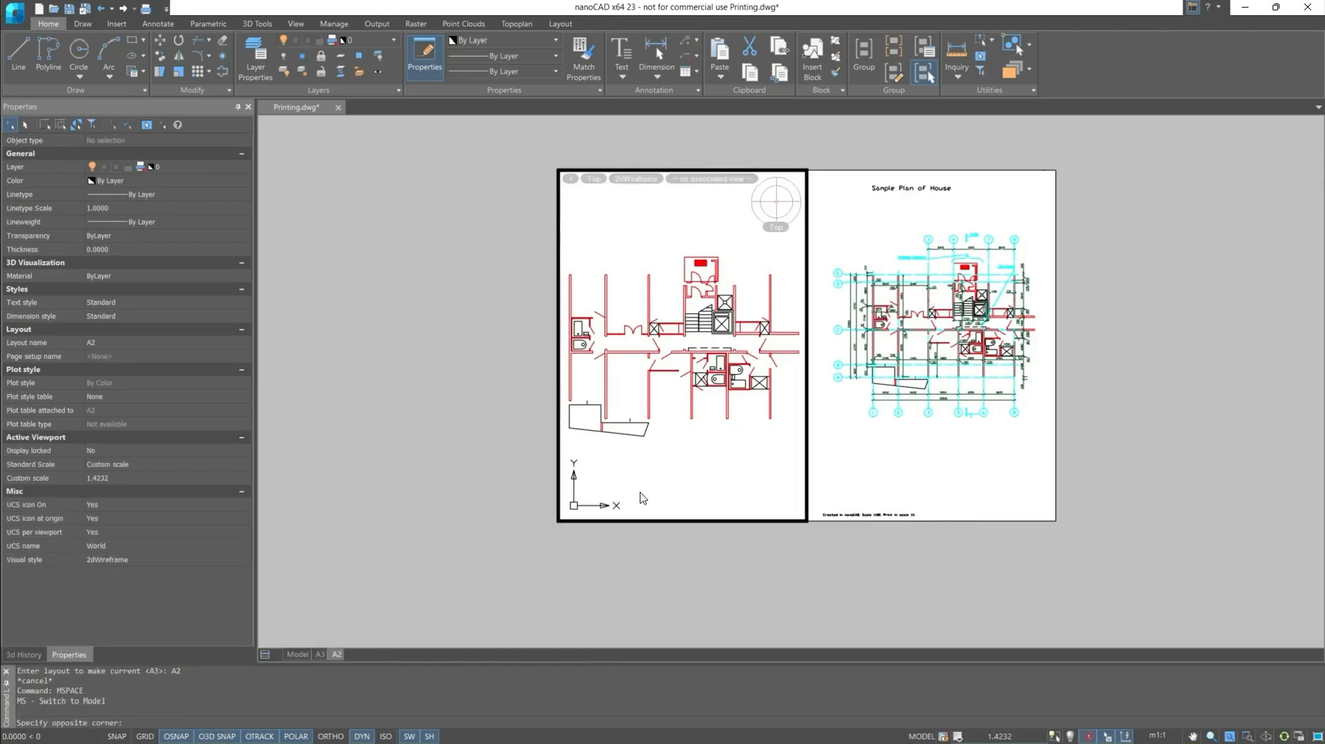
pyautogui.click(591, 422)
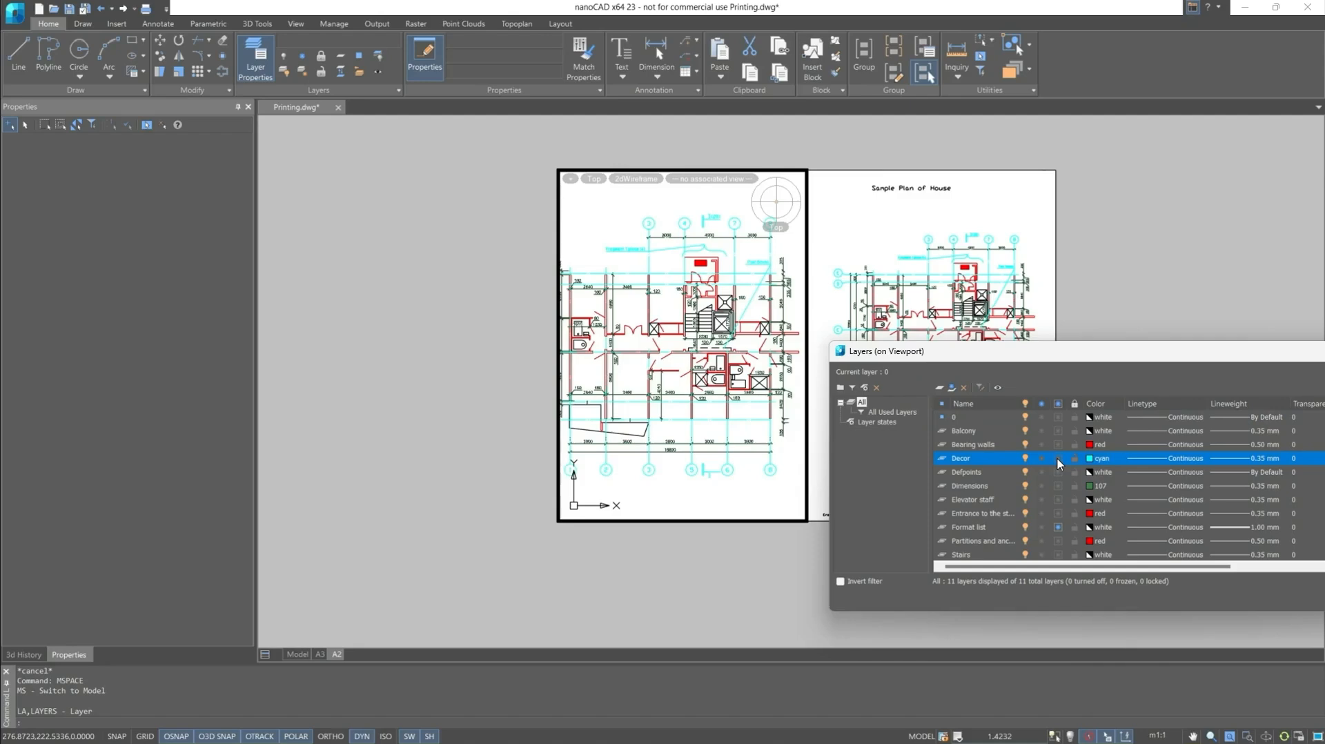
pyautogui.click(1058, 458)
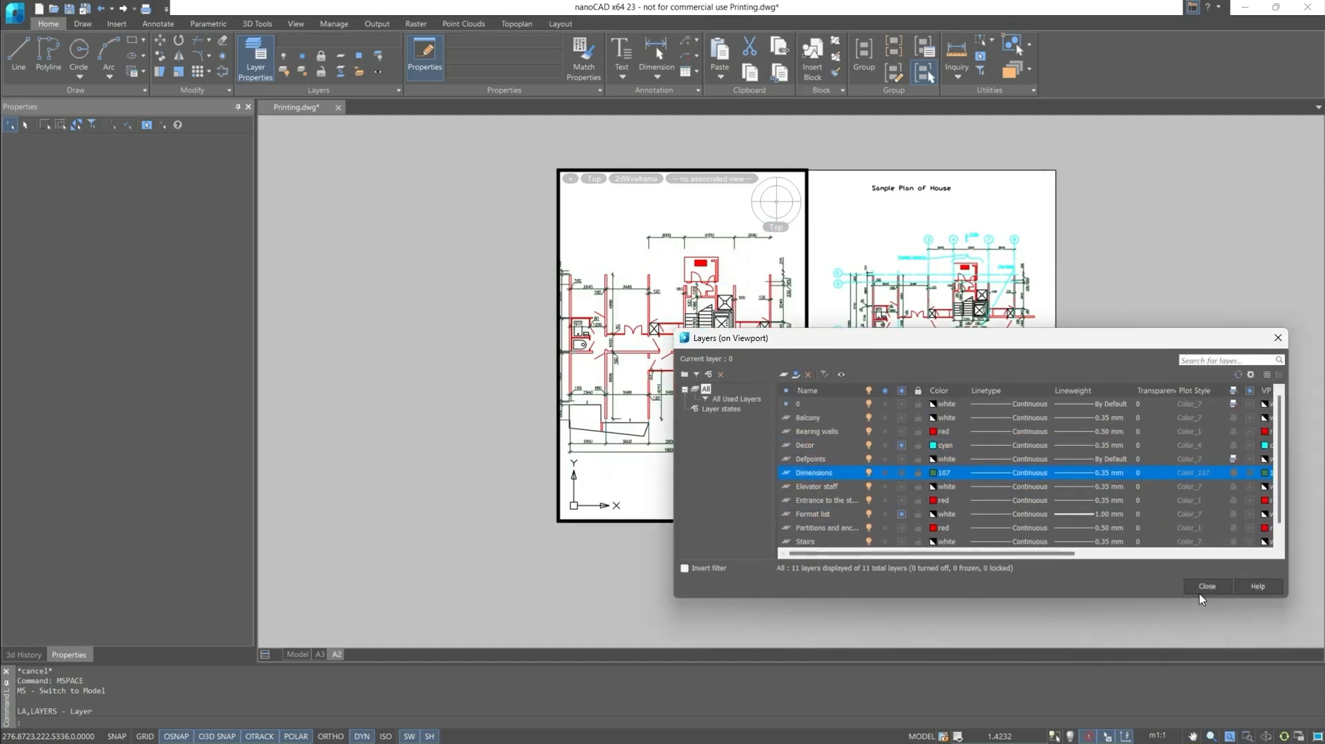
pyautogui.click(1206, 586)
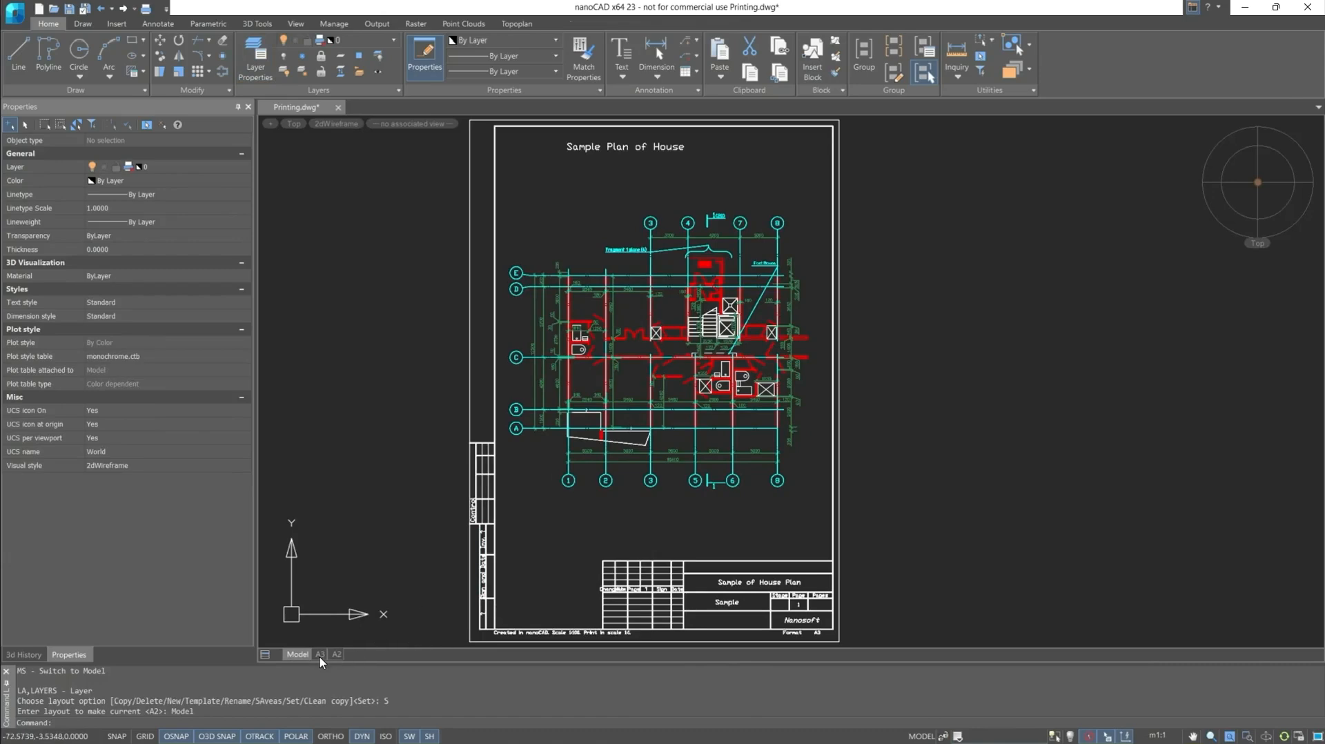
# Step: Thaw the Format list layer in the A2 sheet's right viewport
pyautogui.click(320, 653)
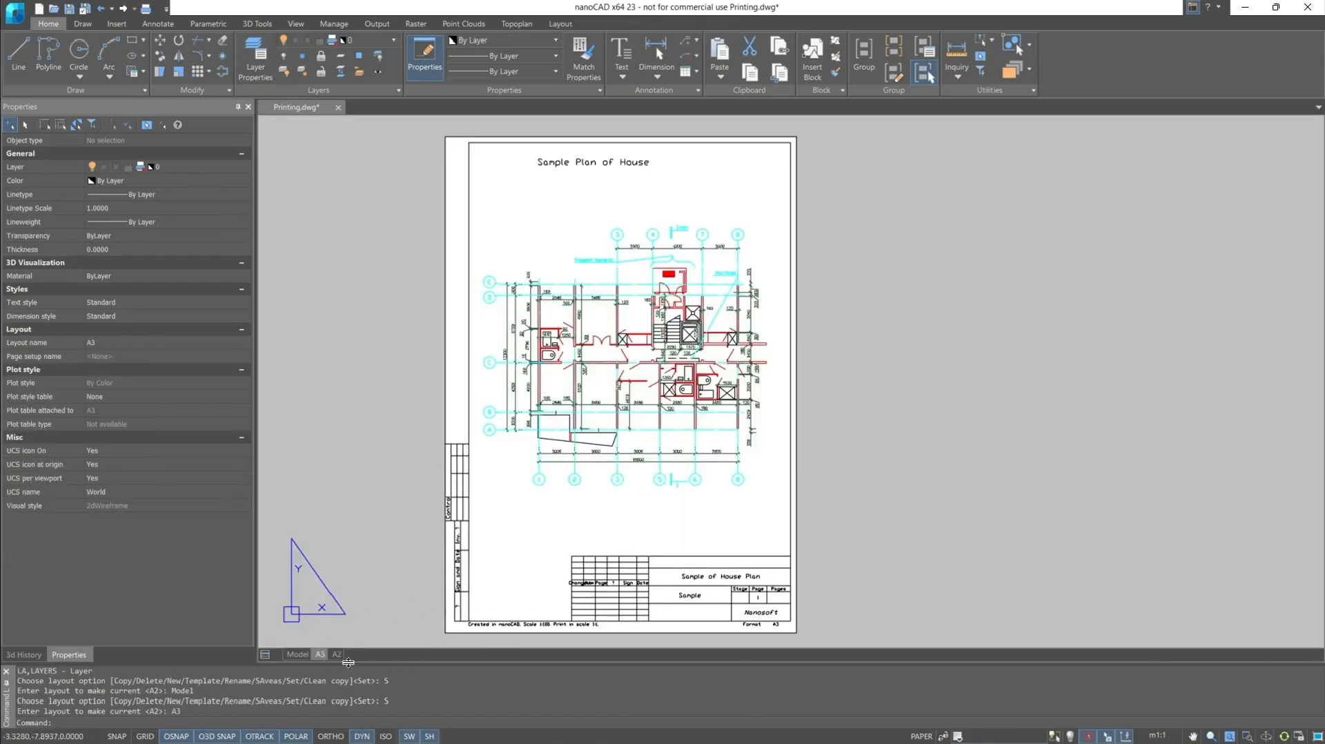
pyautogui.click(336, 654)
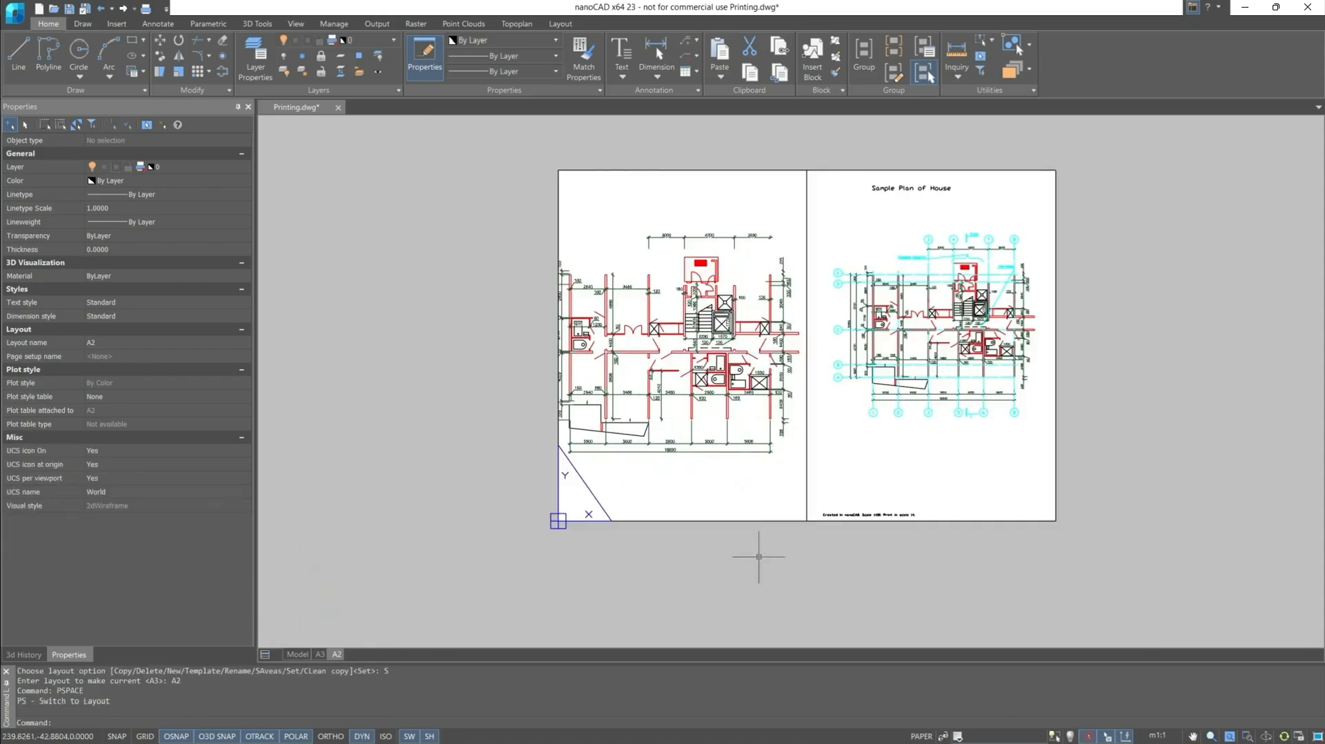
pyautogui.doubleClick(929, 338)
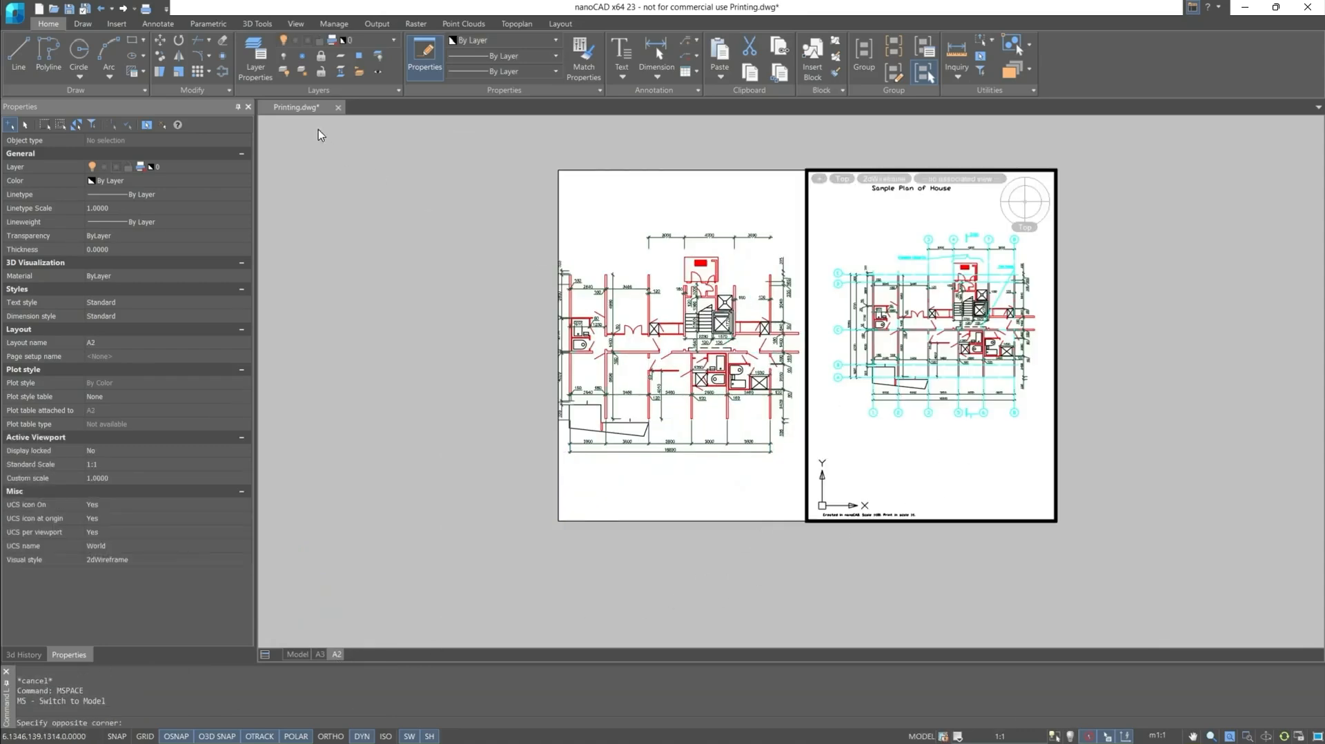
pyautogui.click(255, 56)
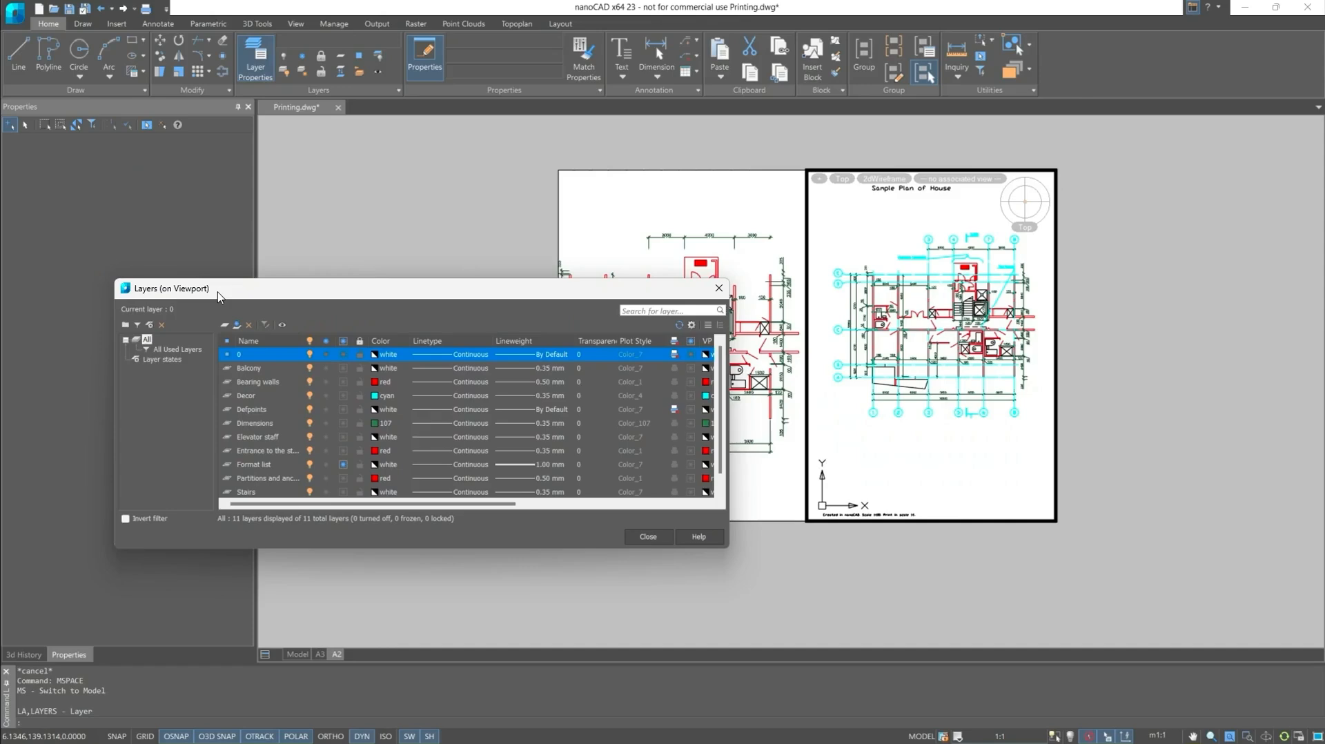
pyautogui.click(253, 465)
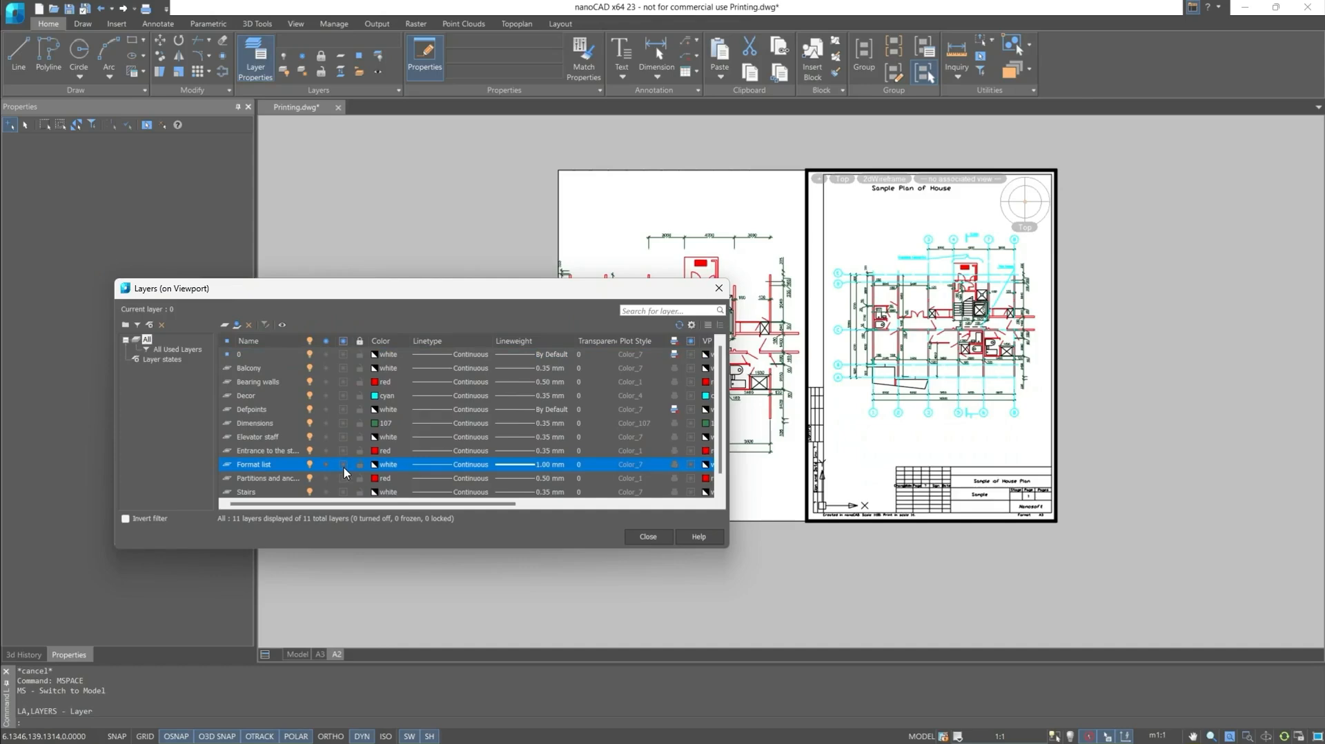
pyautogui.click(648, 536)
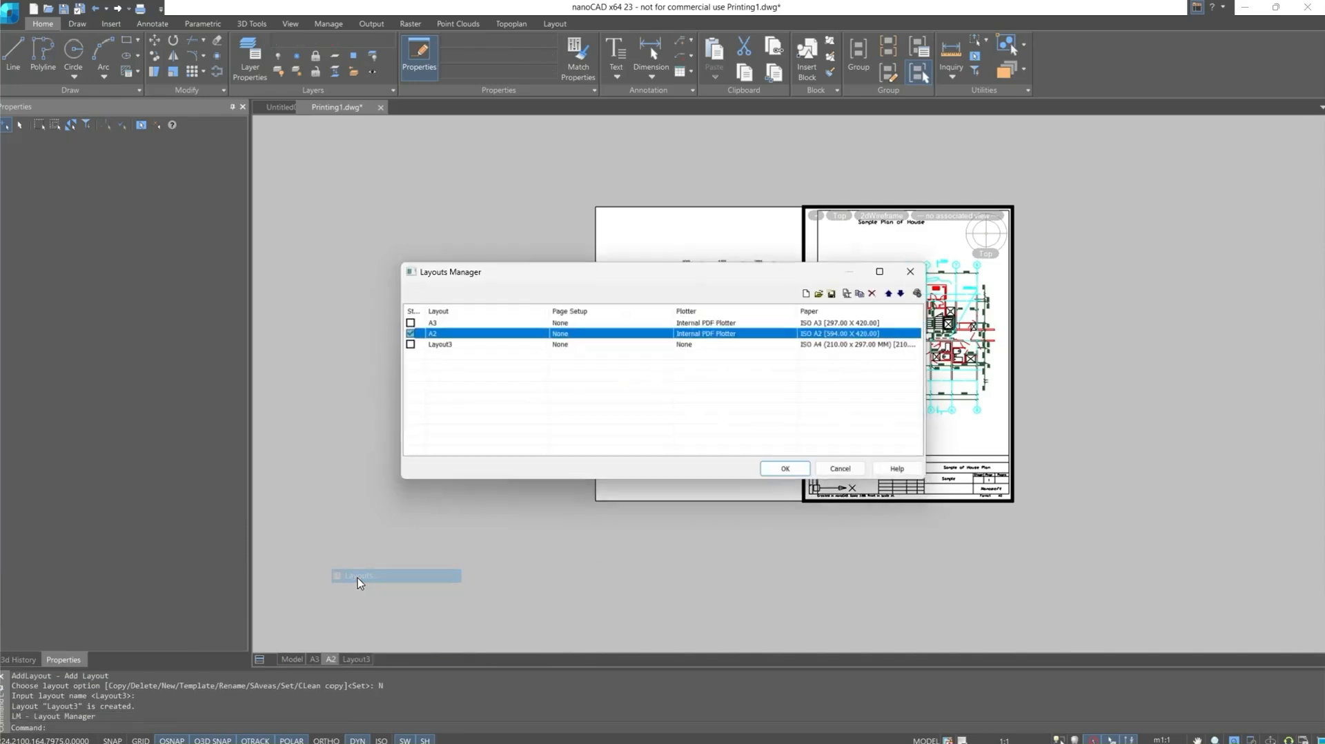
# Step: Make Layout3 the current layout in Layouts Manager
pyautogui.click(412, 343)
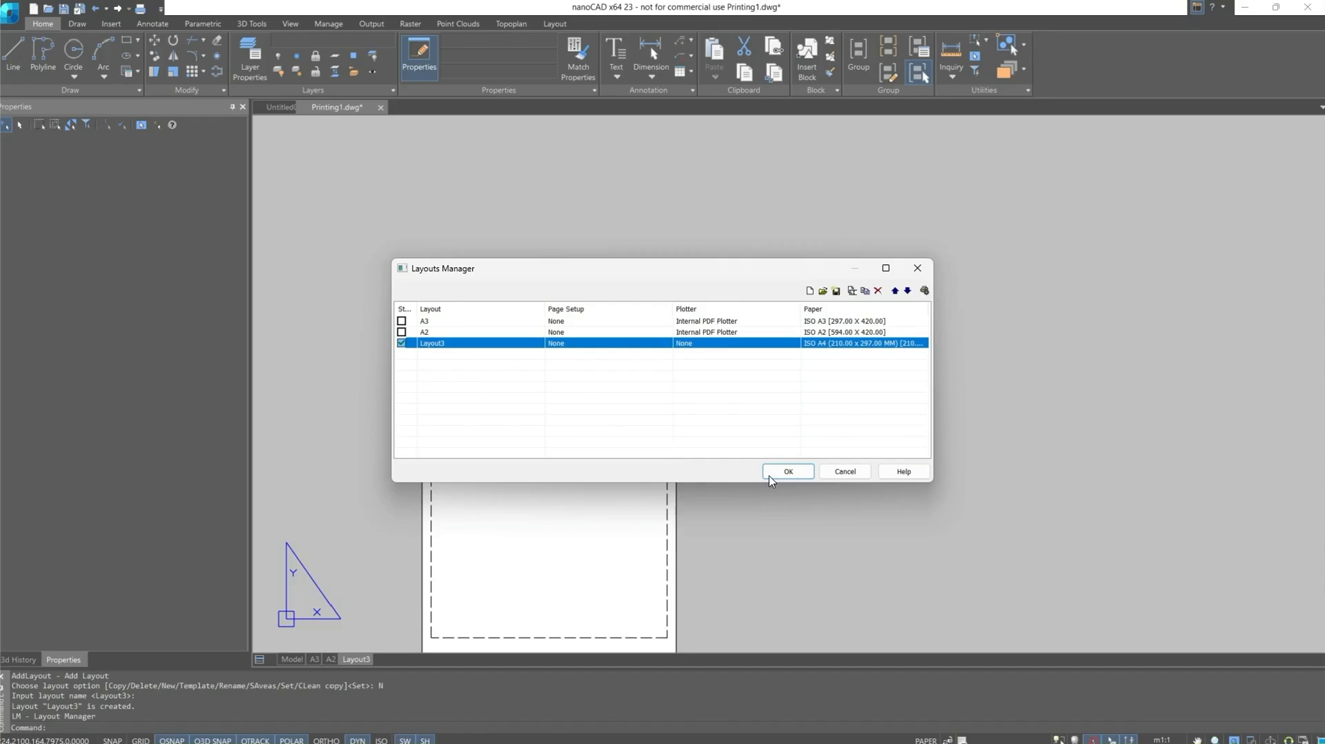
pyautogui.click(787, 470)
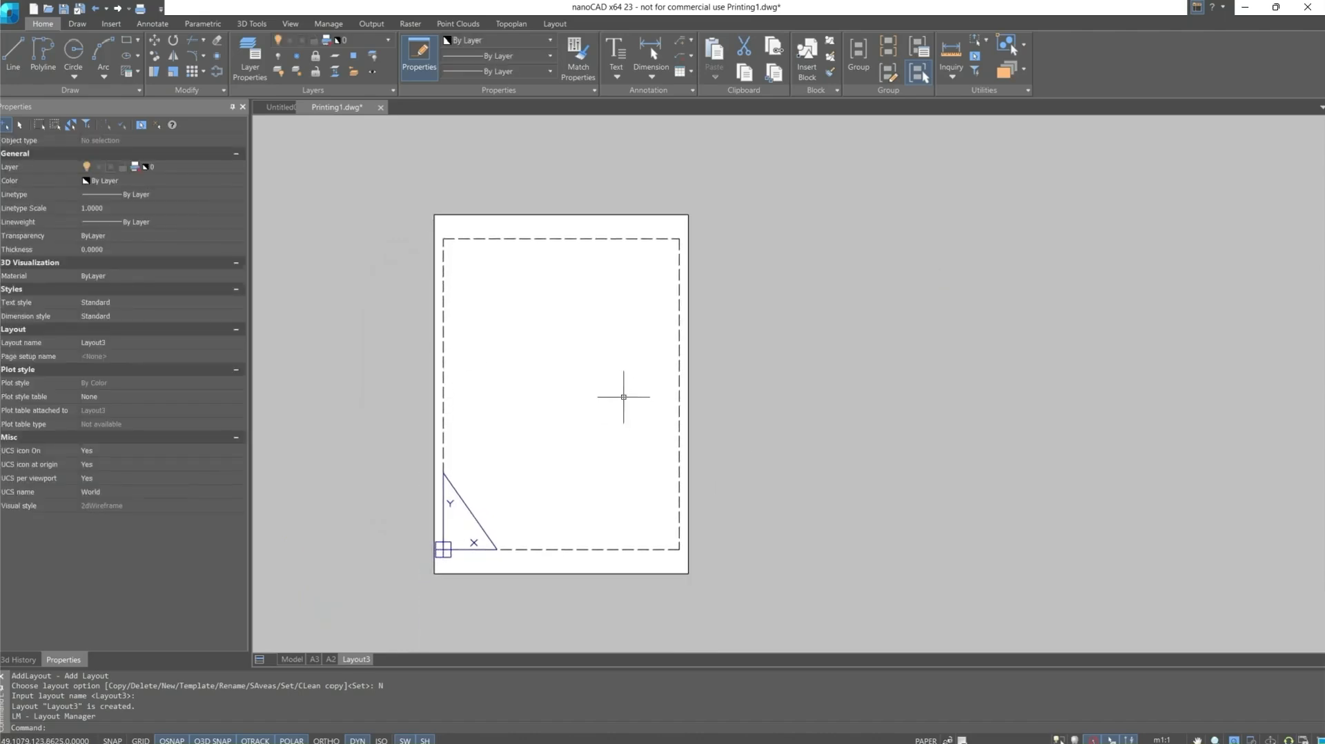
pyautogui.rightClick(336, 107)
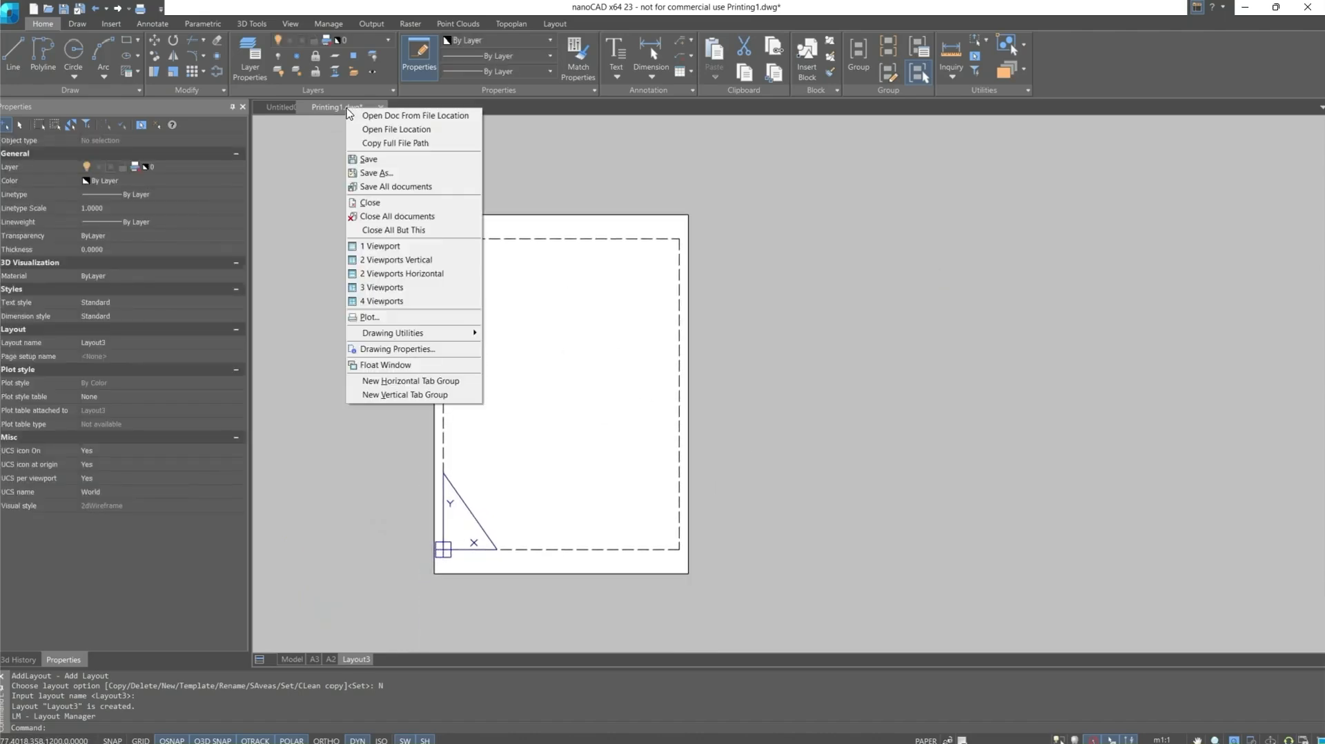
# Step: Add a single viewport showing the house plan to Layout3
pyautogui.click(380, 245)
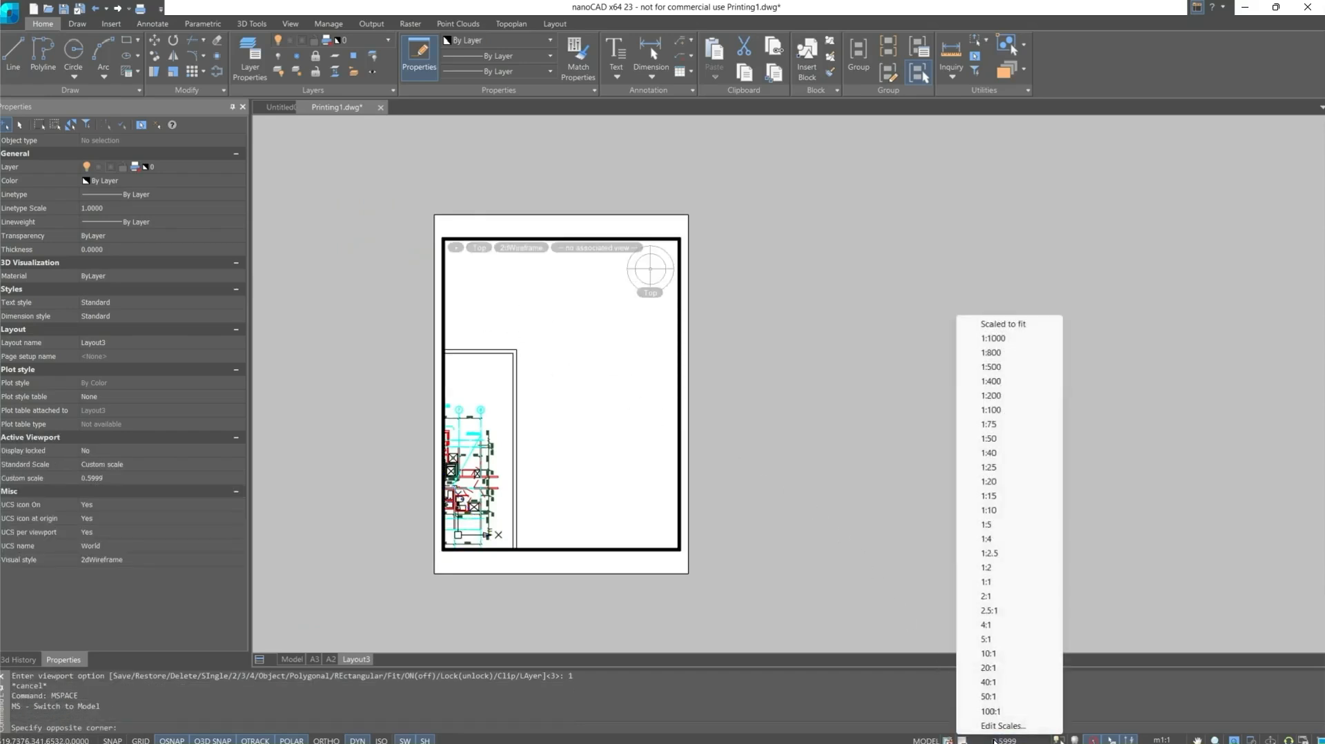
pyautogui.moveTo(988, 525)
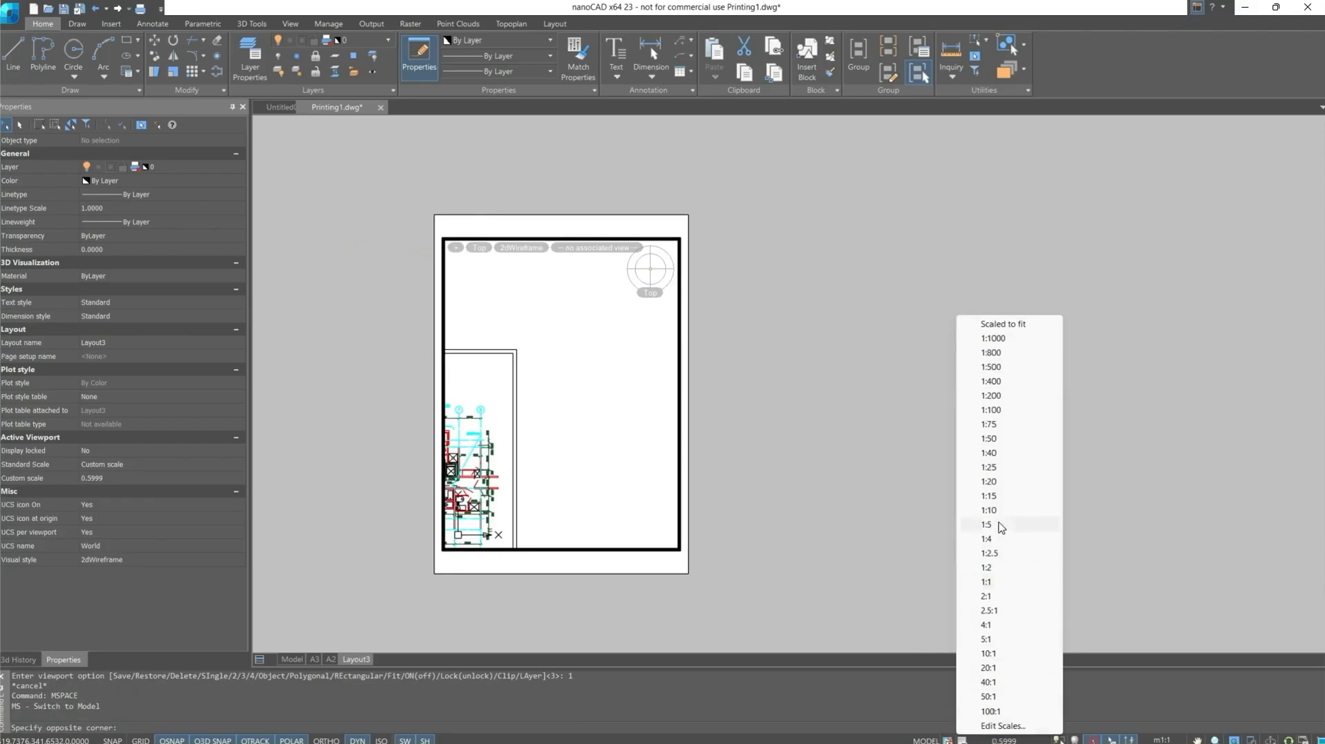
pyautogui.click(1002, 323)
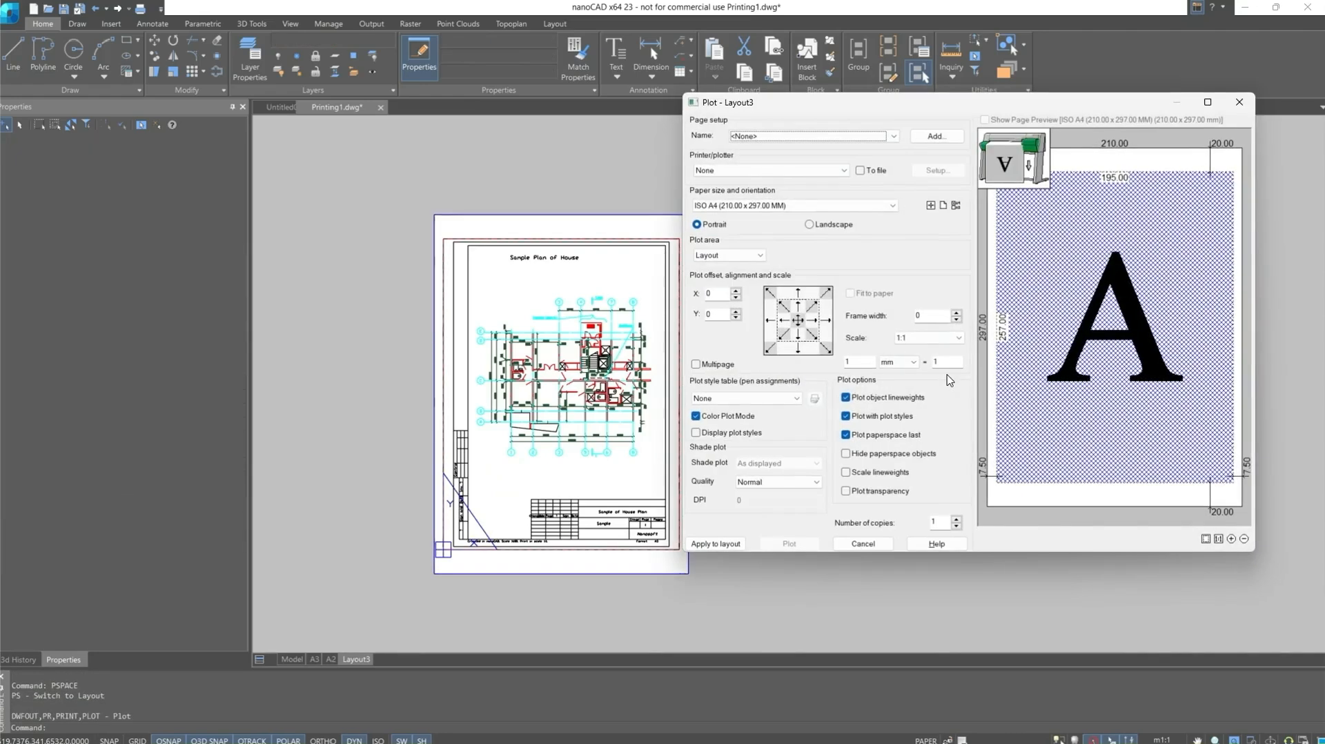
# Step: Set Layout3 to plot via Internal PDF Plotter on ISO A3 paper, with preview
pyautogui.click(843, 170)
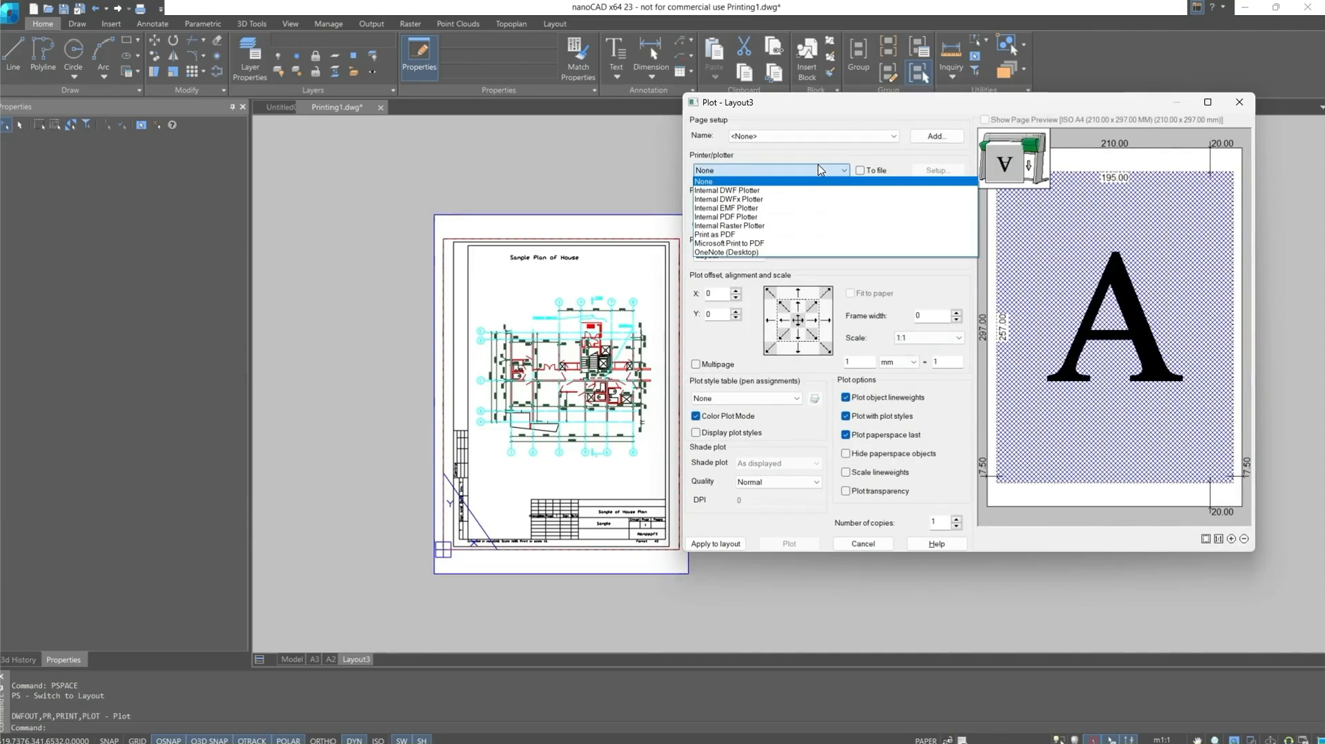
pyautogui.click(726, 216)
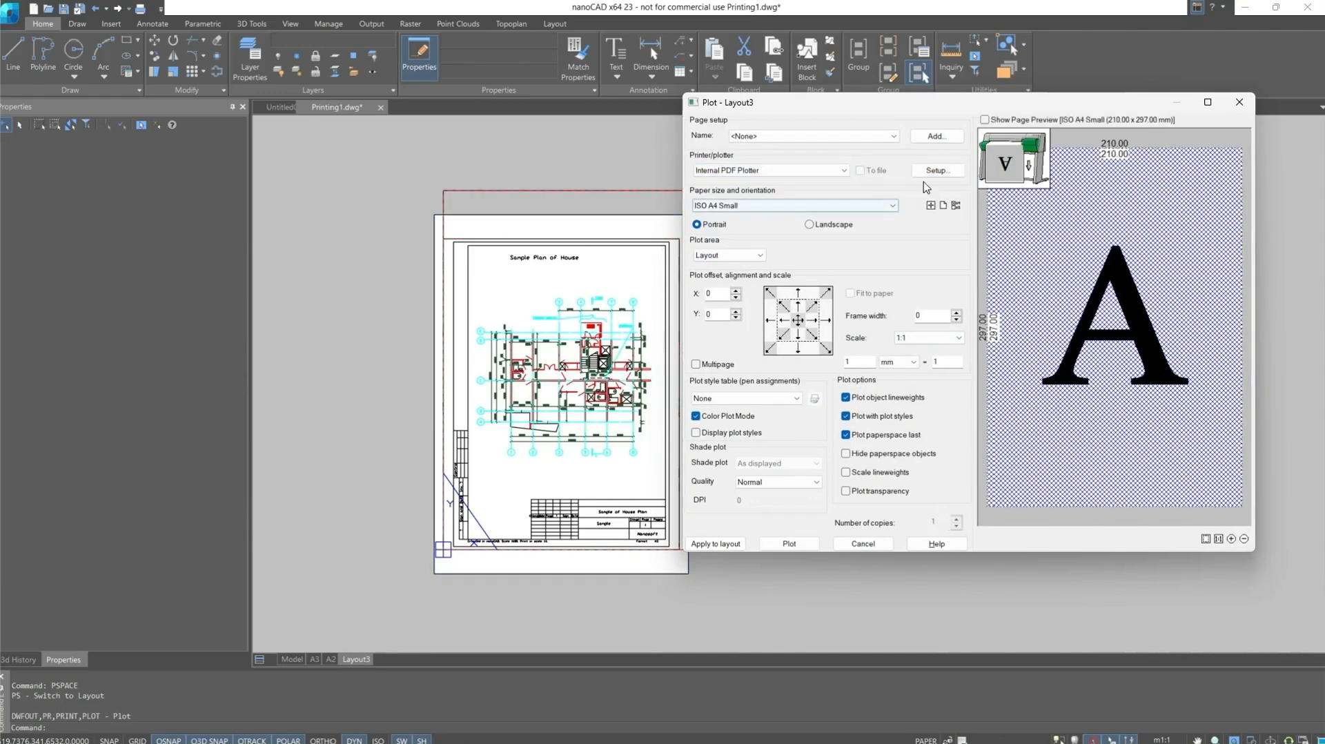
pyautogui.click(984, 120)
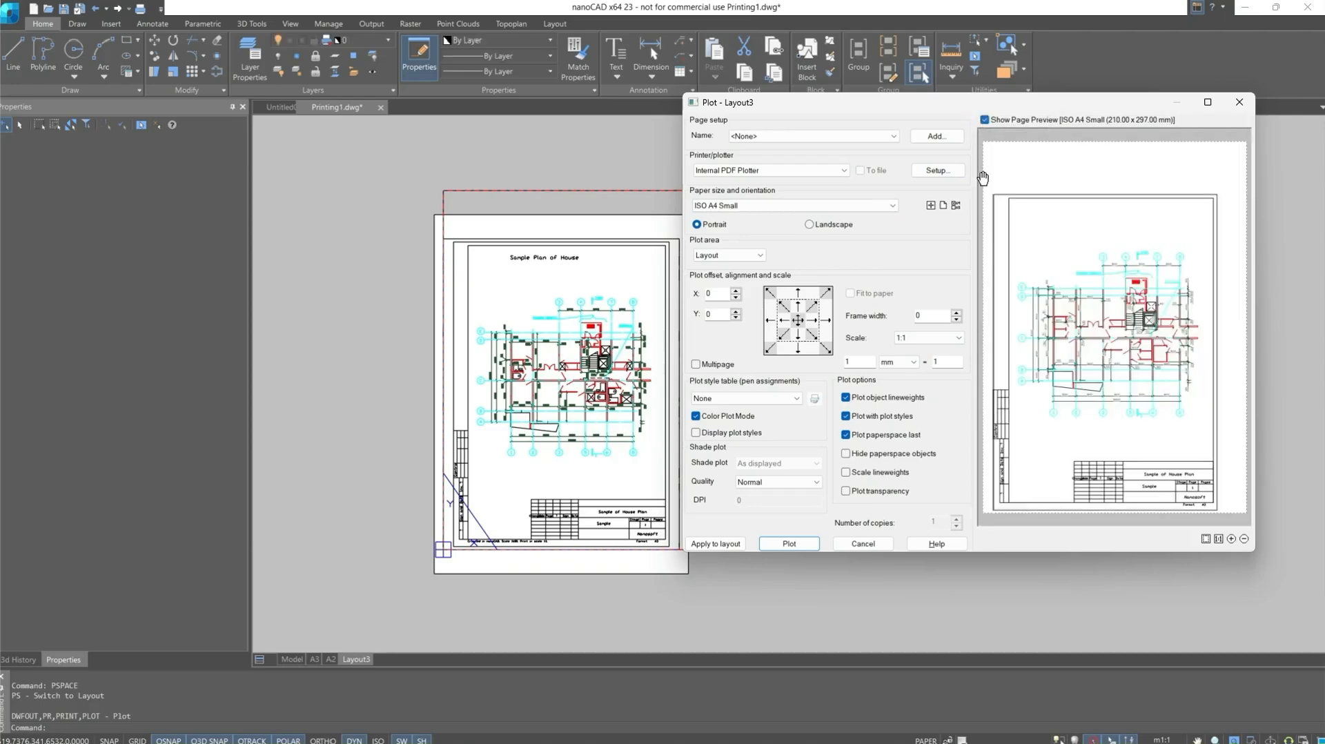
pyautogui.moveTo(957, 307)
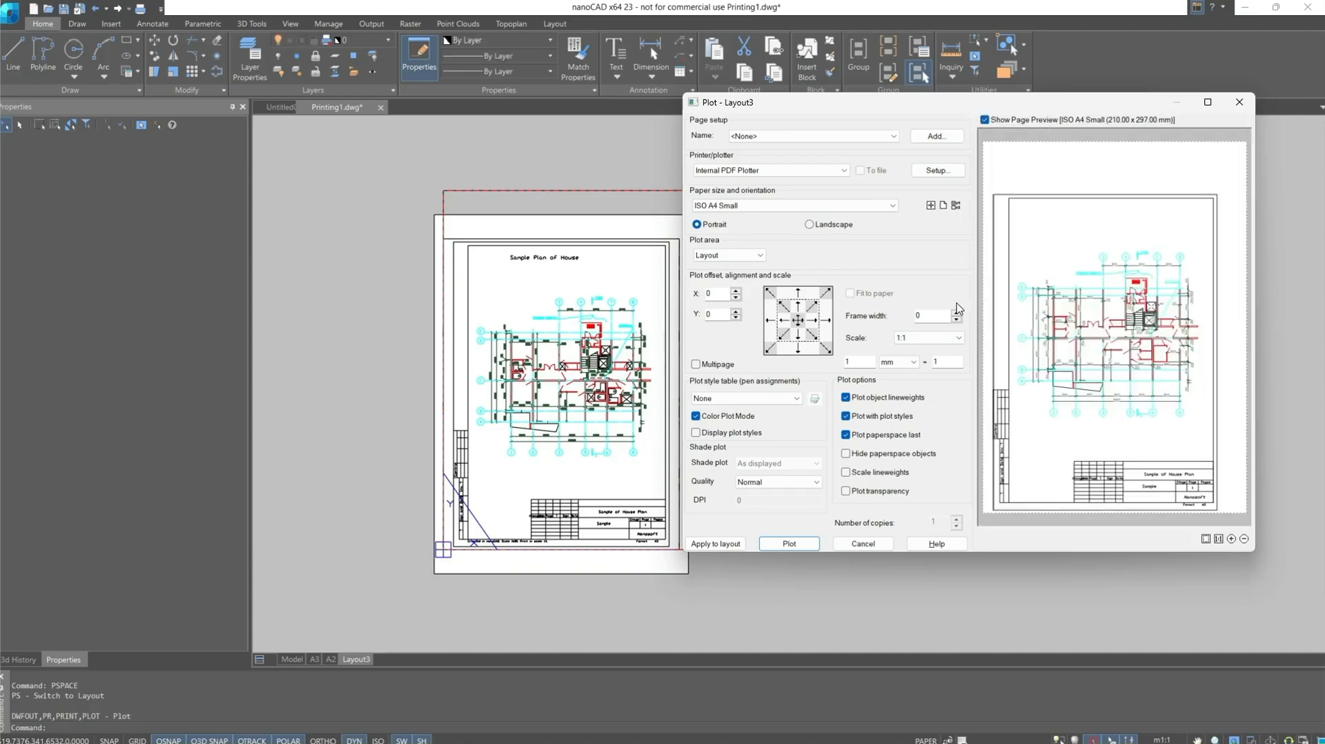
pyautogui.moveTo(944, 305)
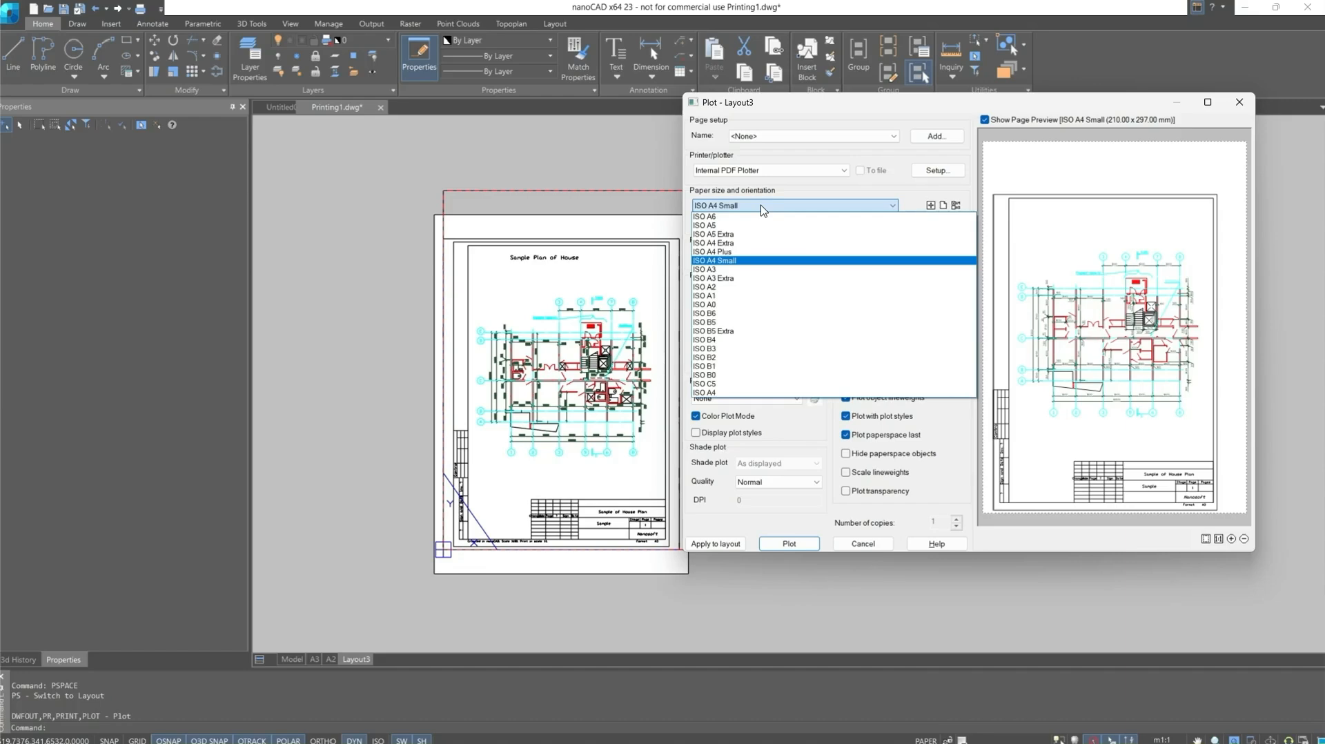
pyautogui.click(705, 269)
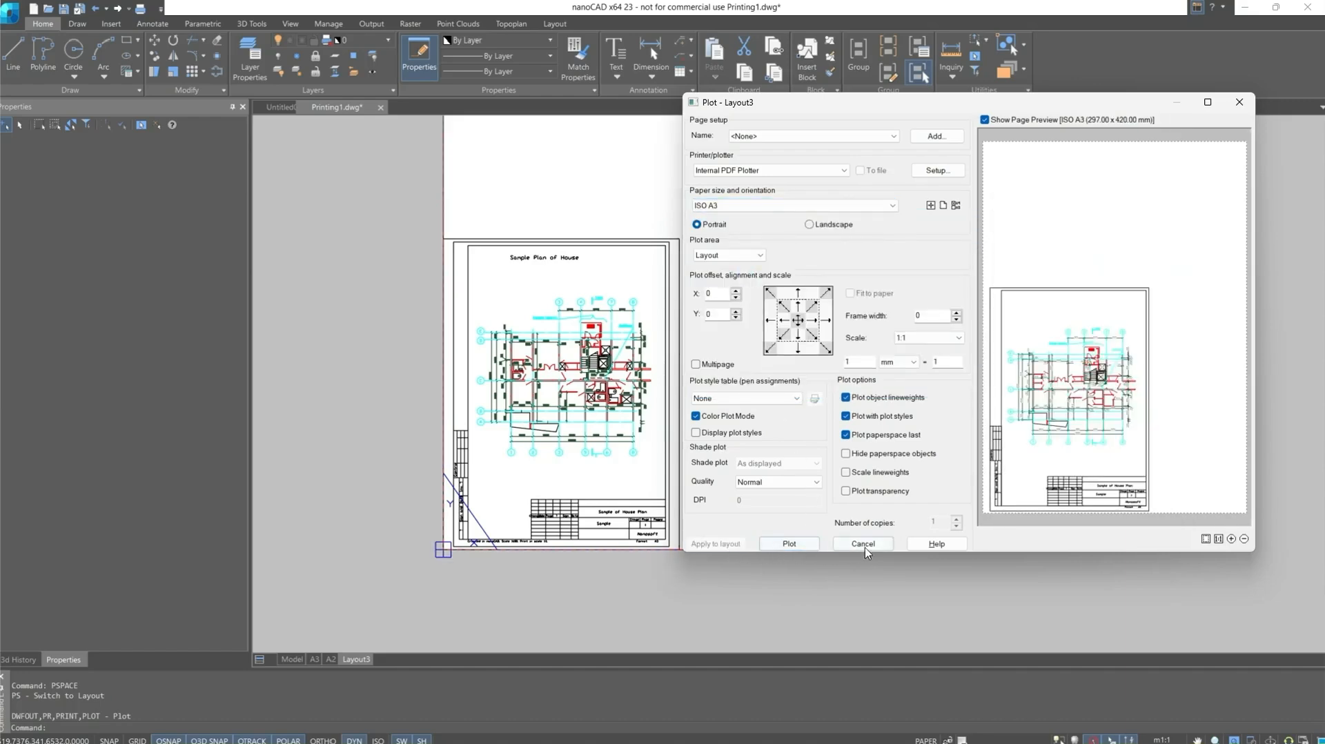
pyautogui.click(862, 544)
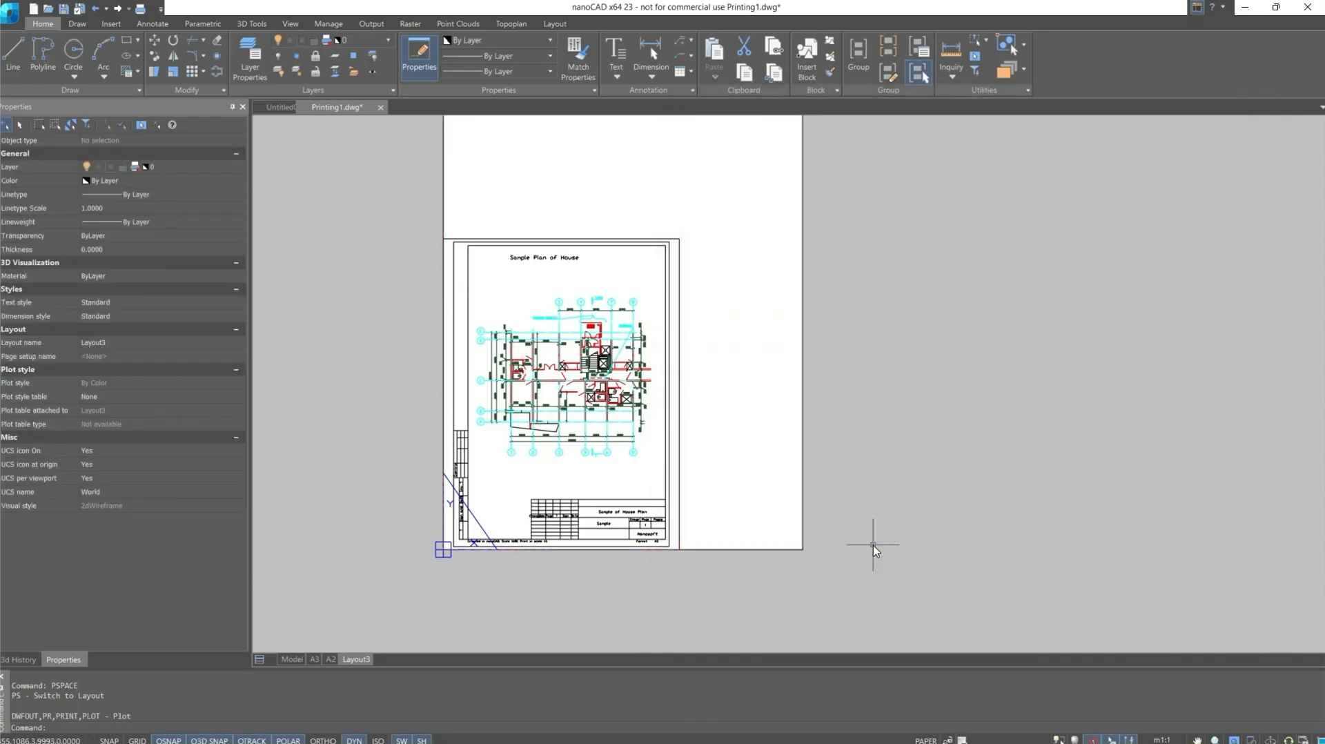
pyautogui.moveTo(861, 432)
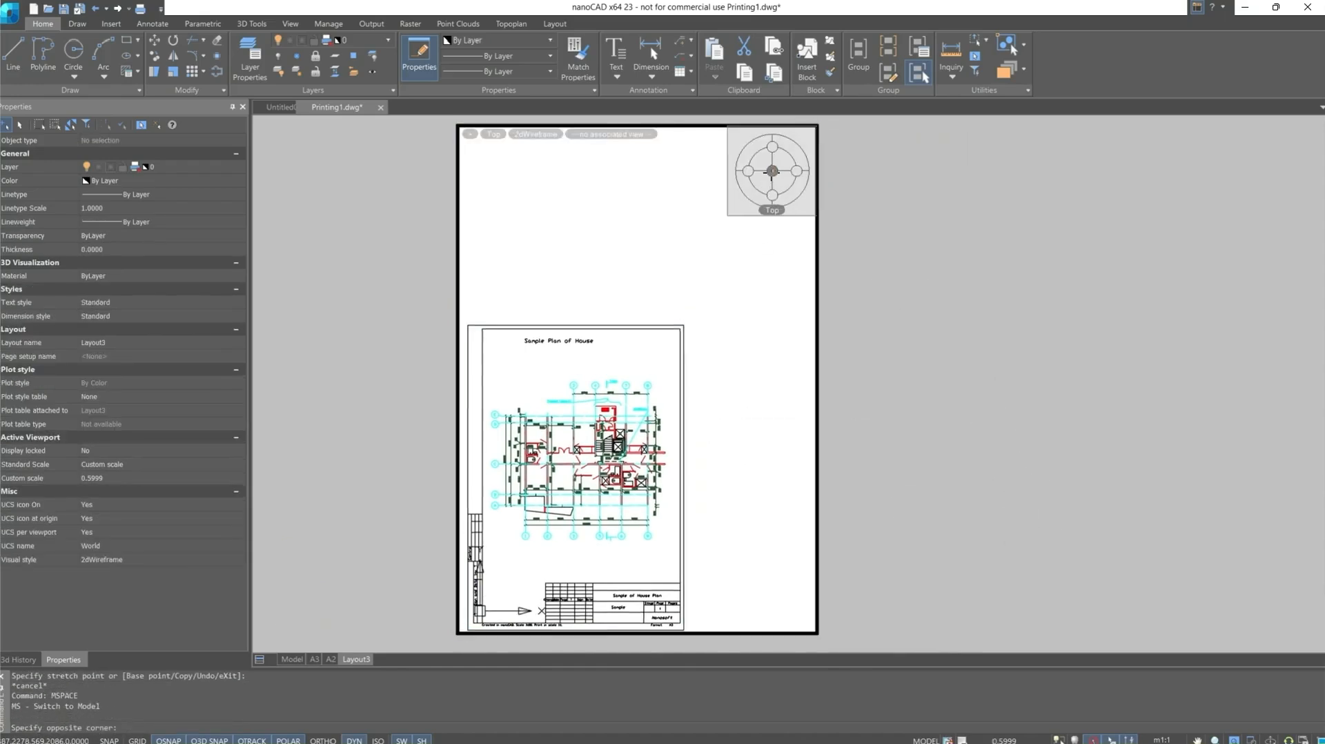
# Step: Set the Layout3 viewport scale to 1:1 and open the scale list editor
pyautogui.click(1005, 739)
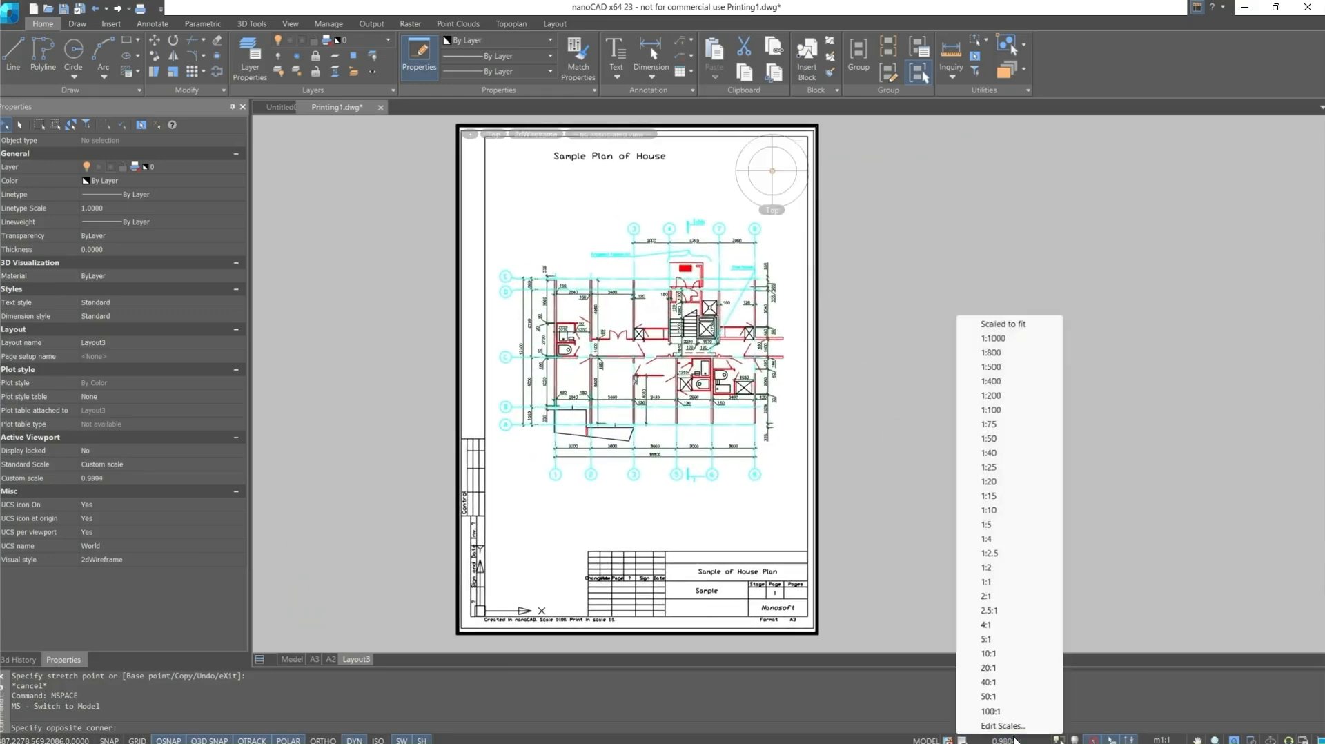
pyautogui.click(984, 581)
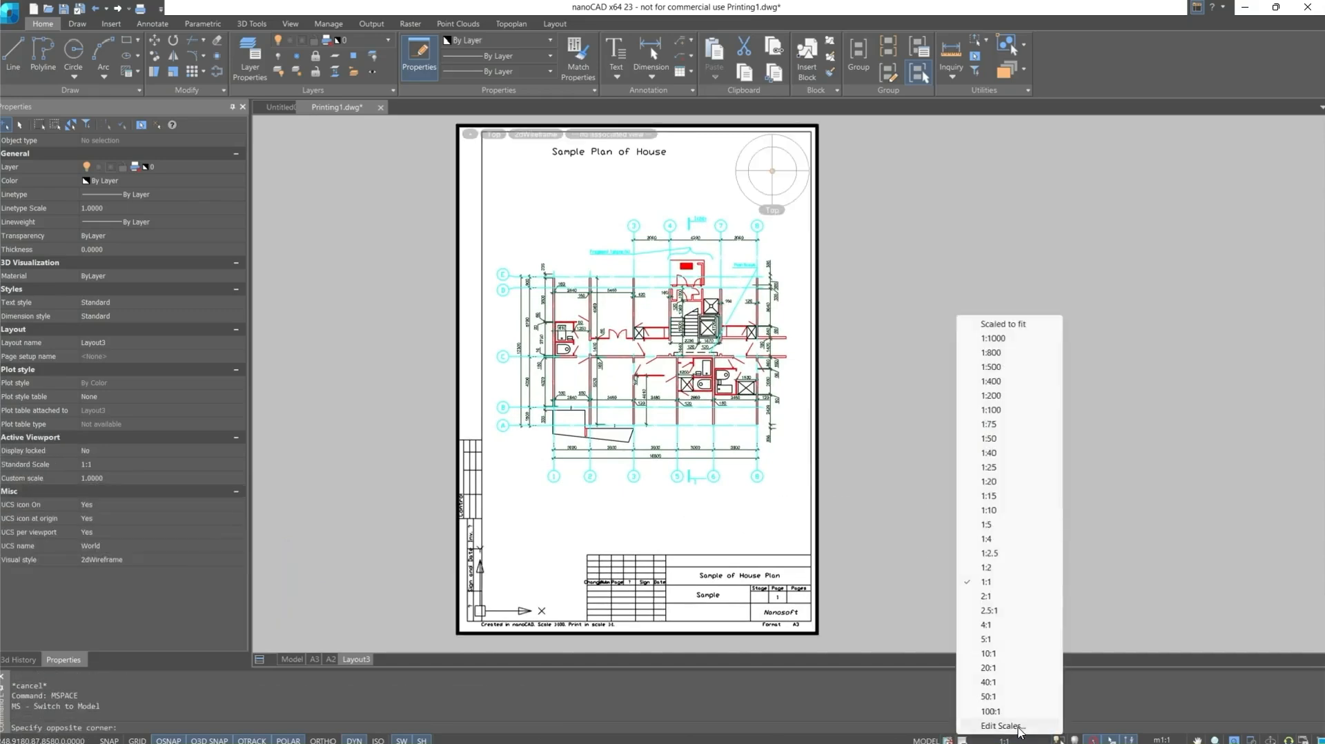
pyautogui.click(1002, 725)
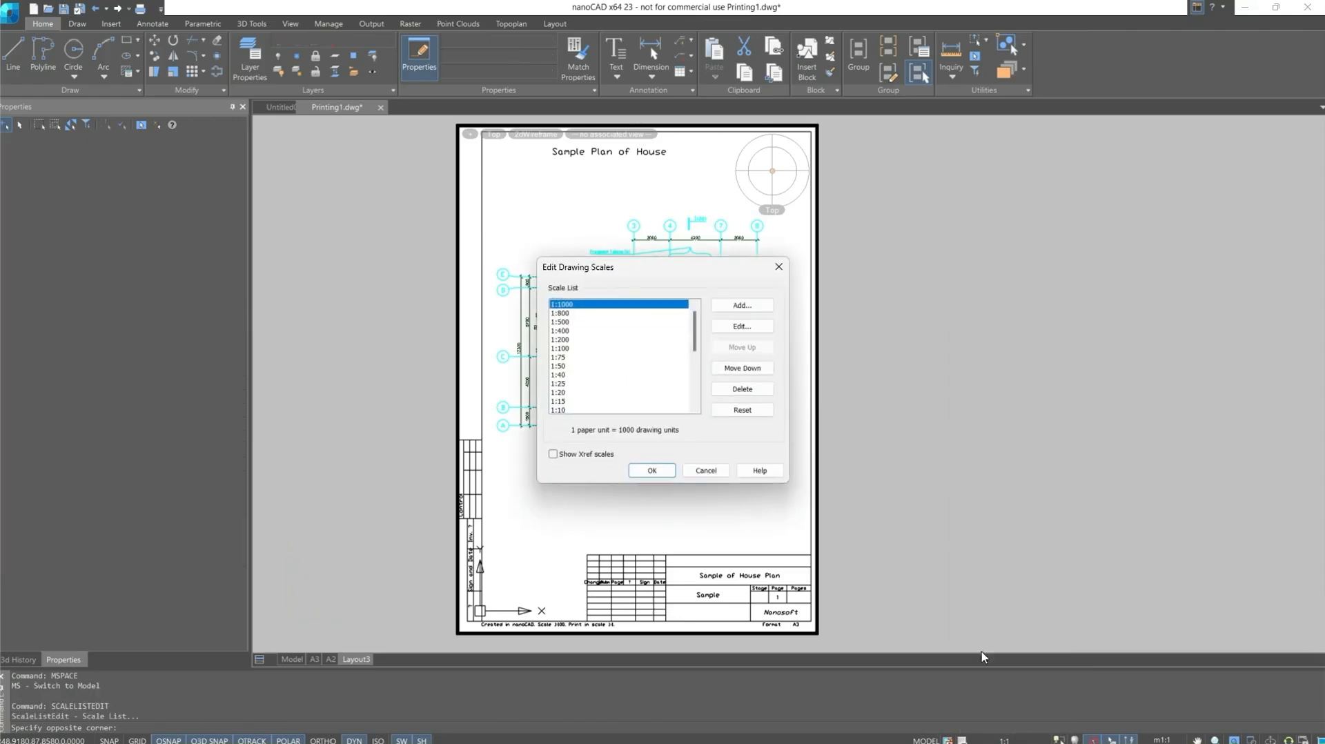
# Step: Review the 1:1000 scale entry and close its edit box without changes
pyautogui.click(741, 305)
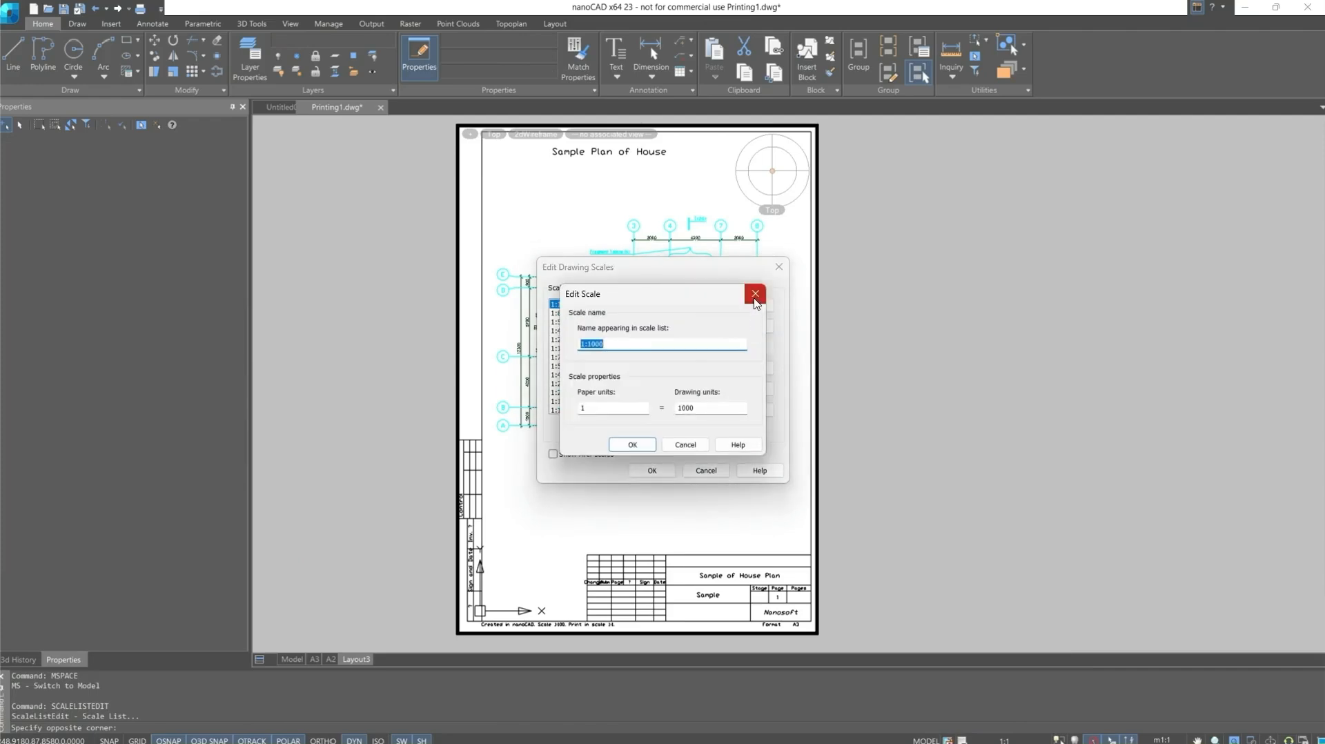
pyautogui.click(754, 293)
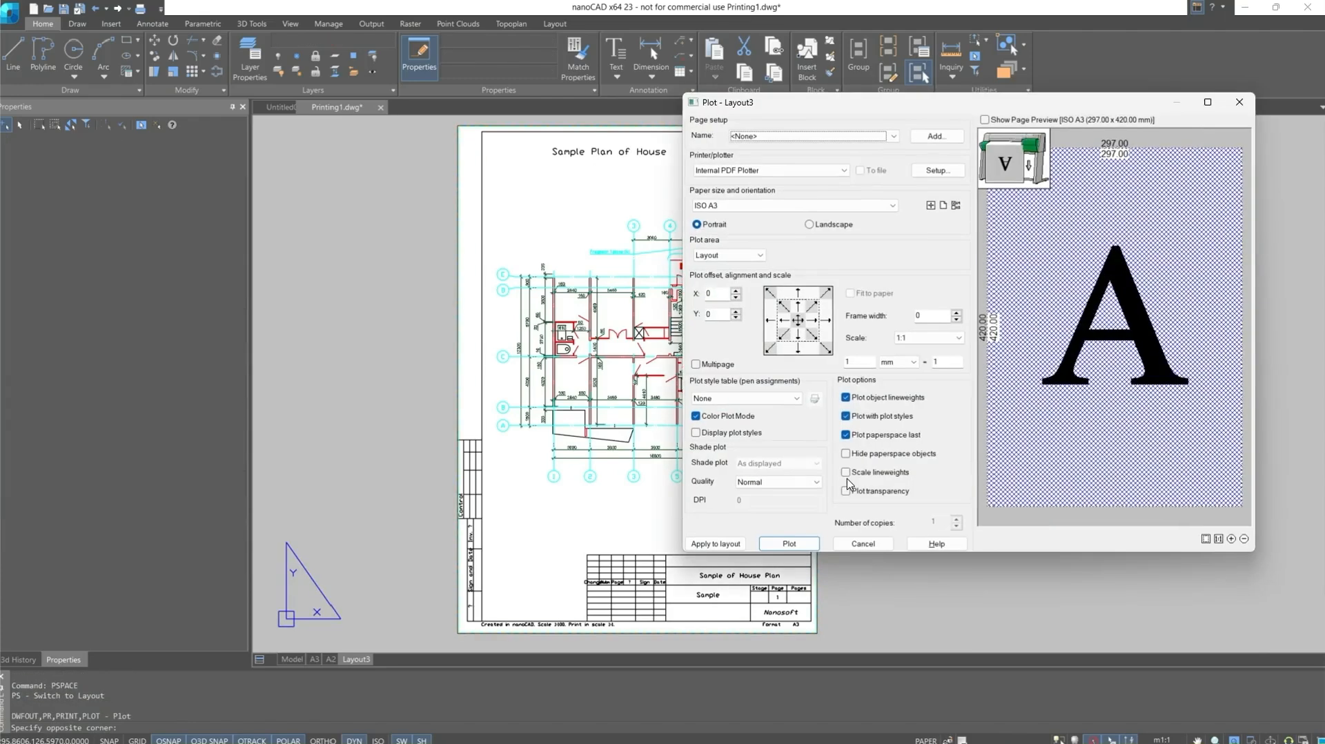
# Step: Show the Layout3 page preview on the ISO A3 sheet, then cancel the Plot dialog
pyautogui.click(985, 120)
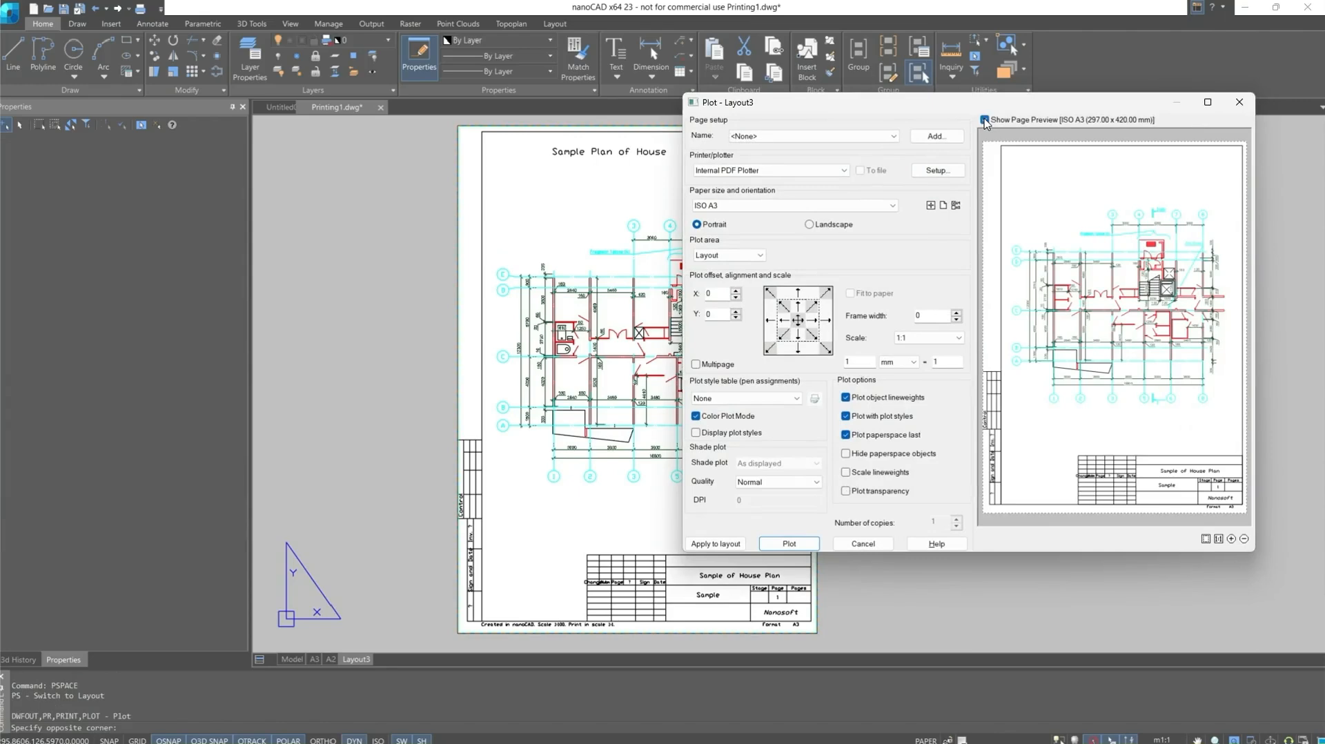
pyautogui.click(982, 119)
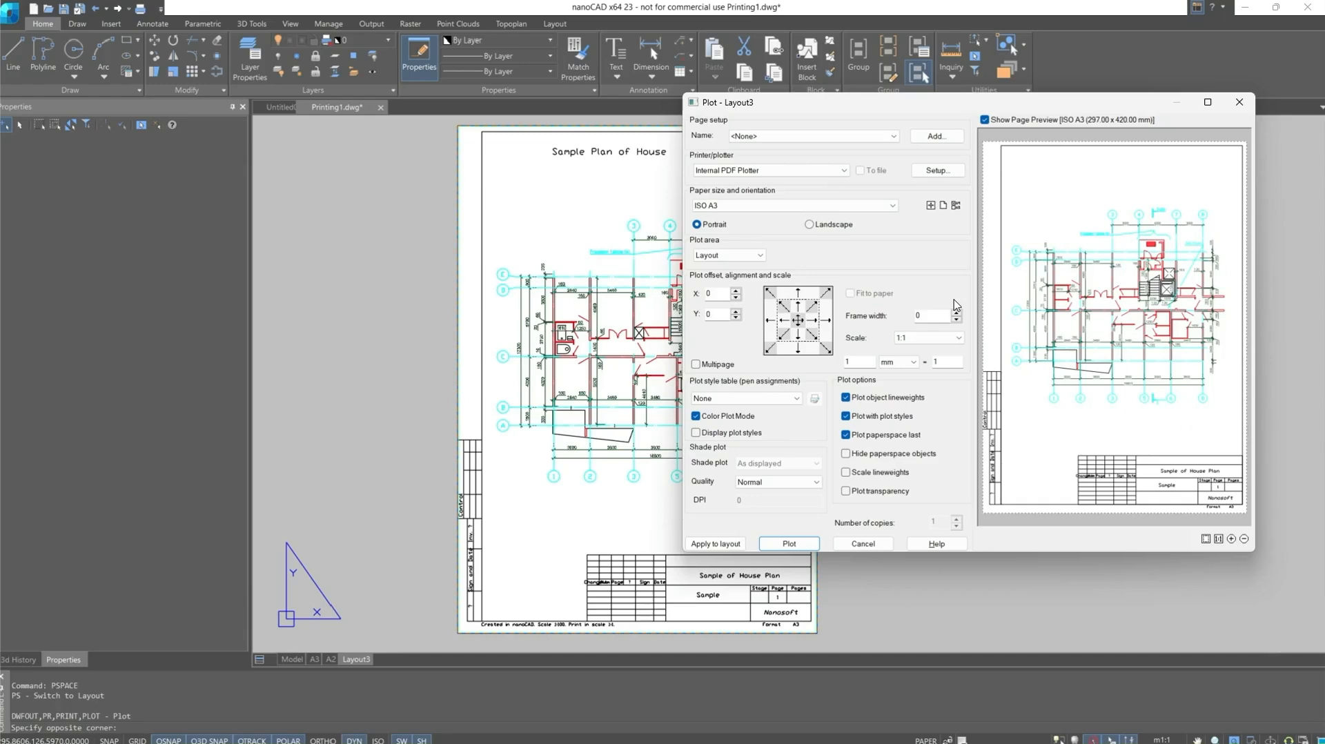
pyautogui.click(862, 542)
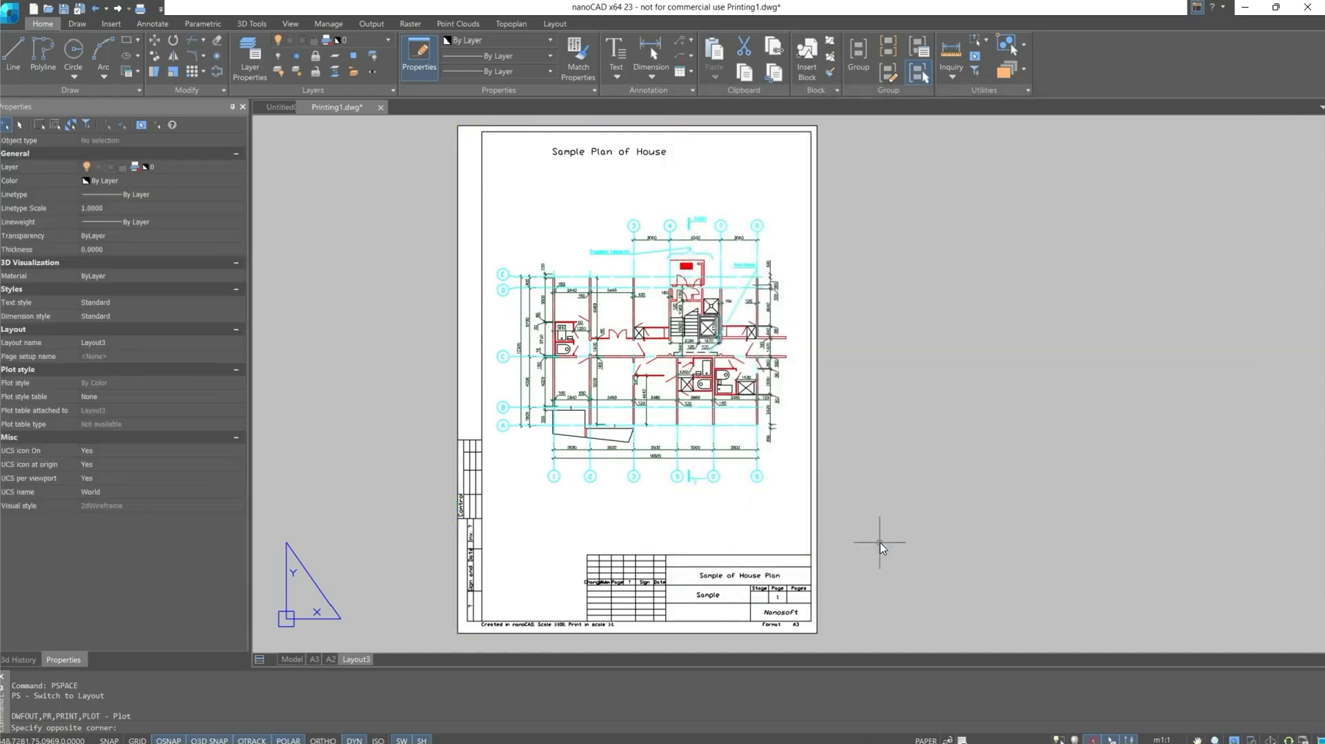
# Step: Rename Layout3 to 'New sheet' in the Layouts Manager and confirm
pyautogui.rightClick(356, 659)
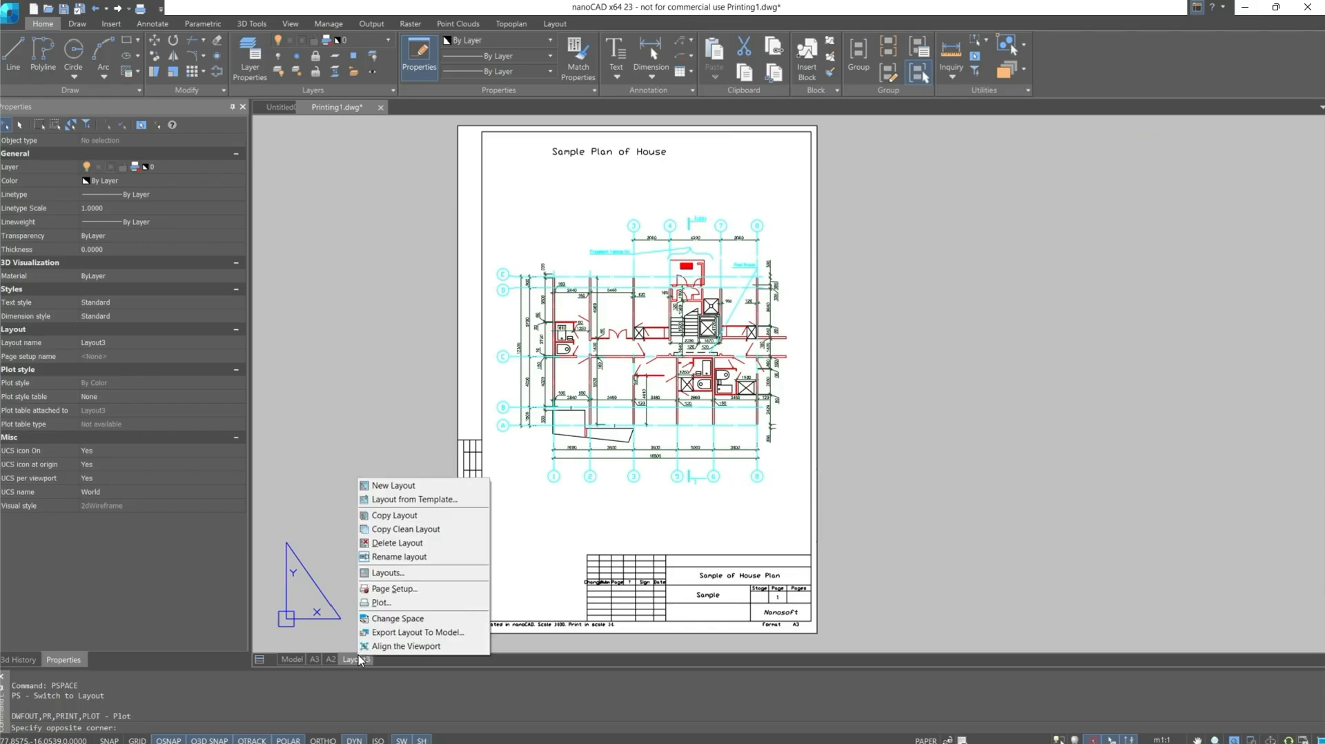
pyautogui.click(387, 572)
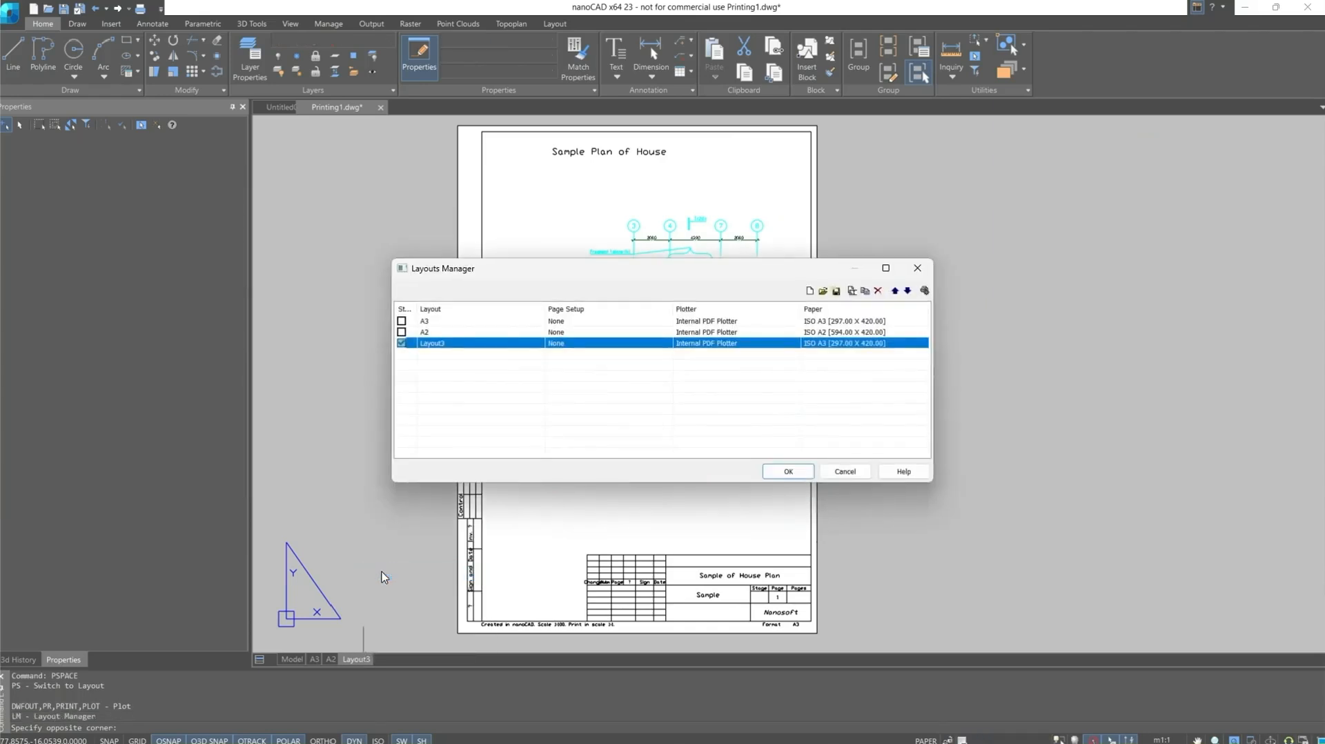
pyautogui.moveTo(436, 348)
pyautogui.write('N')
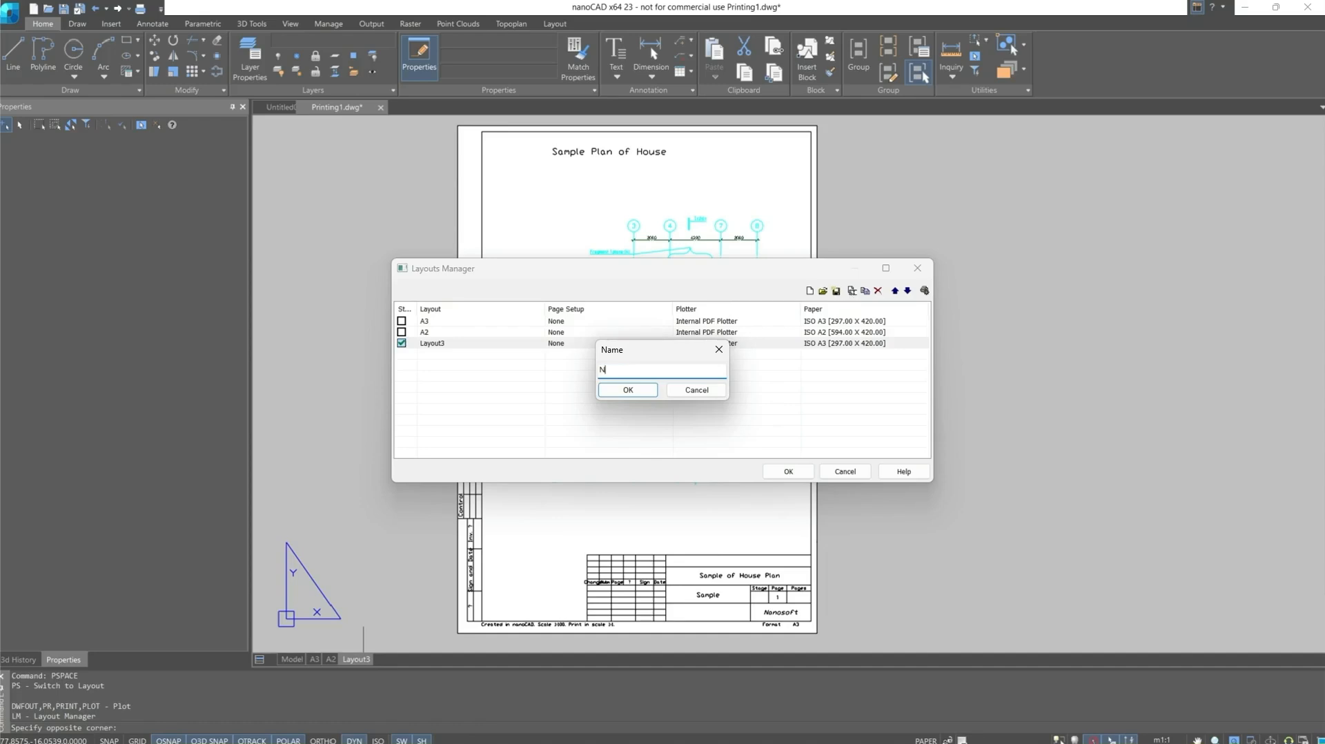
pyautogui.write('ew sheet')
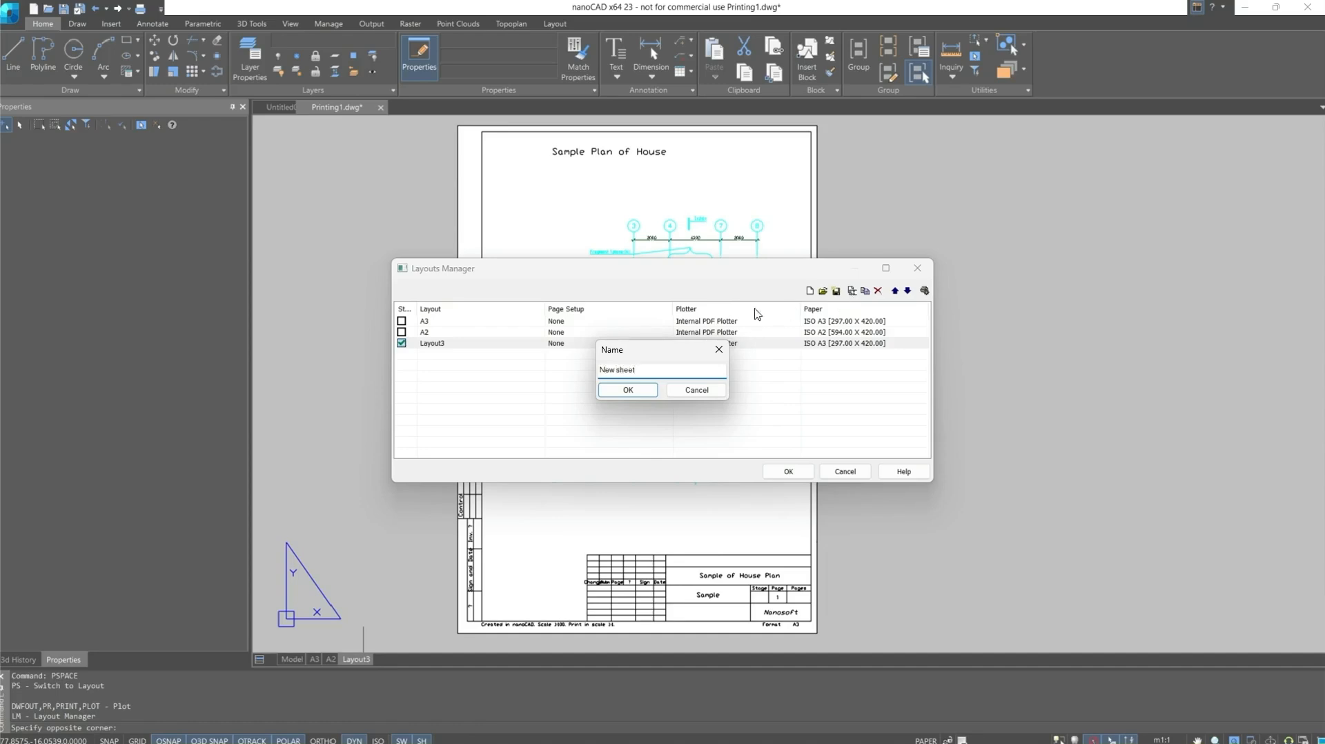
pyautogui.click(627, 390)
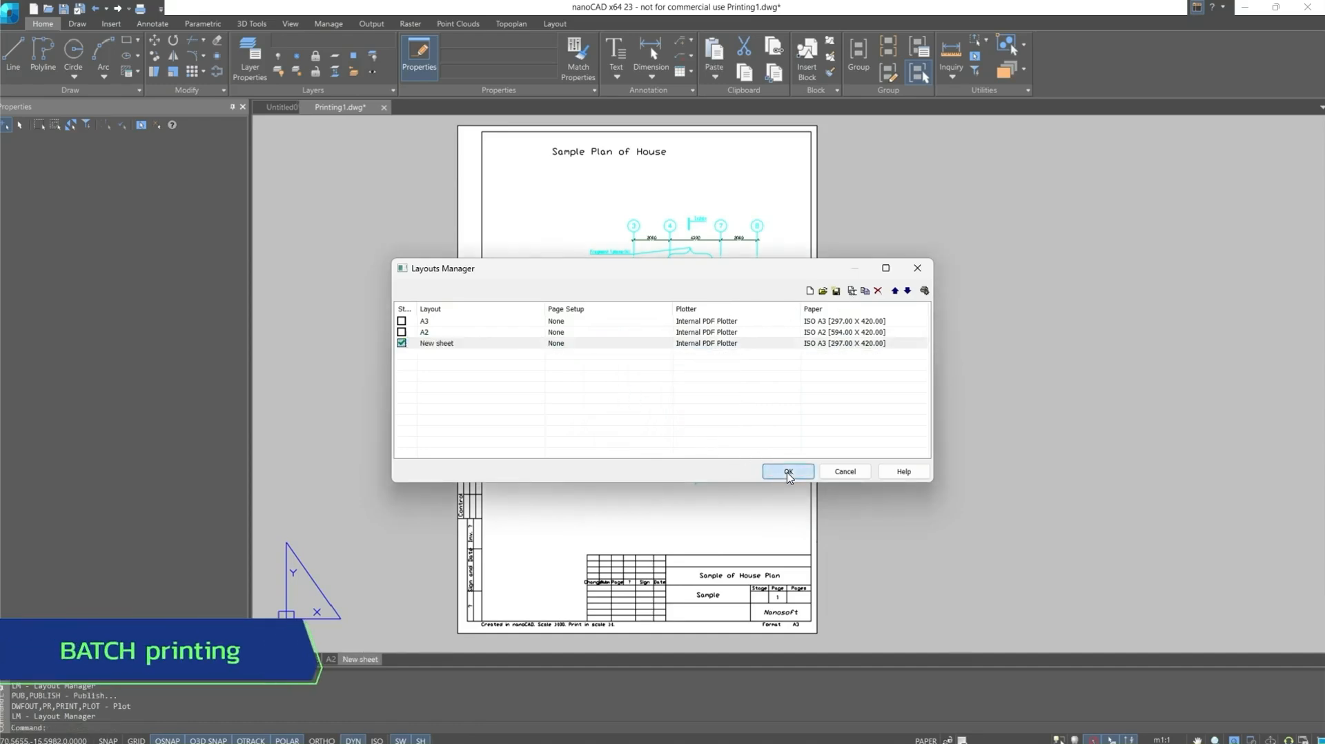
pyautogui.click(787, 472)
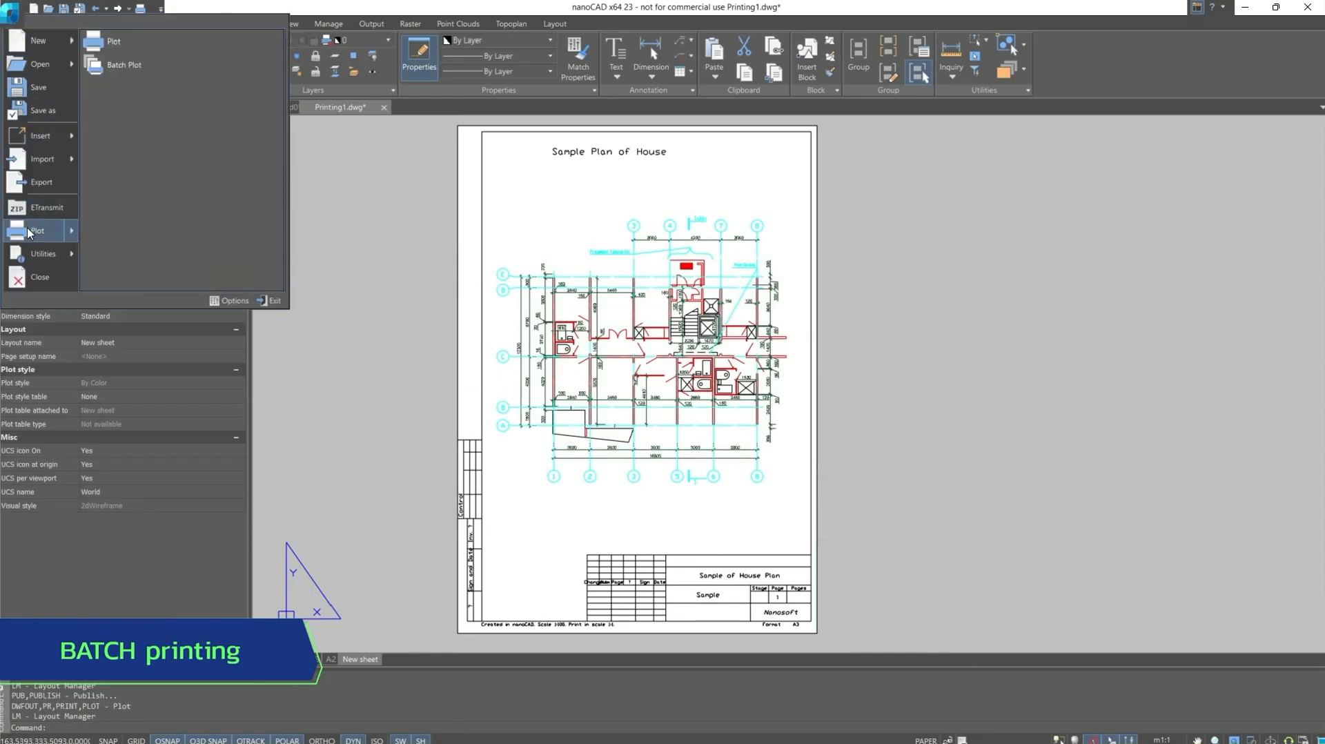
# Step: Open Batch Plot and delete all Untitled0 items with an empty plotter
pyautogui.click(123, 65)
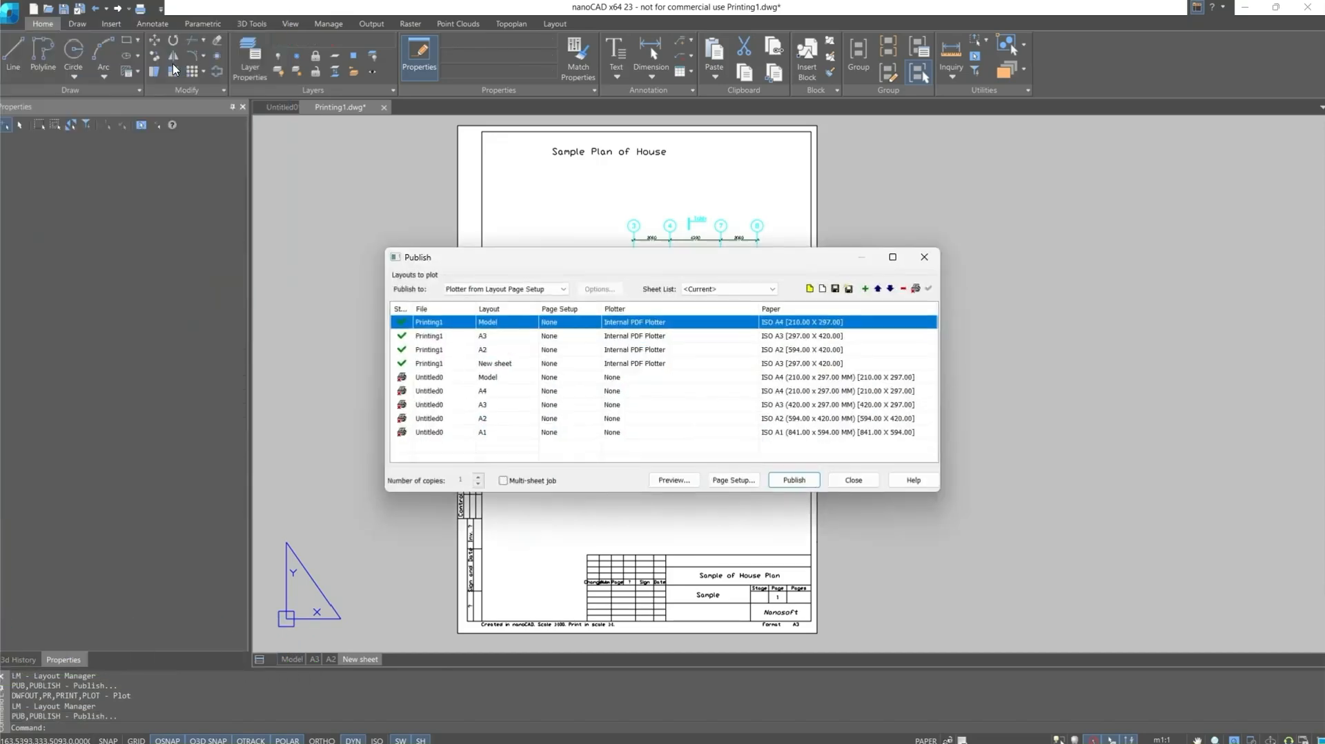
pyautogui.moveTo(885, 305)
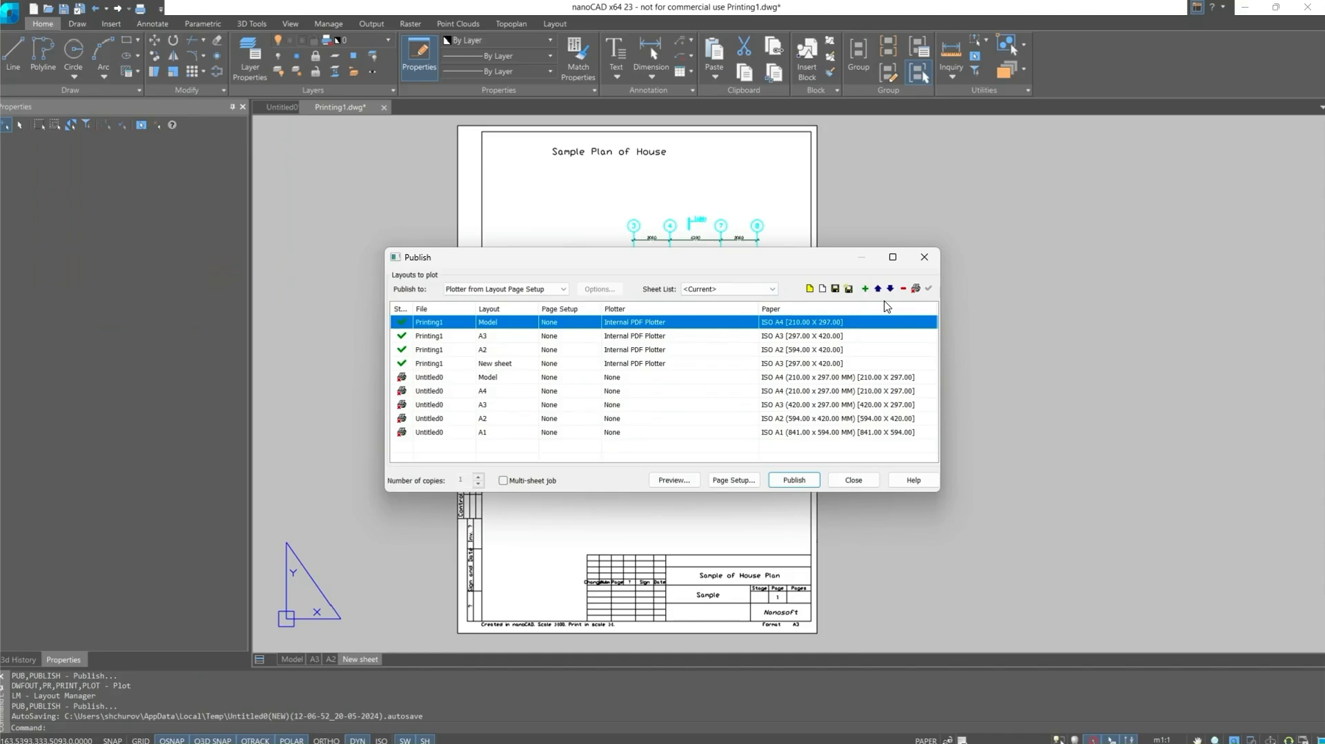
pyautogui.moveTo(917, 289)
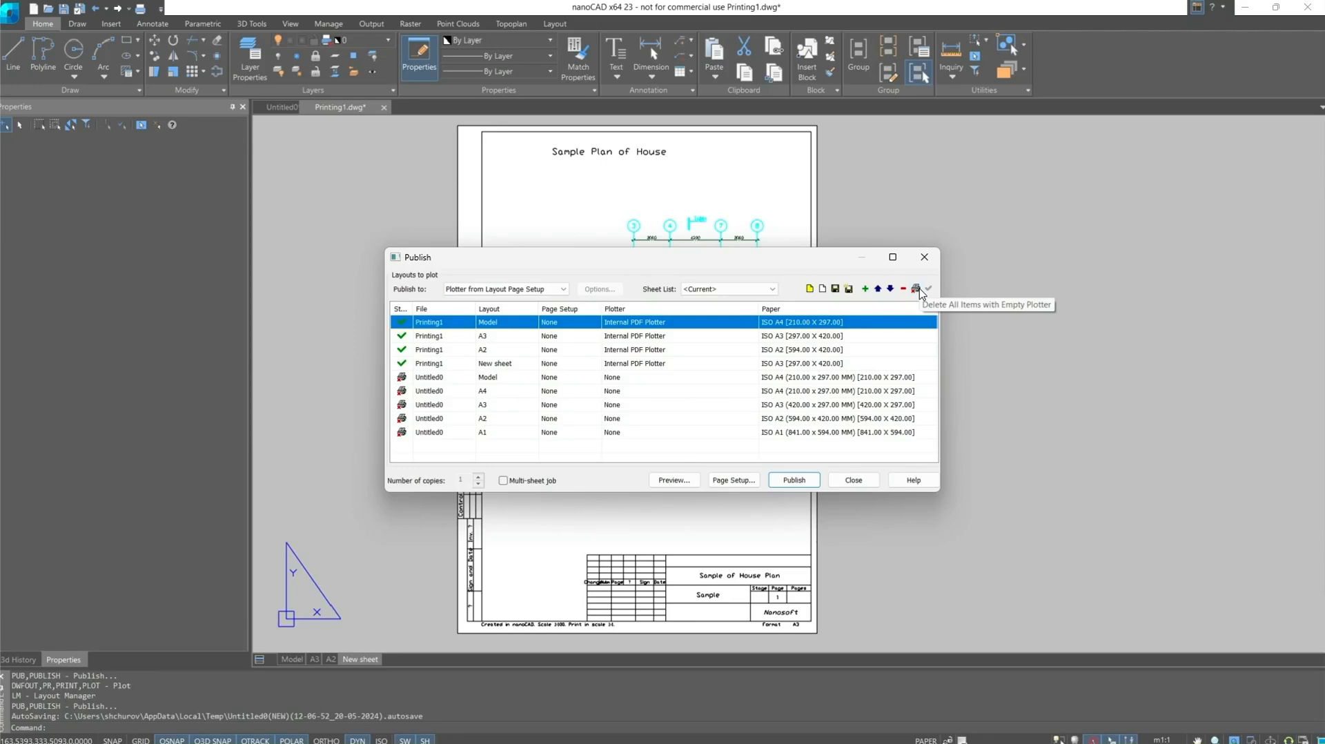
pyautogui.click(915, 289)
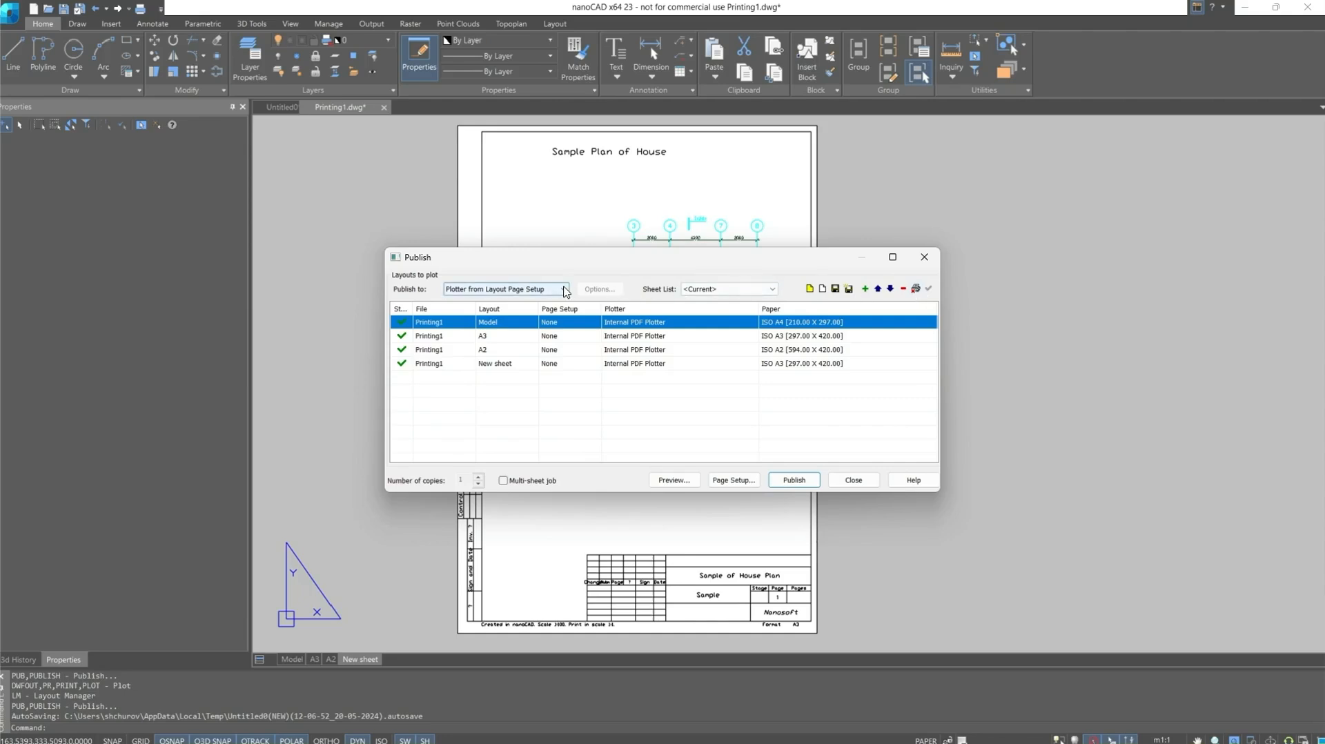
# Step: Keep the plotter from each page setup and the current sheet list
pyautogui.click(564, 289)
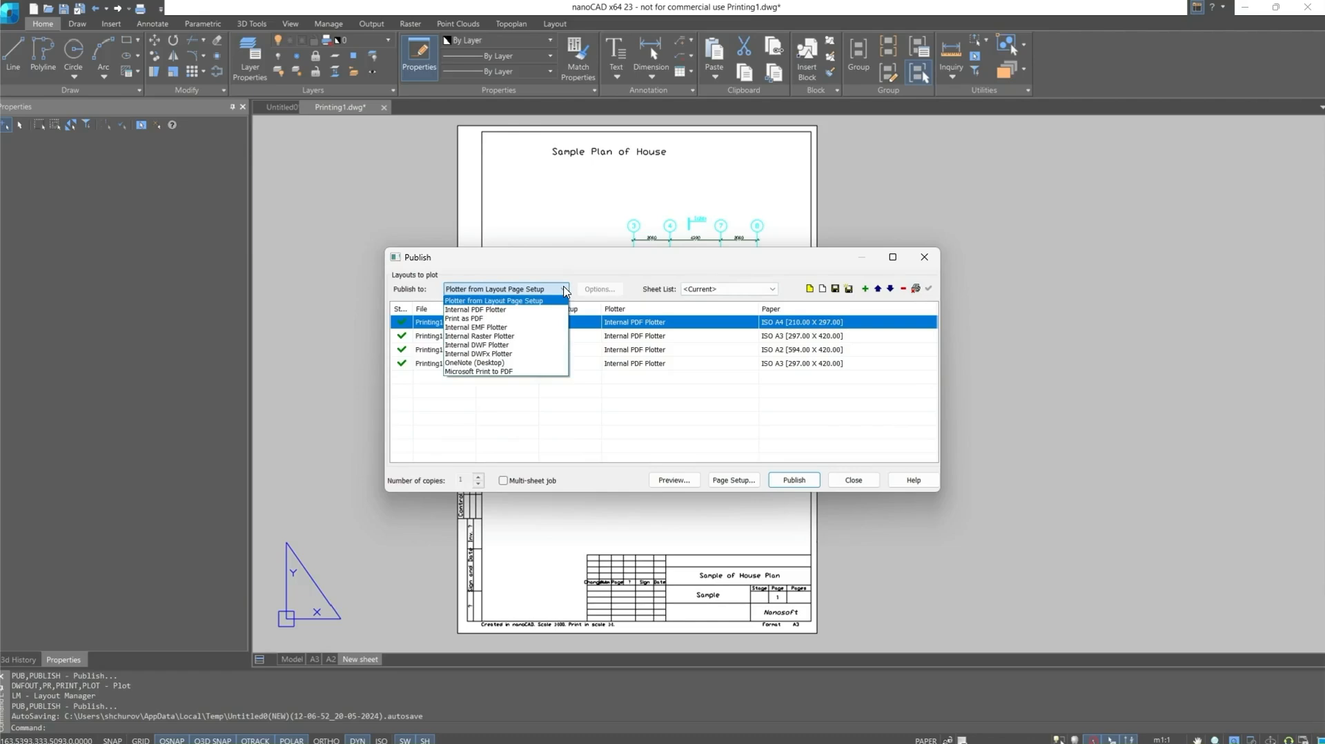
pyautogui.click(494, 301)
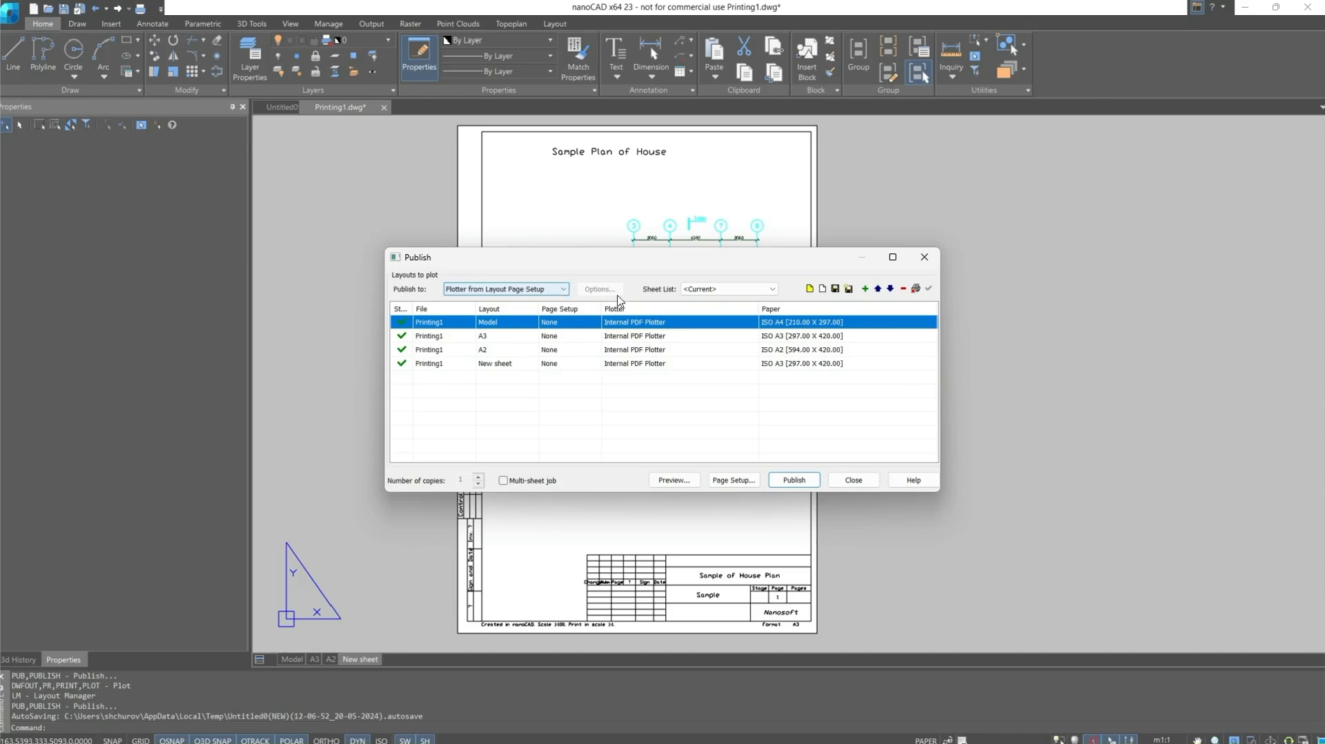
pyautogui.click(771, 288)
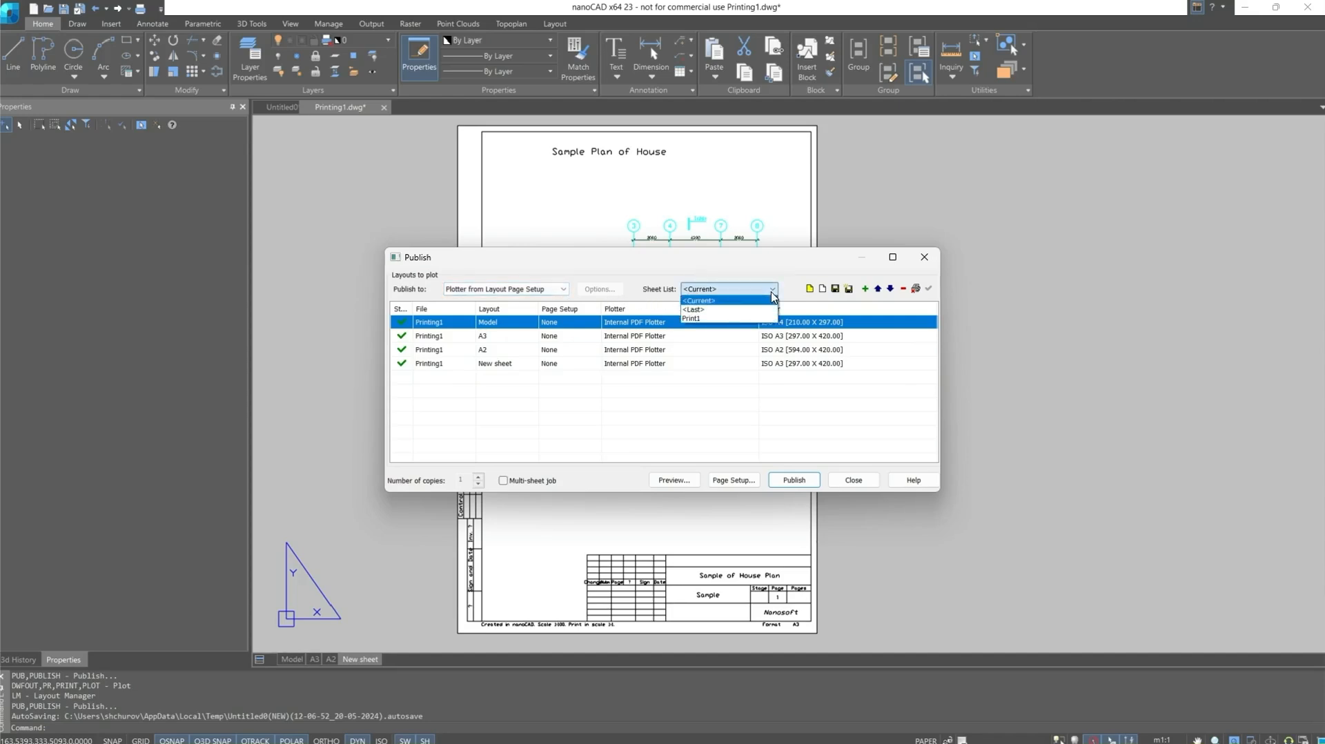
pyautogui.click(698, 300)
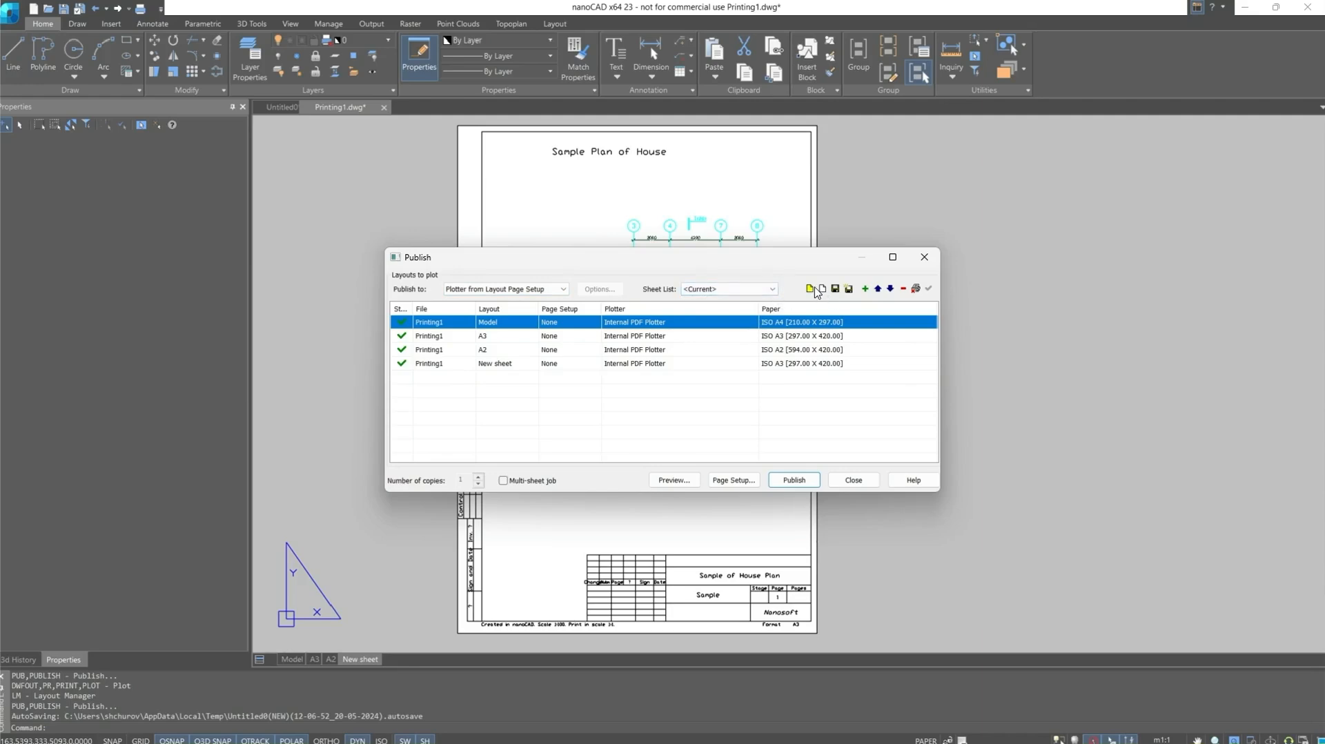
pyautogui.moveTo(848, 288)
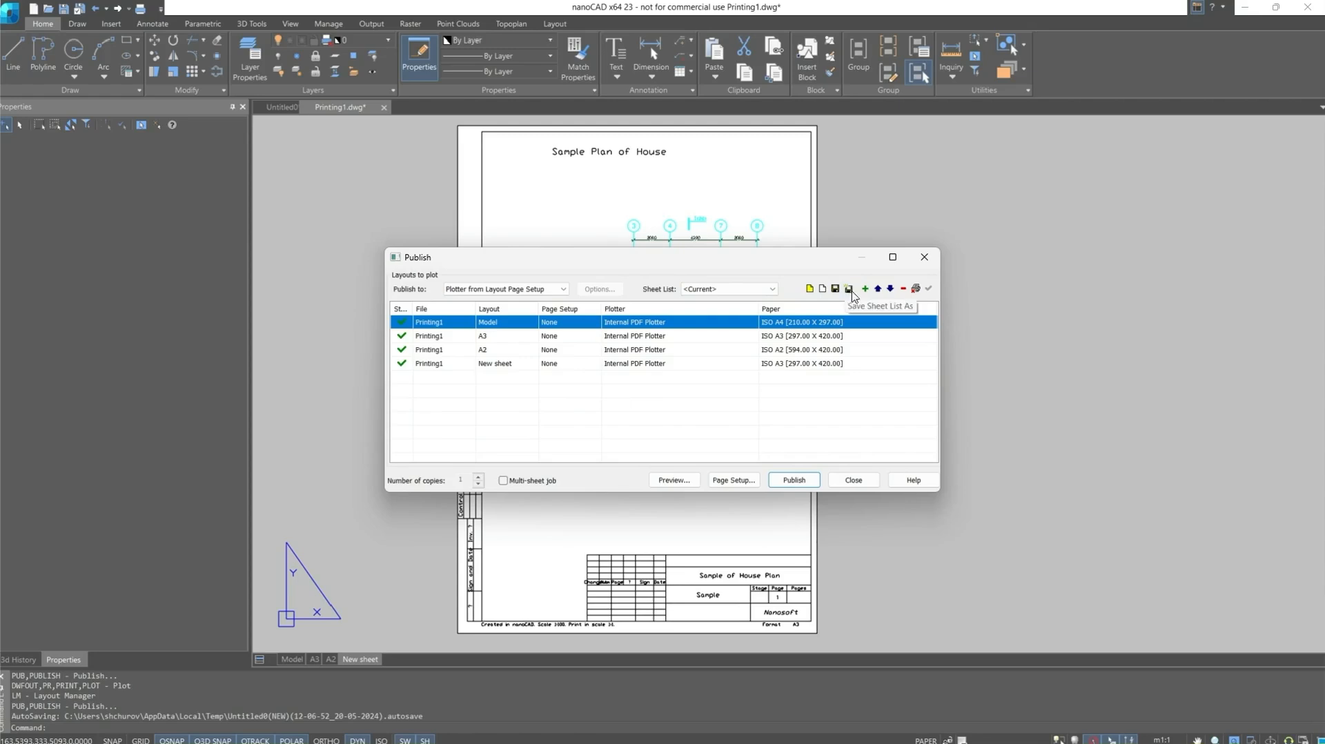
# Step: Try adding a page, then move the Model sheet to the end and back to the top
pyautogui.click(865, 289)
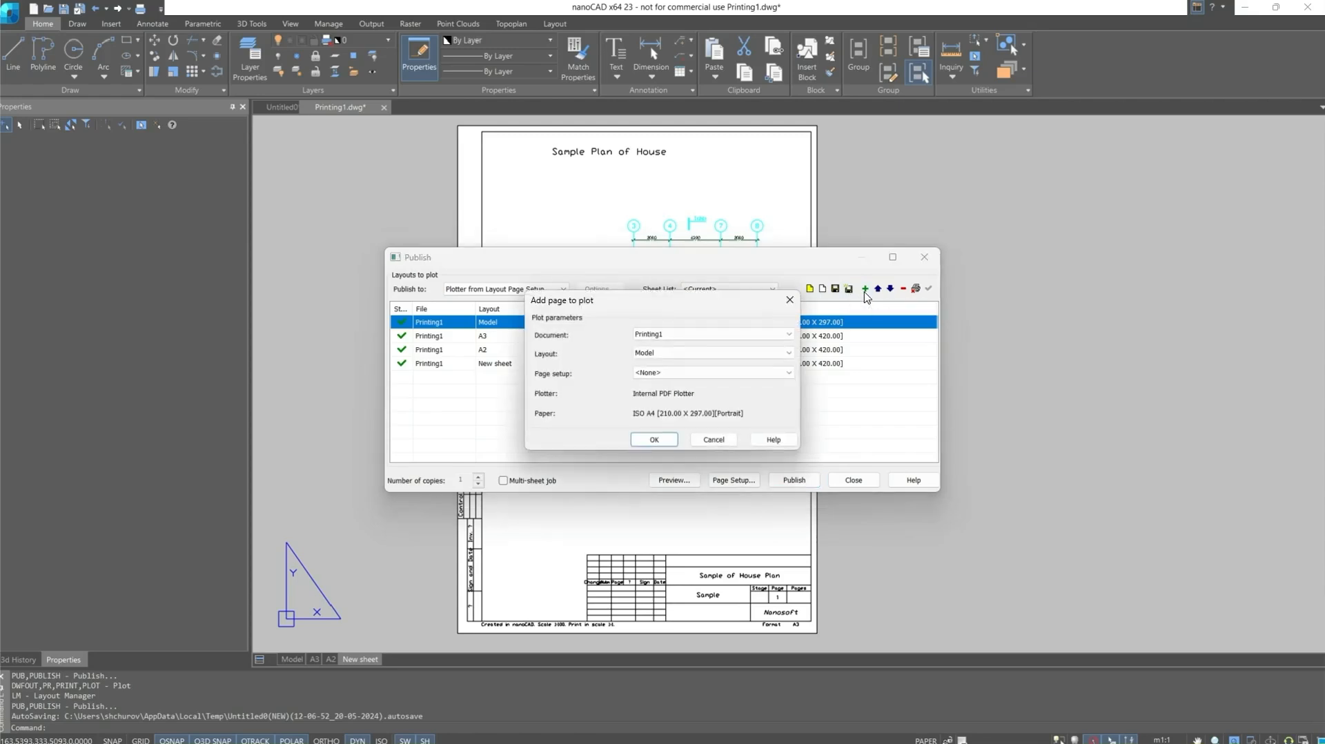
pyautogui.click(652, 438)
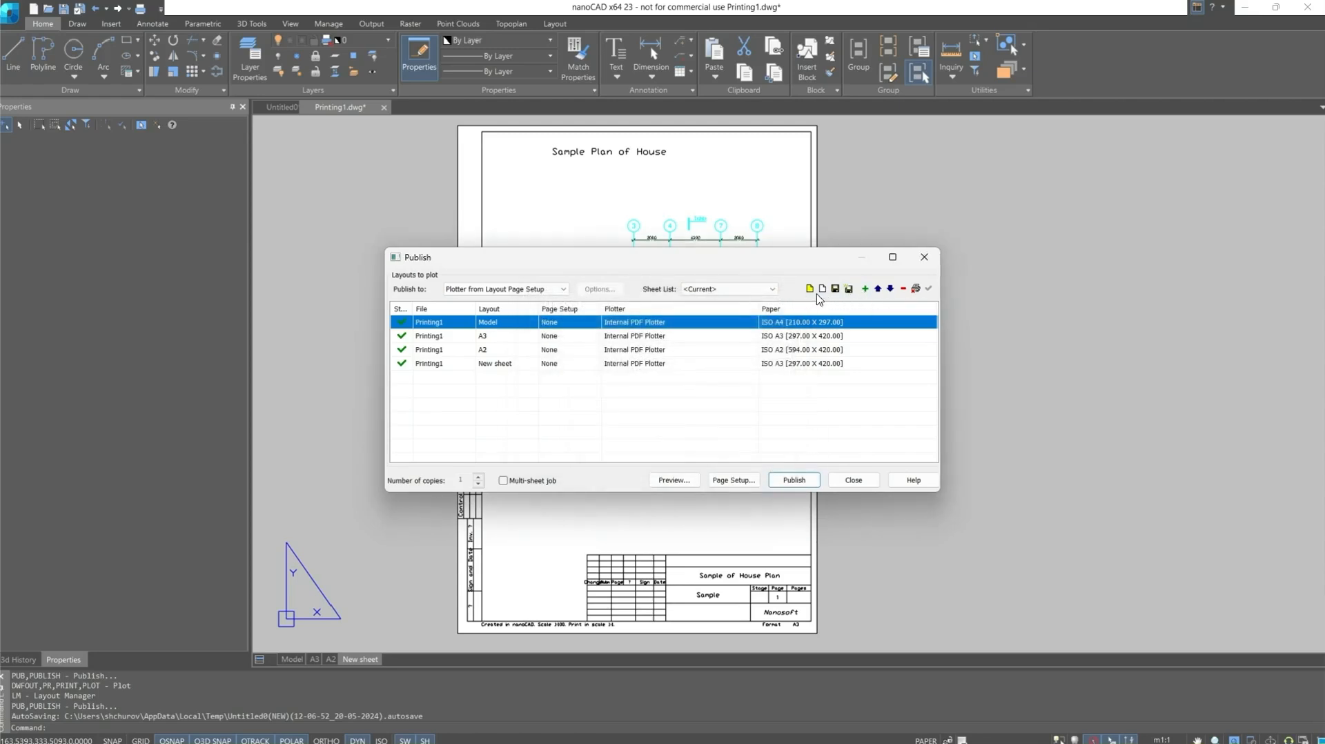
pyautogui.click(889, 289)
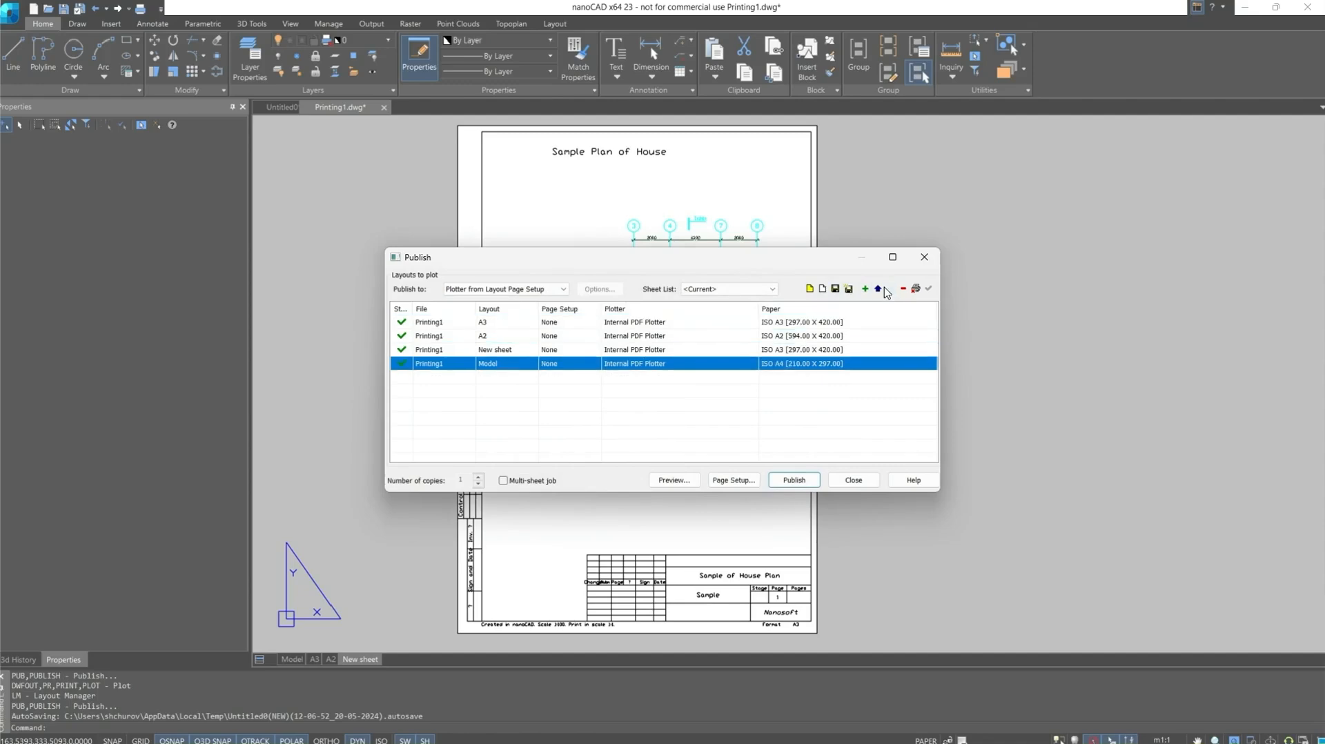
pyautogui.click(877, 288)
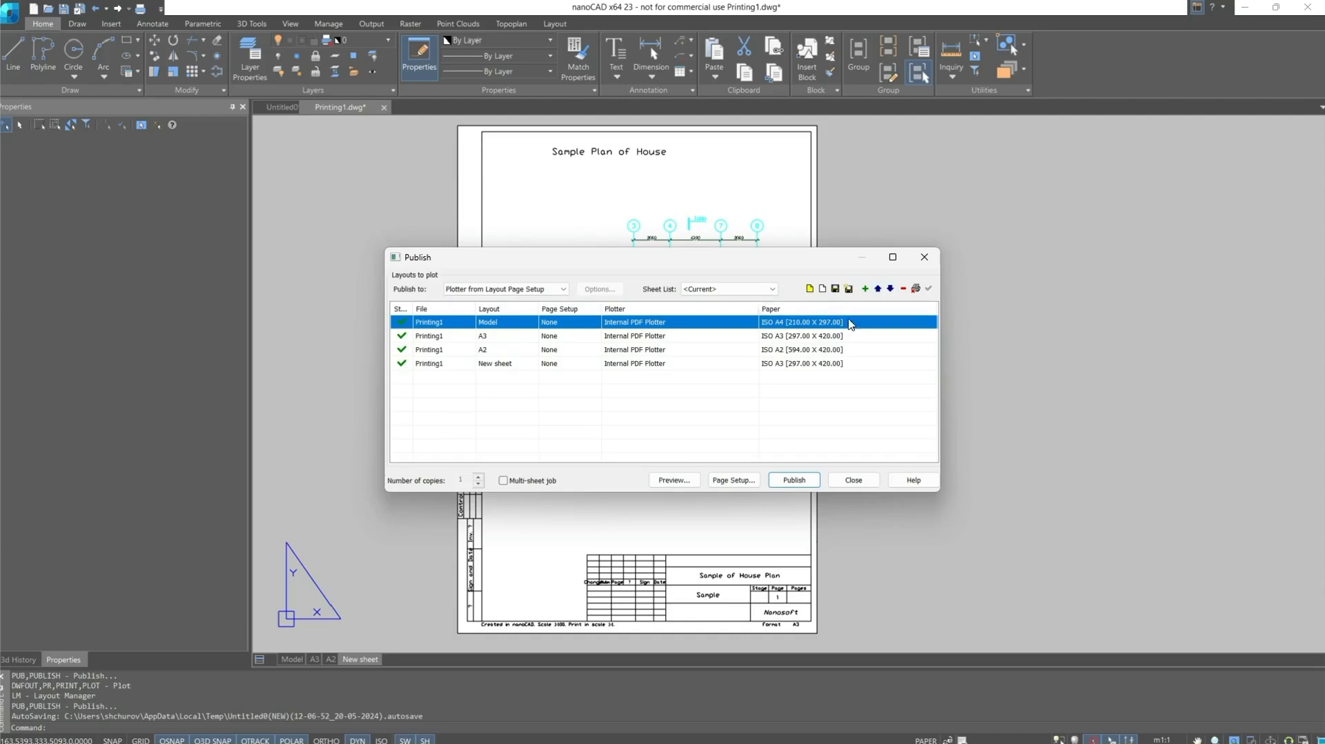
# Step: Preview the Model sheet's printout, then view its ISO A4 Page Setup
pyautogui.click(672, 481)
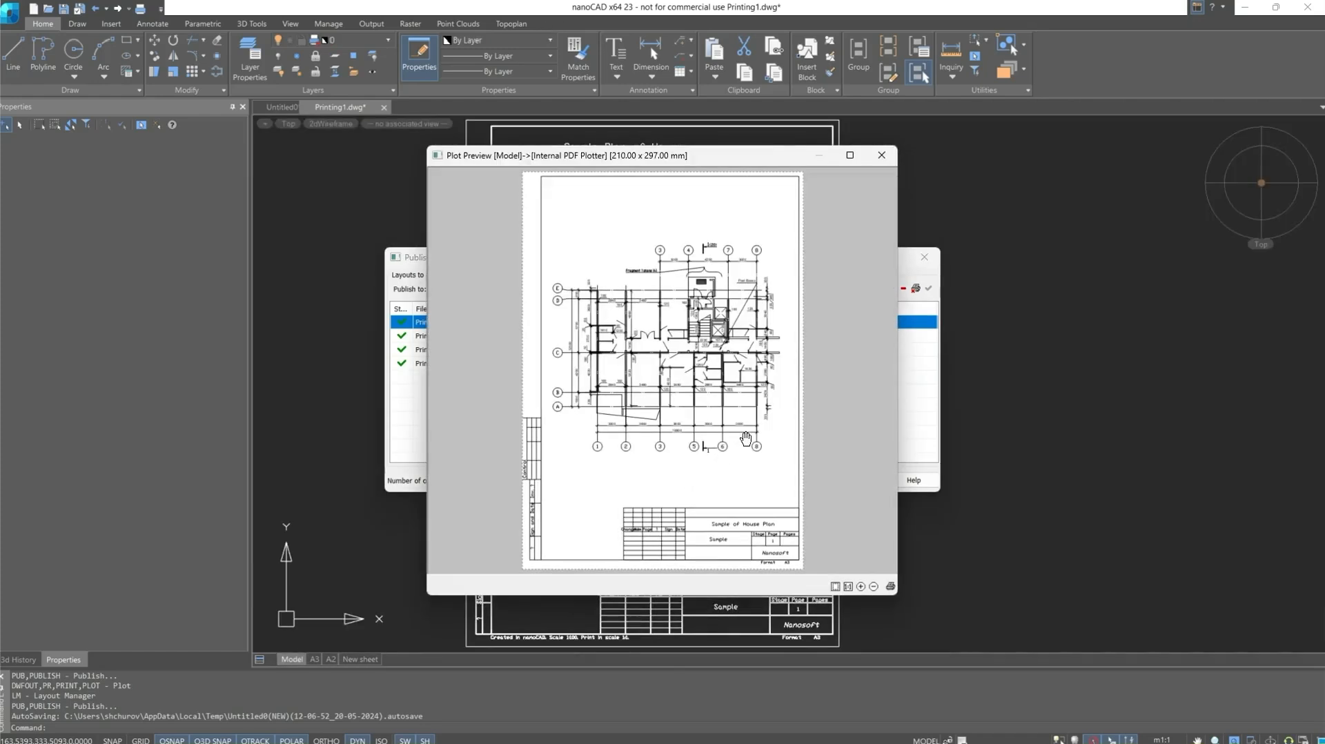
pyautogui.click(881, 154)
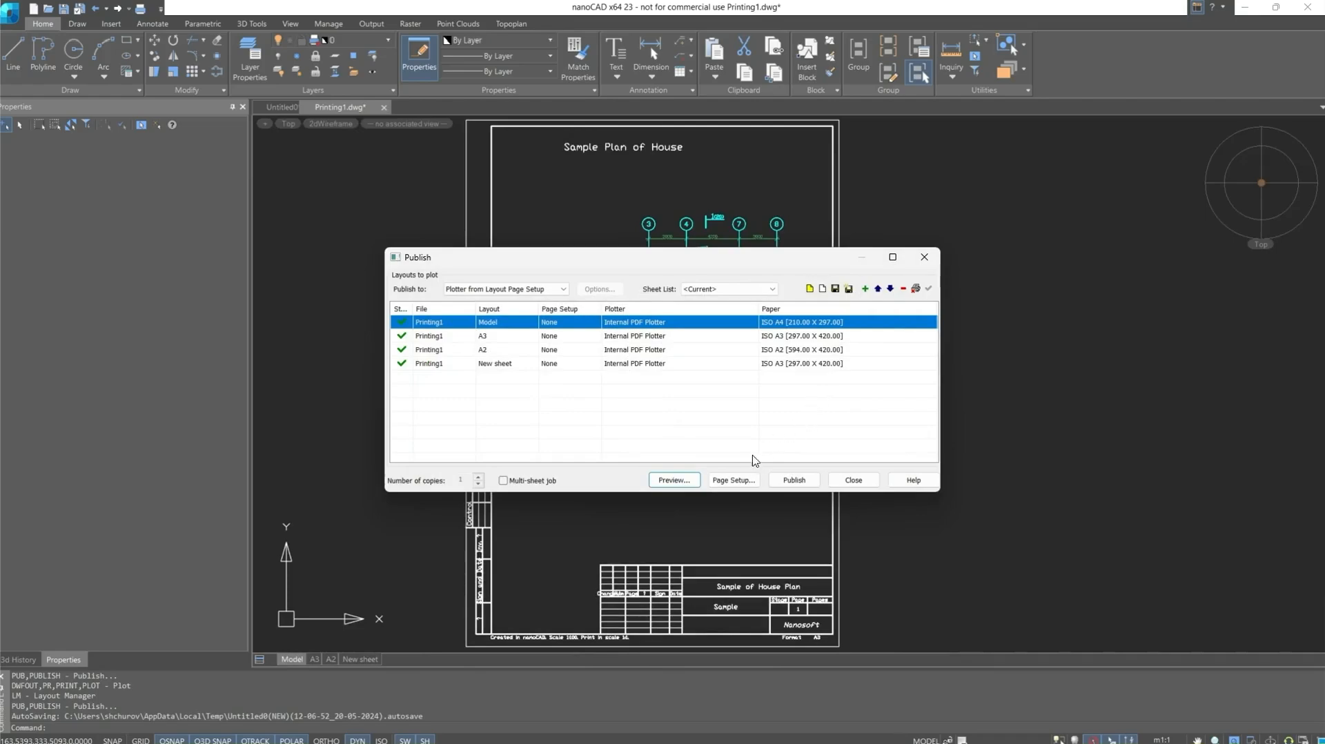
pyautogui.click(732, 481)
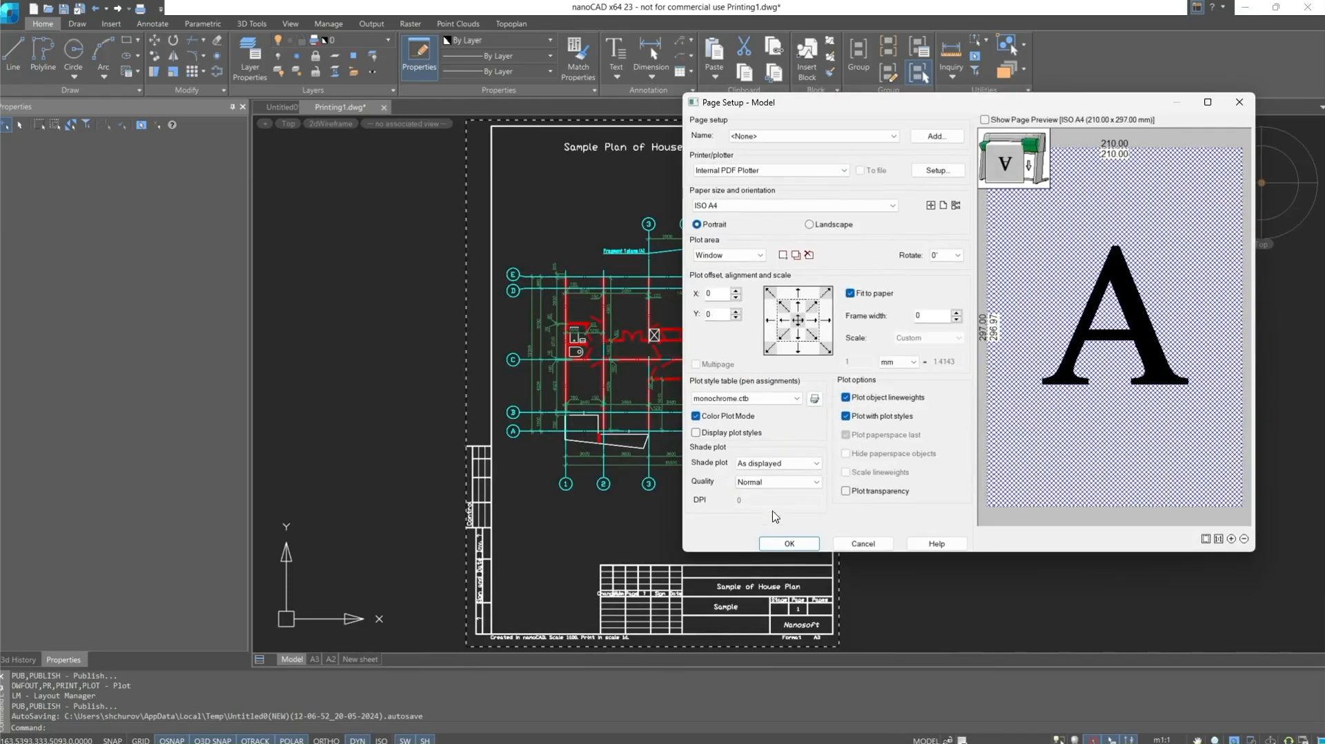
# Step: Enable Multi-sheet job and publish the four sheets as Printing1_01.pdf
pyautogui.click(787, 543)
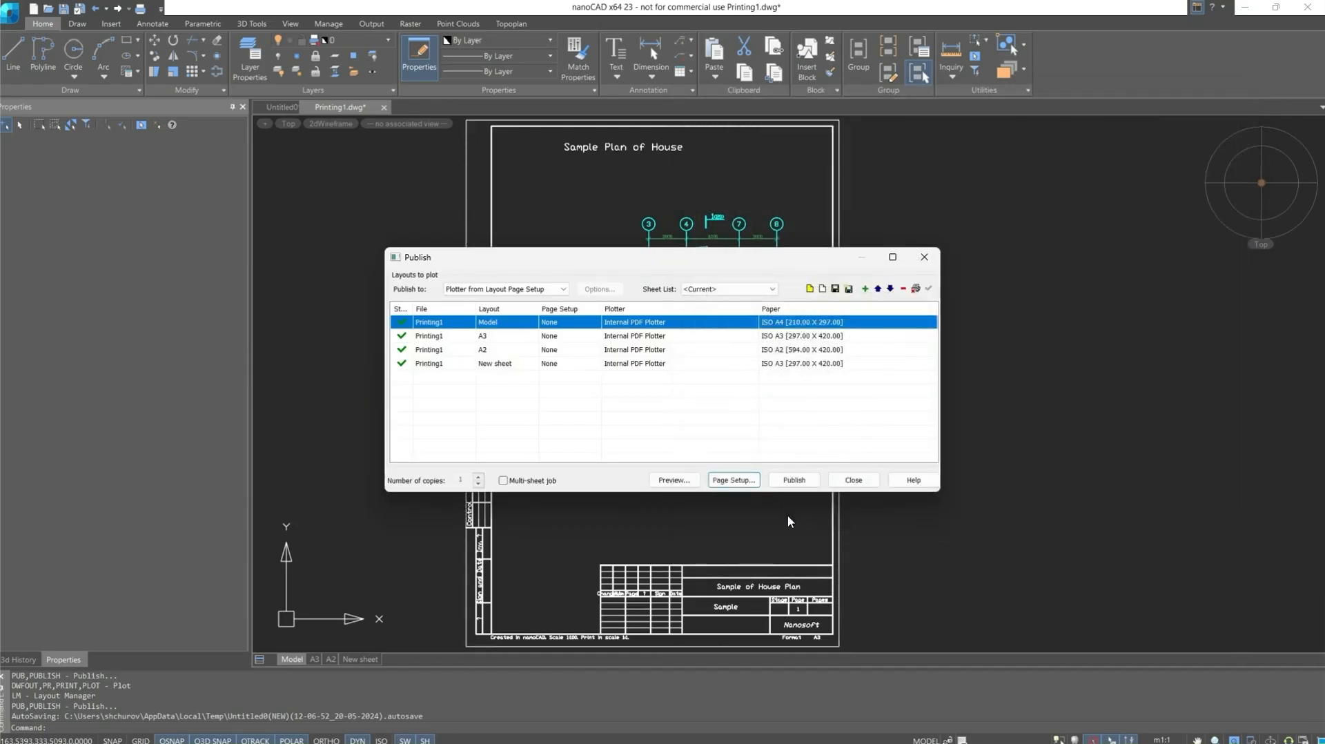
pyautogui.click(503, 480)
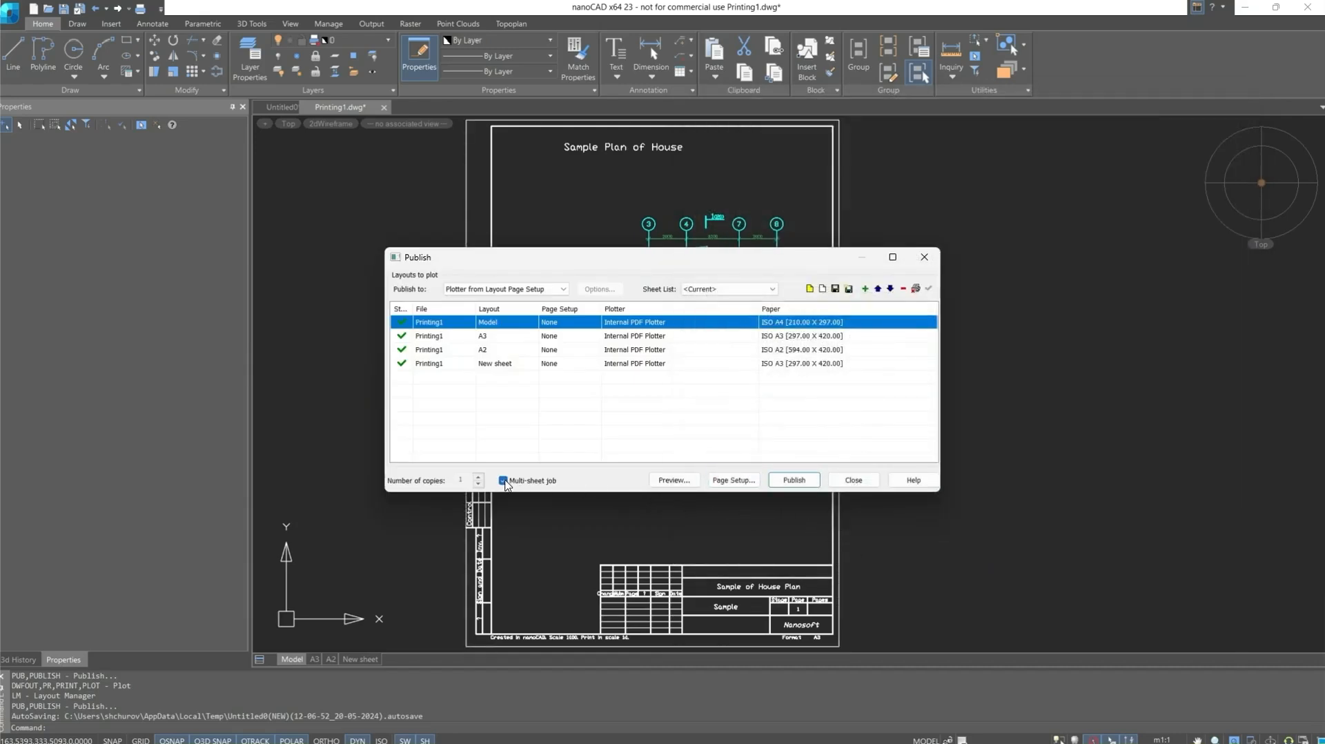
pyautogui.moveTo(613, 486)
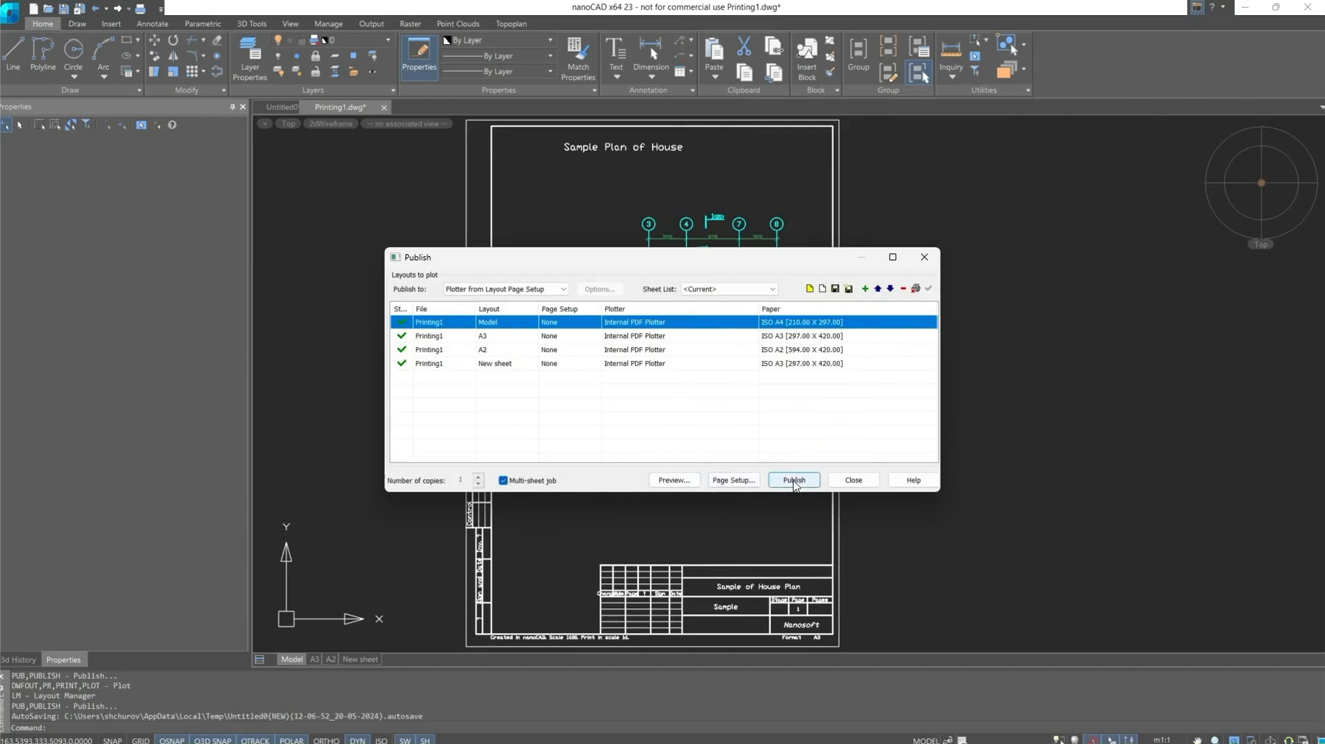
pyautogui.click(791, 479)
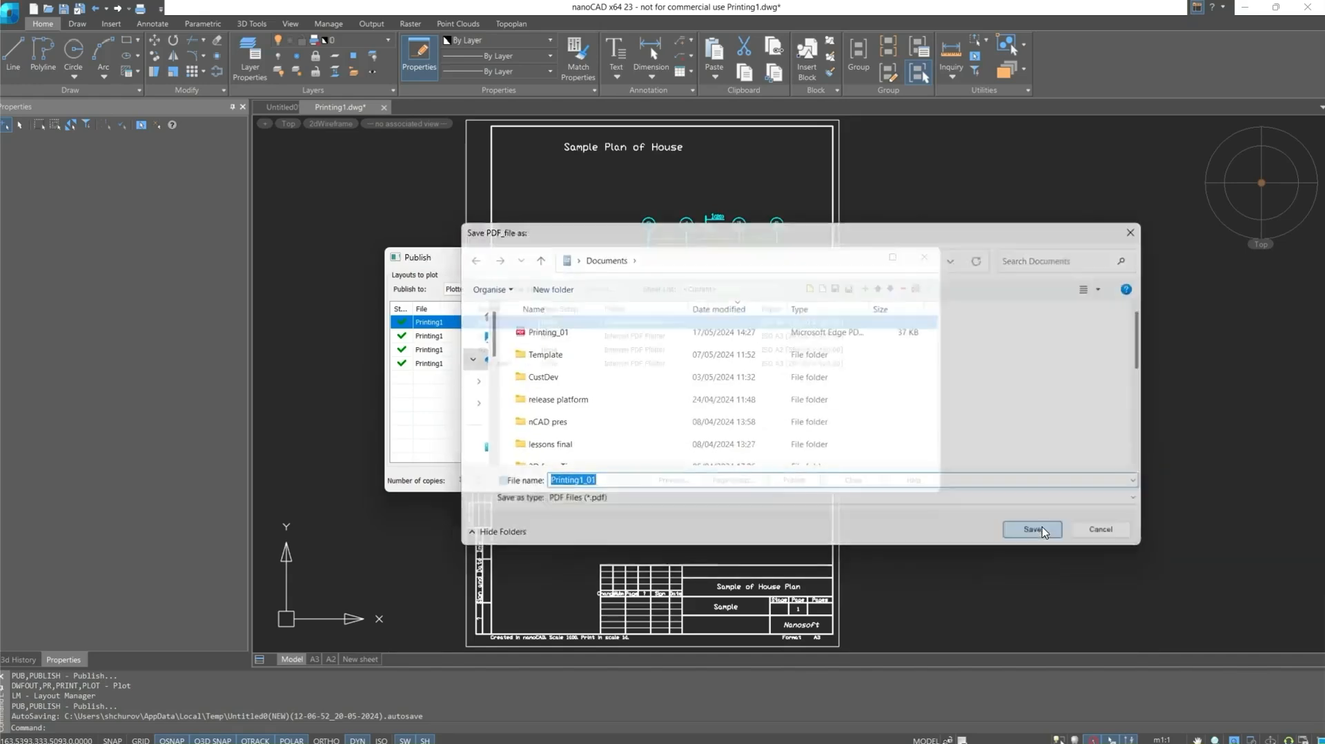
pyautogui.click(1030, 529)
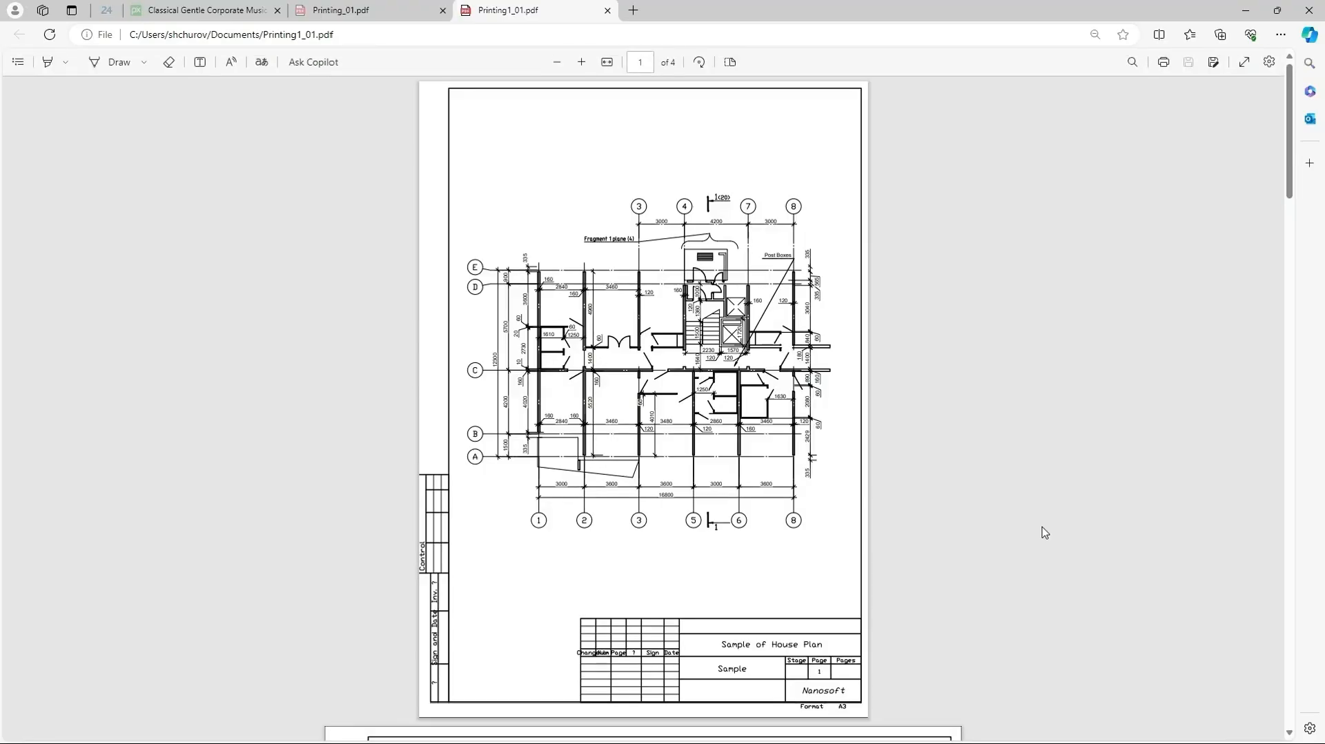
pyautogui.scroll(-3)
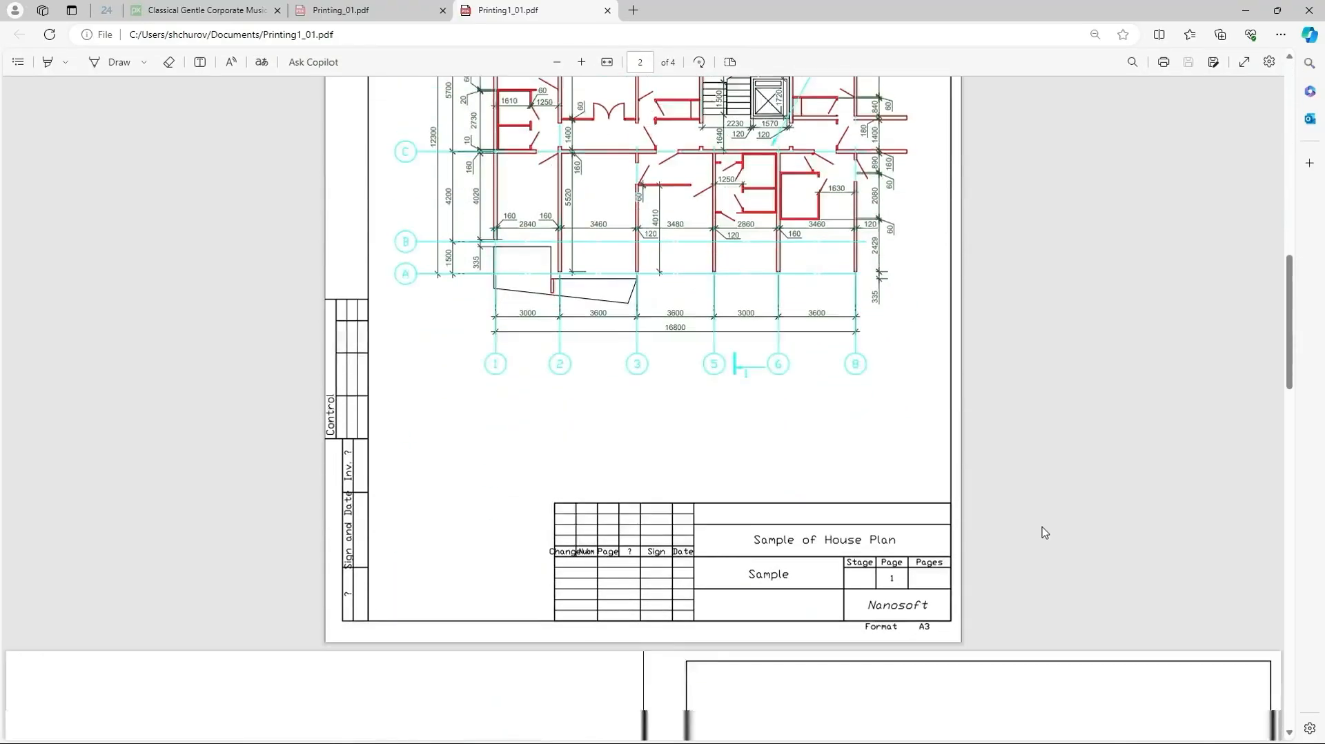
pyautogui.scroll(-3)
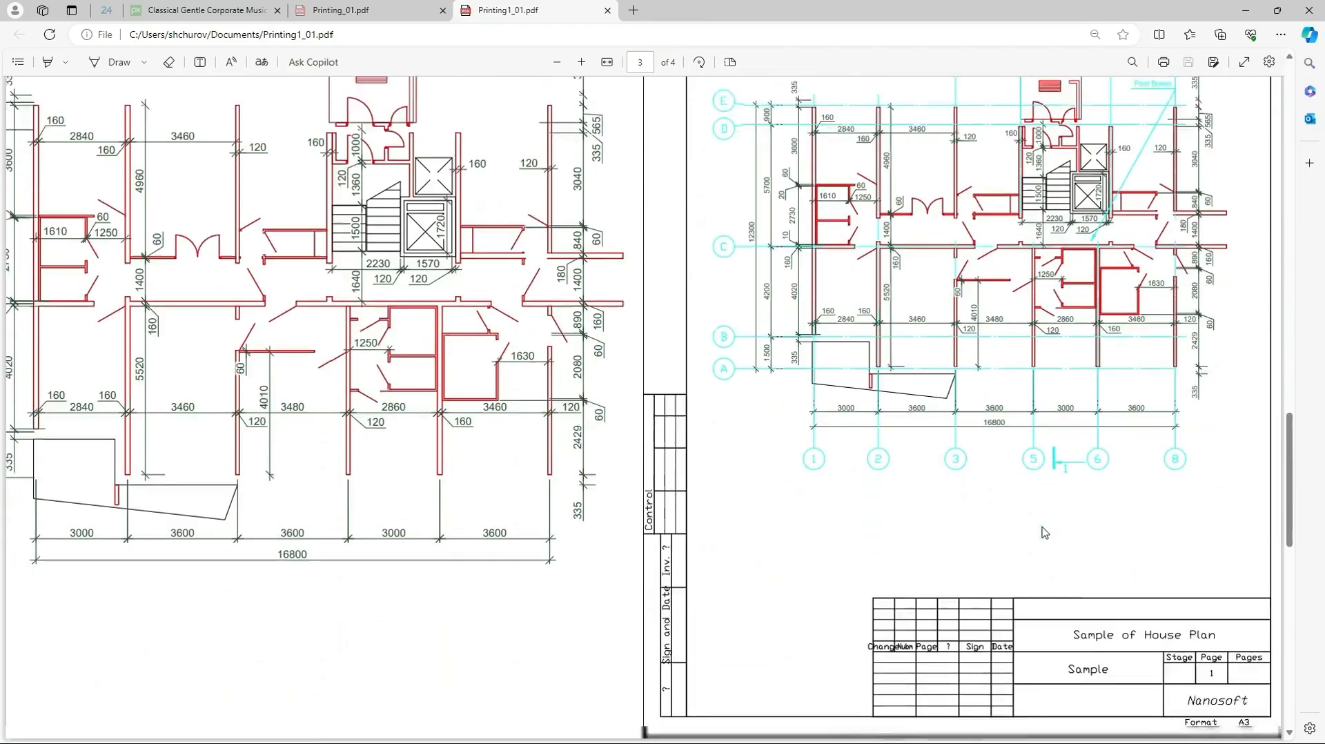
pyautogui.scroll(-3)
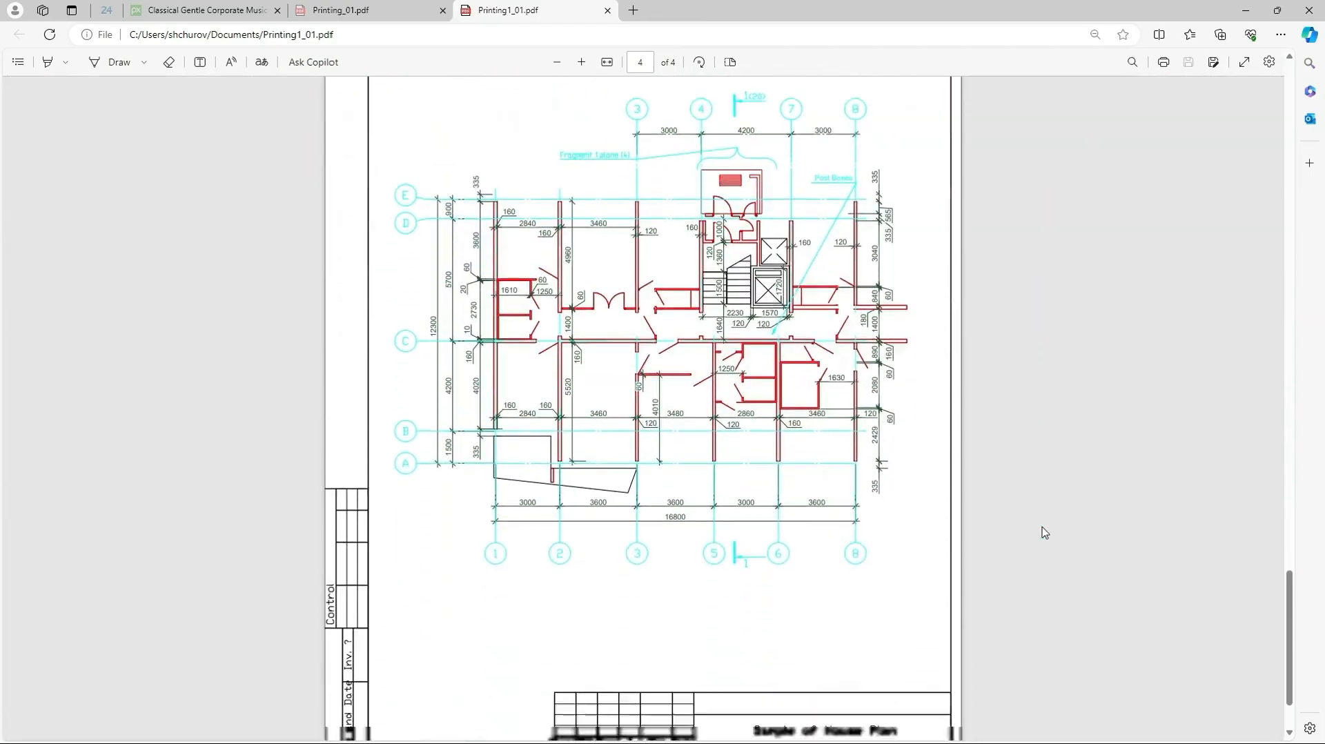
pyautogui.scroll(-3)
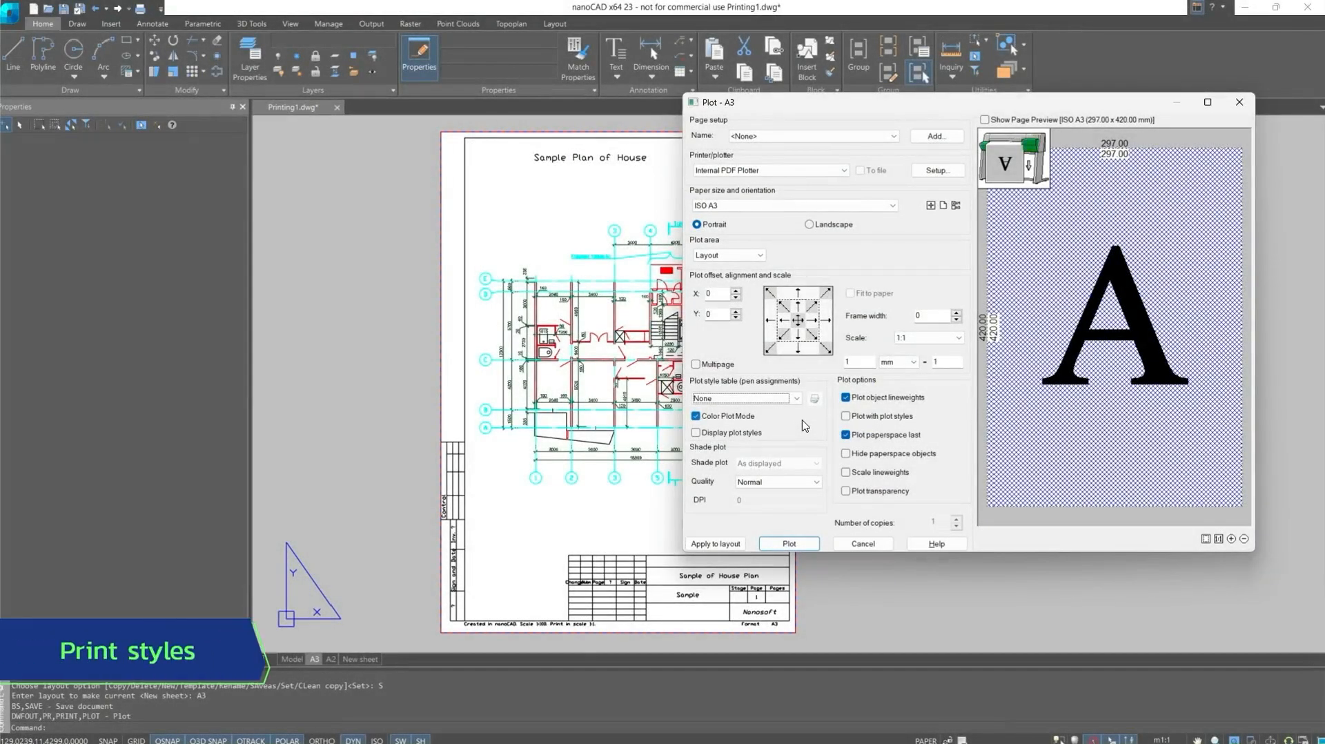
# Step: Select Screening 75%.ctb as the A3 plot style table
pyautogui.click(792, 398)
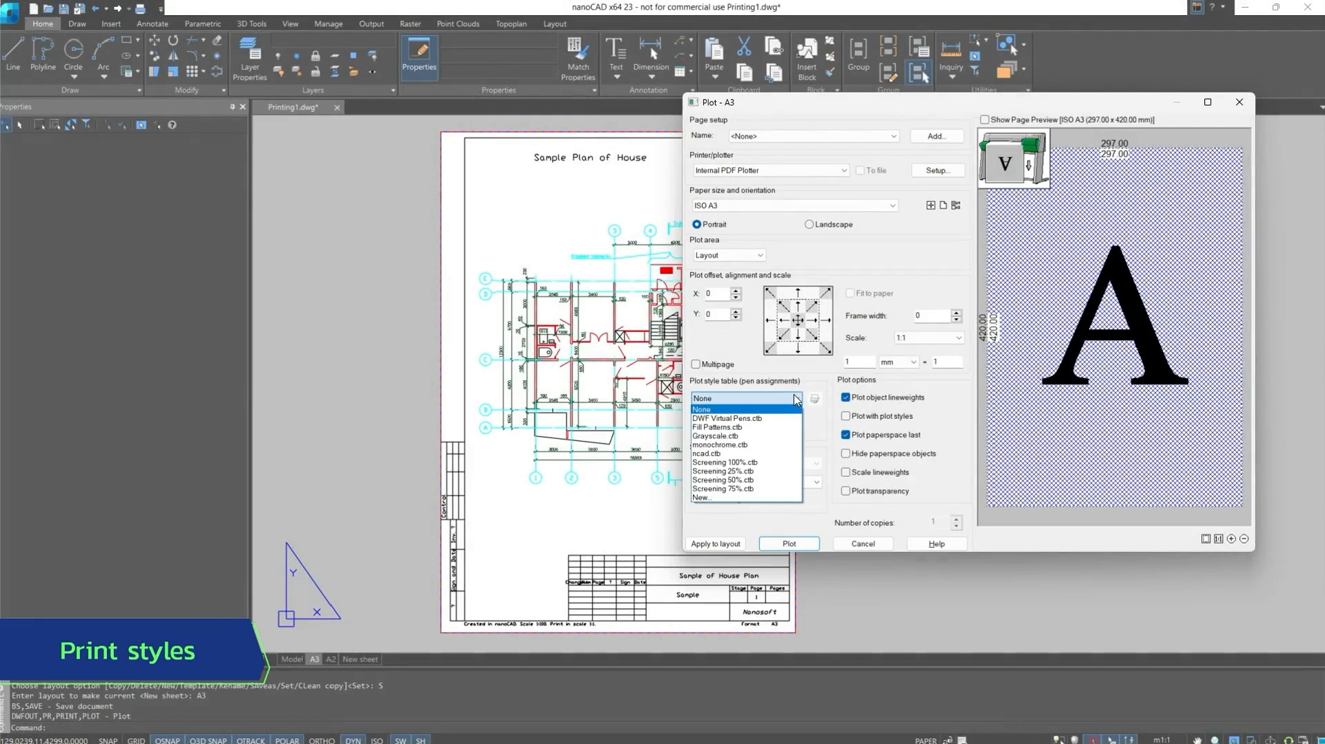
pyautogui.moveTo(746, 488)
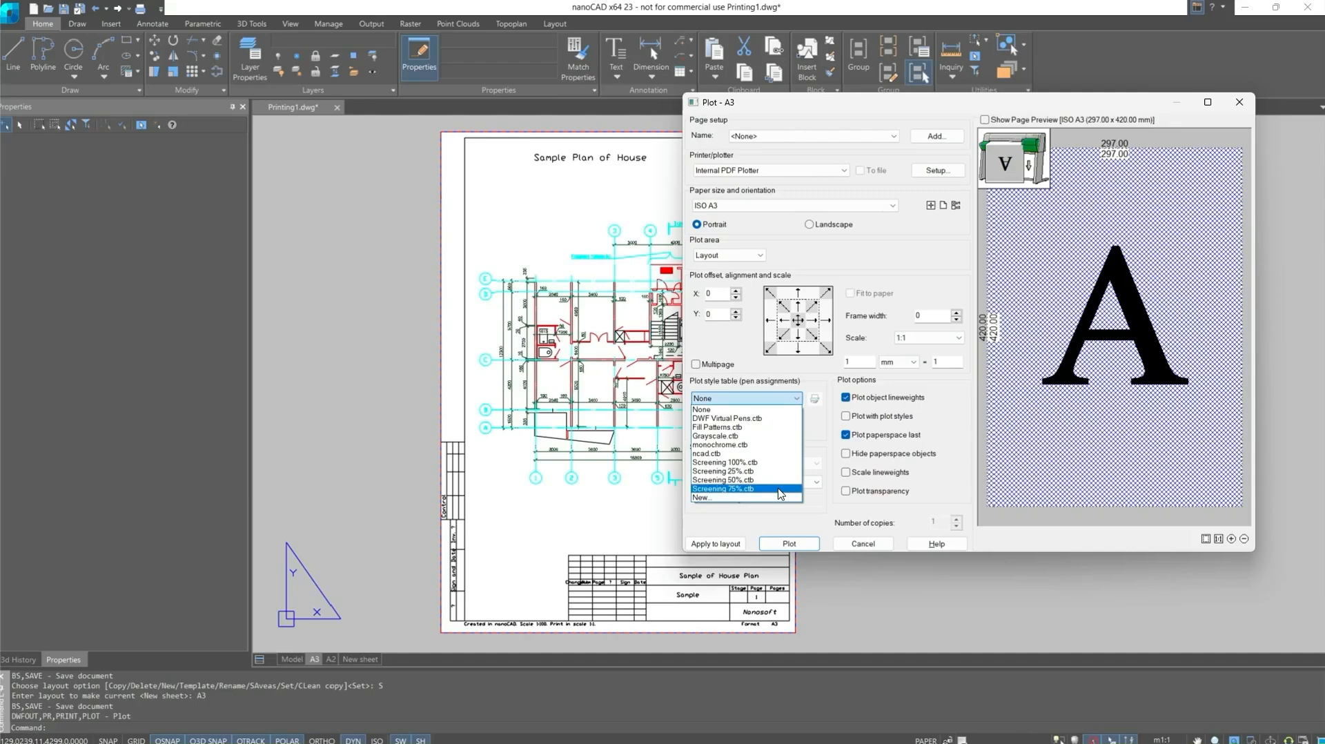
pyautogui.click(735, 488)
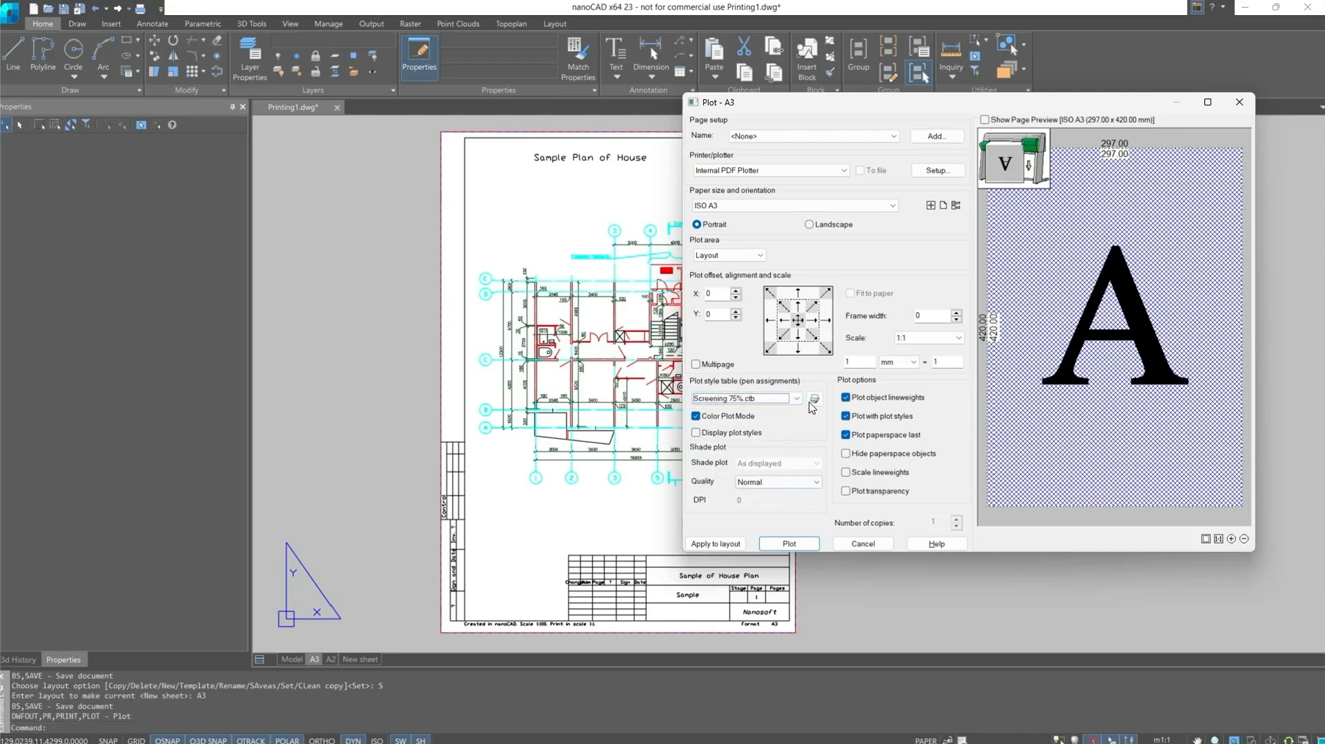
# Step: Review Screening 75%.ctb's per-colour settings showing 75 screening, then Save & Close
pyautogui.click(813, 398)
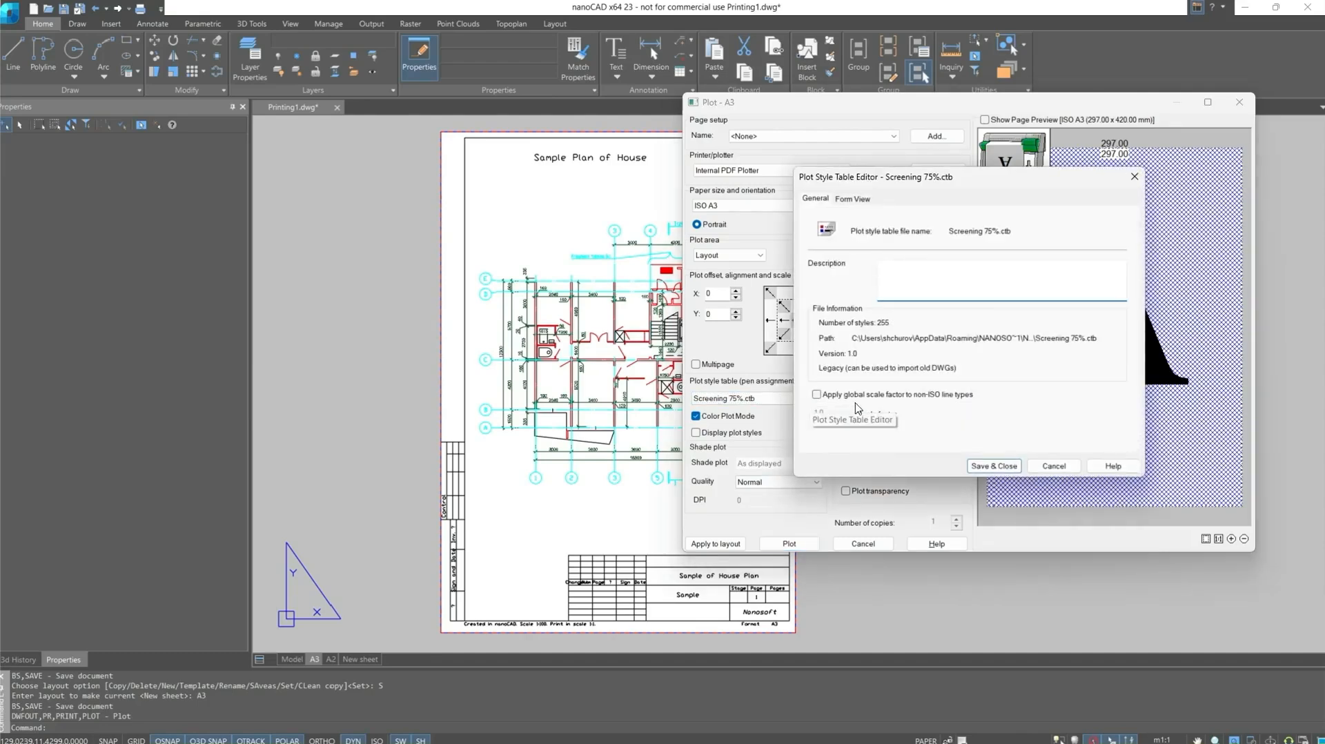
pyautogui.moveTo(1077, 406)
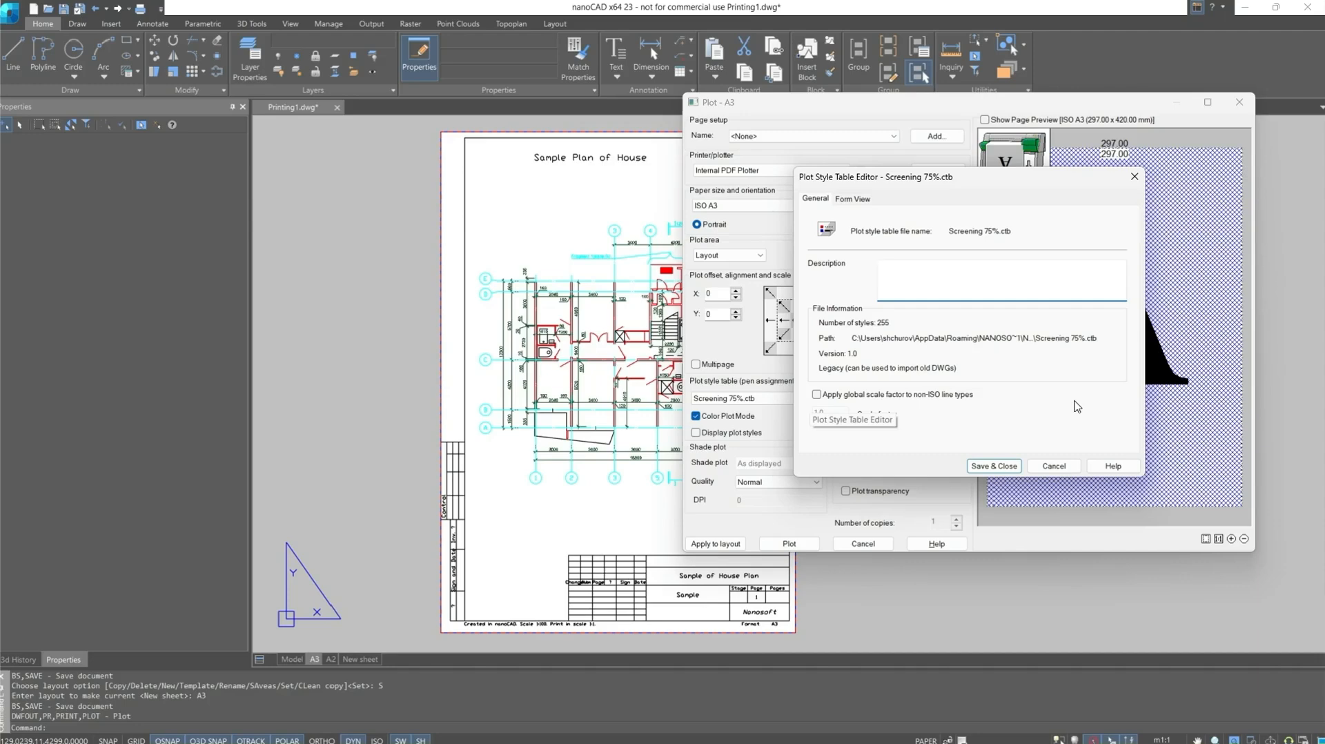
pyautogui.click(851, 198)
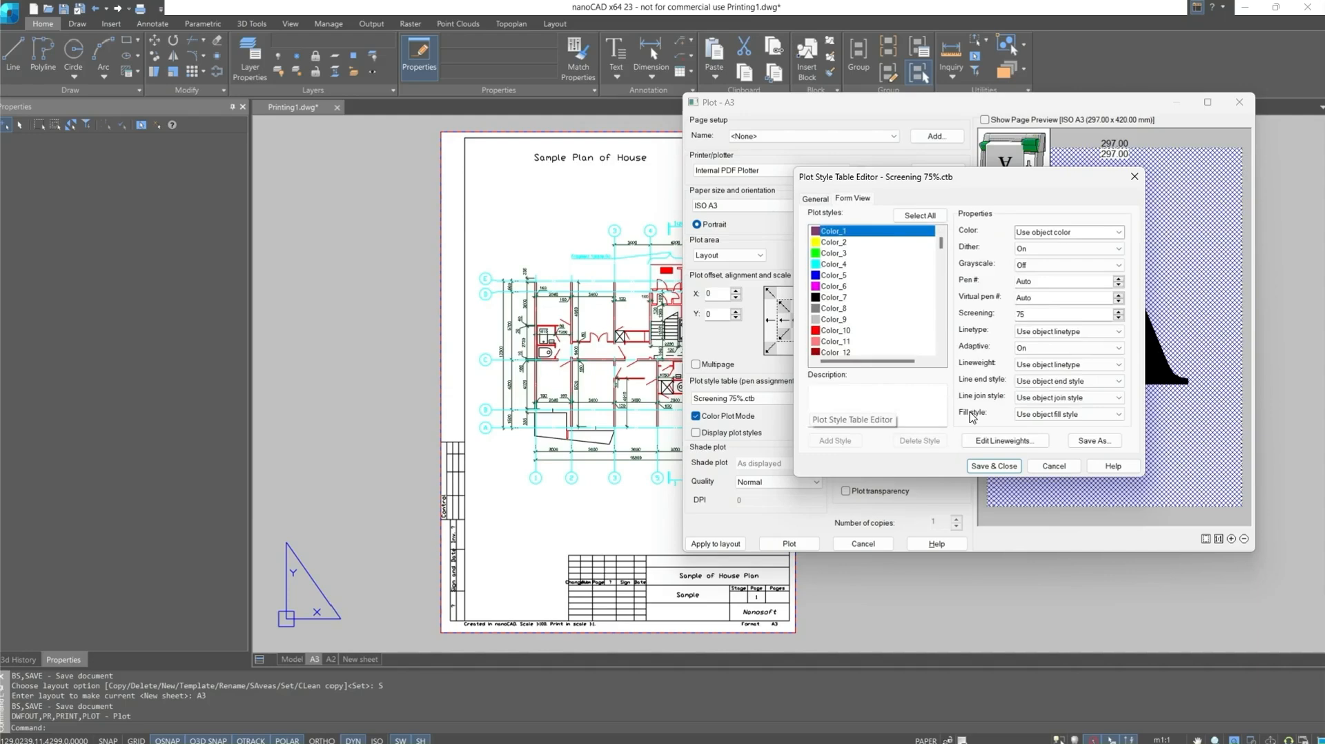
pyautogui.click(1117, 232)
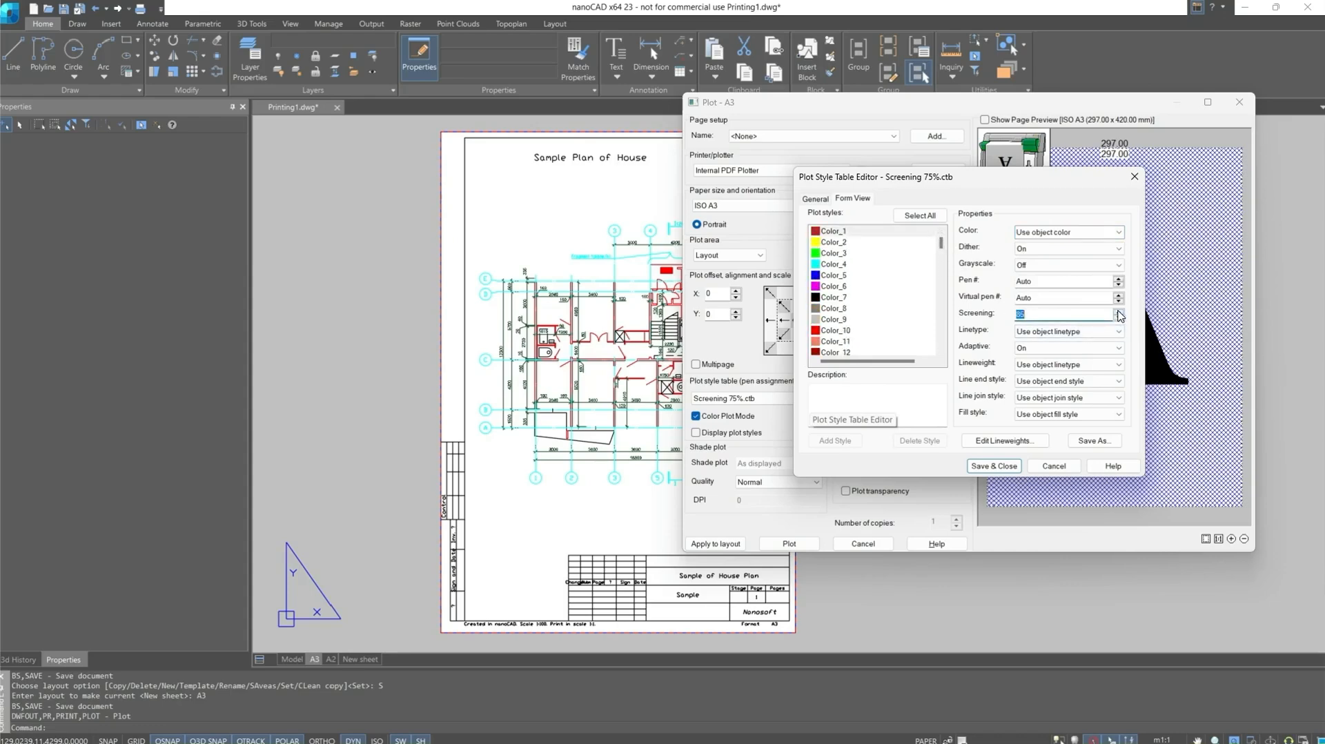
pyautogui.moveTo(1116, 315)
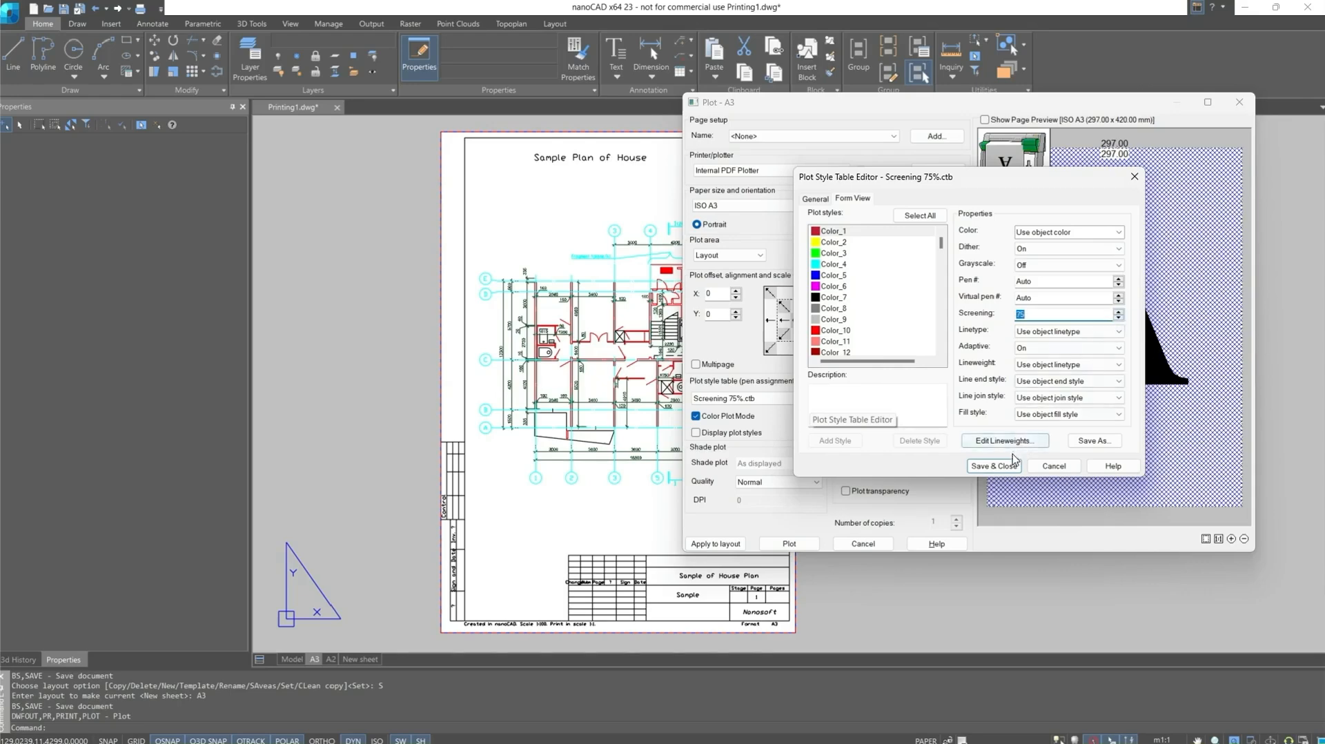
pyautogui.click(993, 466)
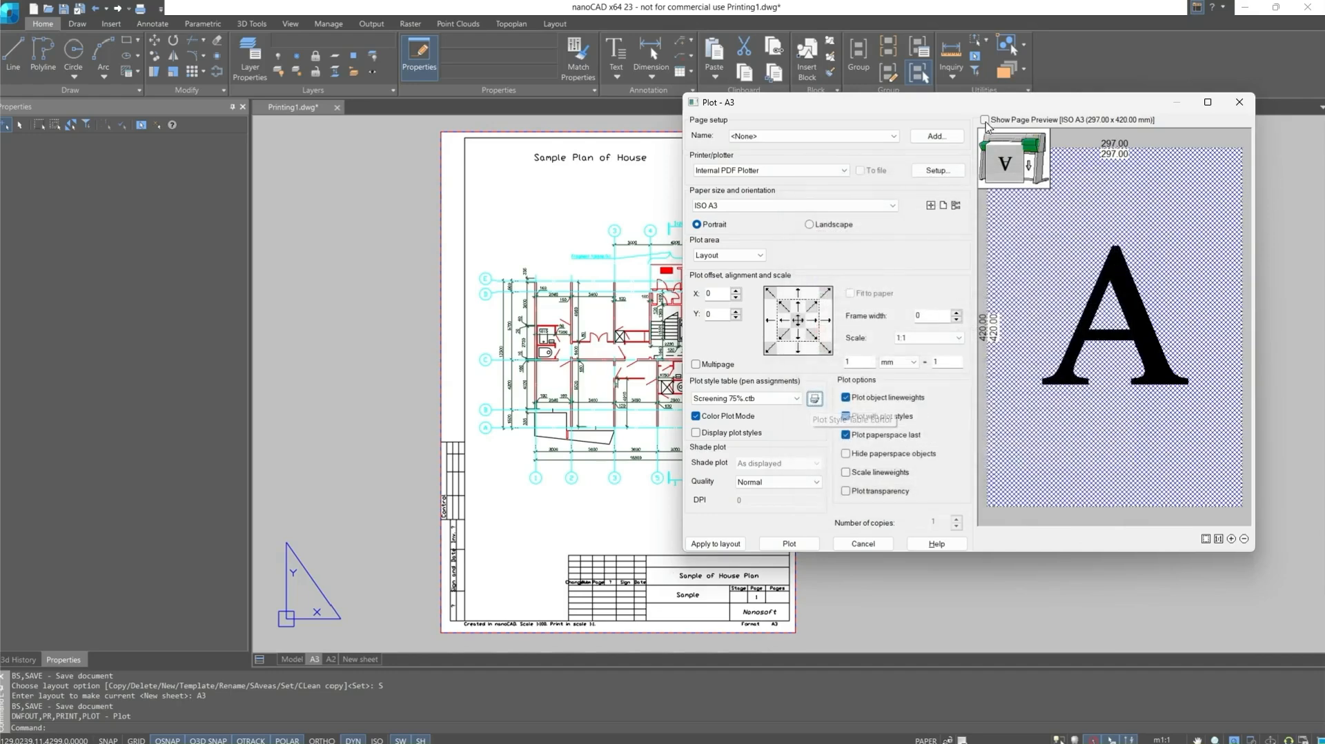
# Step: Turn on page preview, compare Screening 100% and 25%, then return to Screening 75%
pyautogui.click(986, 119)
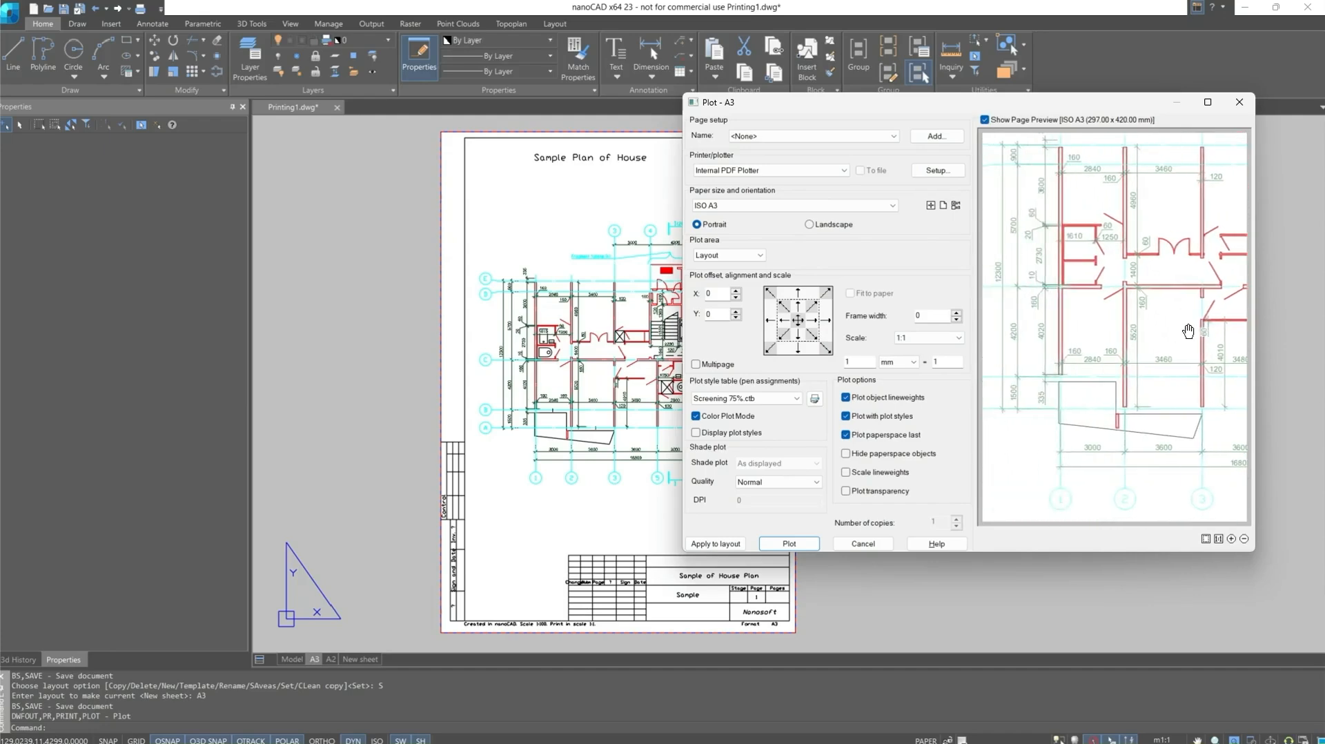
pyautogui.click(794, 398)
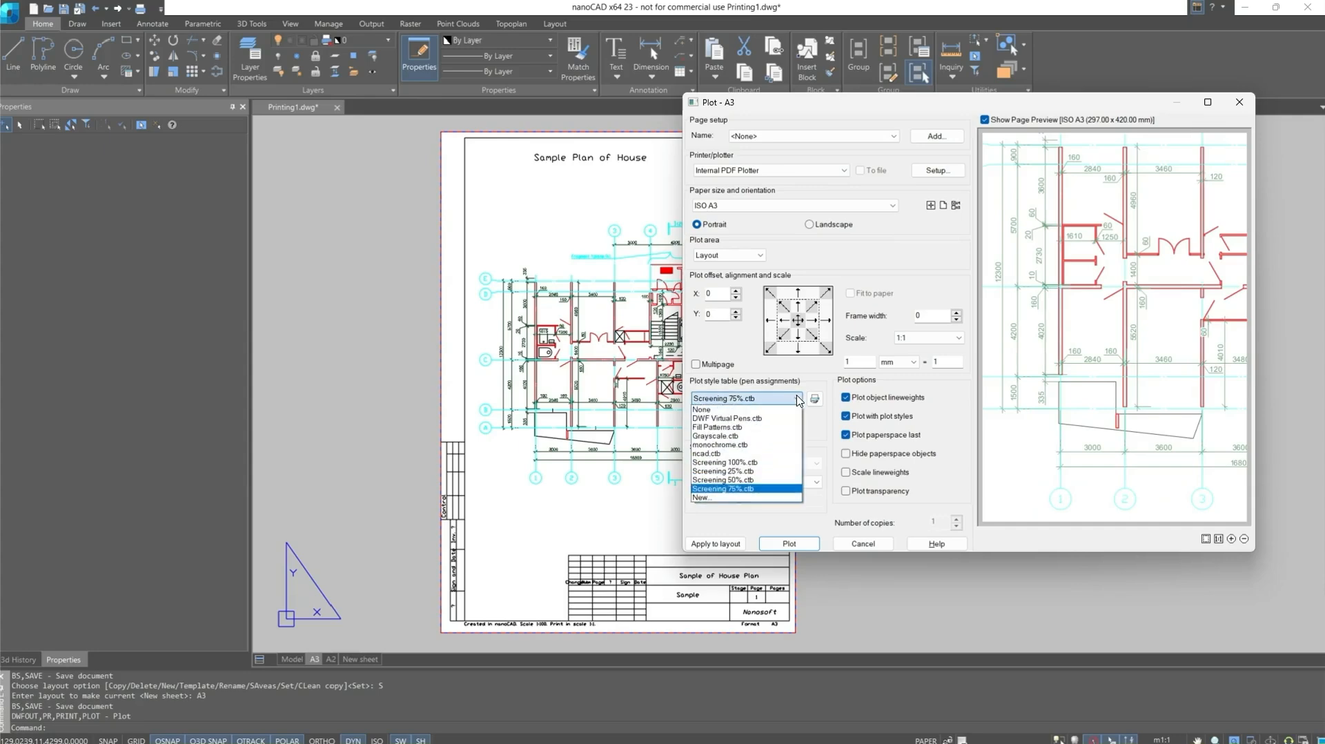
pyautogui.click(721, 462)
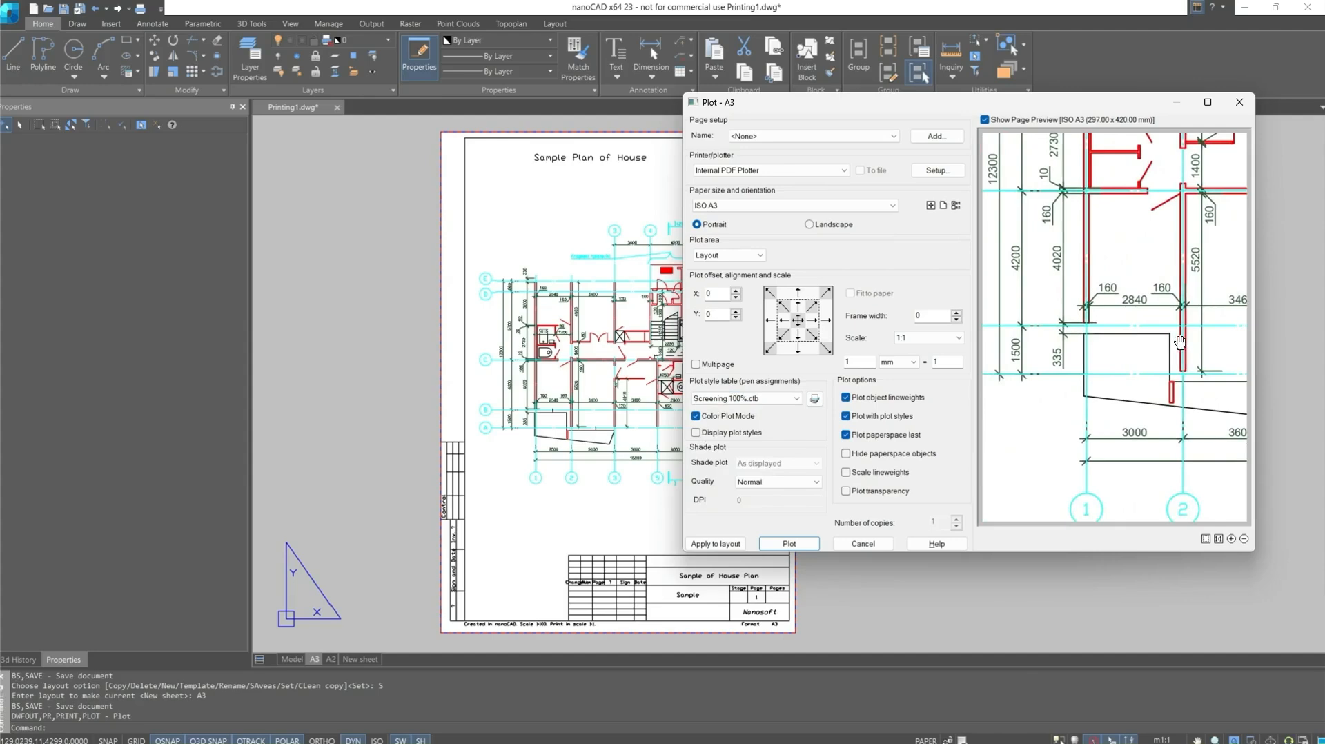
pyautogui.click(795, 398)
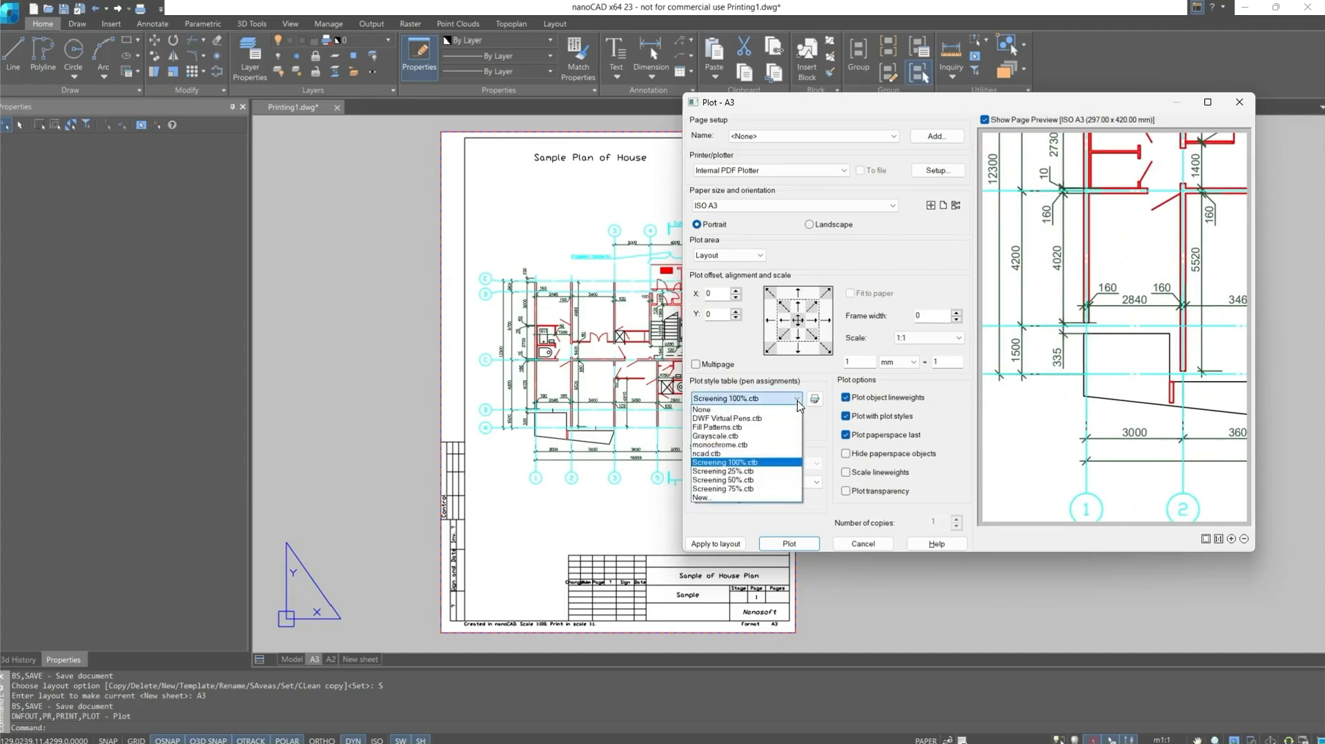
pyautogui.click(721, 470)
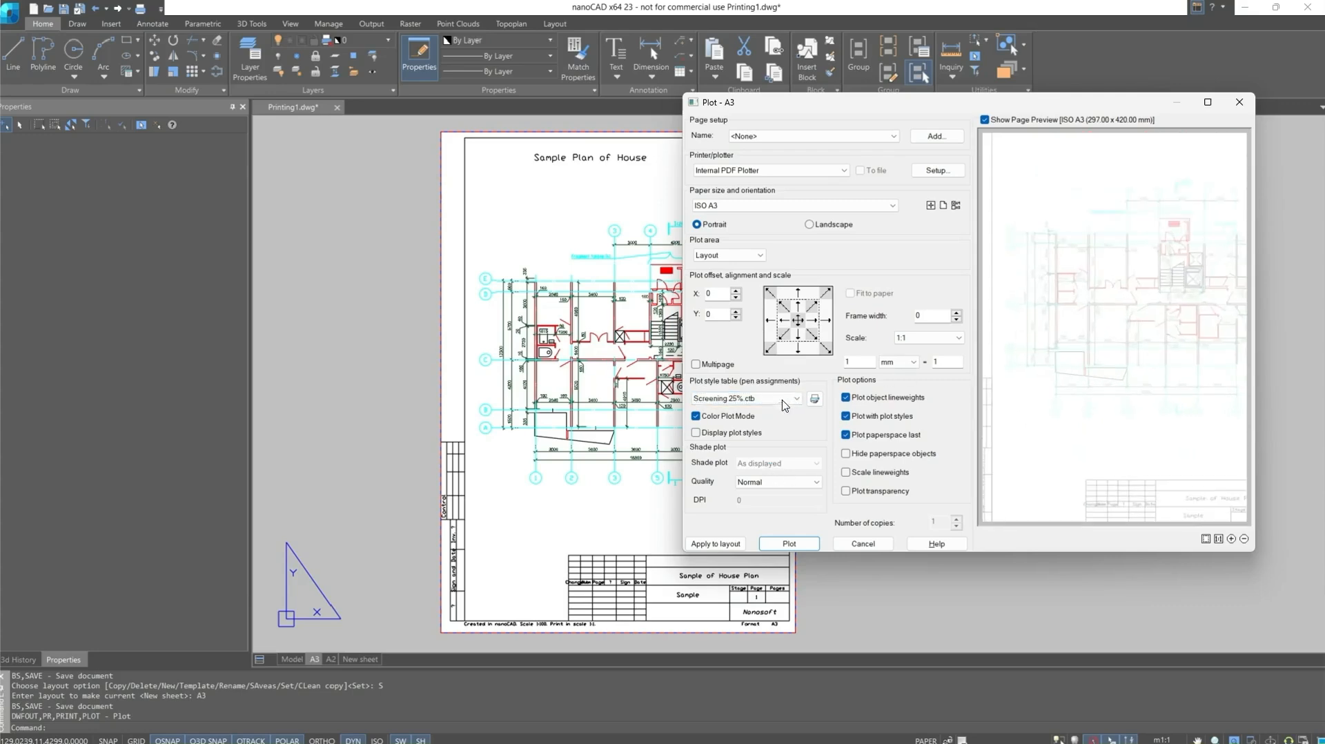
pyautogui.click(795, 398)
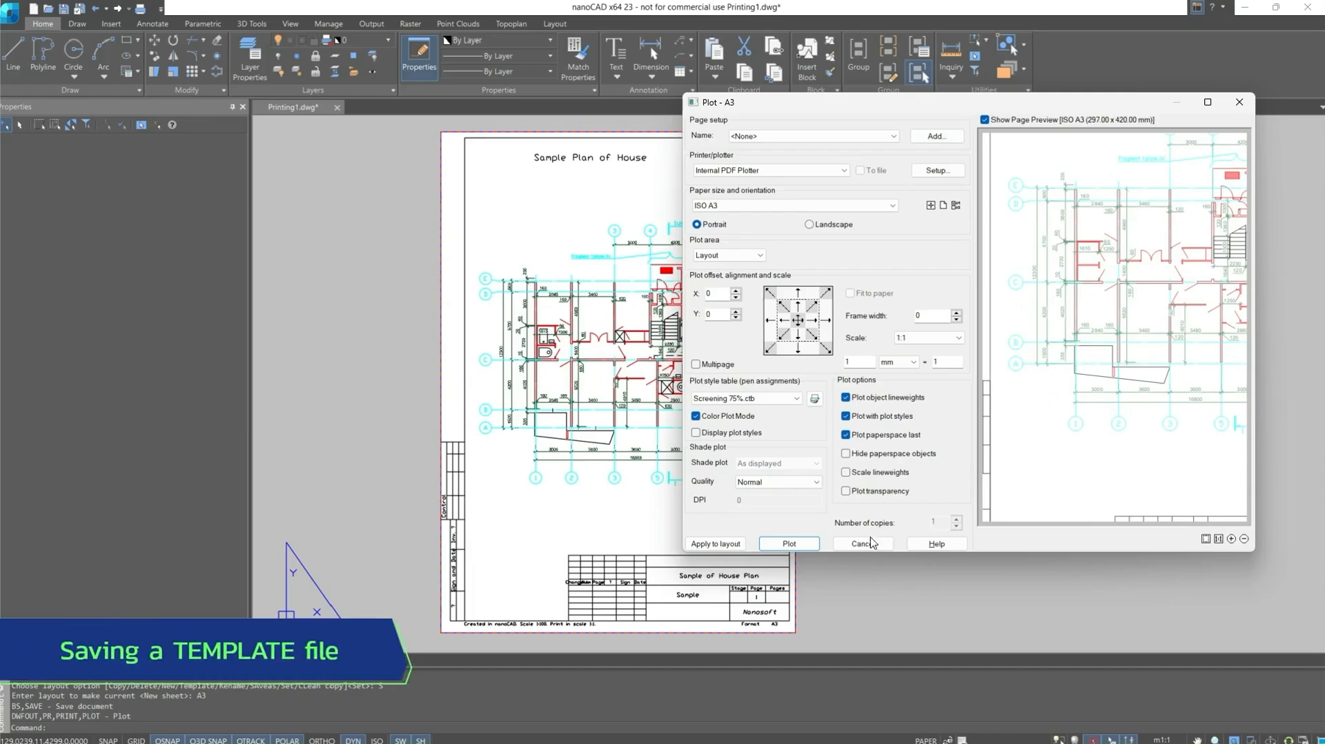
# Step: Cancel plotting and save the drawing as the template 'Template file.dwt'
pyautogui.click(859, 544)
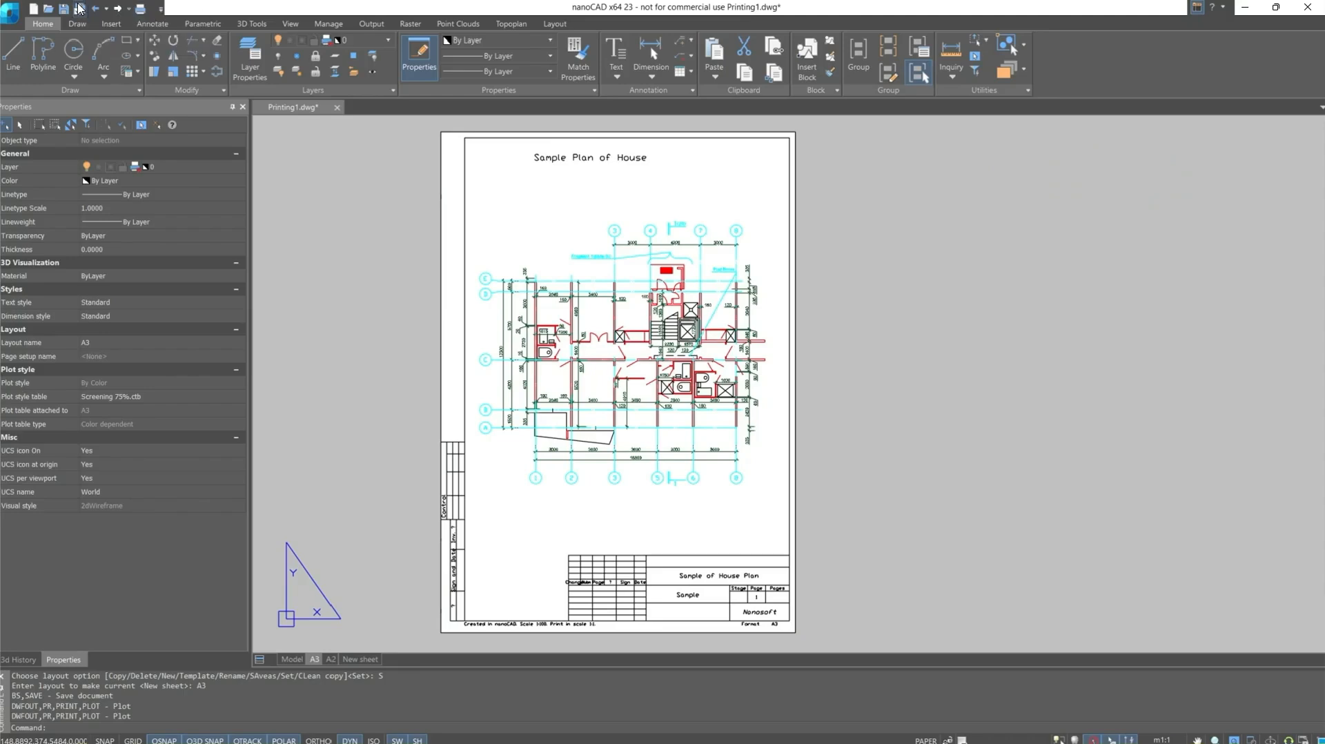
pyautogui.click(76, 8)
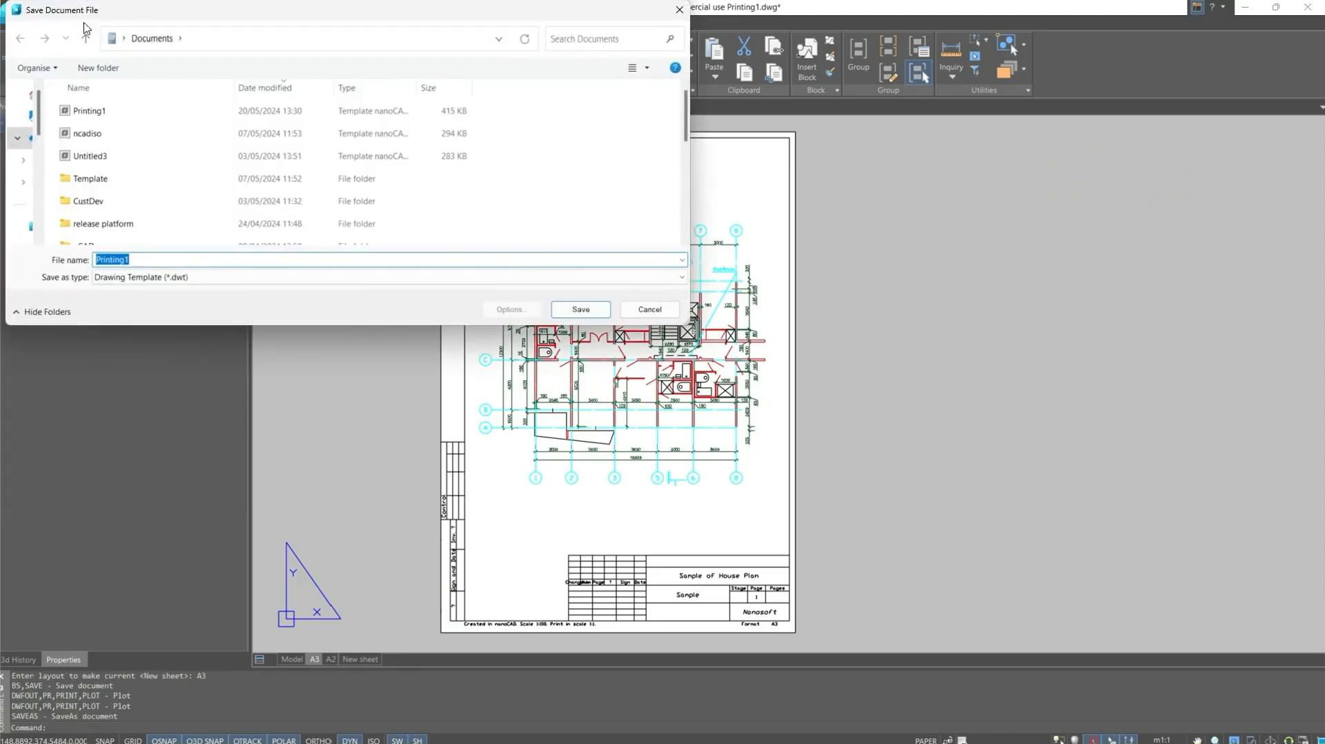
pyautogui.write('Template')
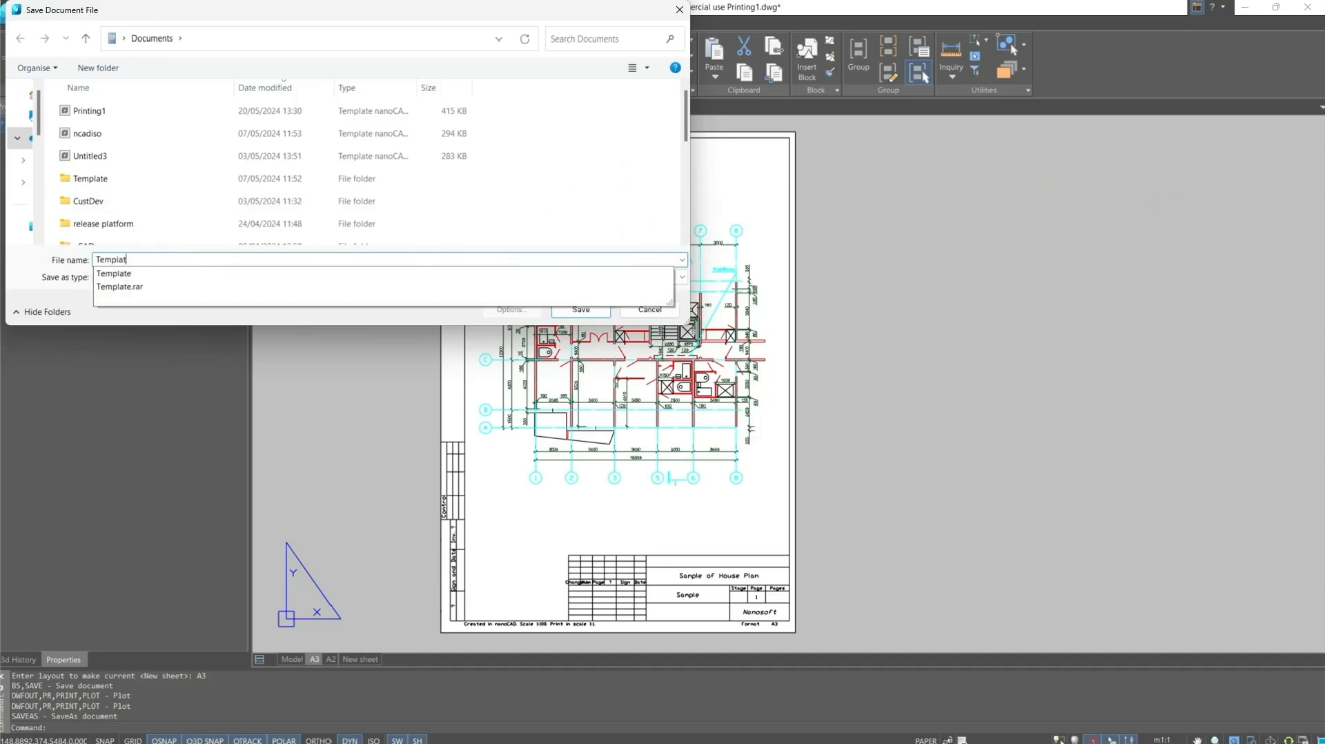
pyautogui.click(681, 277)
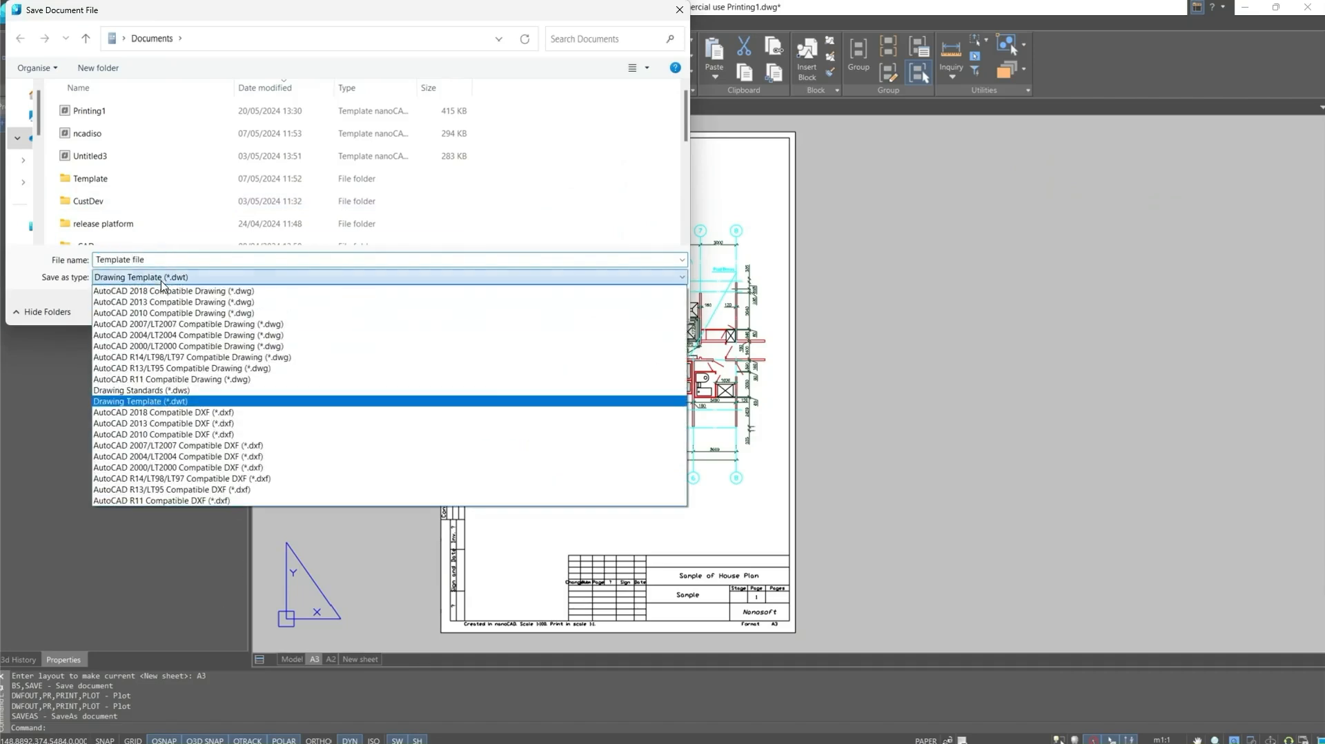
pyautogui.click(140, 401)
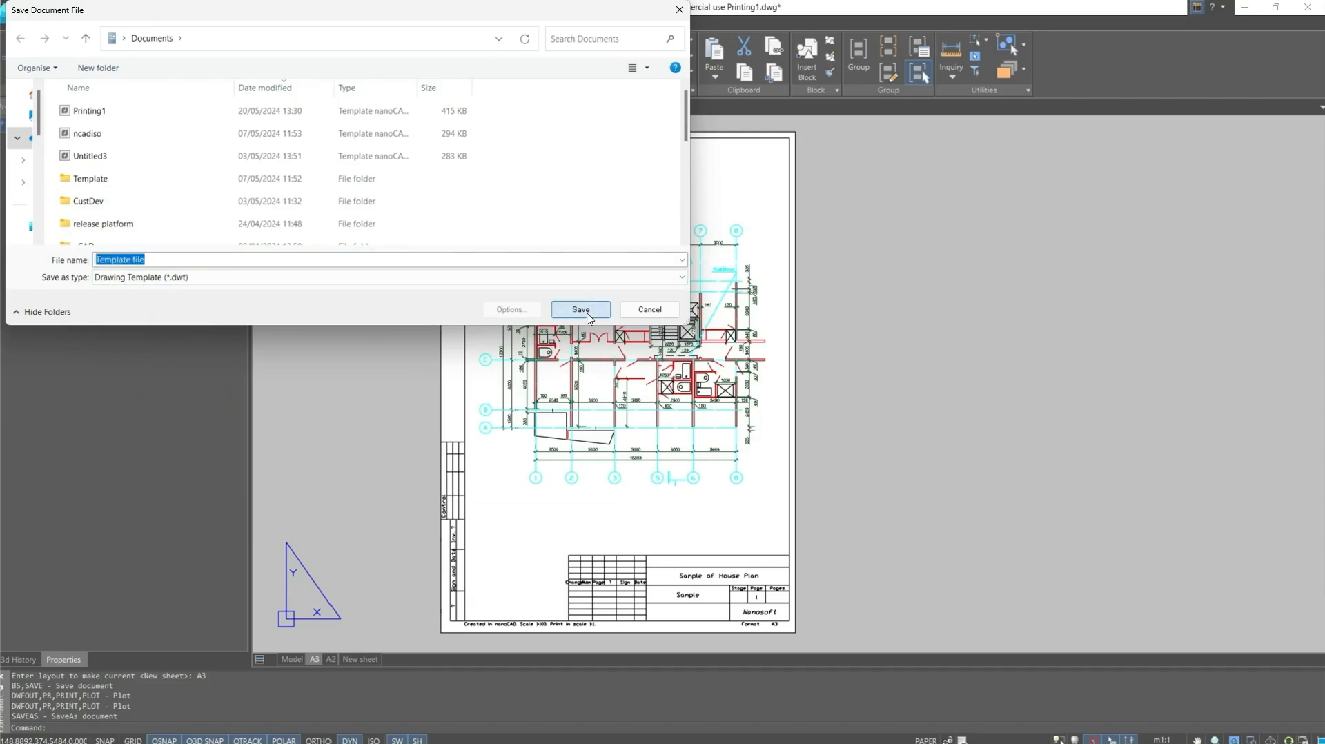
pyautogui.click(579, 309)
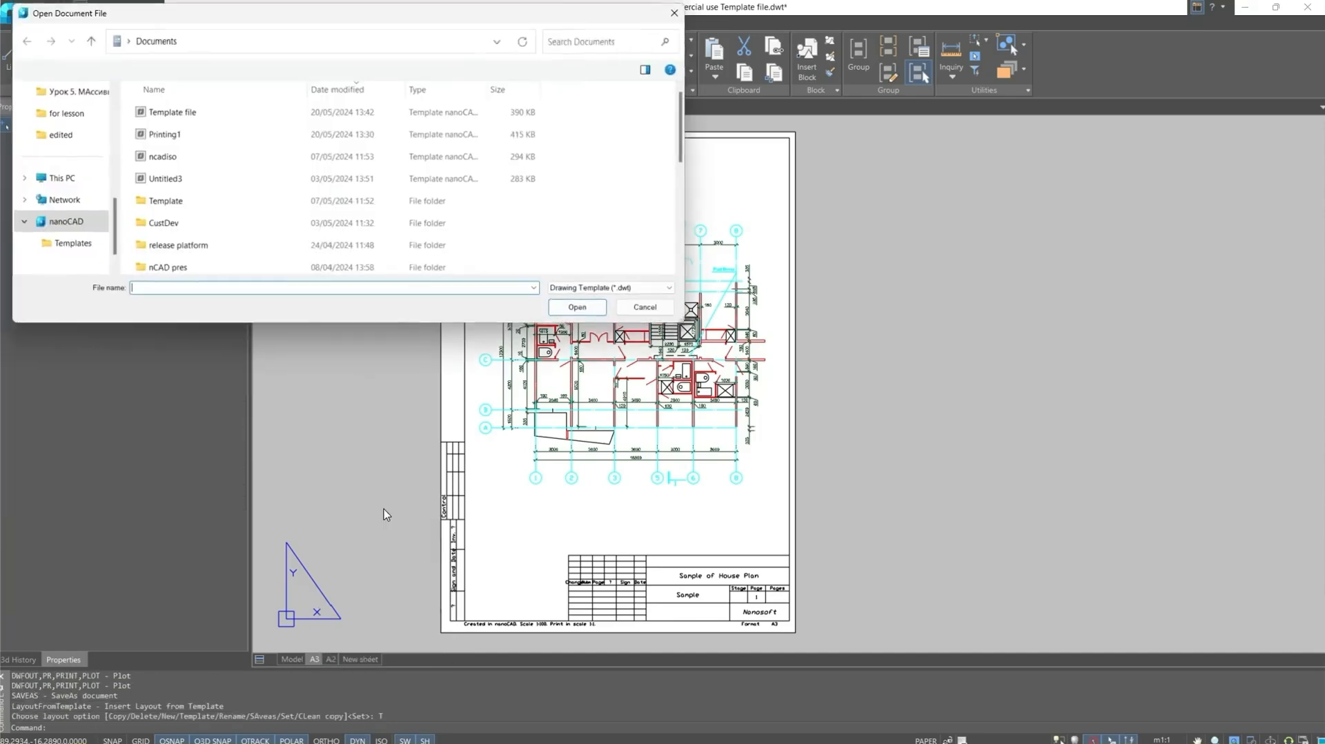
# Step: Insert the A3 layout from the saved template file as Layout1-A3 and make it current
pyautogui.click(168, 111)
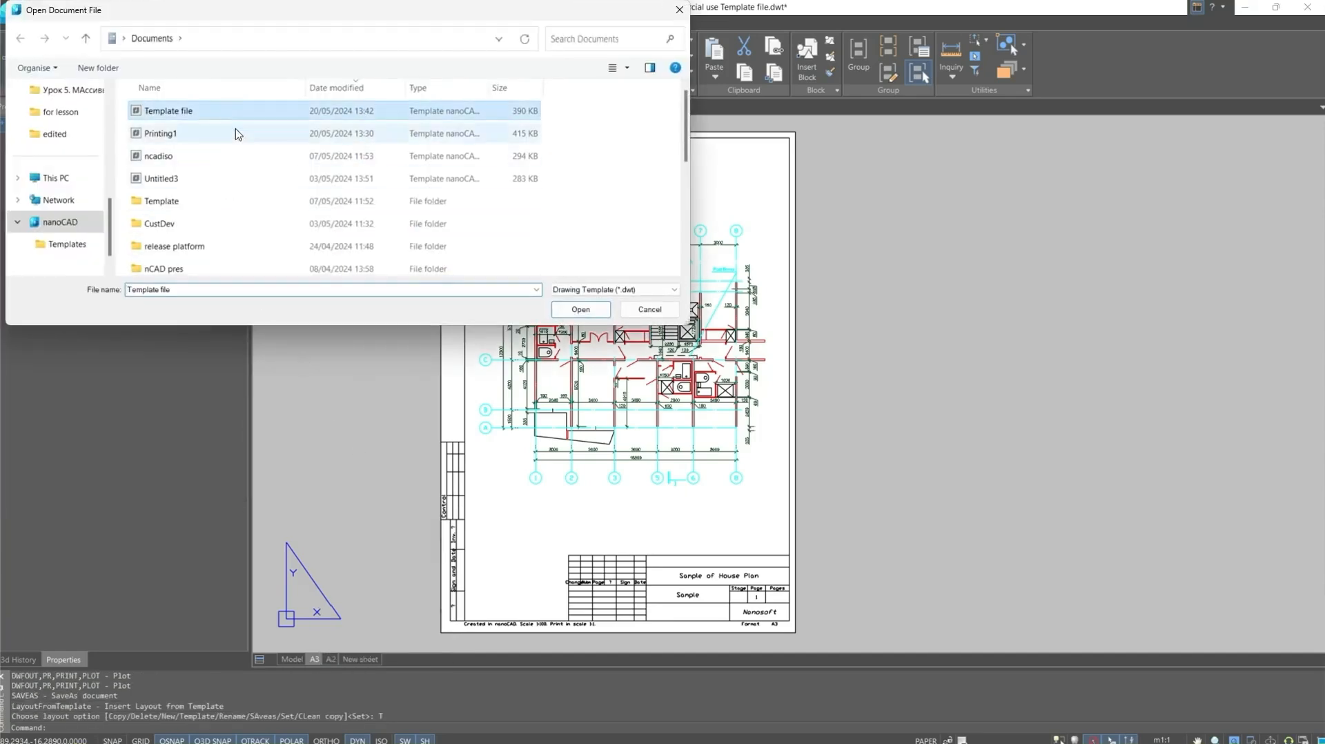
pyautogui.click(579, 309)
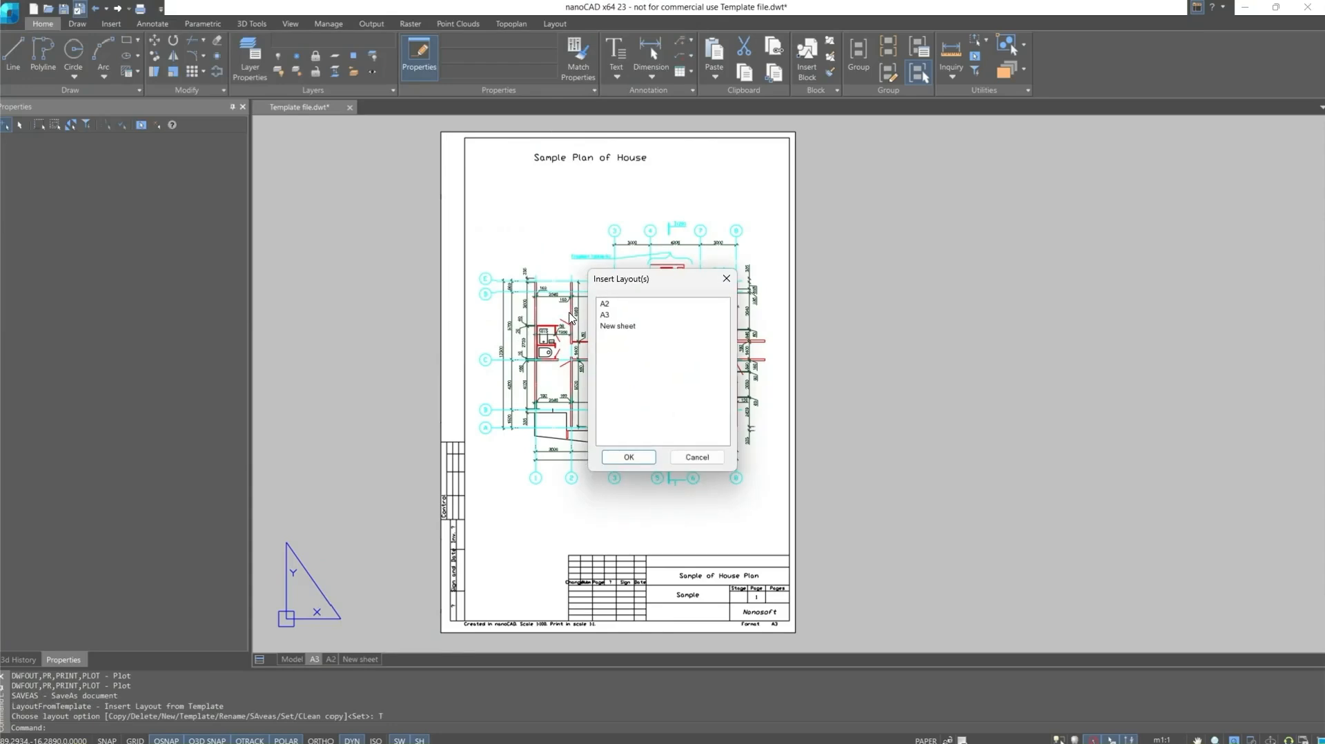
pyautogui.click(628, 457)
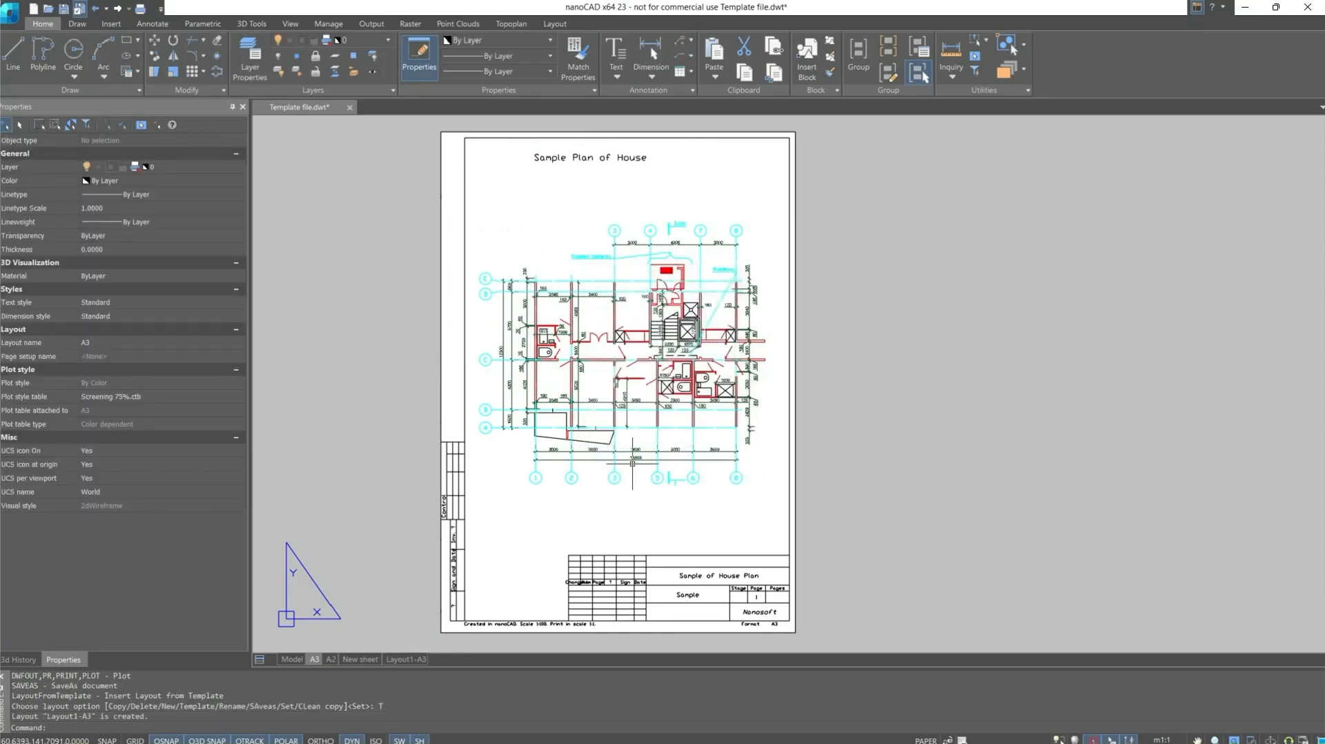
pyautogui.click(406, 658)
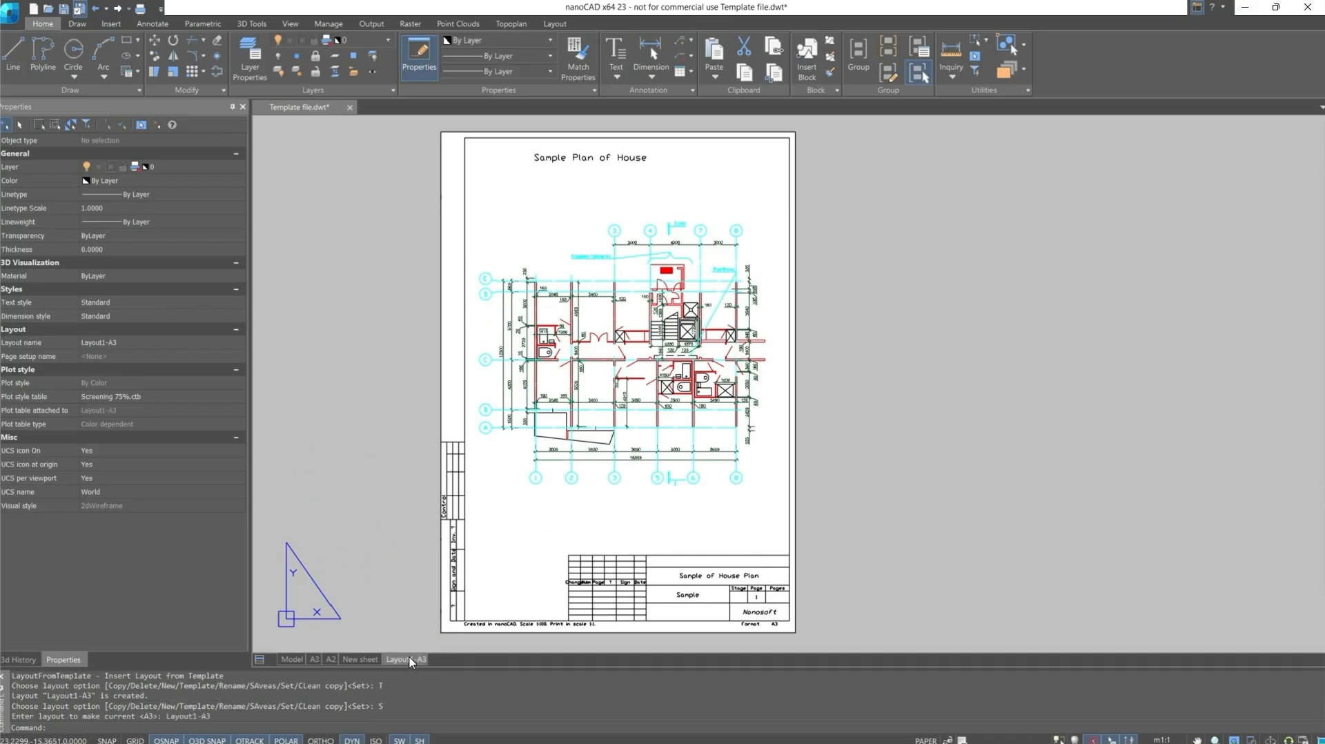
# Step: Review the Layout1-A3 page setup and close it unchanged, keeping Screening 75%
pyautogui.rightClick(406, 658)
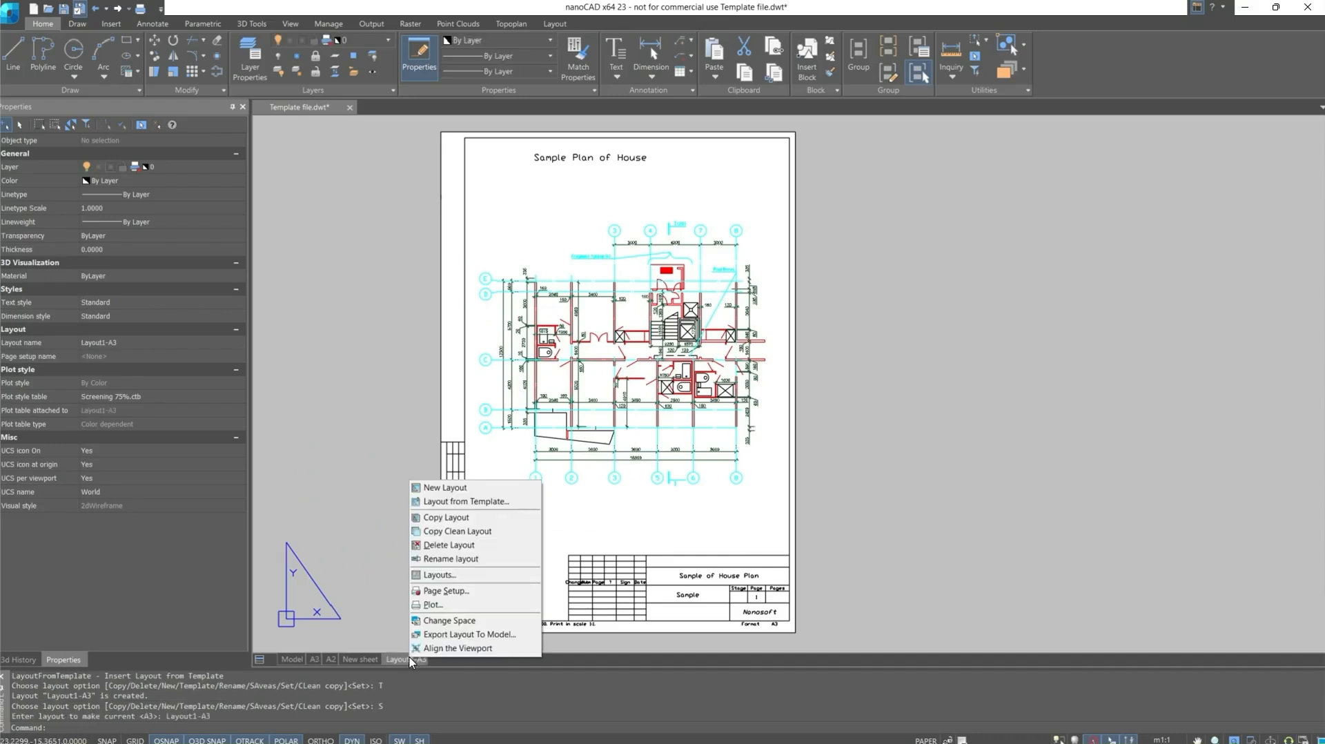
pyautogui.click(446, 590)
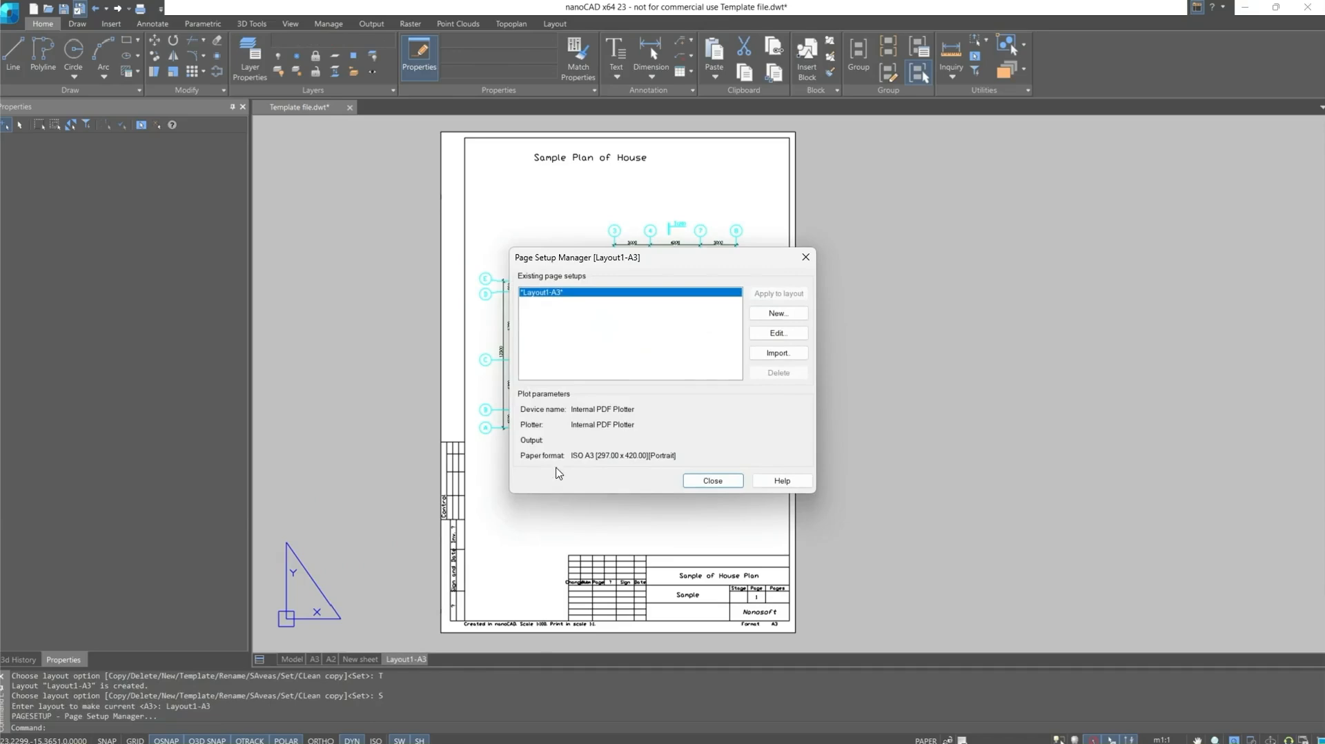
pyautogui.click(775, 332)
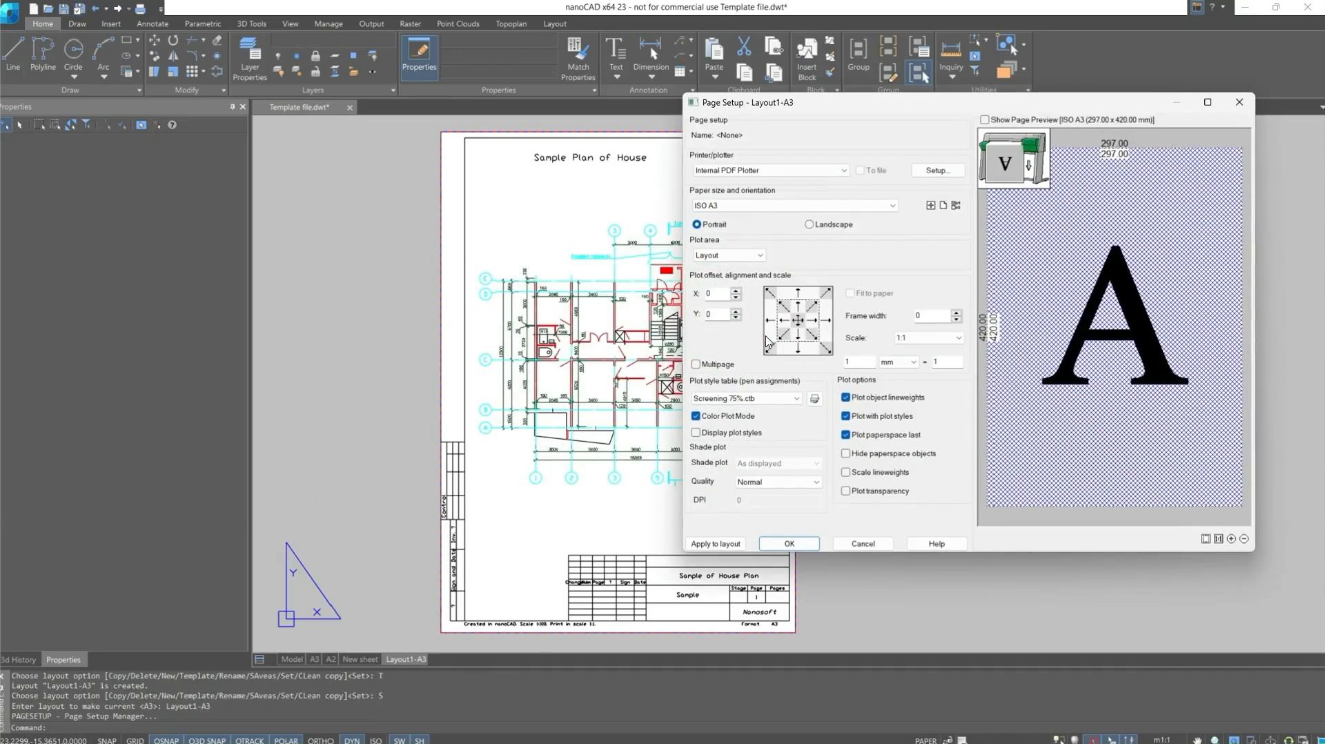
pyautogui.moveTo(911, 516)
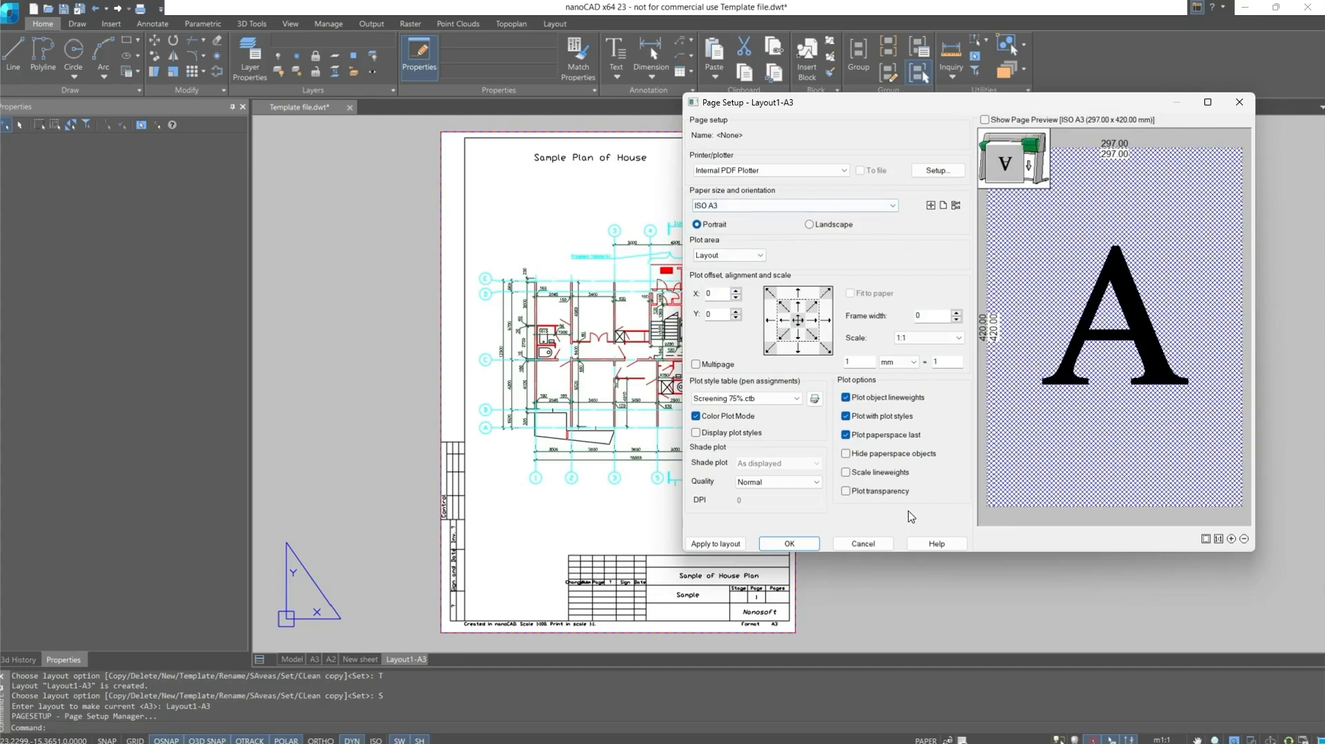
pyautogui.click(786, 542)
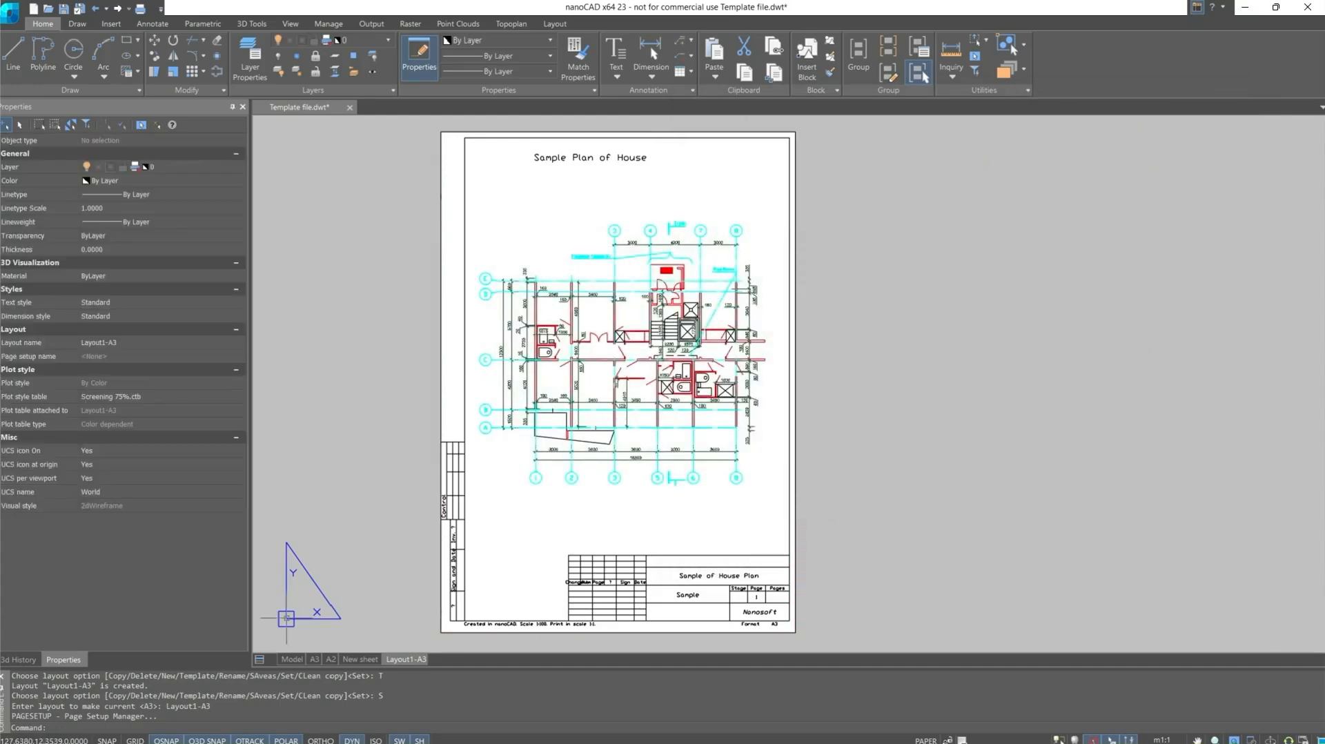